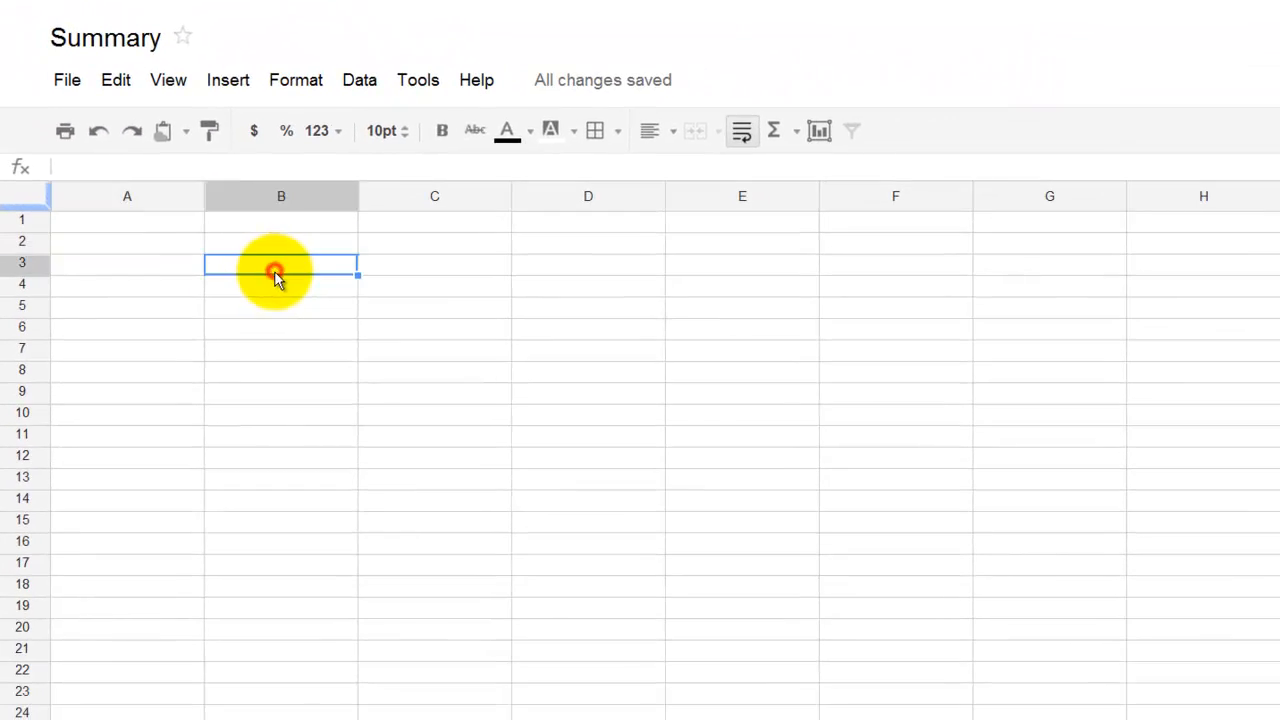
pyautogui.moveTo(368, 550)
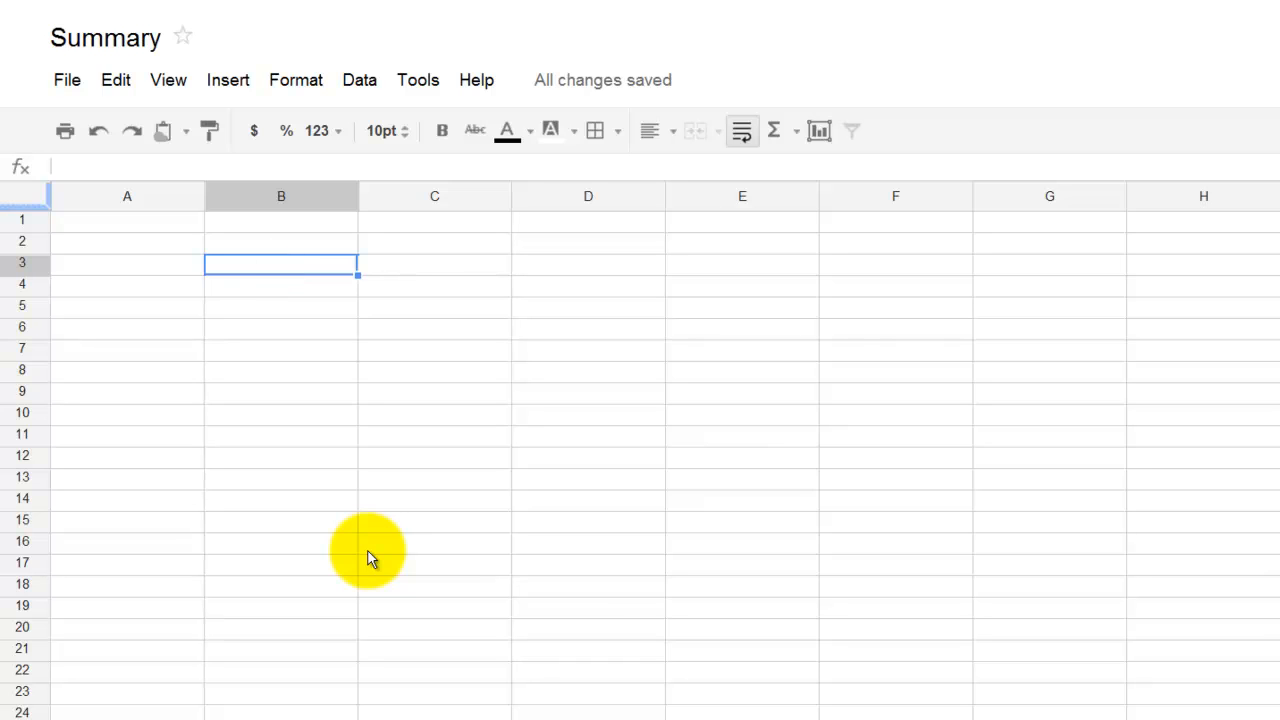
pyautogui.moveTo(62, 168)
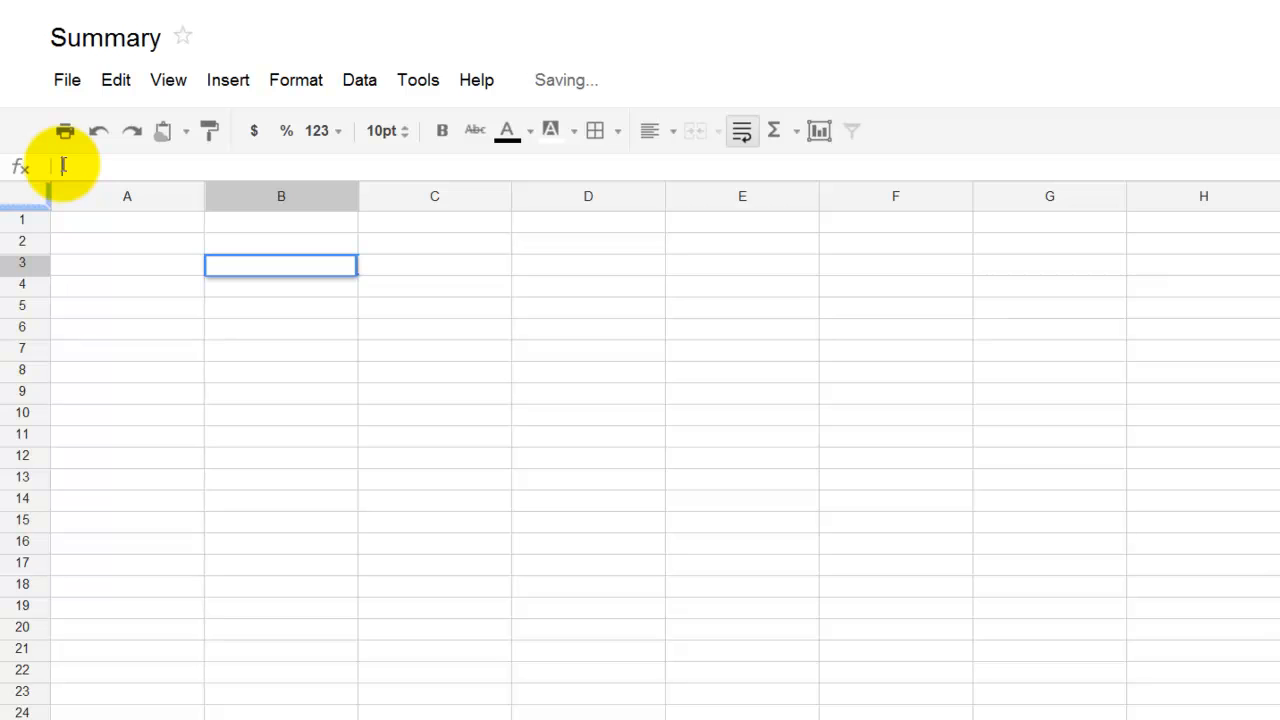
# Enter the plain text 12+67, without an equals sign, in cell B3.
pyautogui.write('12')
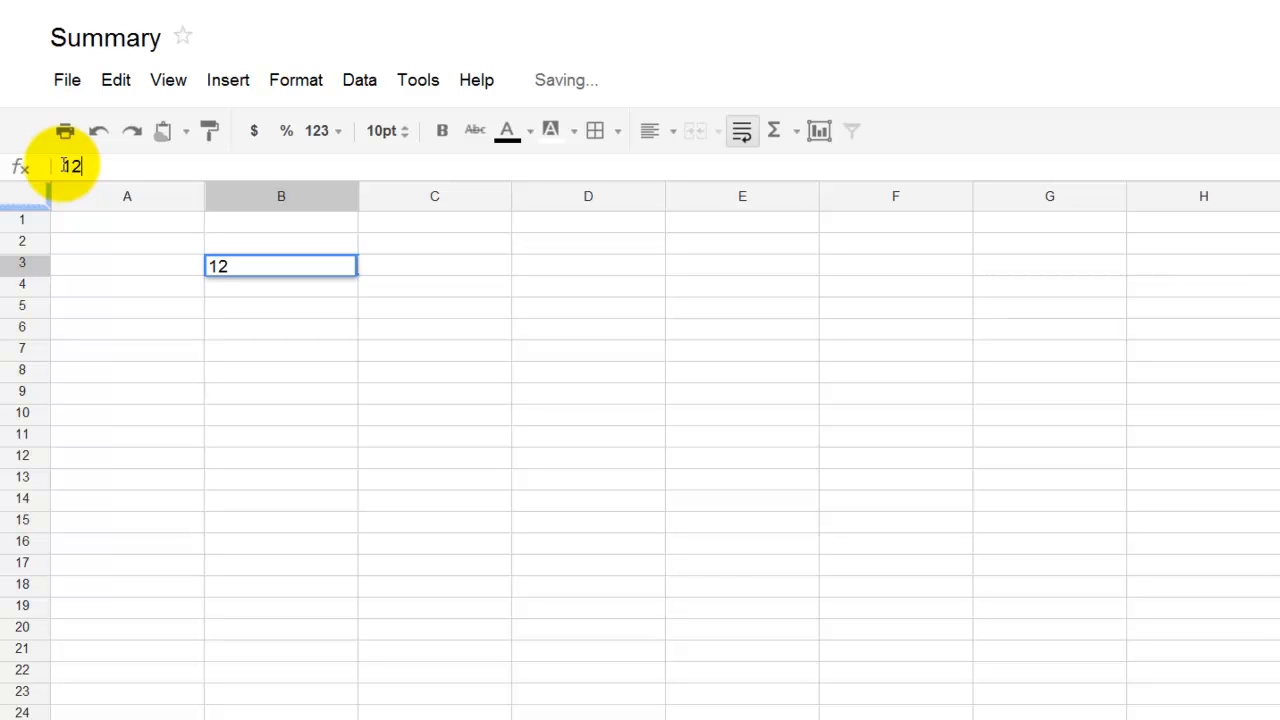
pyautogui.write('+')
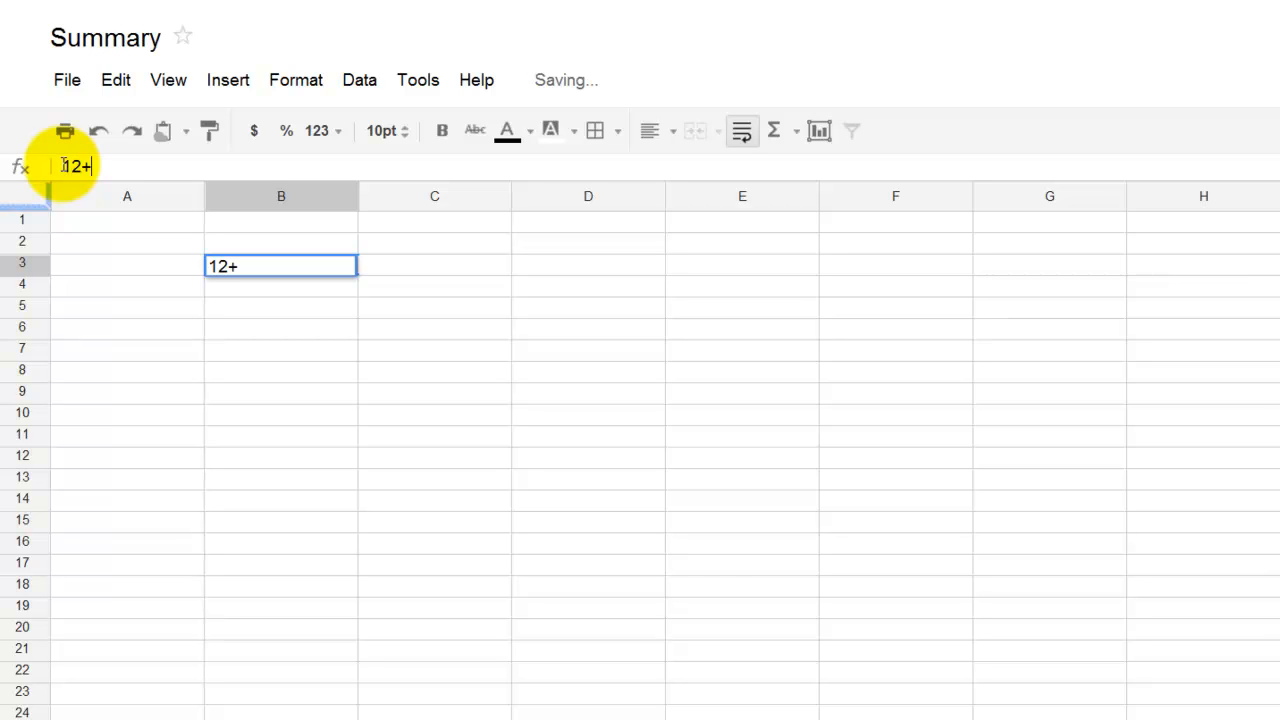
pyautogui.write('67')
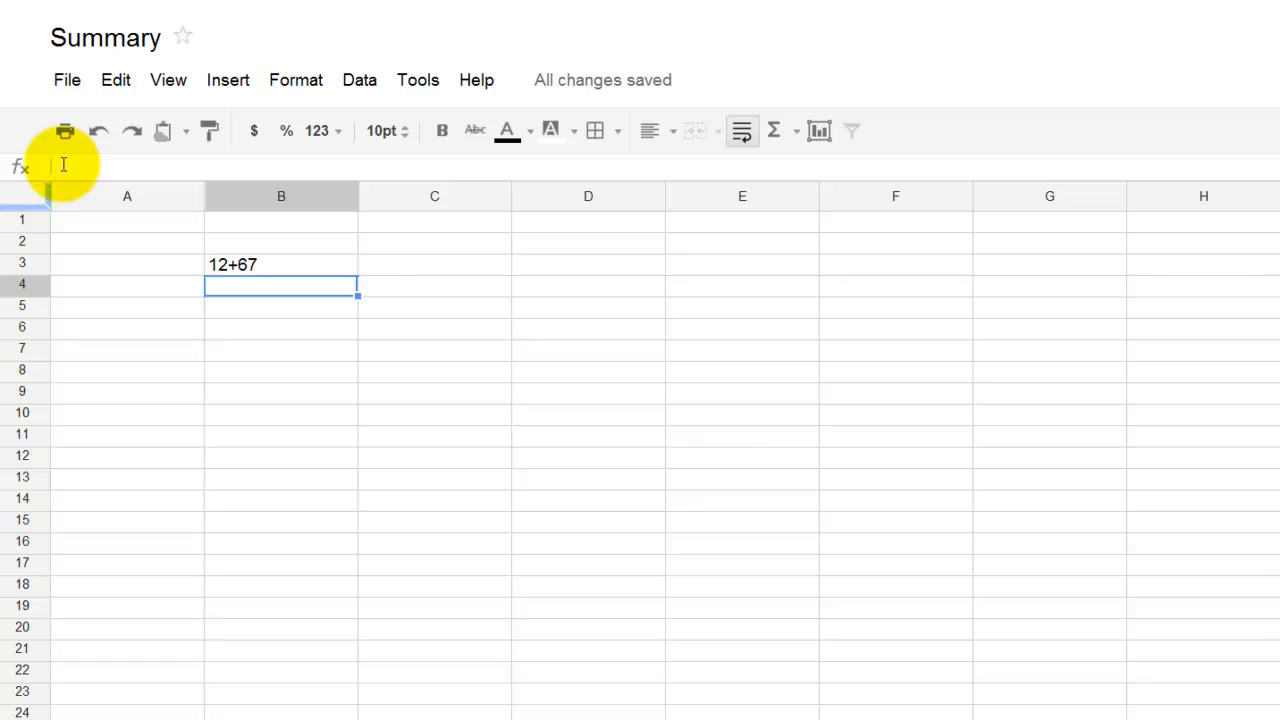
# Enter =12+67 in B4 and =7+3 (extended) in B5, returning 79 and 13.
pyautogui.write('=12')
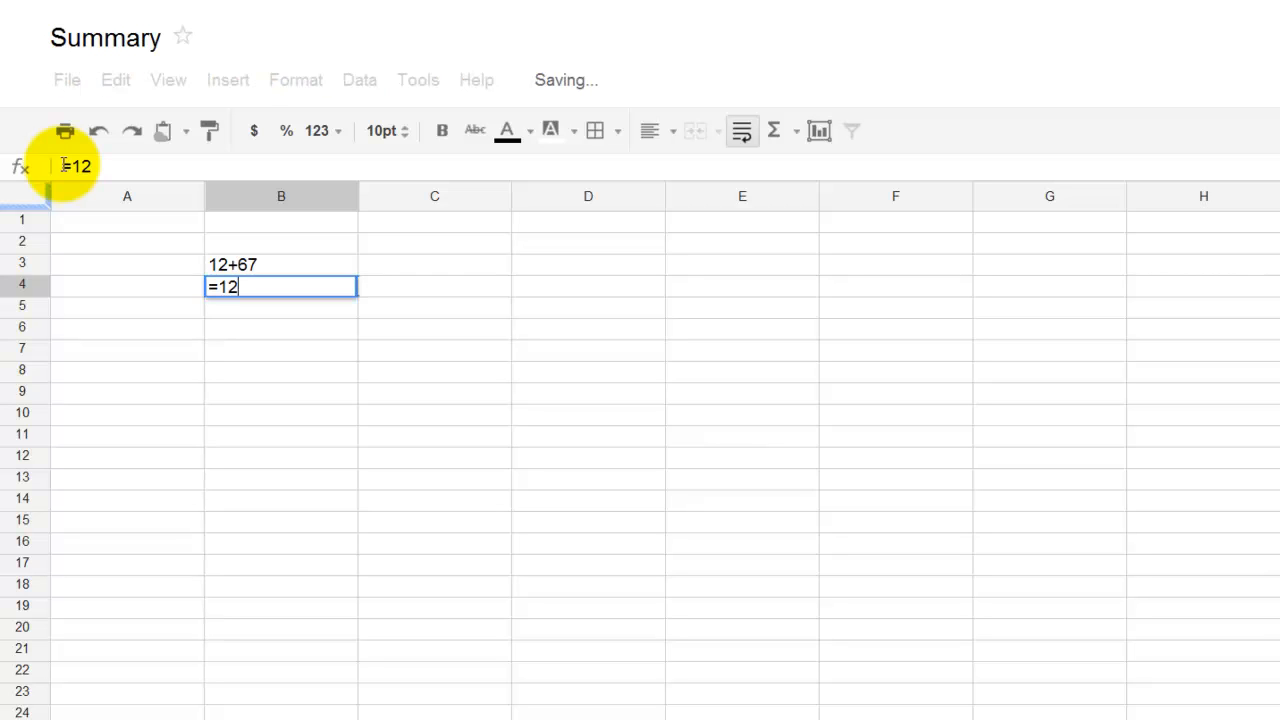
pyautogui.write('+67')
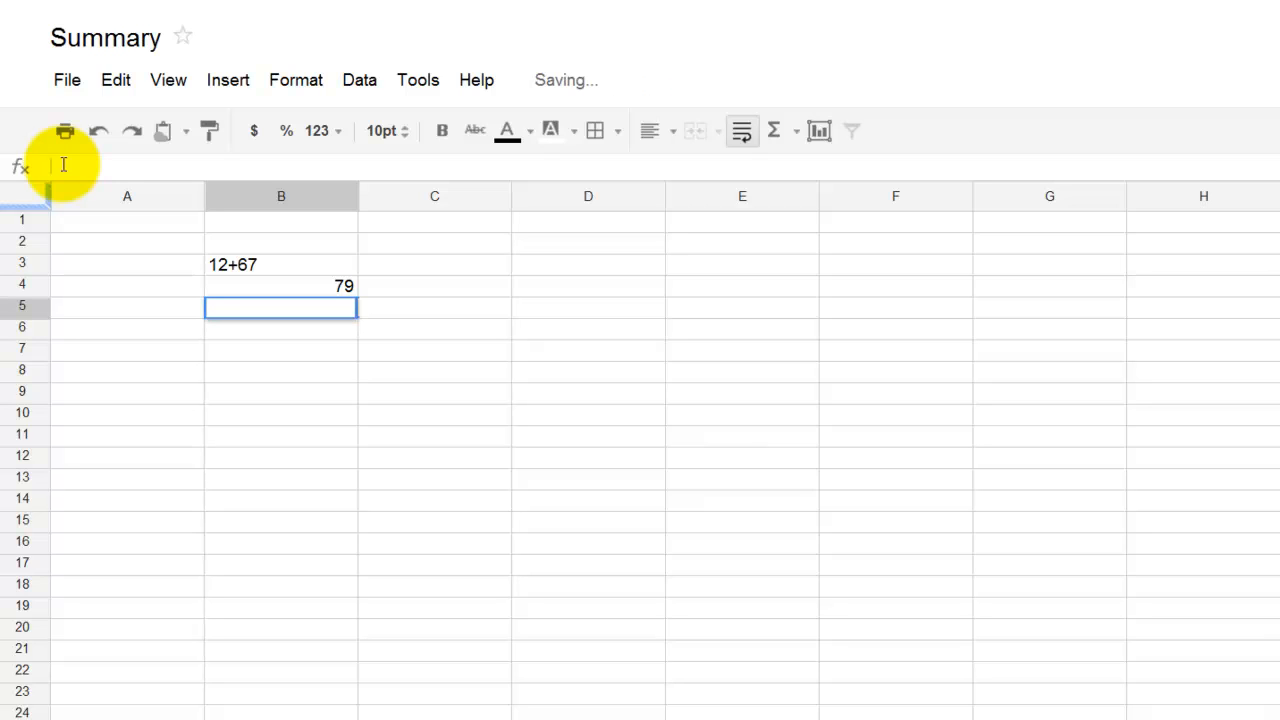
pyautogui.write('=')
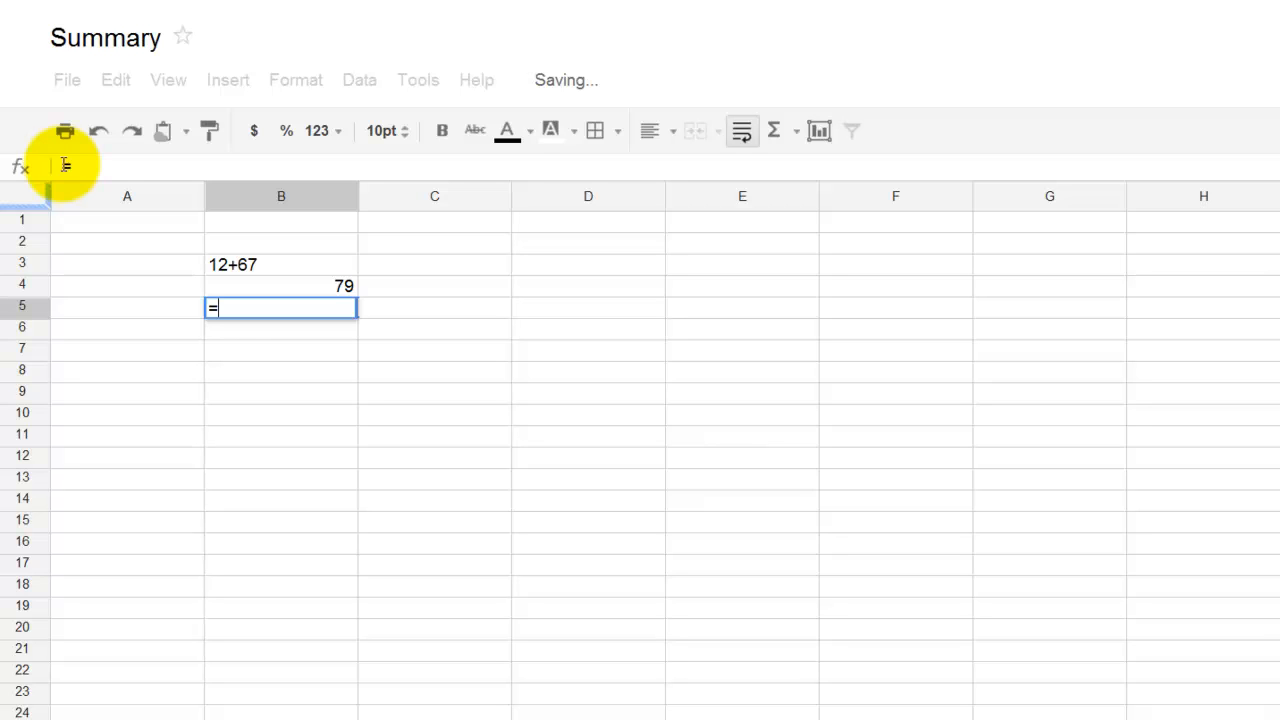
pyautogui.write('7+')
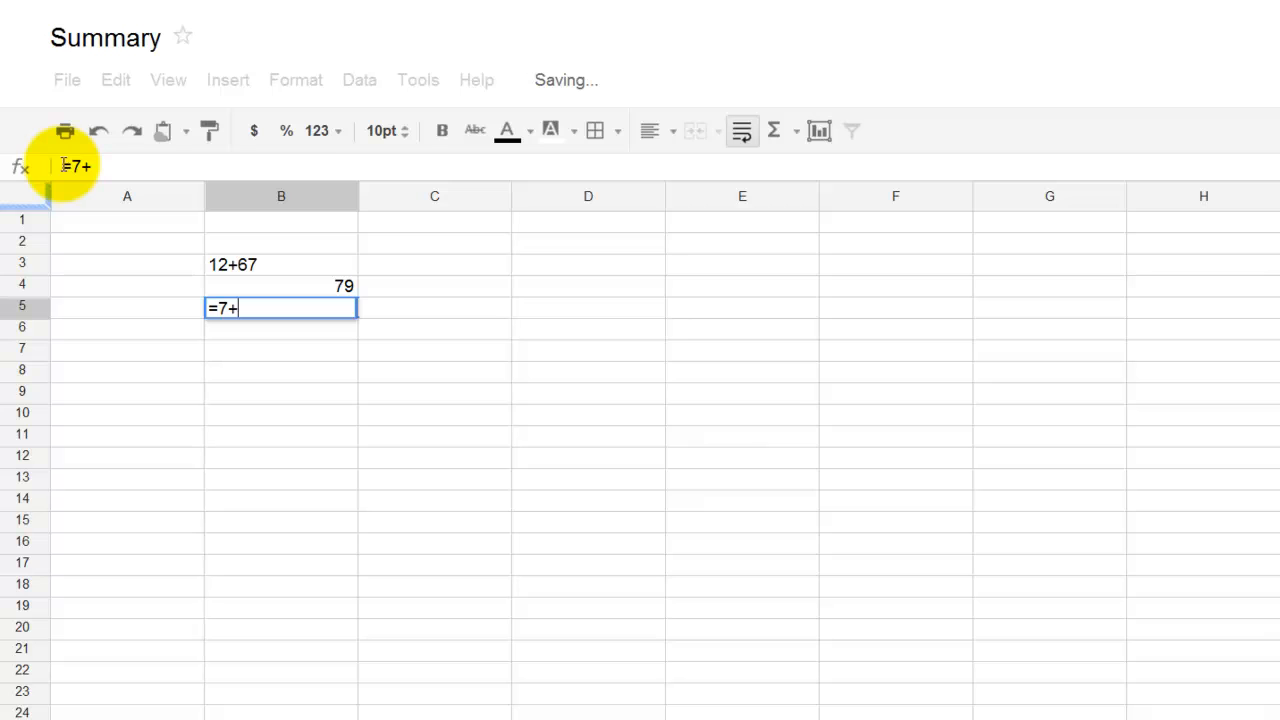
pyautogui.write('3')
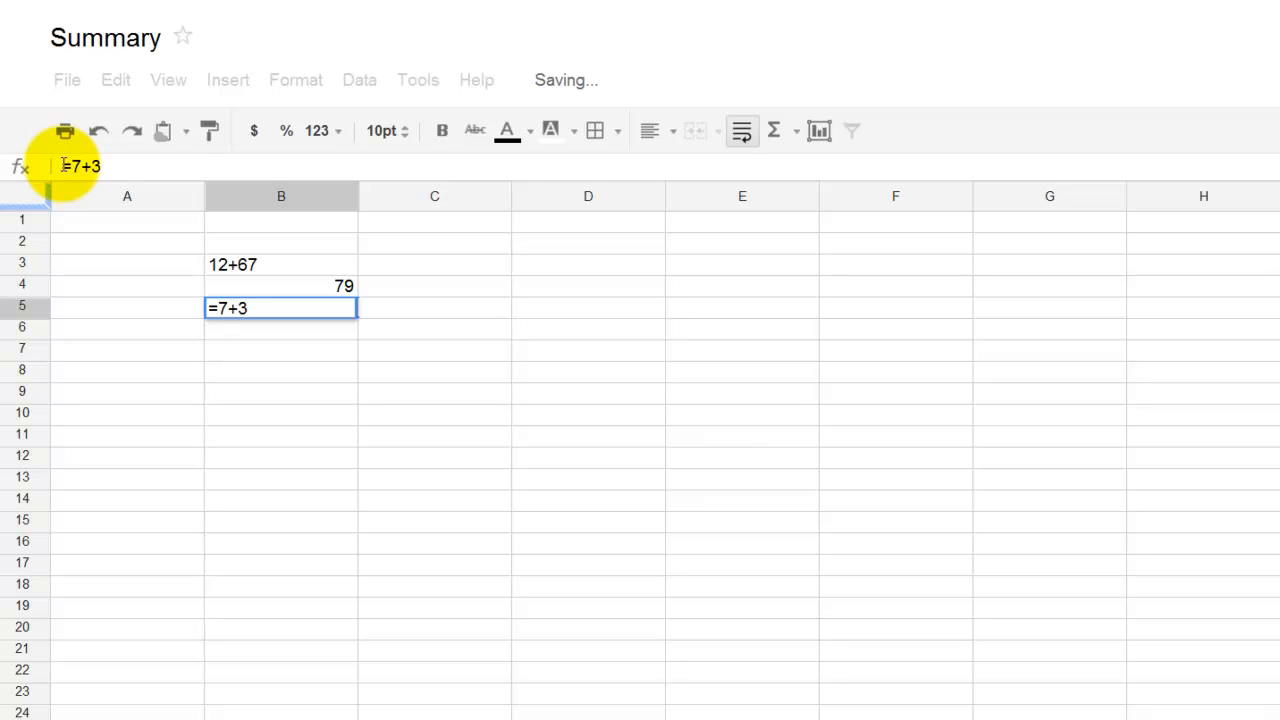
pyautogui.press('enter')
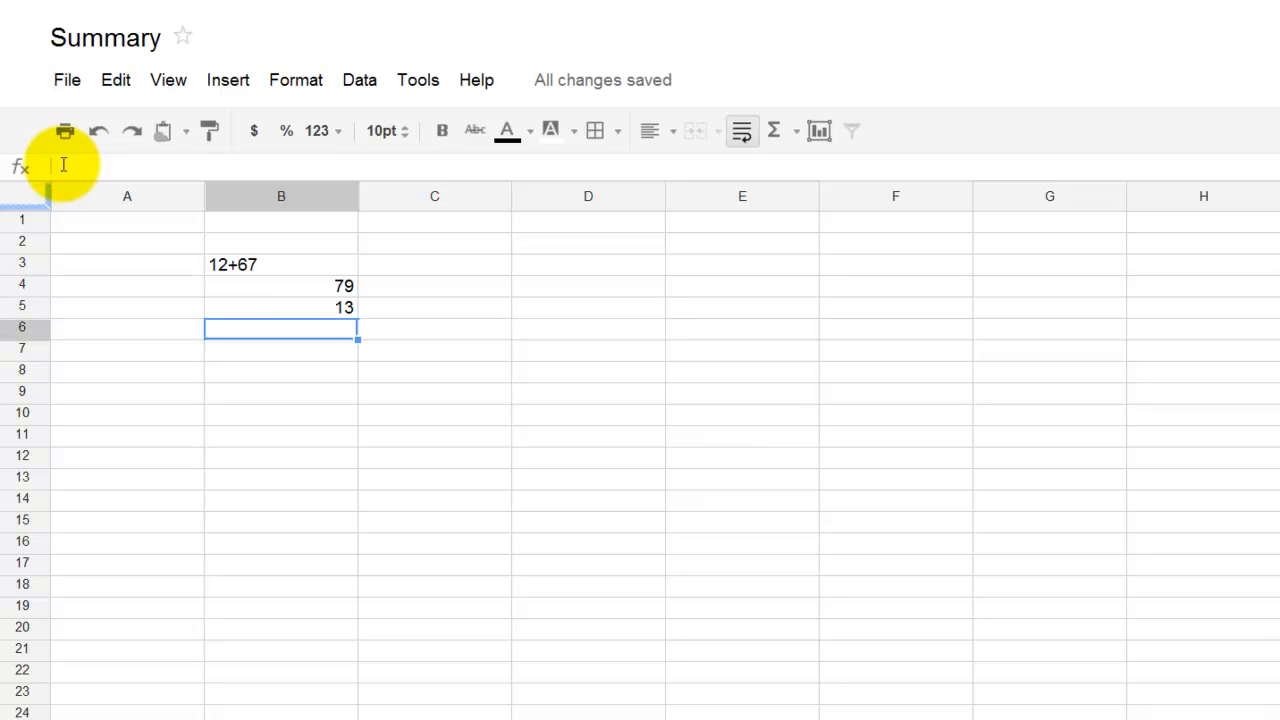
# Enter =7+(3*2) in B6 and =(7+3)*2 in B7, returning 13 and 20.
pyautogui.write('=')
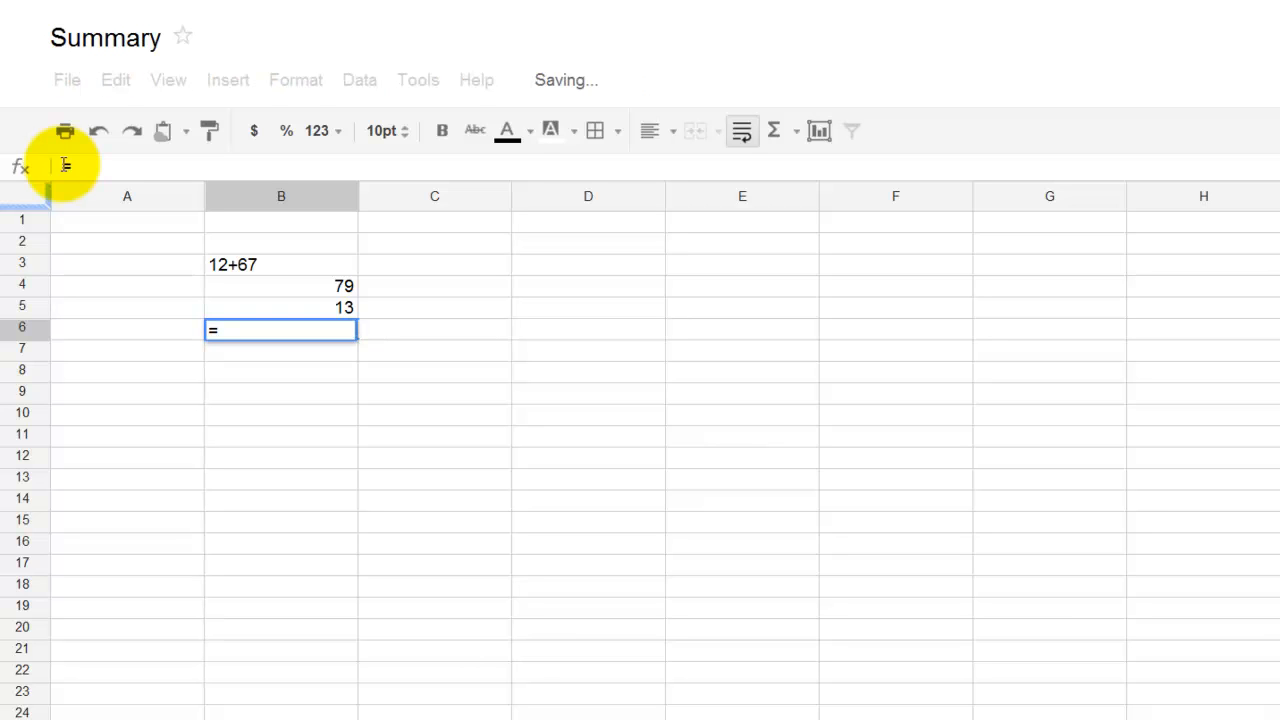
pyautogui.write('7')
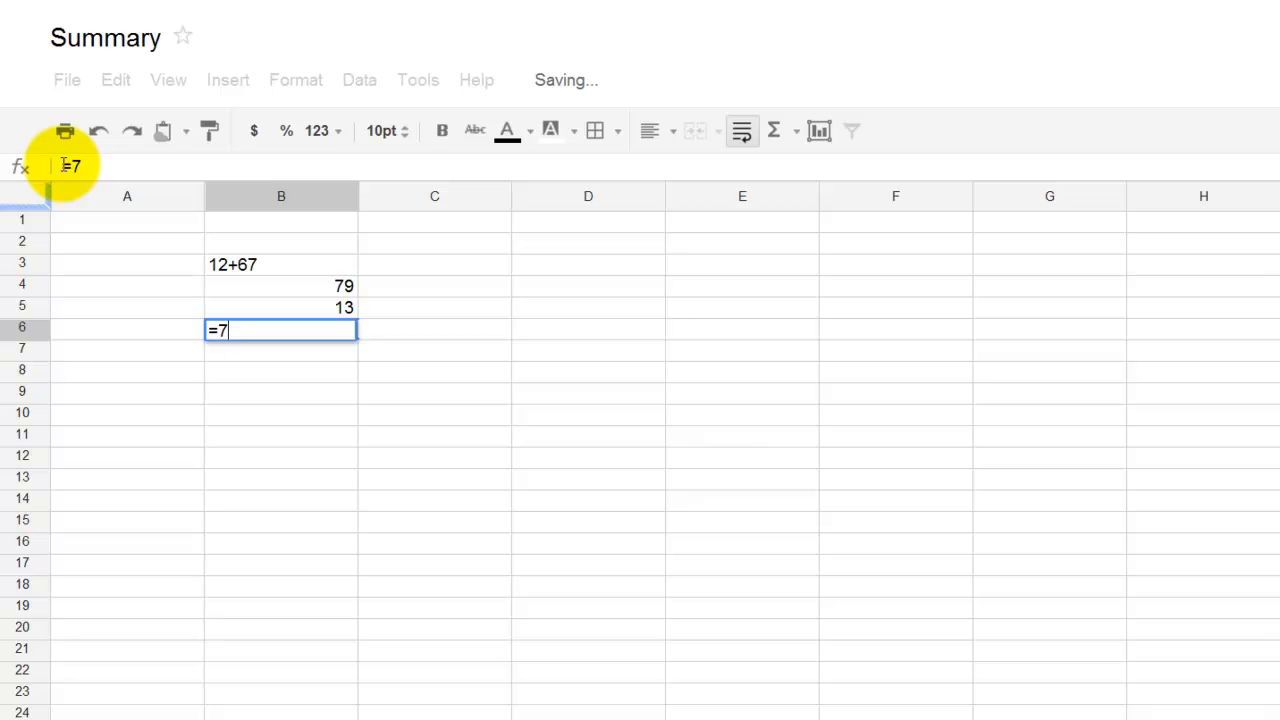
pyautogui.write('+(')
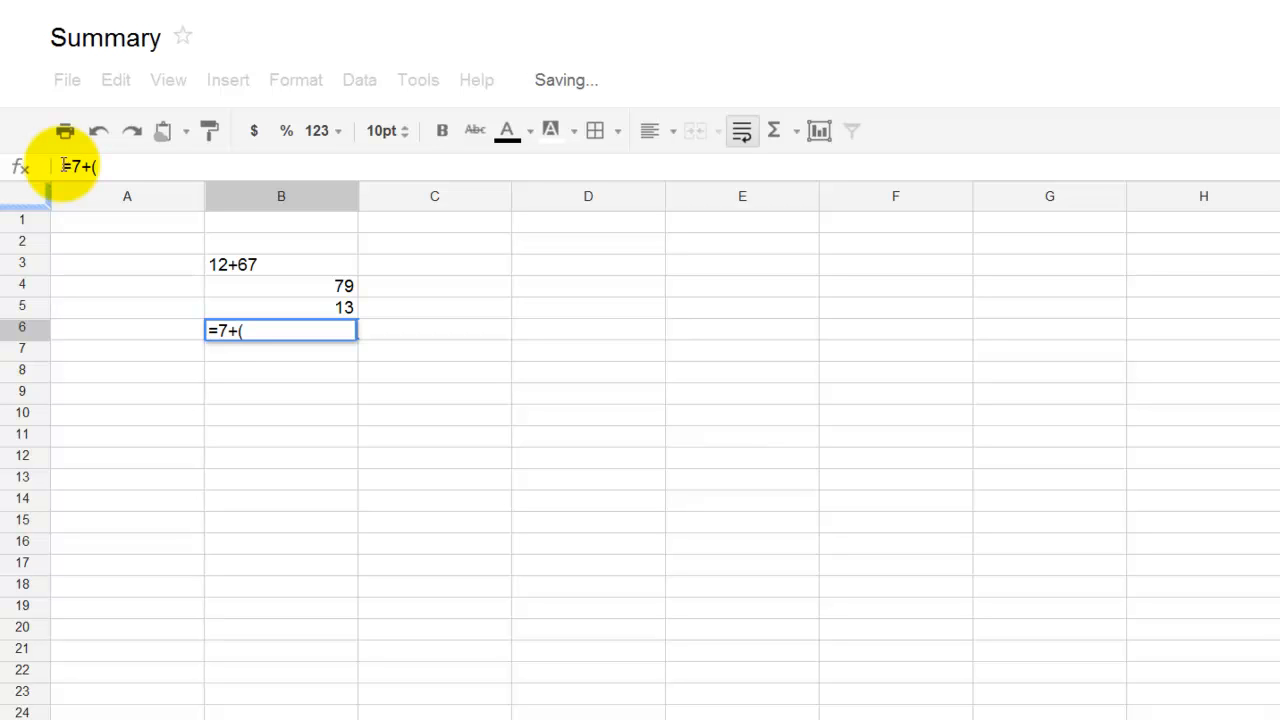
pyautogui.write('3')
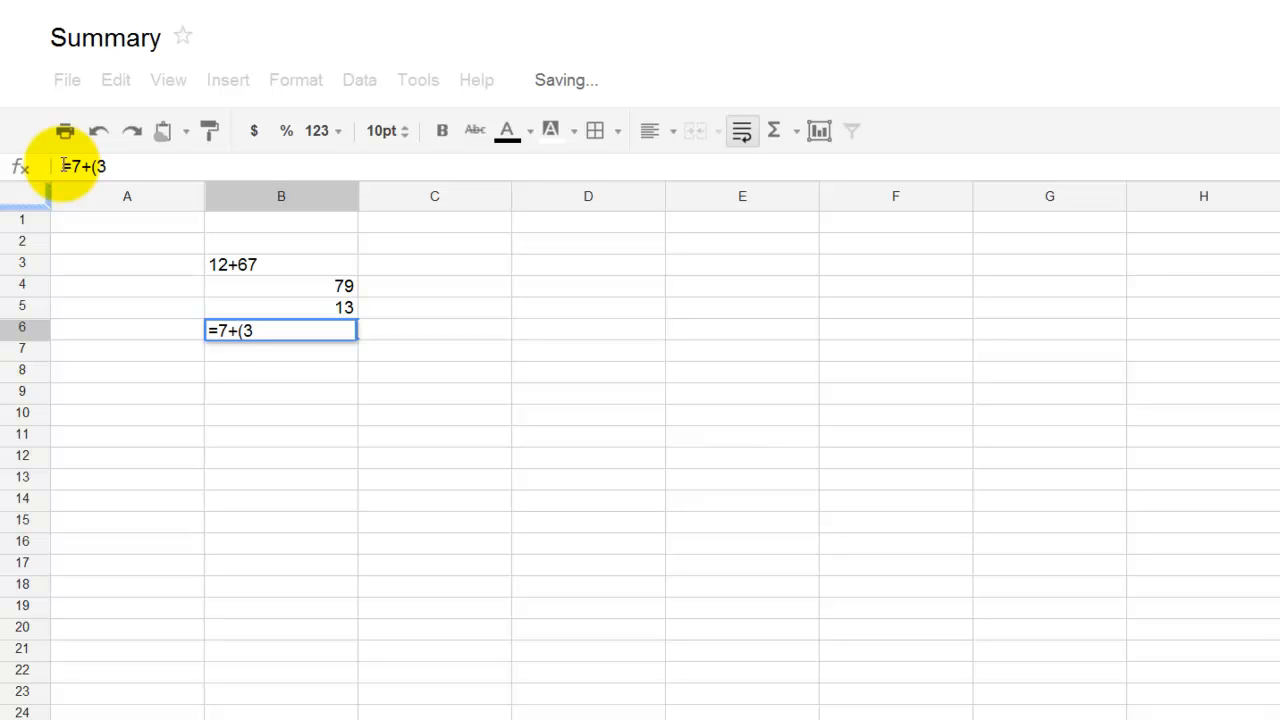
pyautogui.write('*2)')
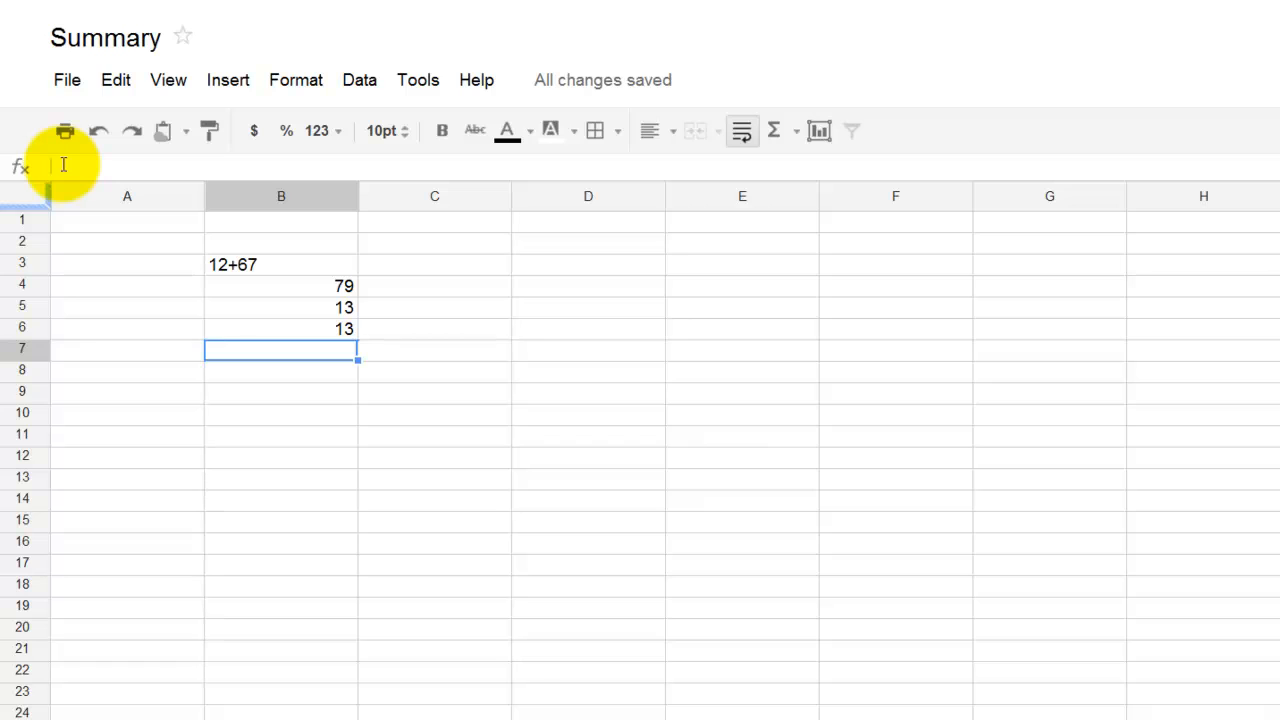
pyautogui.write('=(7+')
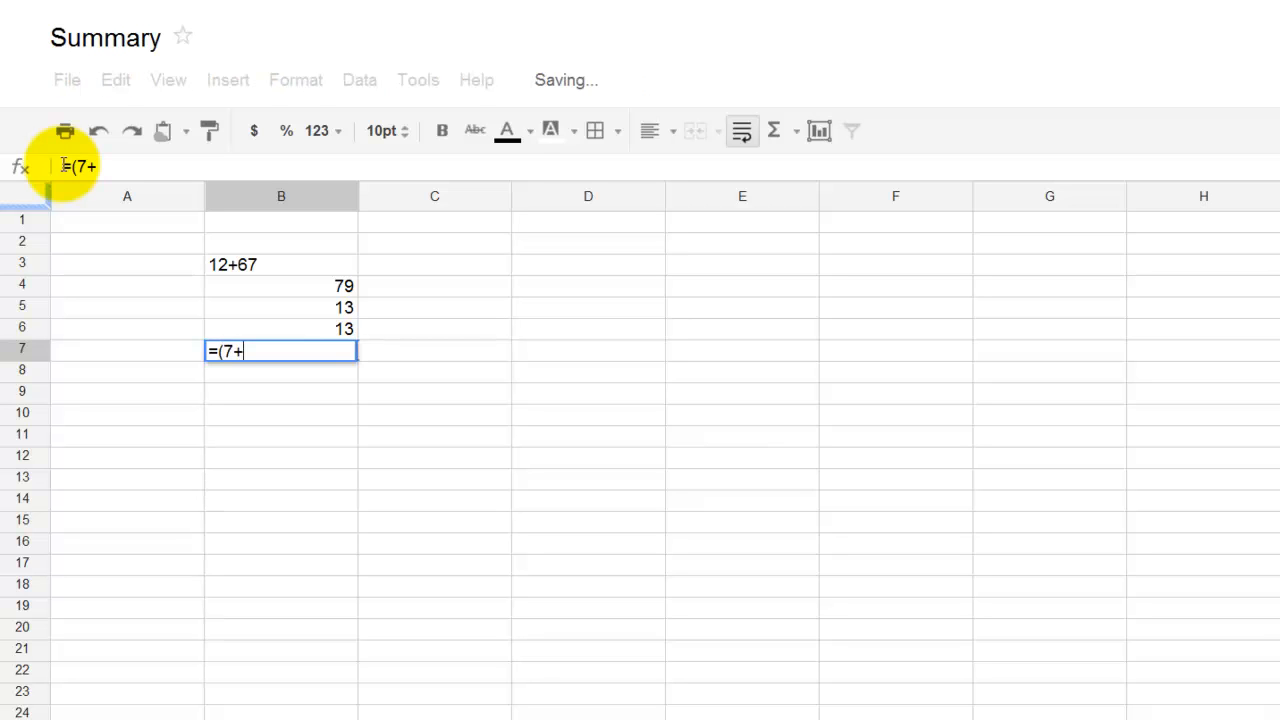
pyautogui.write('3)')
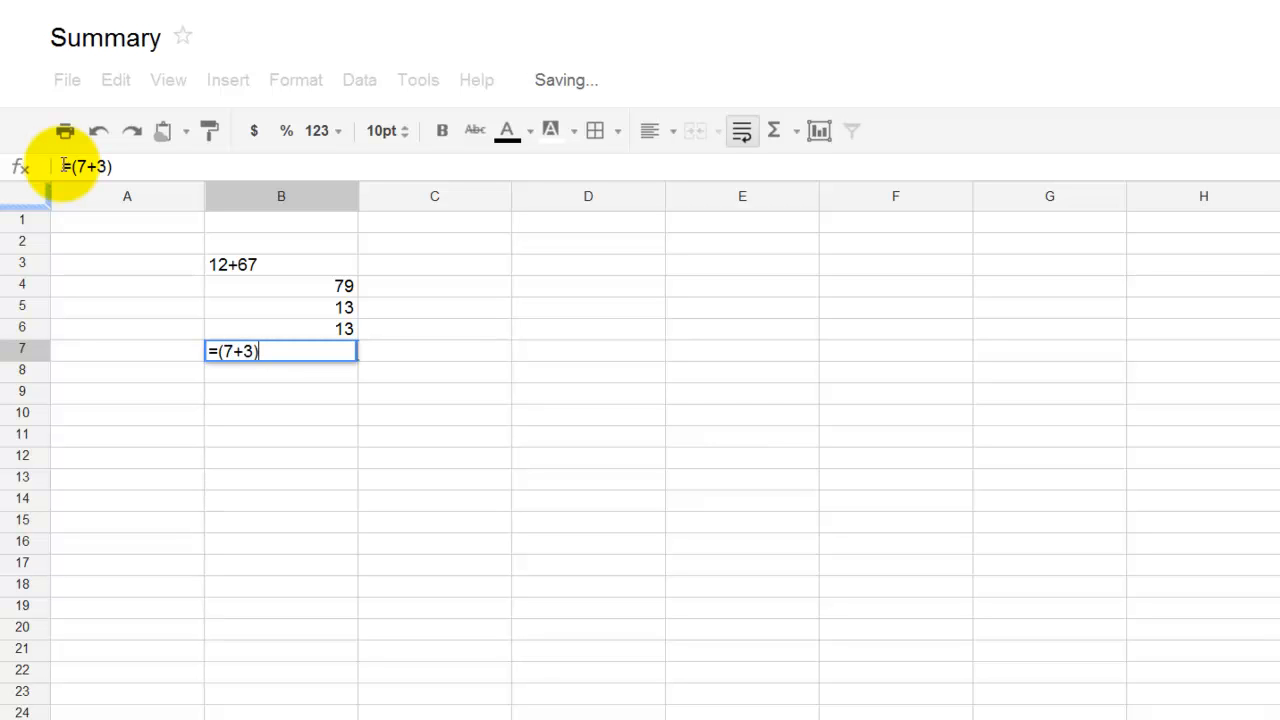
pyautogui.write('*')
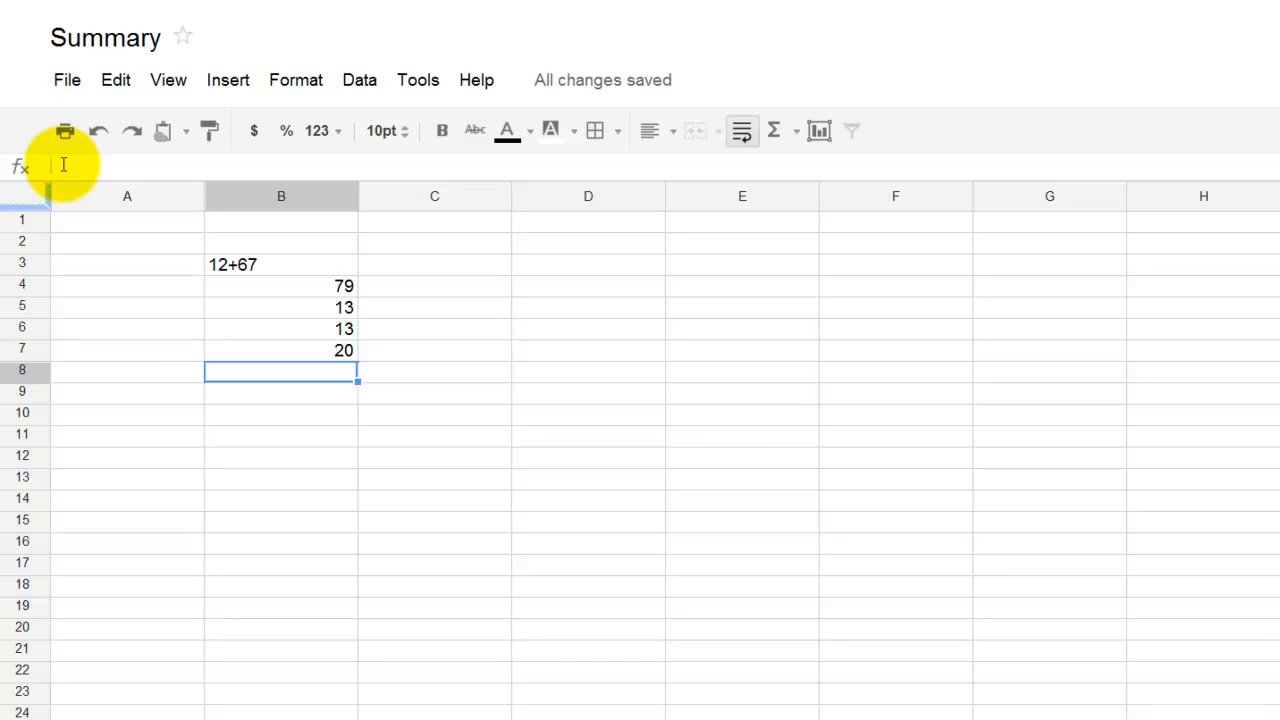
# Check B7's formula and move to cell D4 for the total.
pyautogui.click(280, 350)
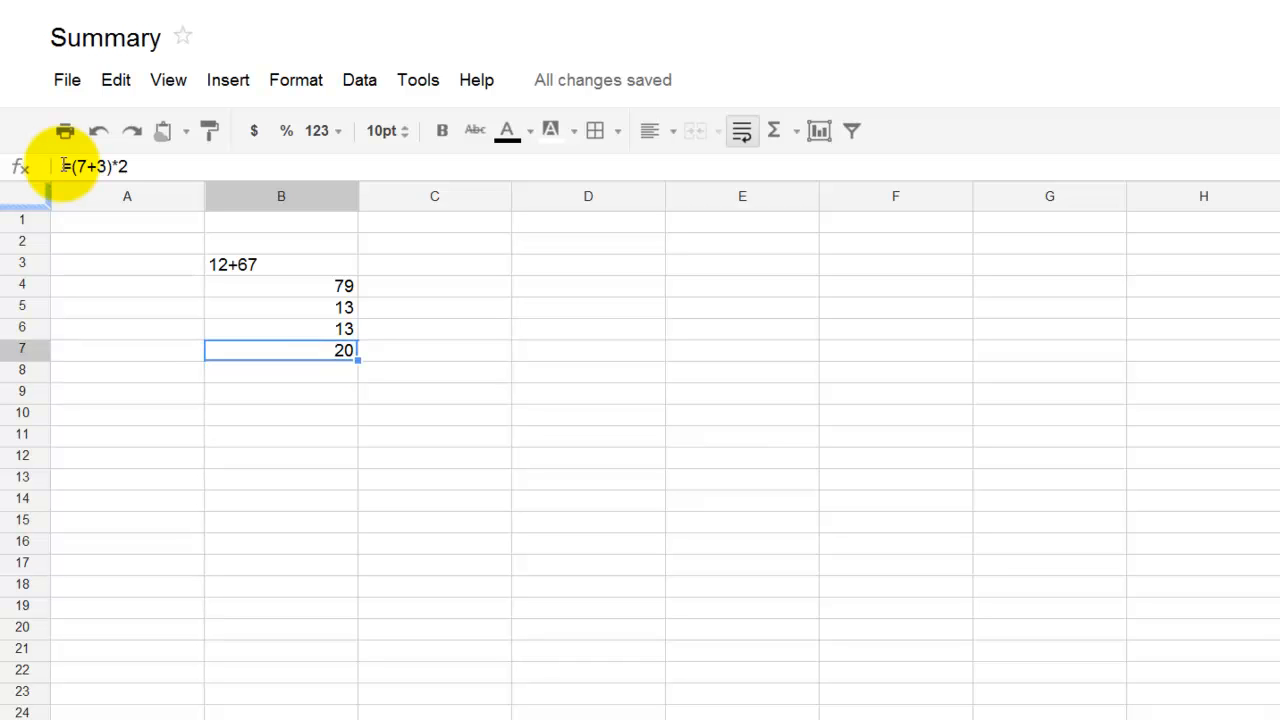
pyautogui.click(434, 370)
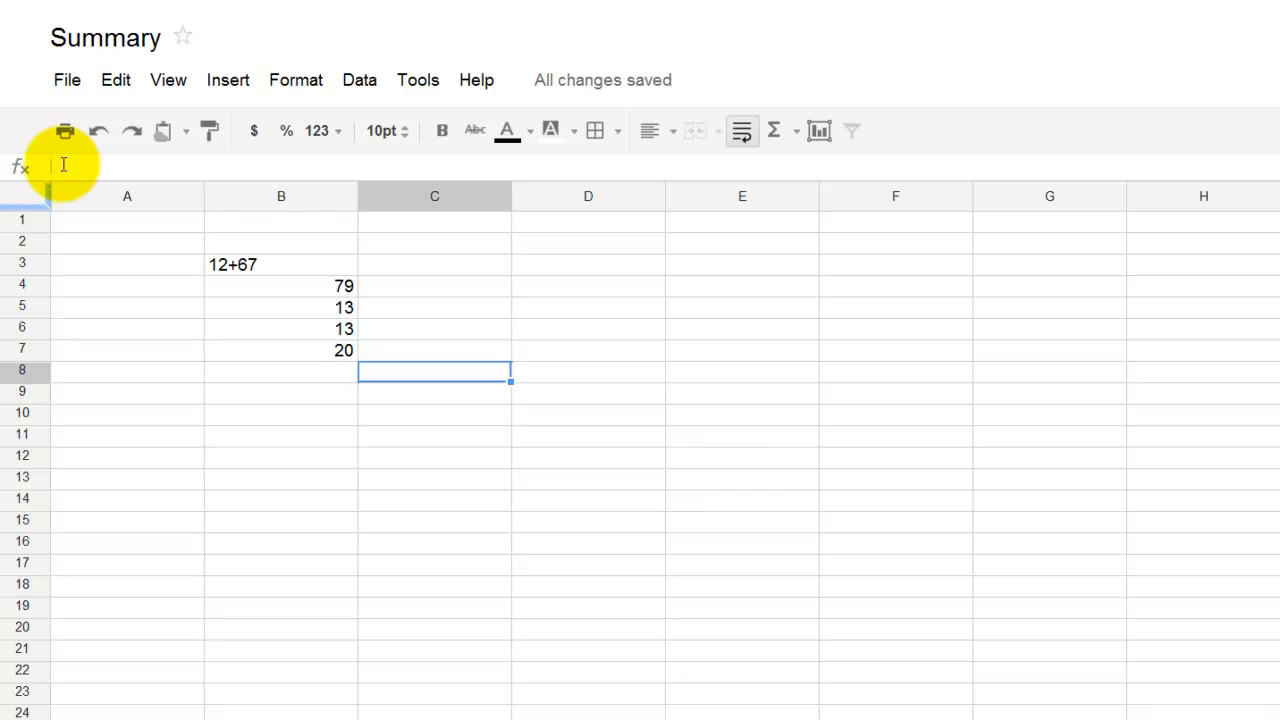
pyautogui.click(434, 286)
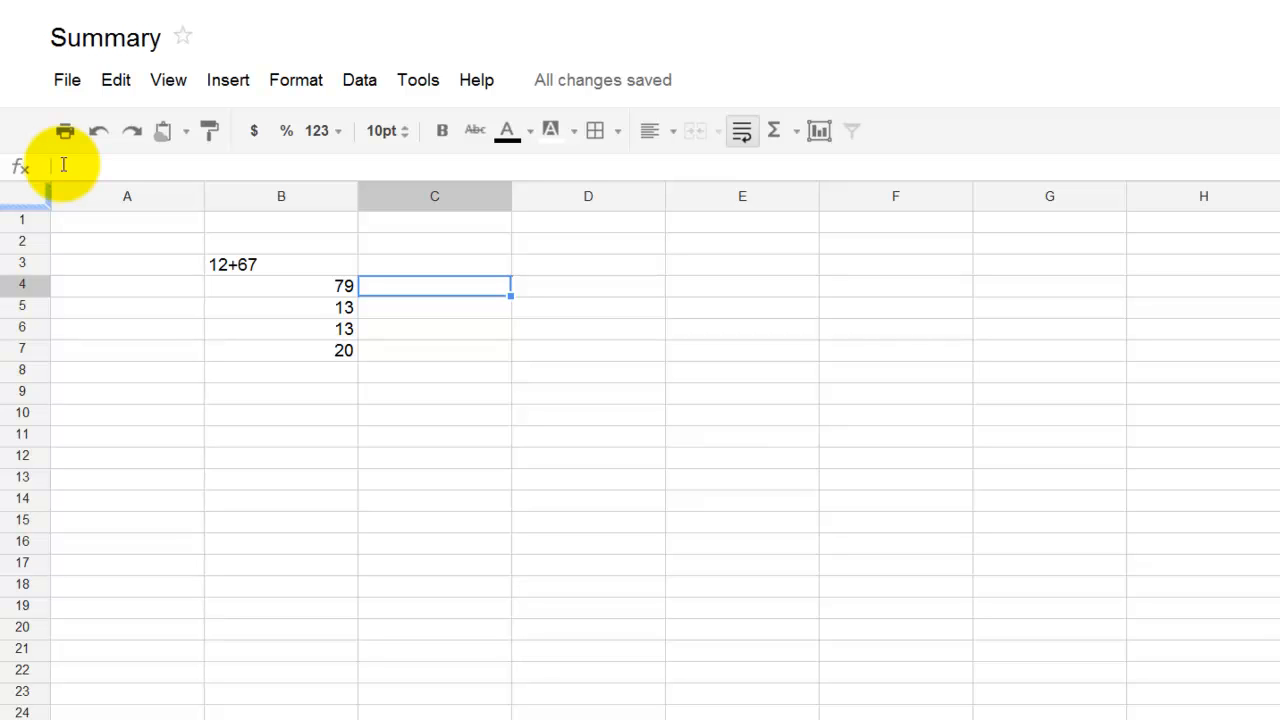
pyautogui.click(588, 286)
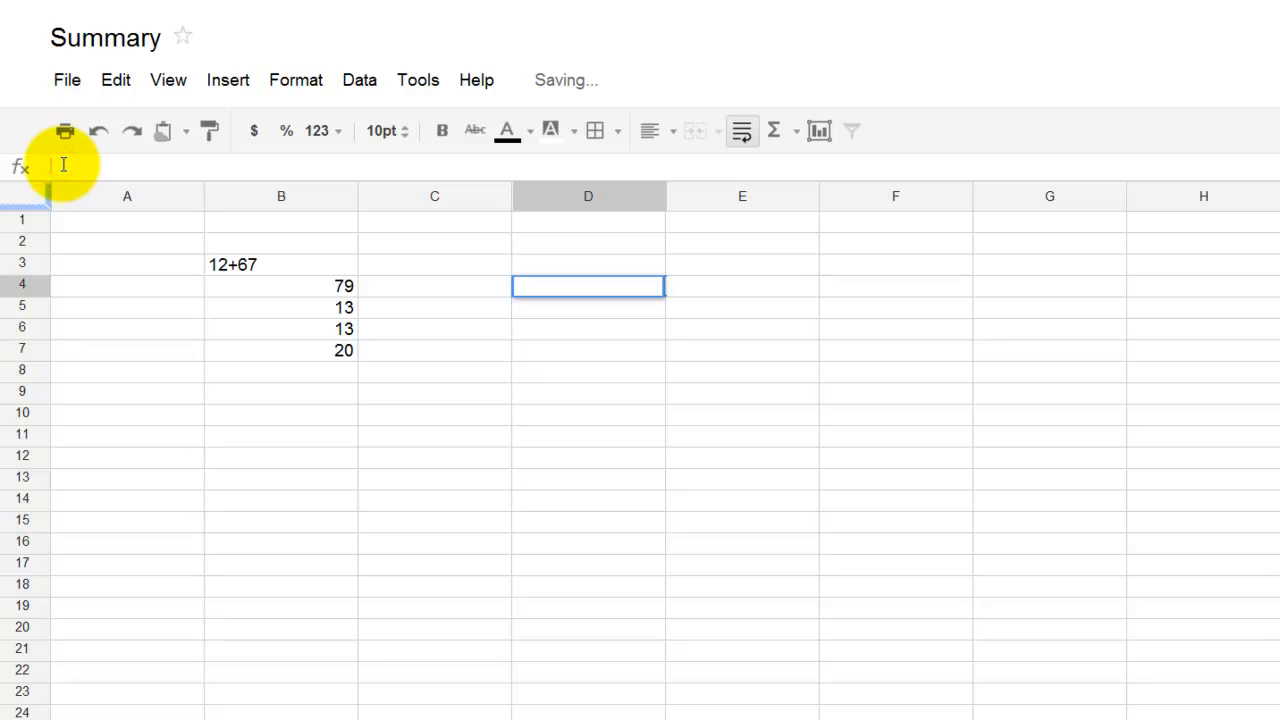
# Build a SUM of B4:B7 in D4 via the Σ functions button, returning 125.
pyautogui.write('=')
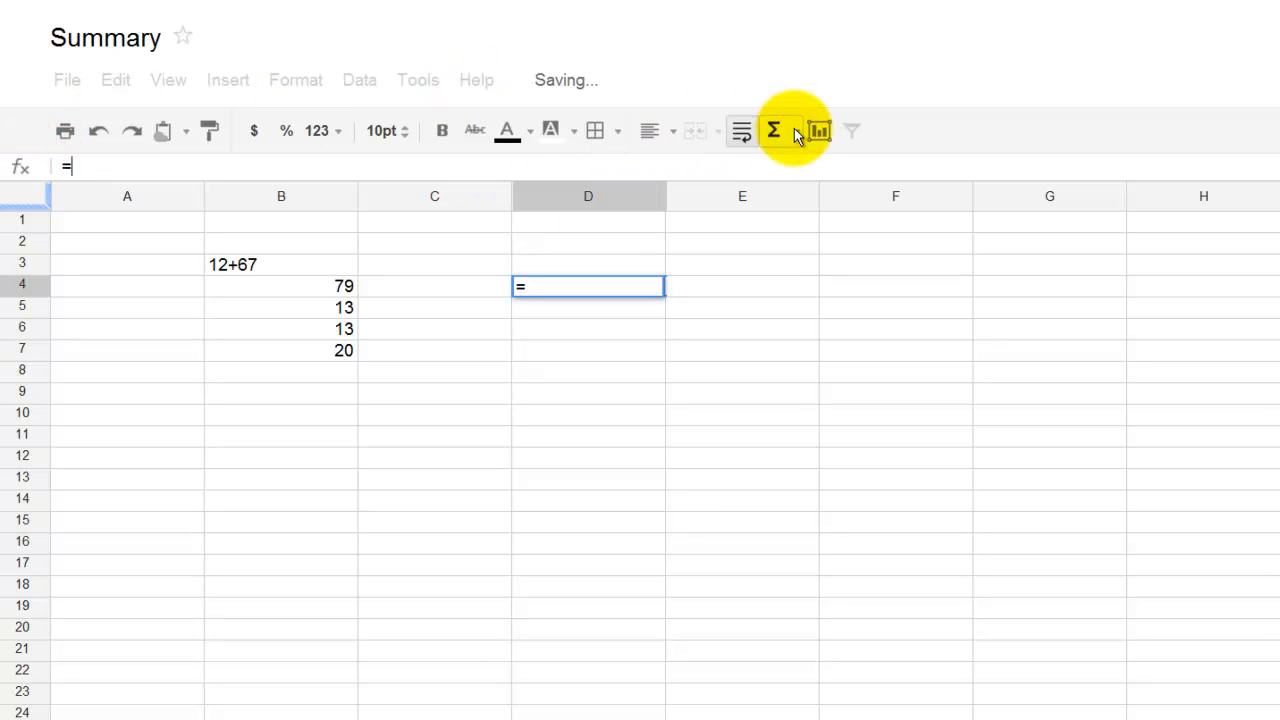
pyautogui.click(772, 132)
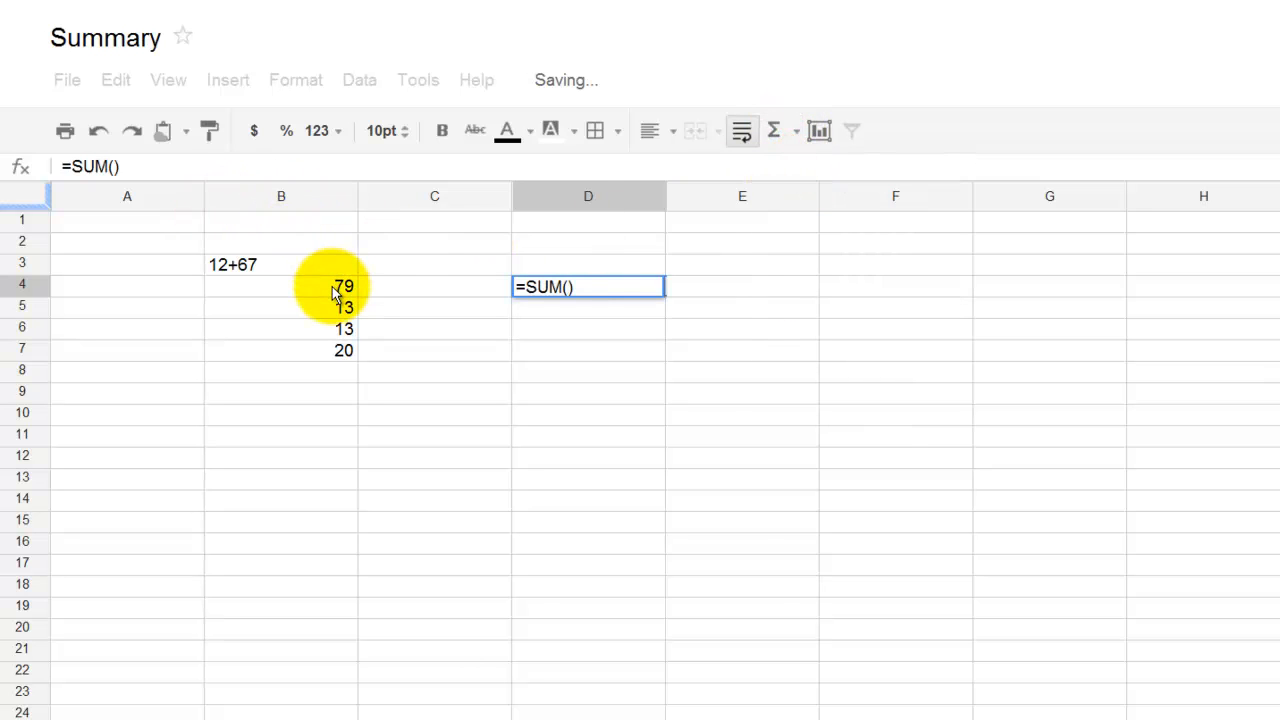
pyautogui.moveTo(344, 286); pyautogui.dragTo(344, 350)
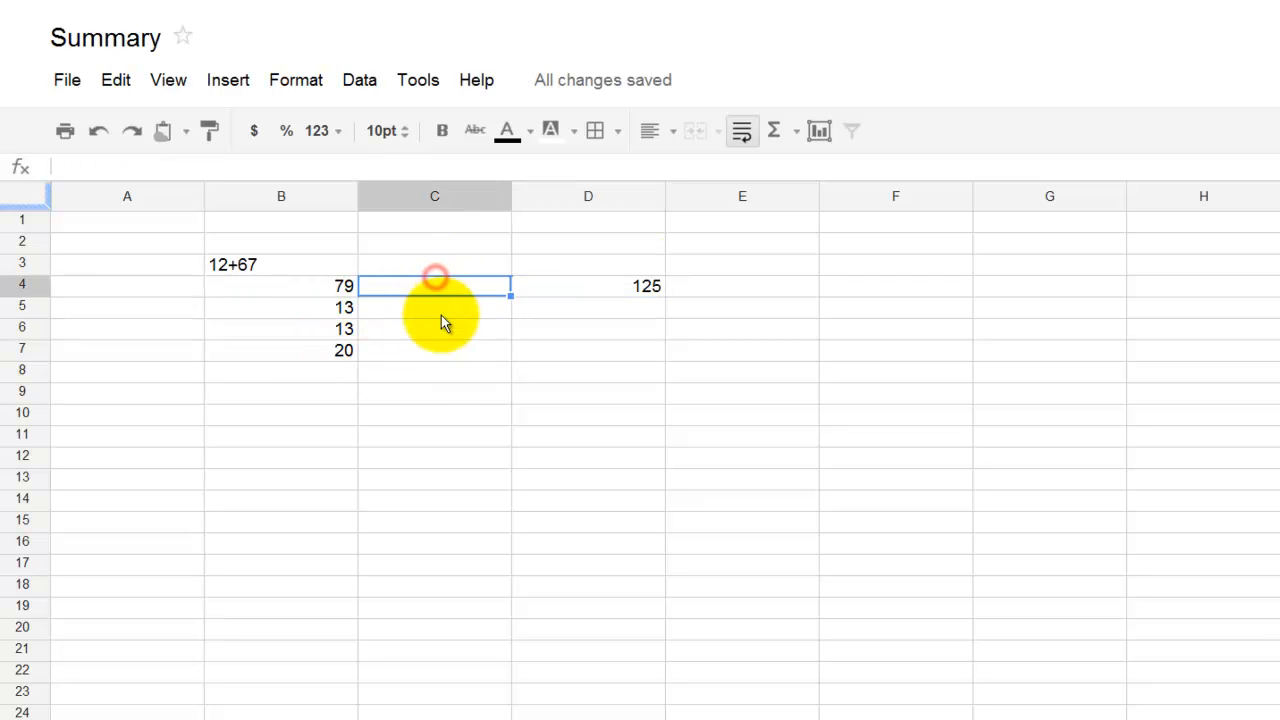
# Enter 12, 56, 87 and 43 in C4:C7, then move to D5.
pyautogui.write('12')
pyautogui.click(434, 306)
pyautogui.write('56')
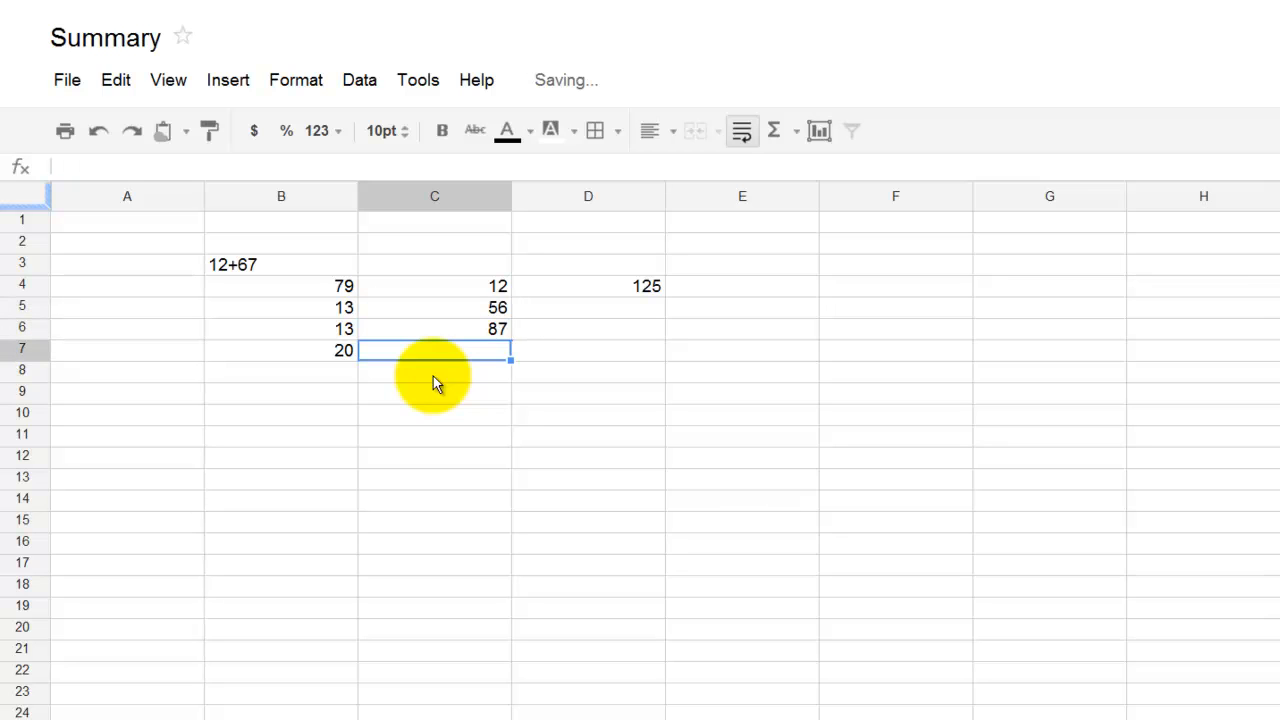
pyautogui.write('43')
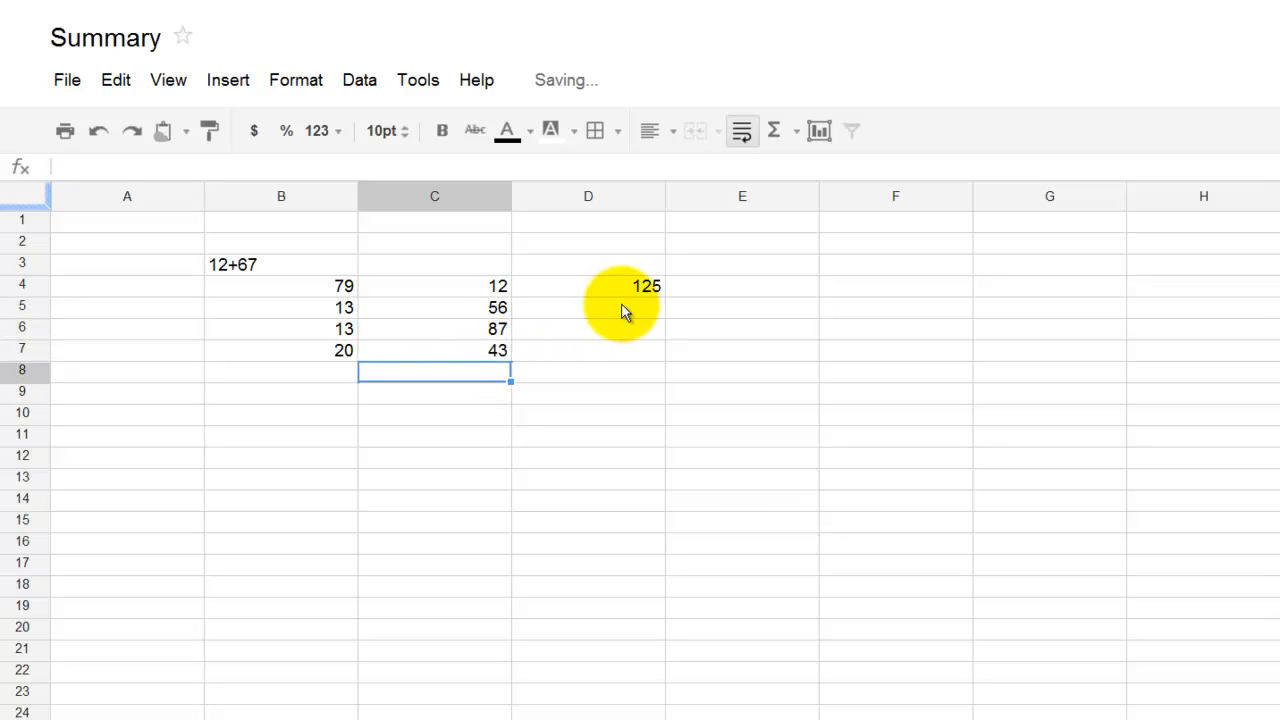
pyautogui.click(588, 308)
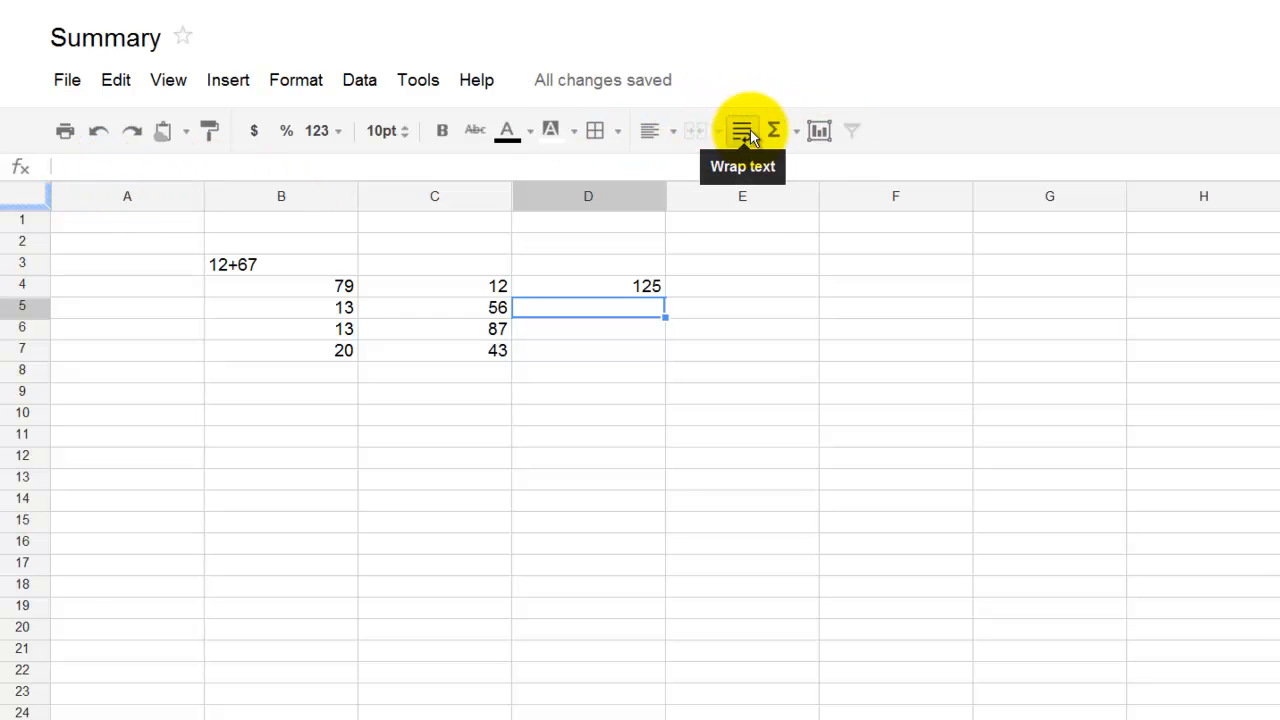
# Enter =SUM(B4:B7,C4:C7) in D5 by selecting both ranges, returning 323.
pyautogui.write('=SUM()')
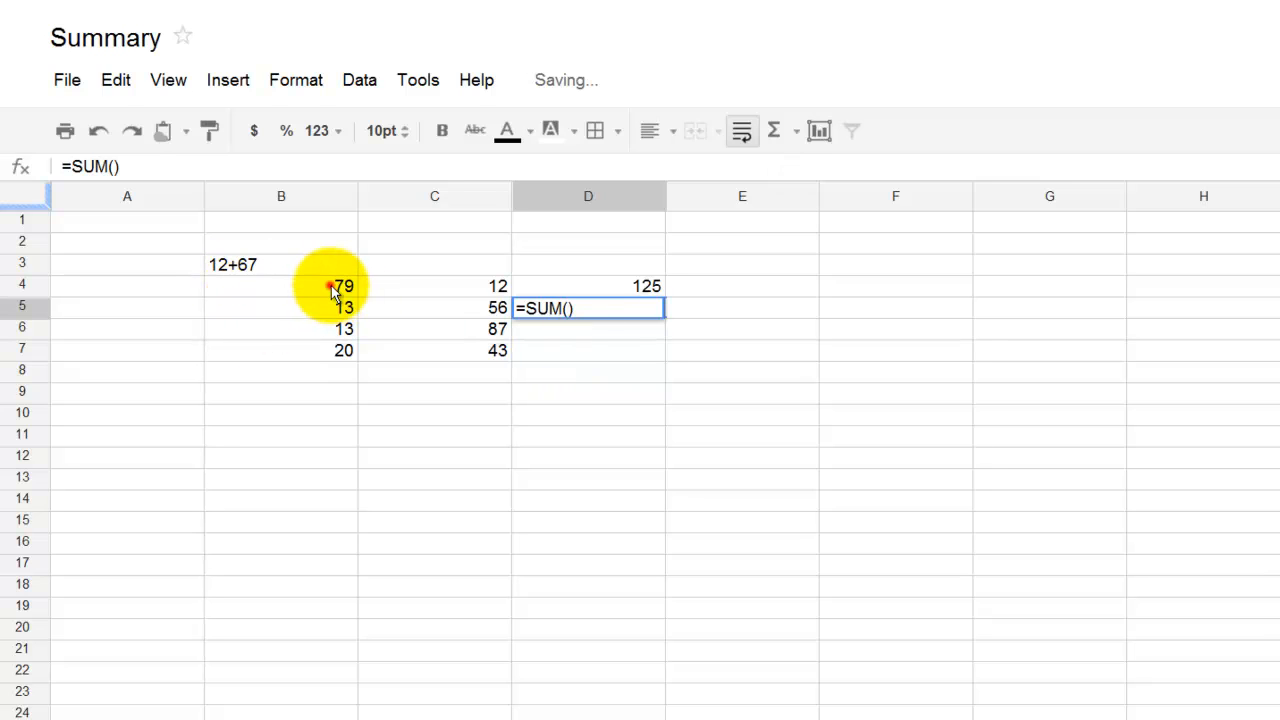
pyautogui.moveTo(344, 284); pyautogui.dragTo(344, 350)
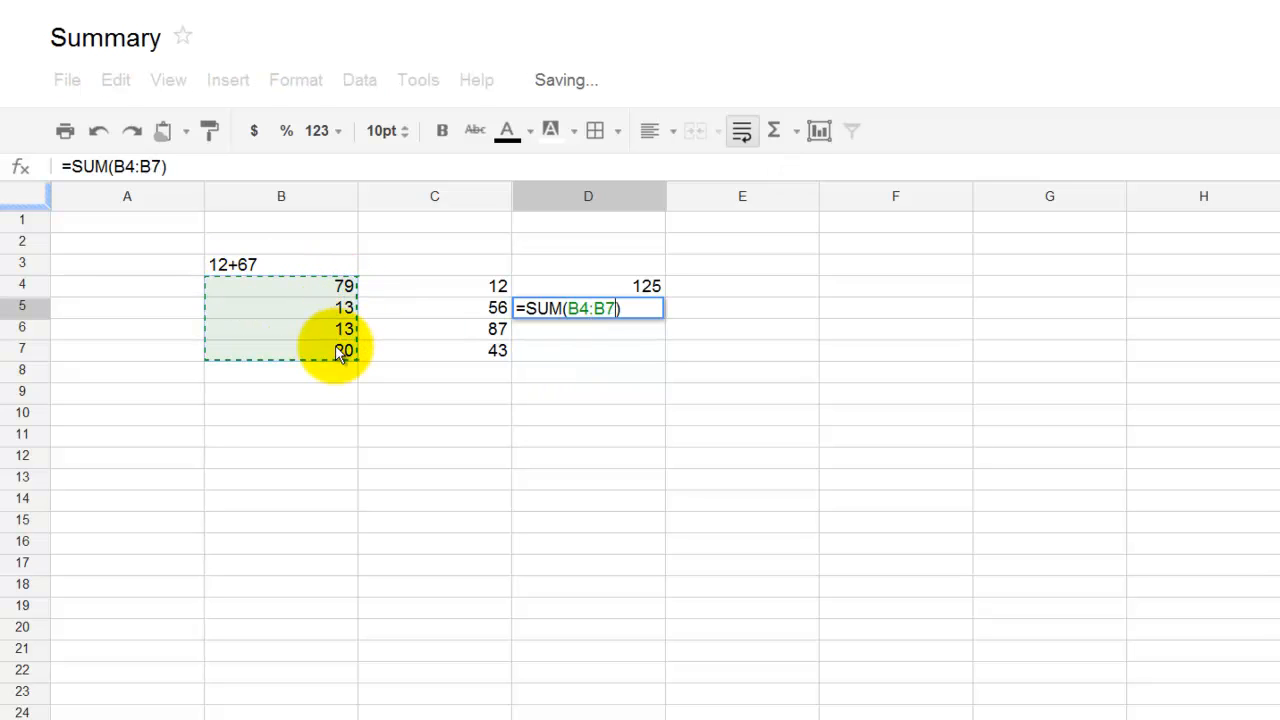
pyautogui.write(',')
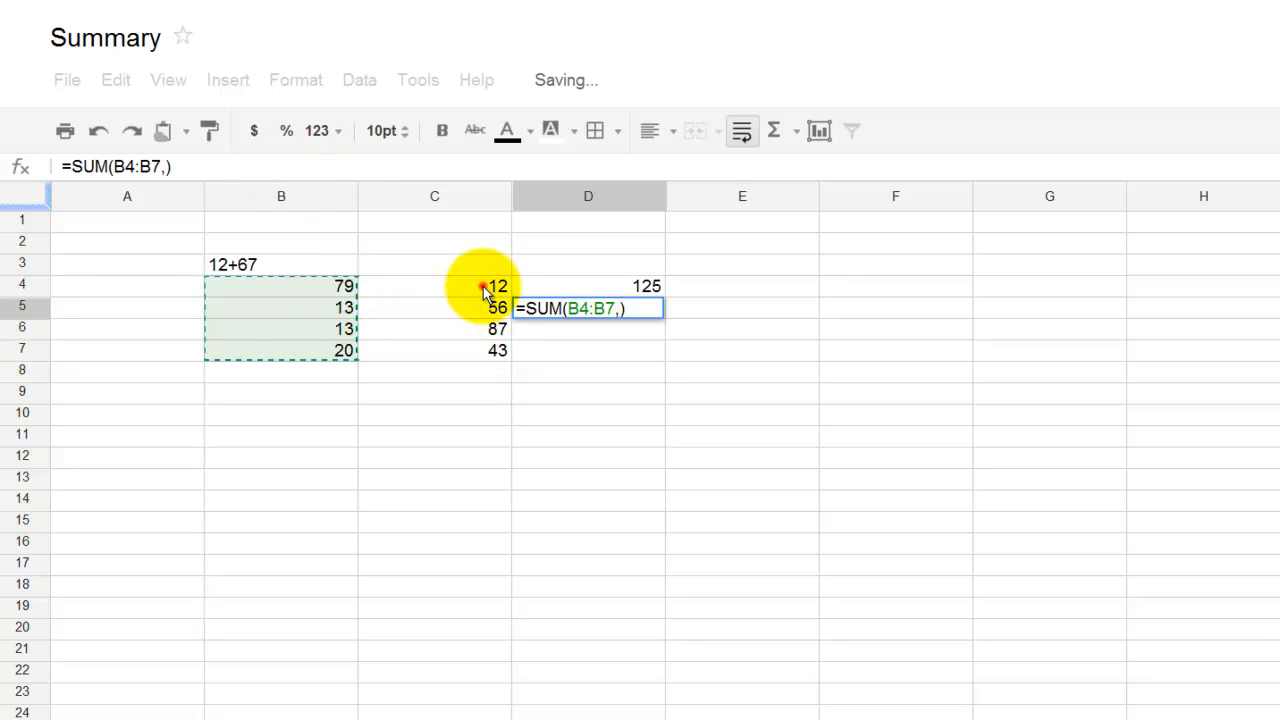
pyautogui.moveTo(490, 286); pyautogui.dragTo(490, 350)
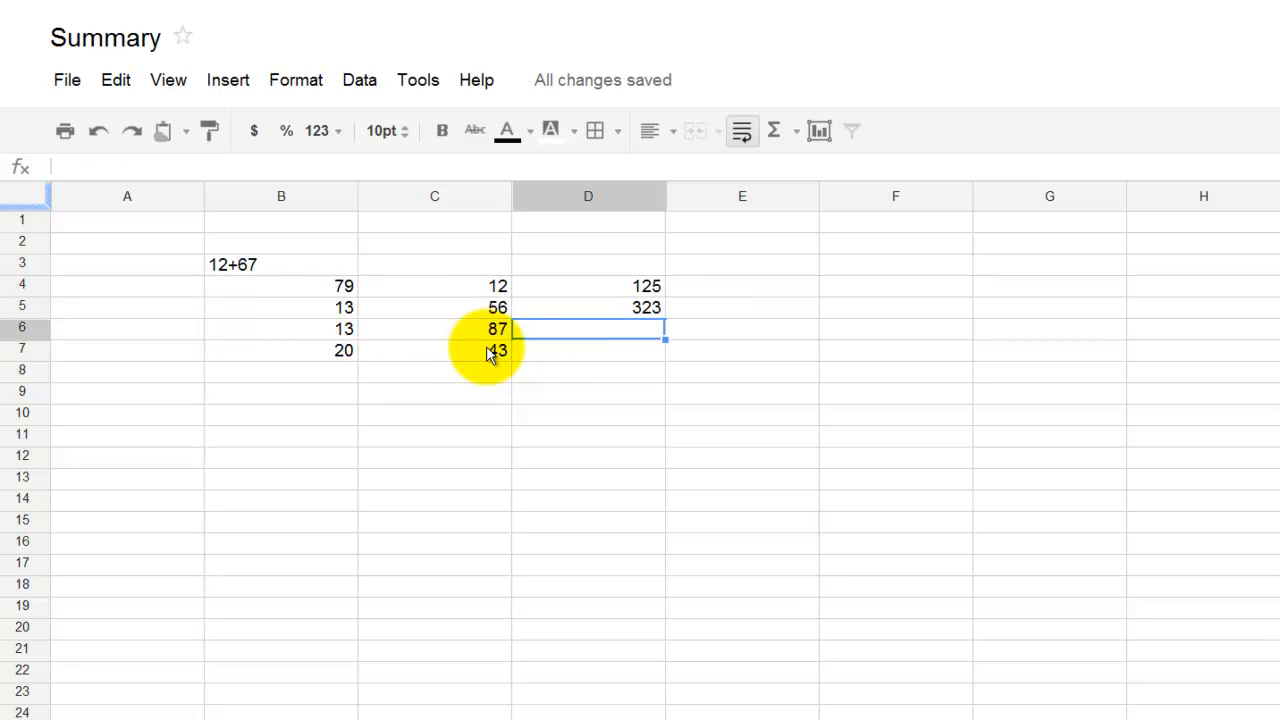
pyautogui.moveTo(560, 376)
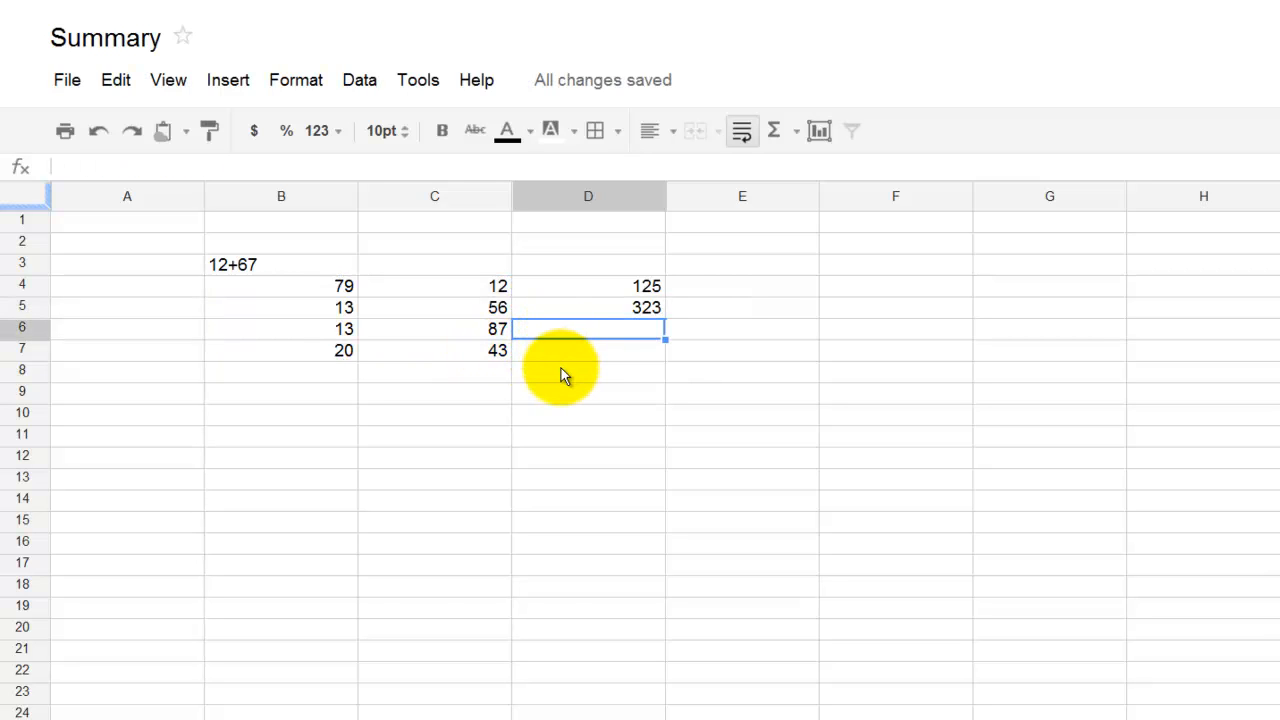
# Enter a SUM of C4:C7 plus cell B4 in D6, returning 290.
pyautogui.click(776, 132)
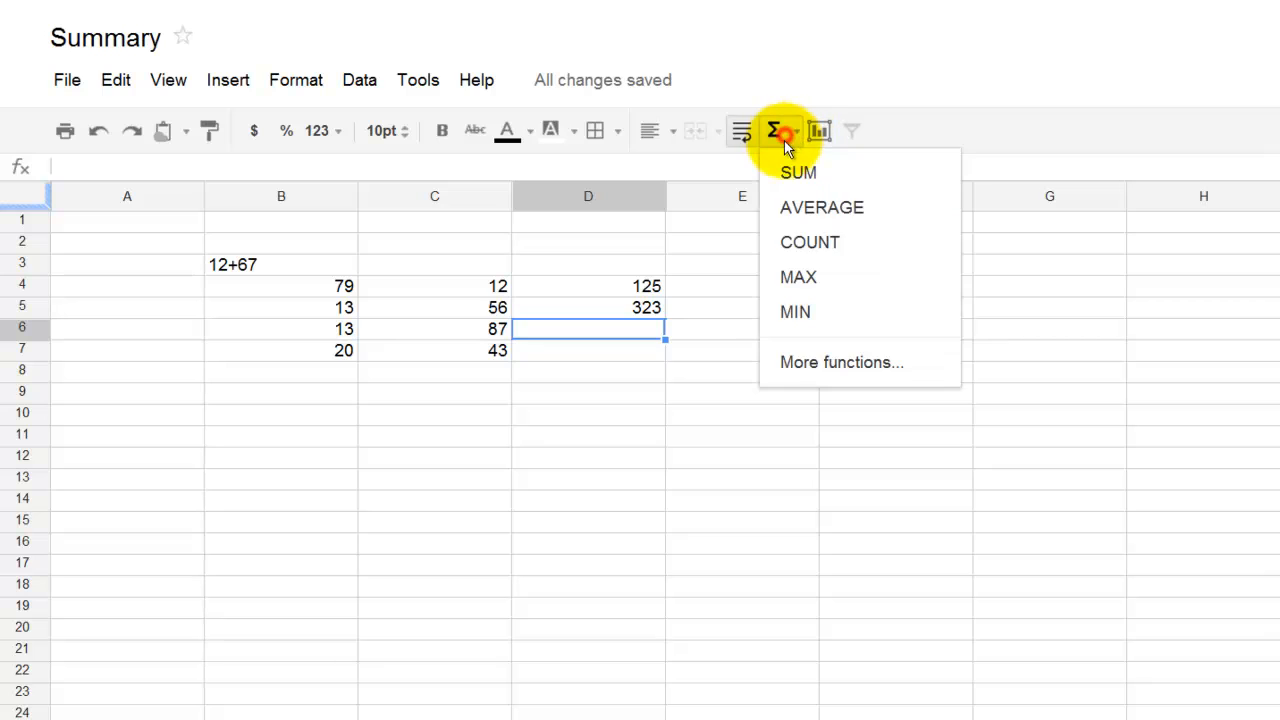
pyautogui.click(798, 172)
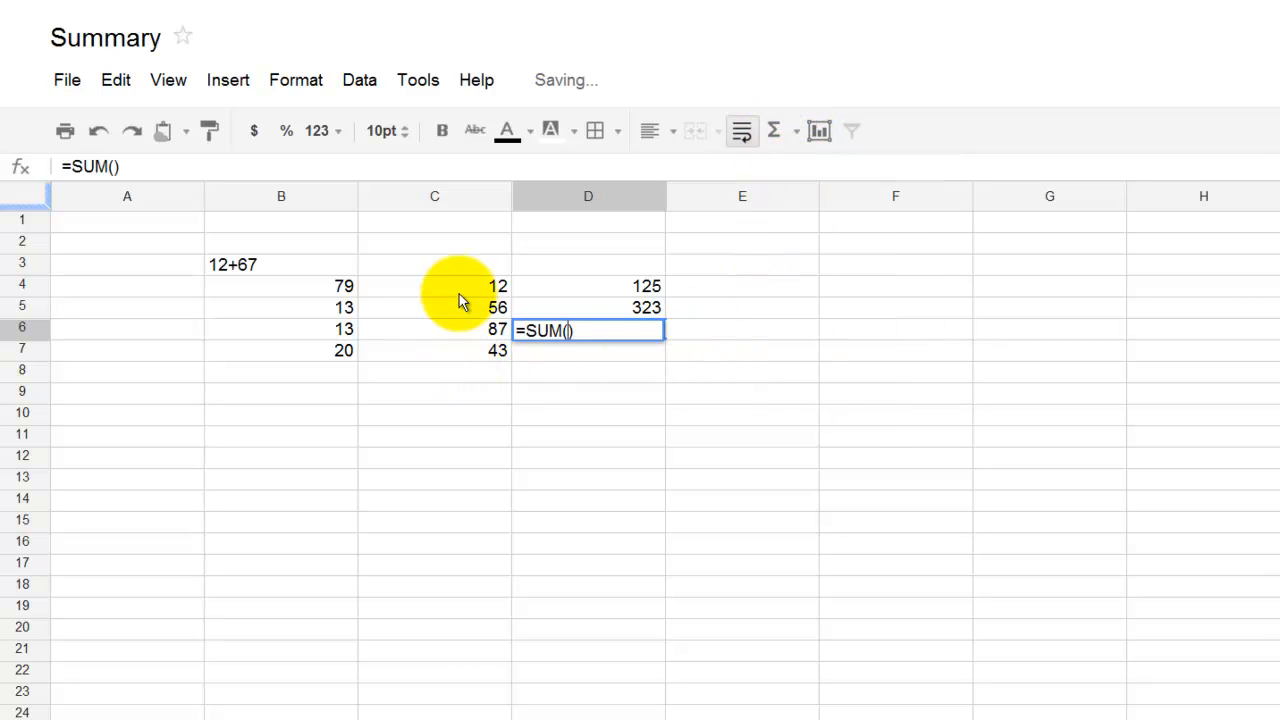
pyautogui.moveTo(434, 286); pyautogui.dragTo(434, 350)
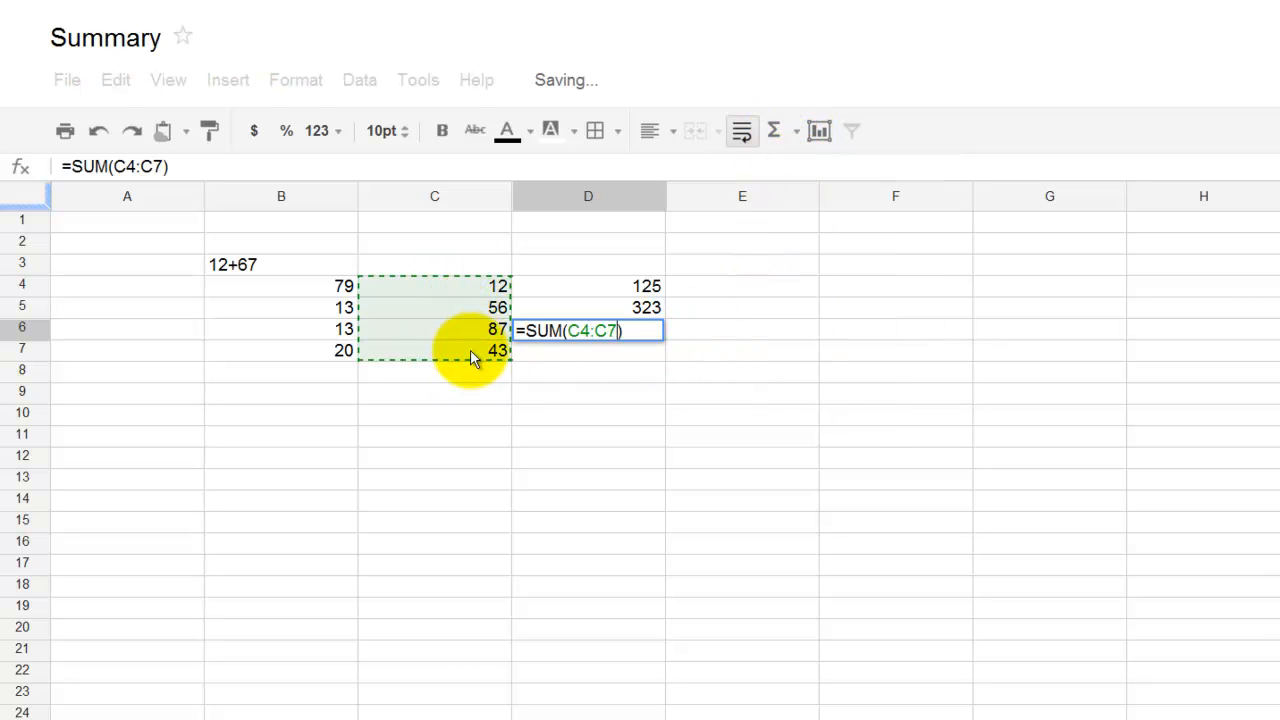
pyautogui.write(',')
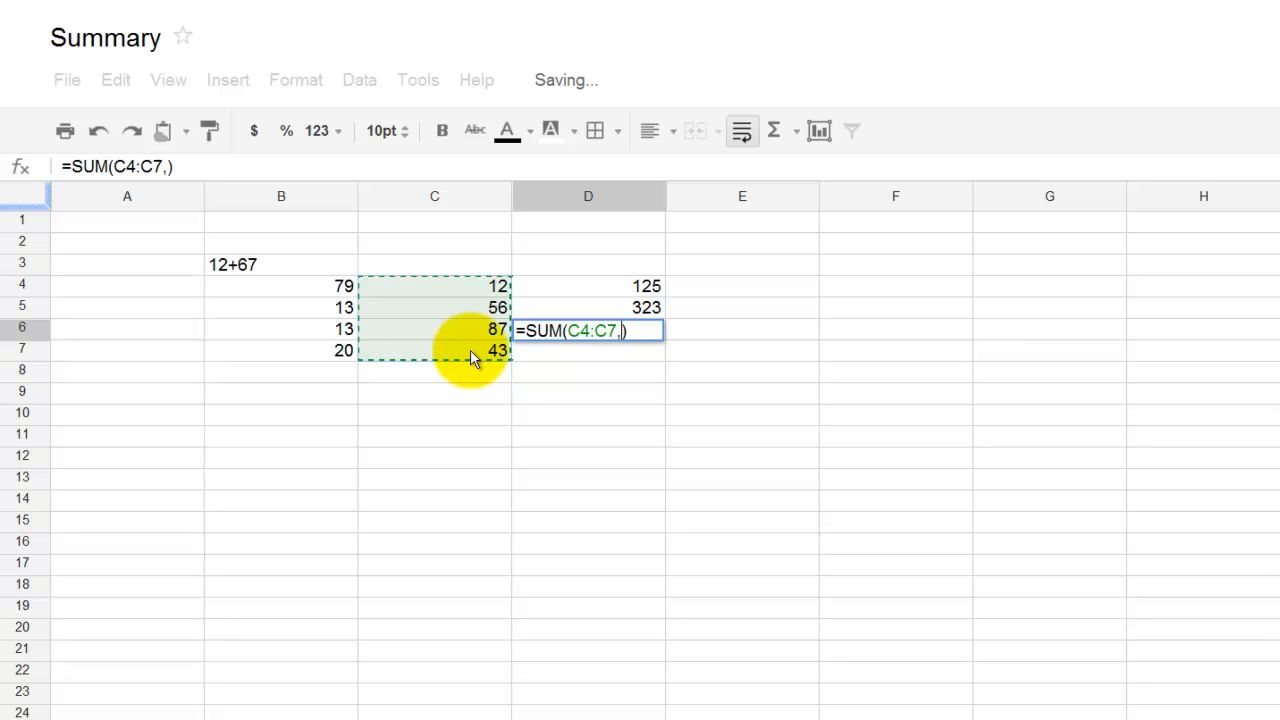
pyautogui.click(280, 330)
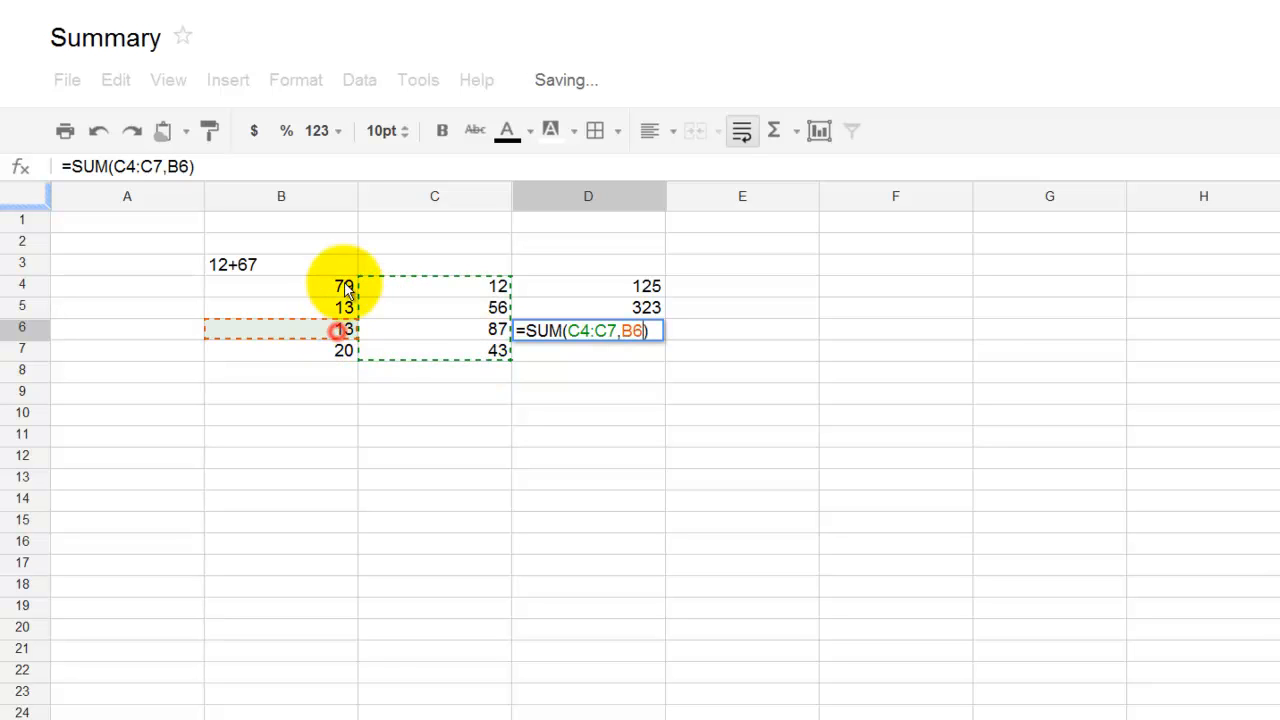
pyautogui.click(280, 286)
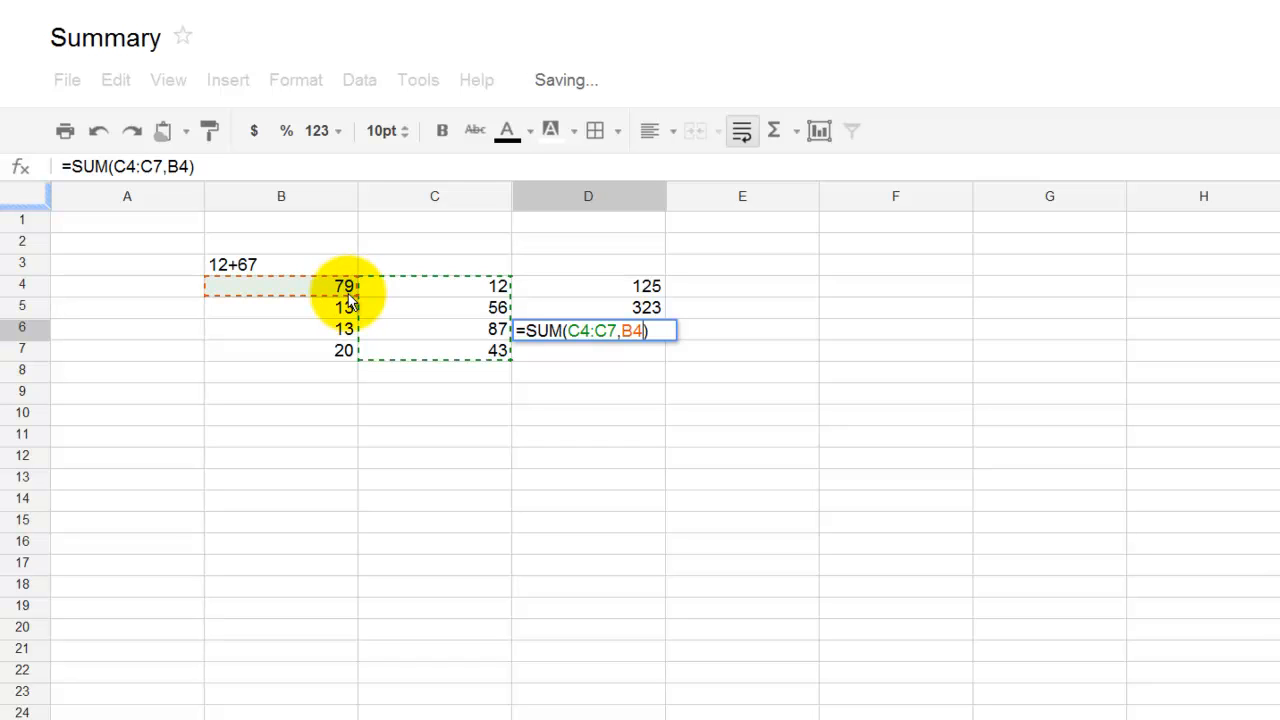
pyautogui.write(',')
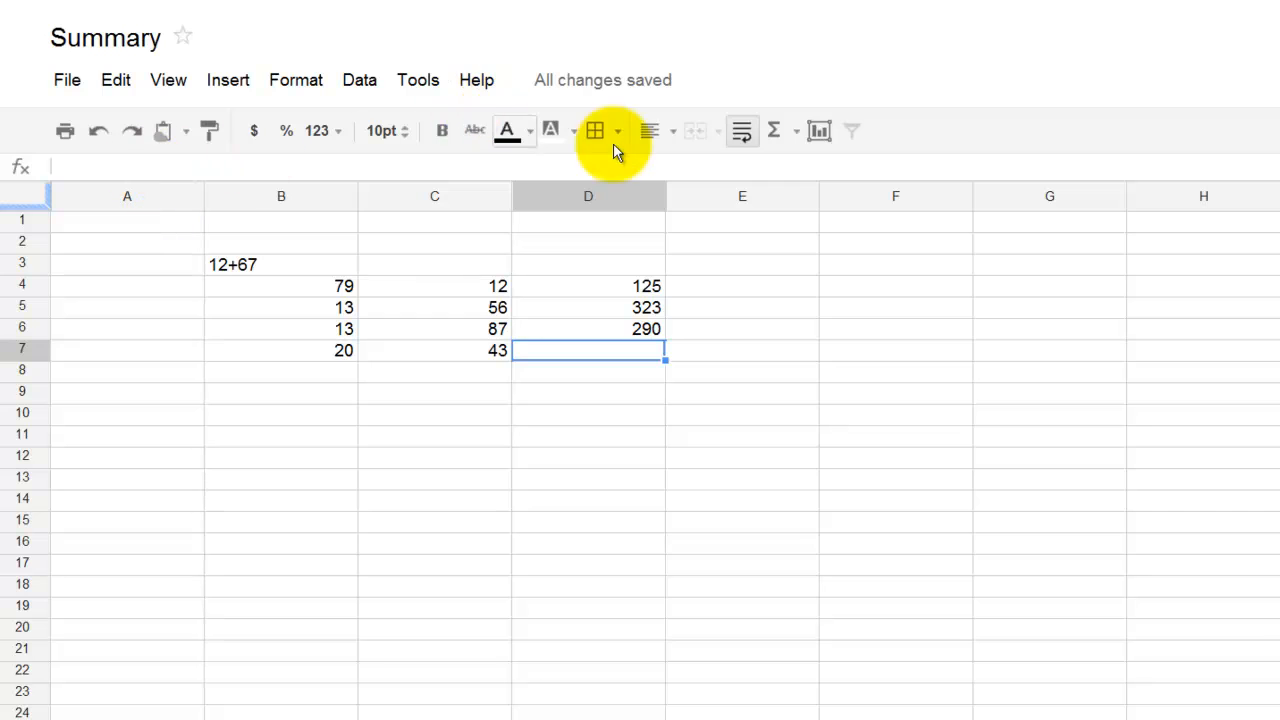
# Enter a SUM of B4:B7 plus cell D5 in D7, returning 448.
pyautogui.click(776, 132)
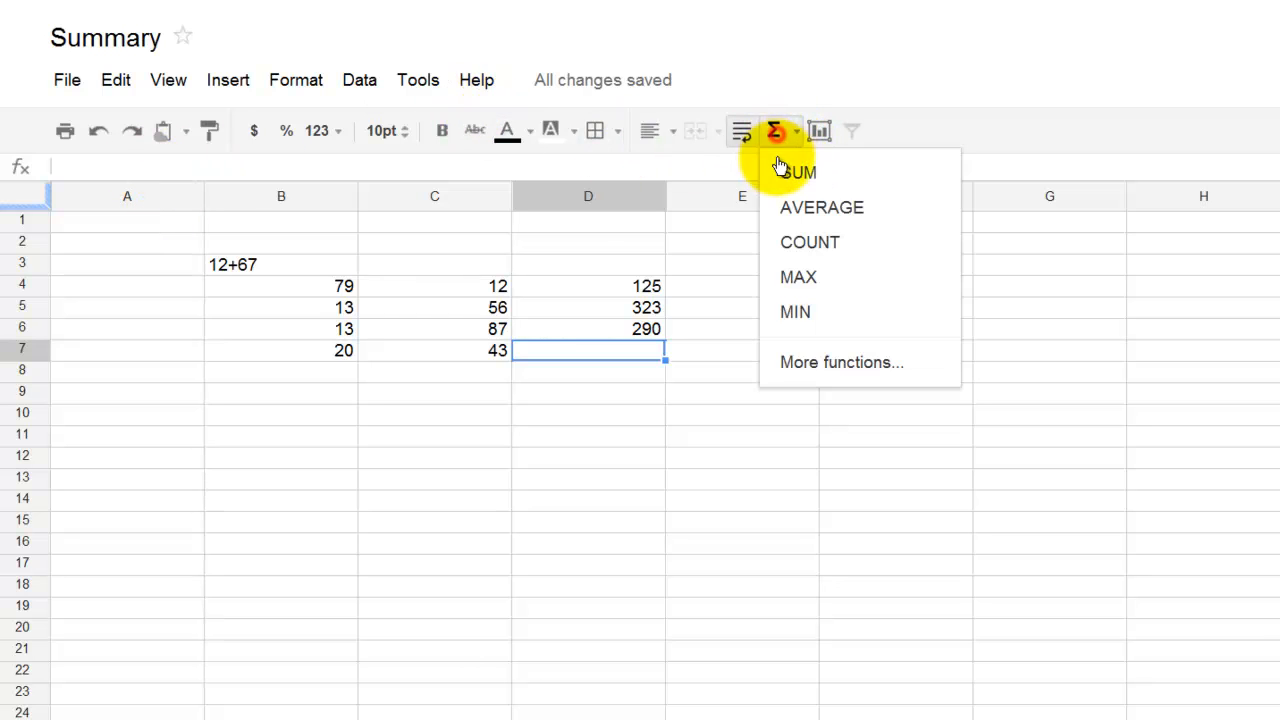
pyautogui.click(800, 172)
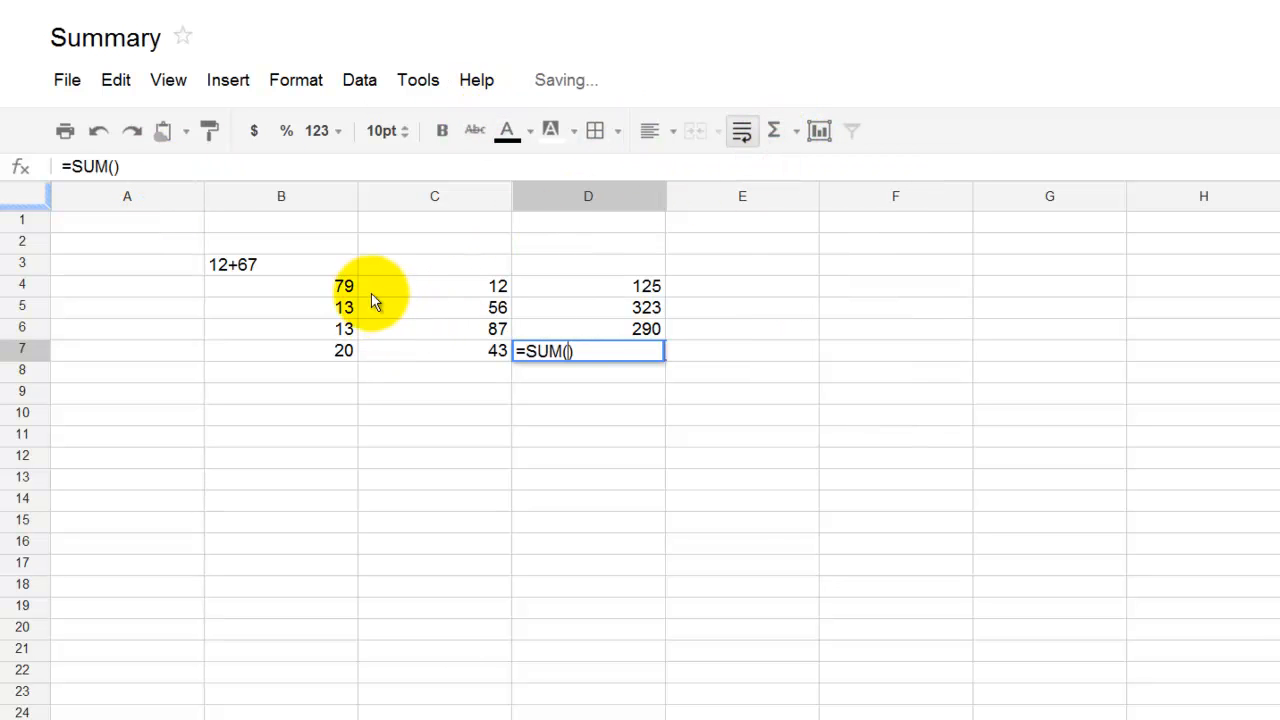
pyautogui.moveTo(344, 286); pyautogui.dragTo(344, 350)
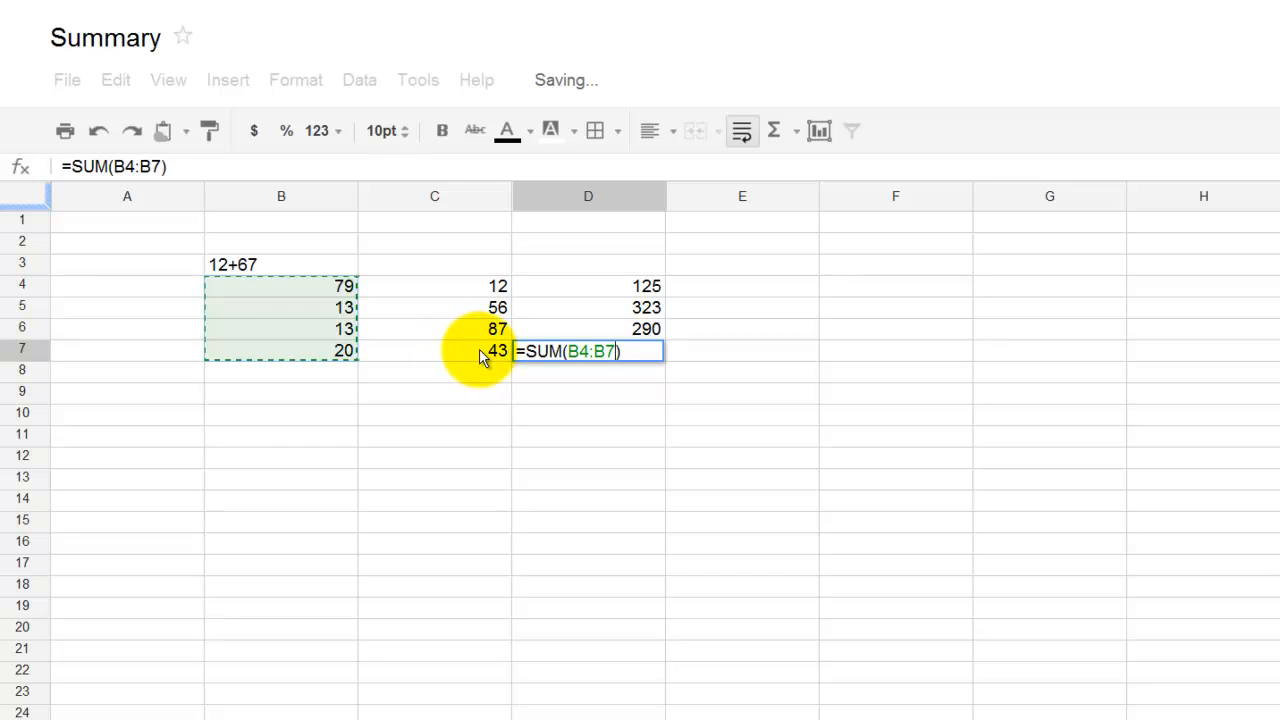
pyautogui.click(434, 350)
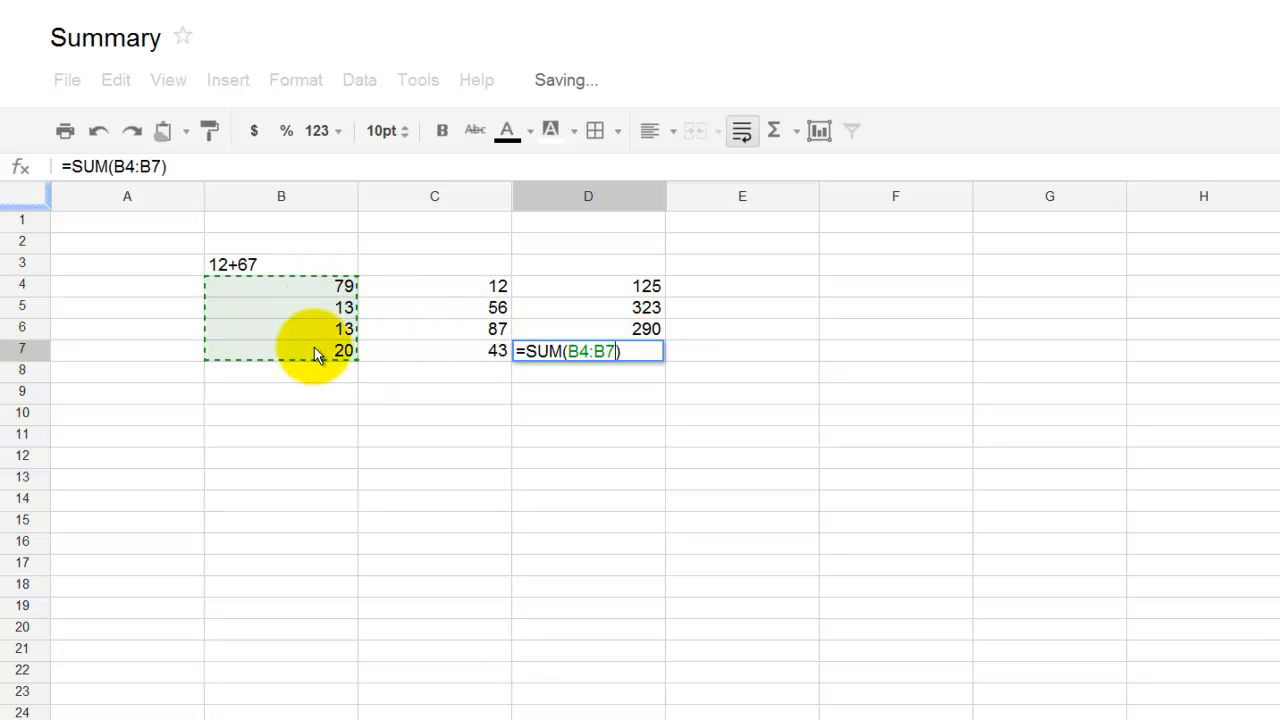
pyautogui.moveTo(418, 364)
pyautogui.write(',')
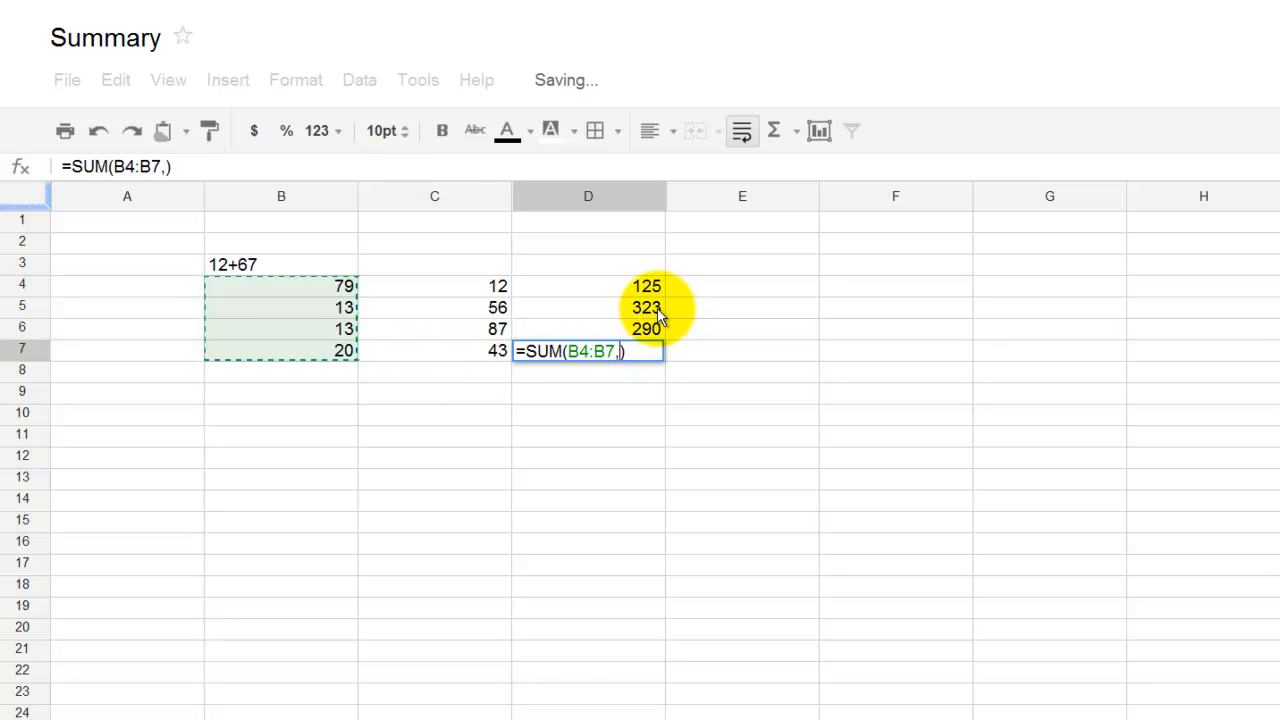
pyautogui.click(646, 308)
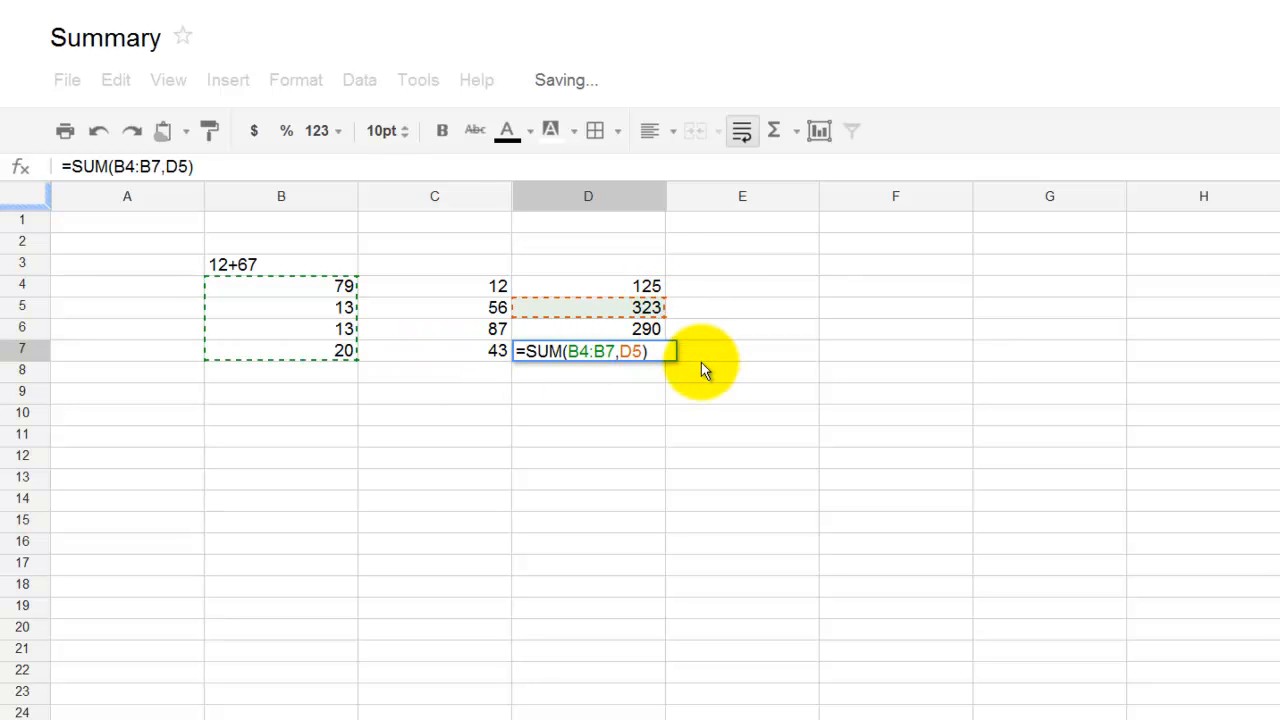
pyautogui.press('Enter')
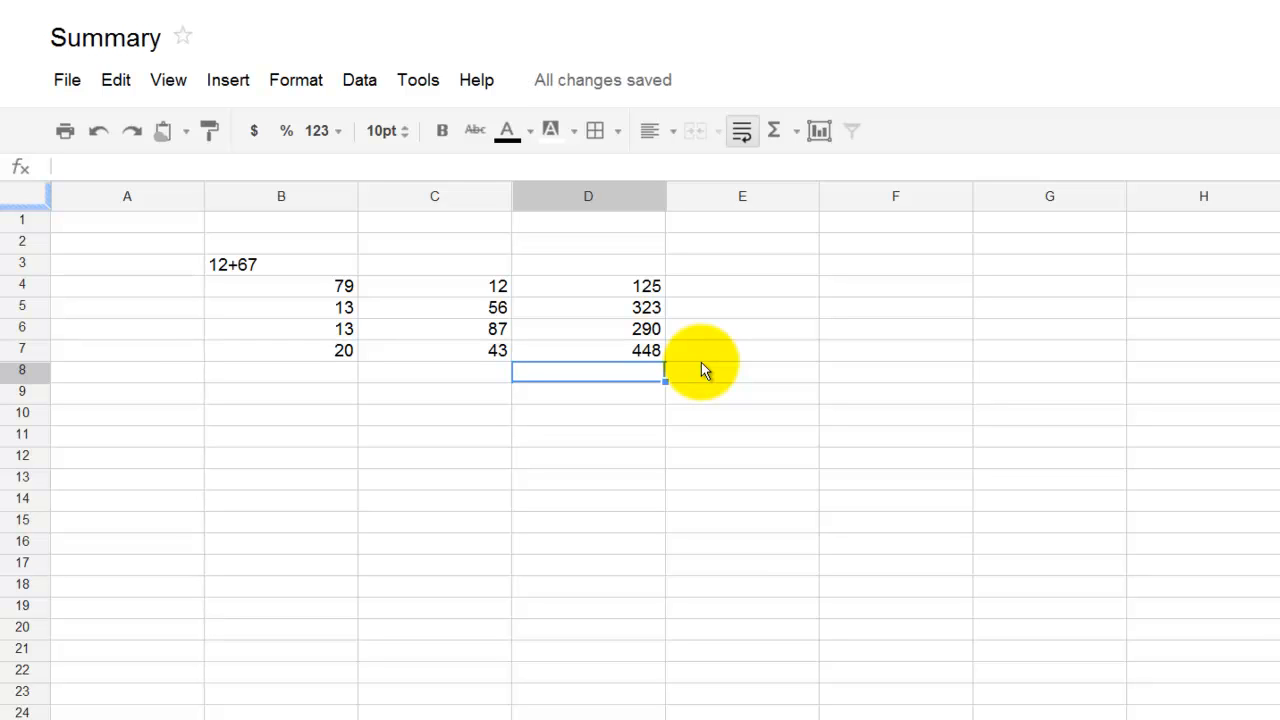
pyautogui.moveTo(776, 290)
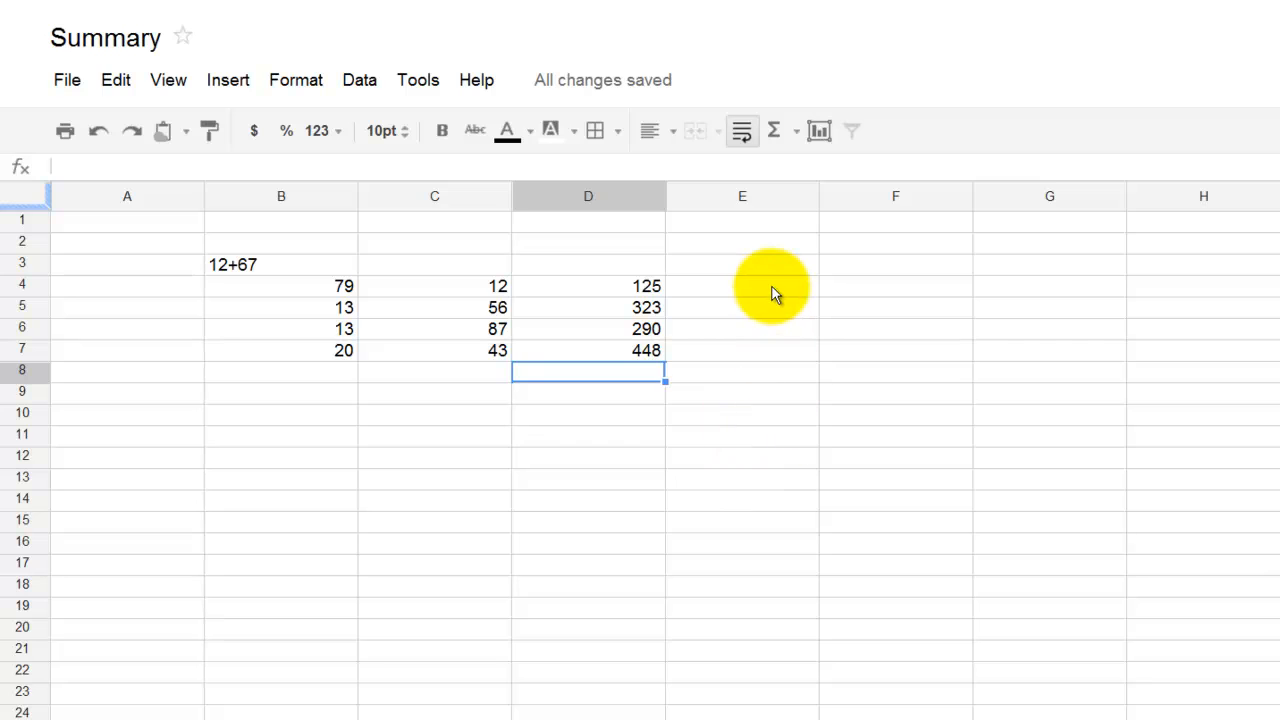
# Enter 0, 1, 1, 2, 3, 5, 8 down E4:E10.
pyautogui.click(742, 286)
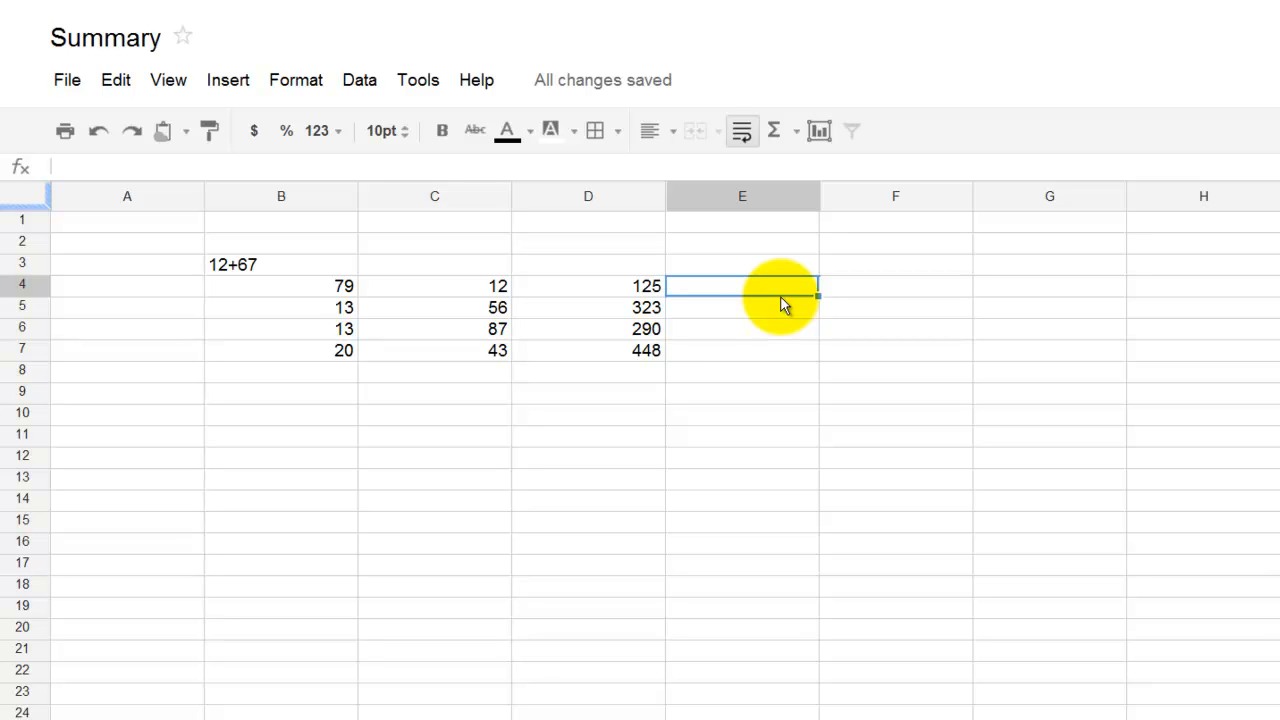
pyautogui.write('0')
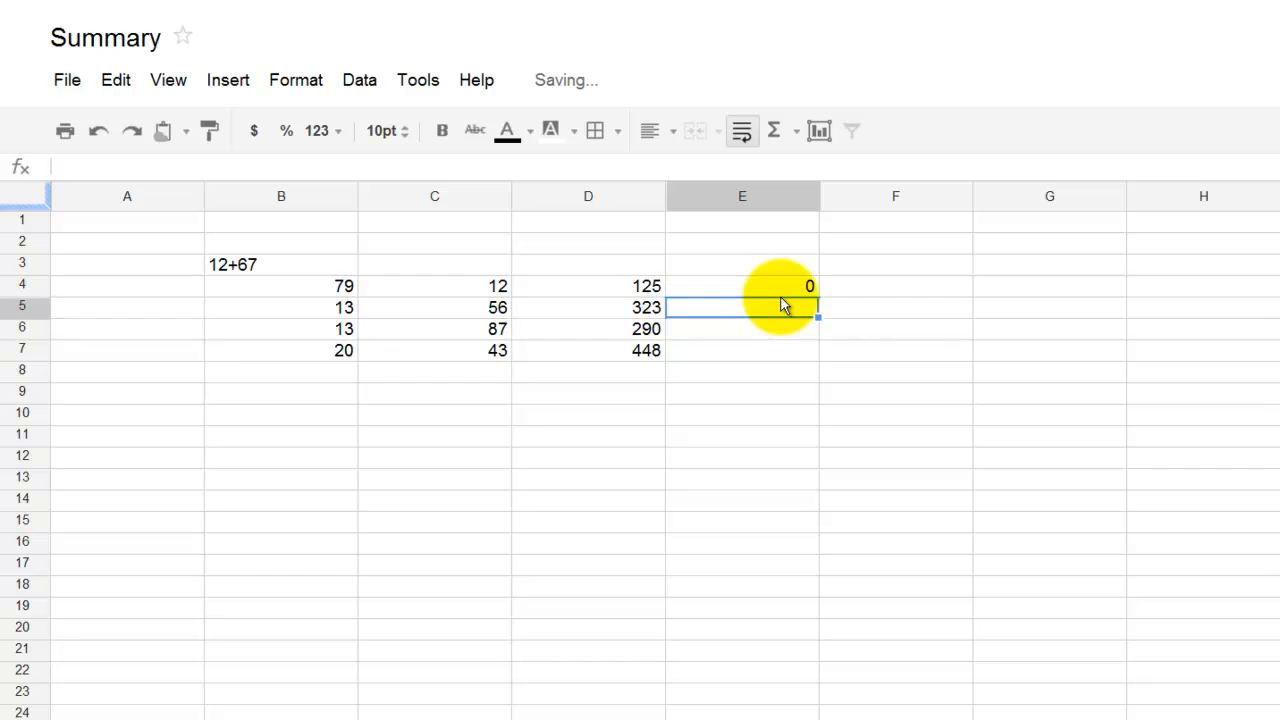
pyautogui.write('1')
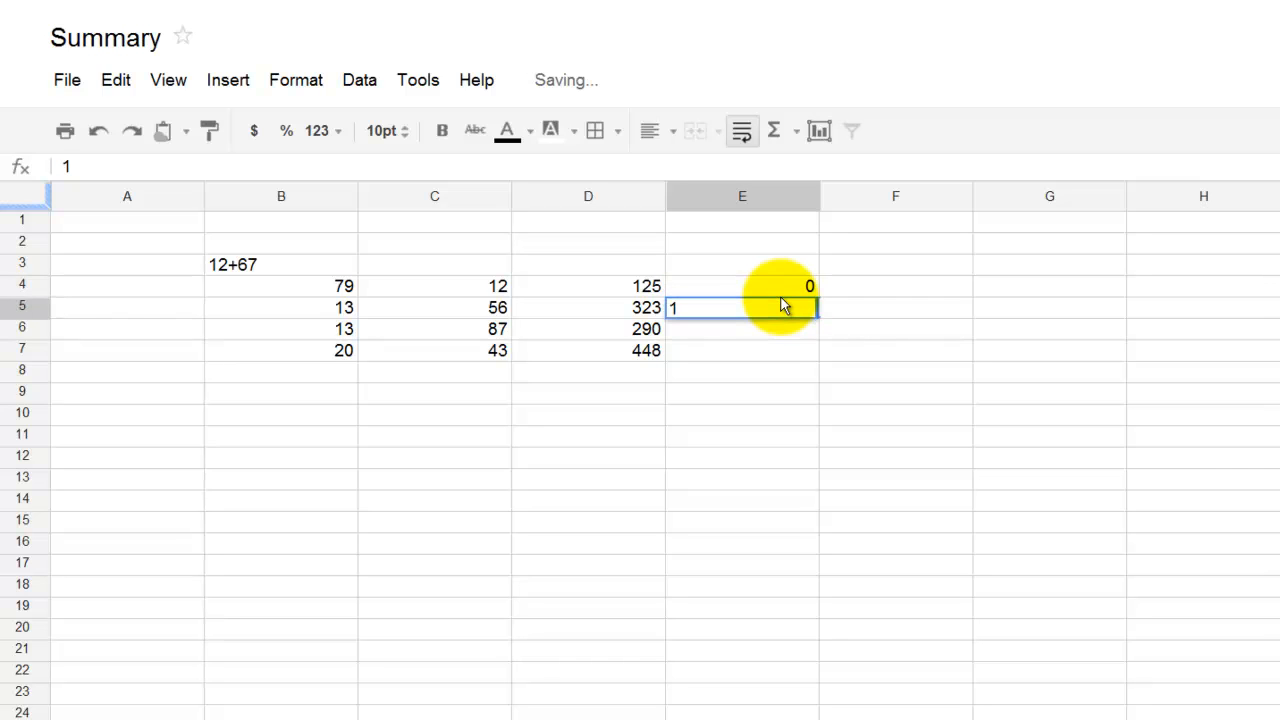
pyautogui.press('enter')
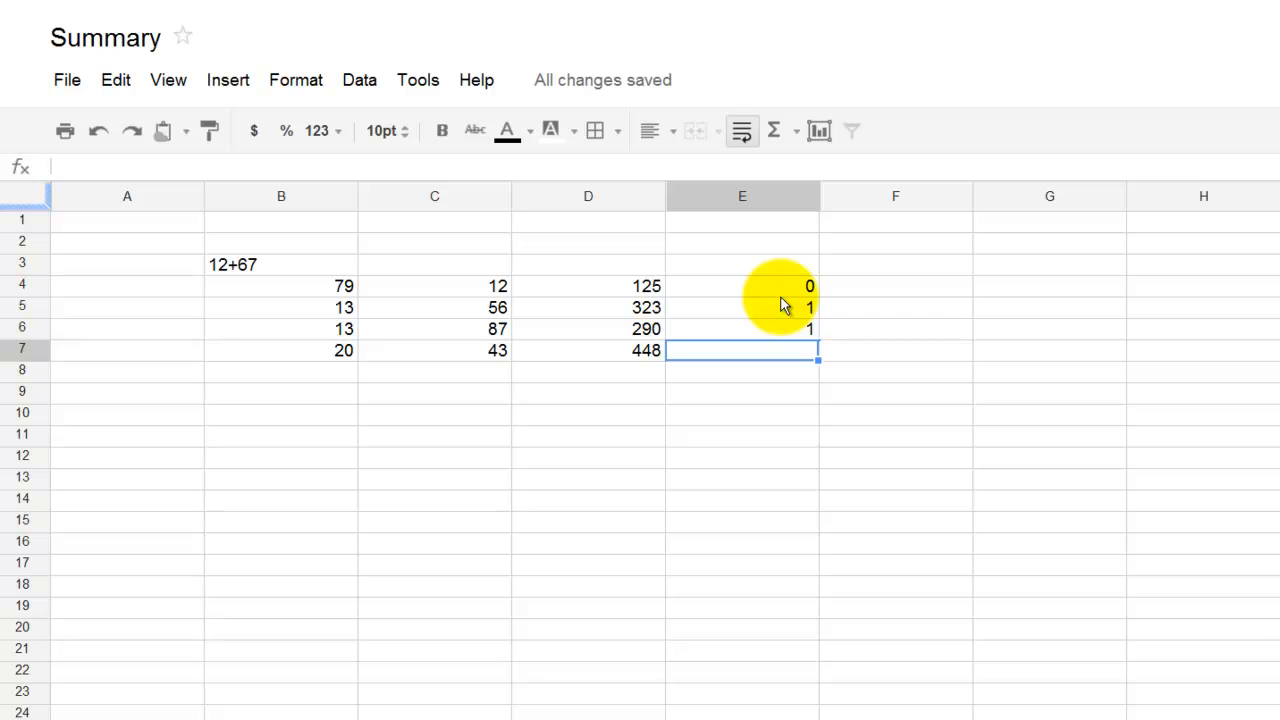
pyautogui.write('2')
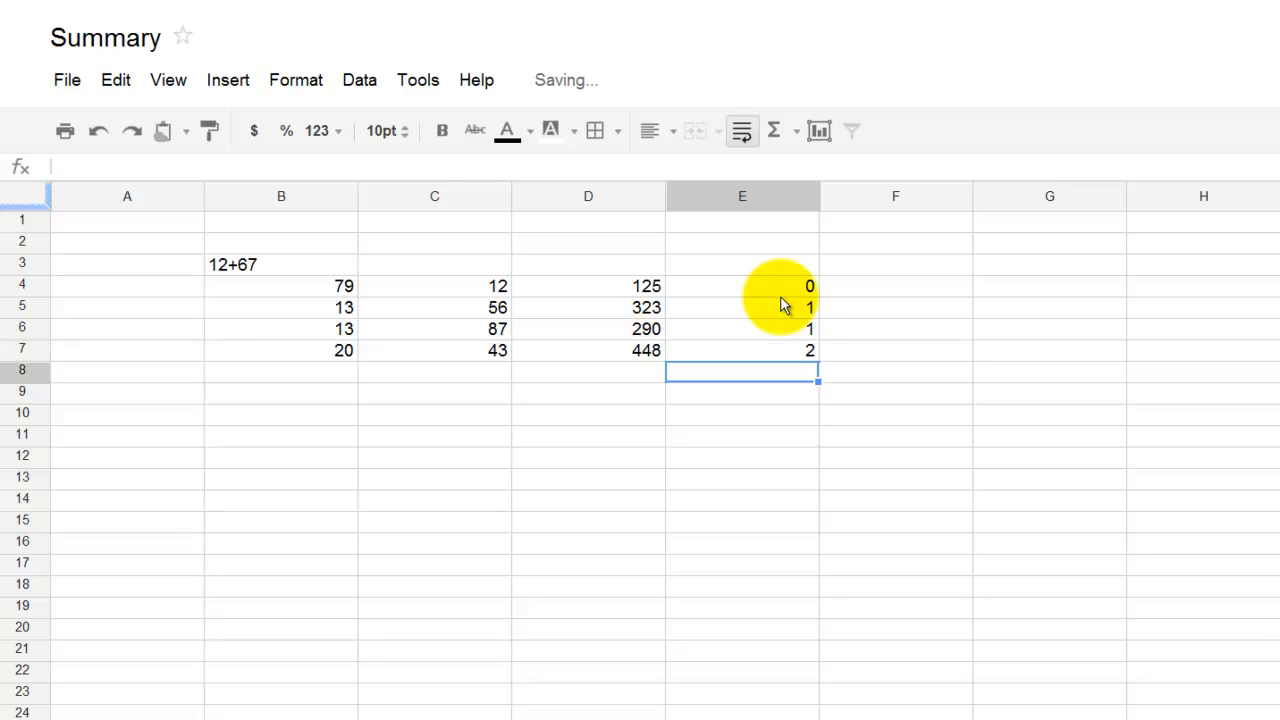
pyautogui.write('3')
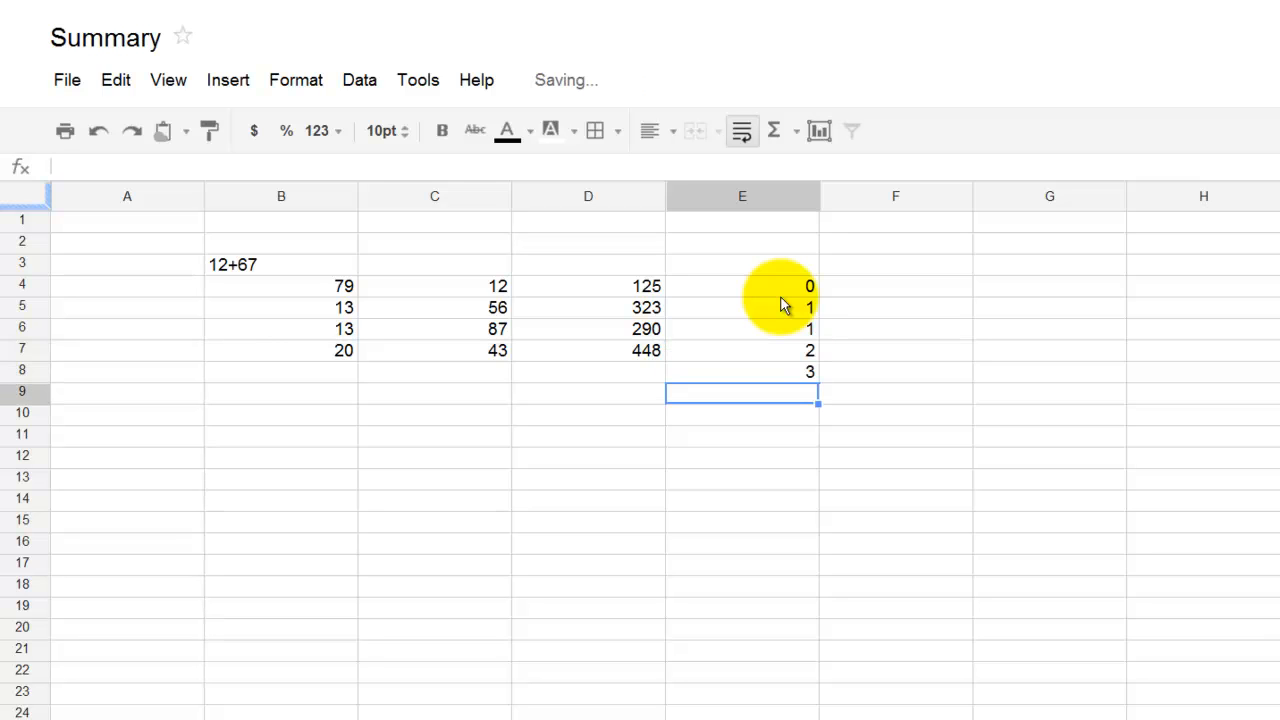
pyautogui.write('5')
pyautogui.click(742, 414)
pyautogui.write('8')
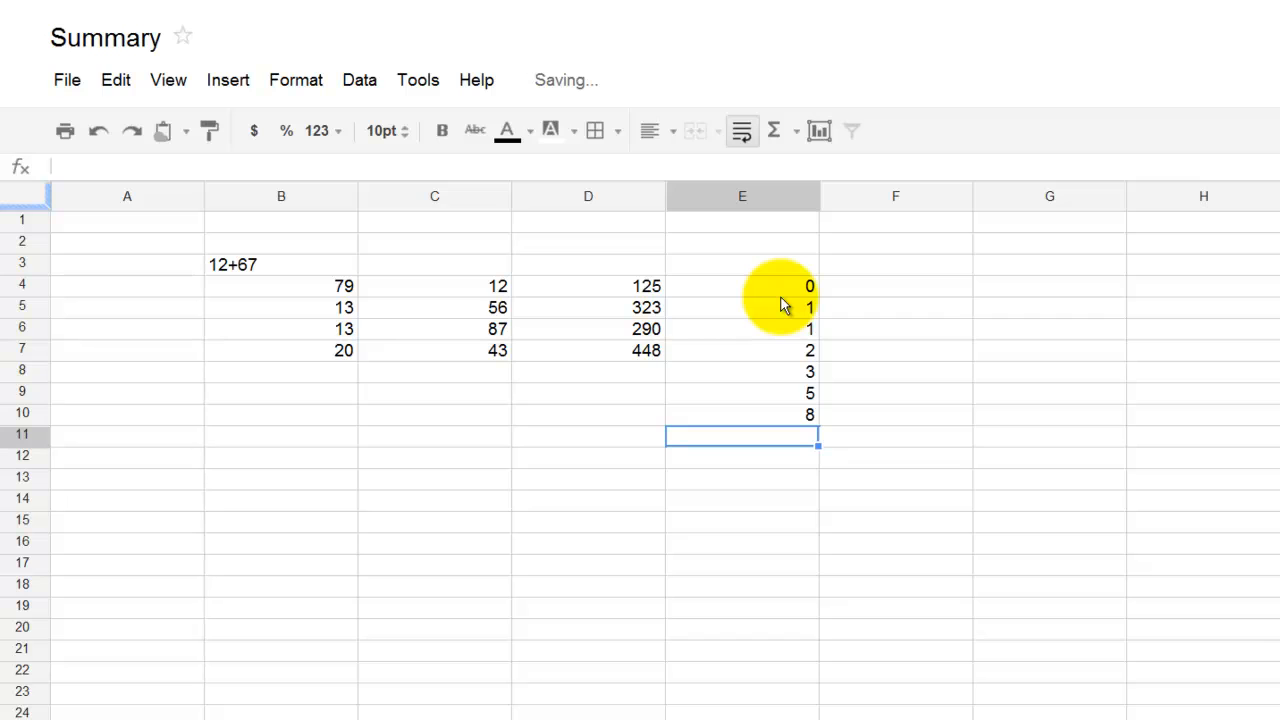
pyautogui.moveTo(800, 316)
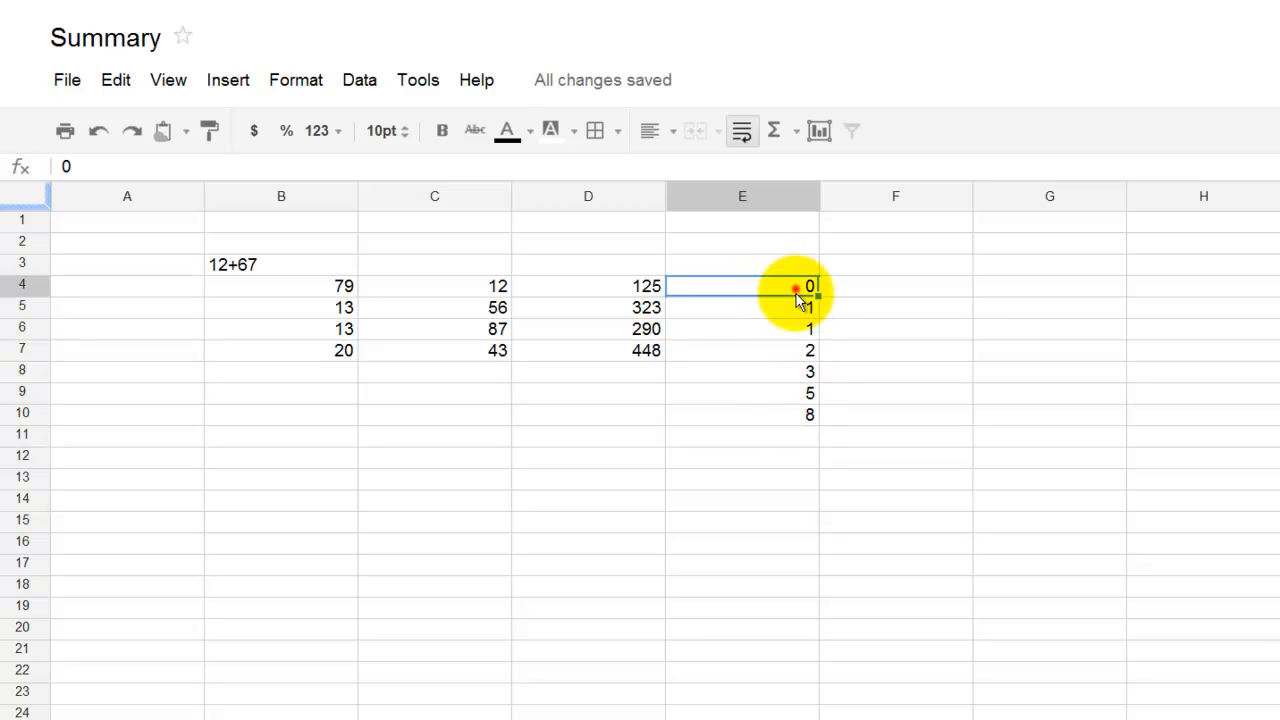
# Select E4:E10 and autofill the series down to E18 (9.333 to 18.667).
pyautogui.moveTo(796, 290); pyautogui.dragTo(818, 424)
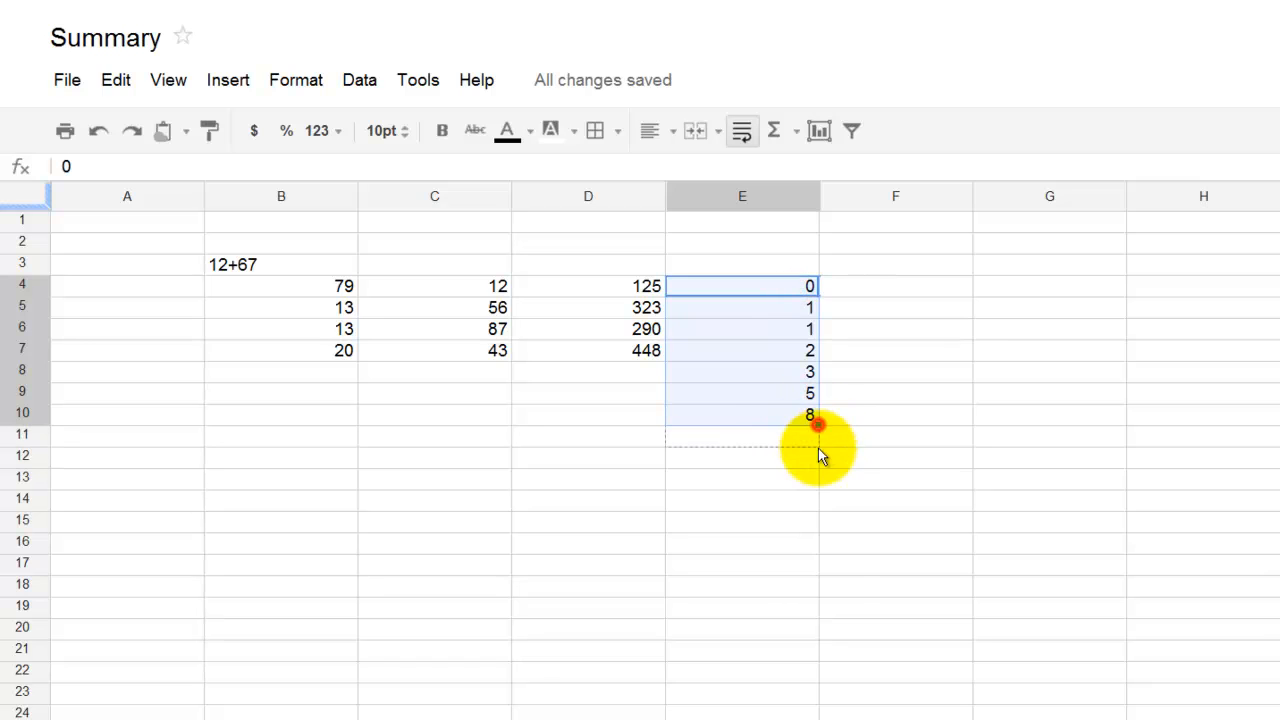
pyautogui.moveTo(816, 424); pyautogui.dragTo(790, 596)
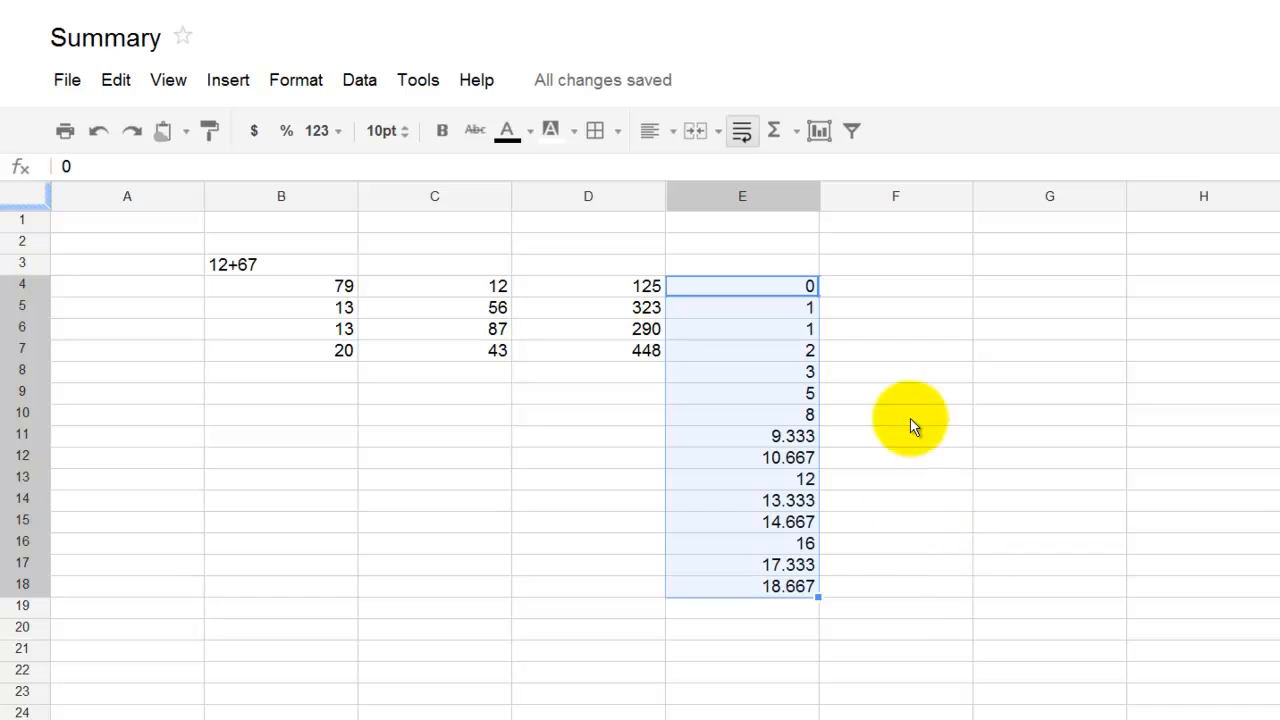
# Enter a running =SUM formula in F6 and fill it to F18, giving Fibonacci numbers up to 377.
pyautogui.click(896, 286)
pyautogui.write('0')
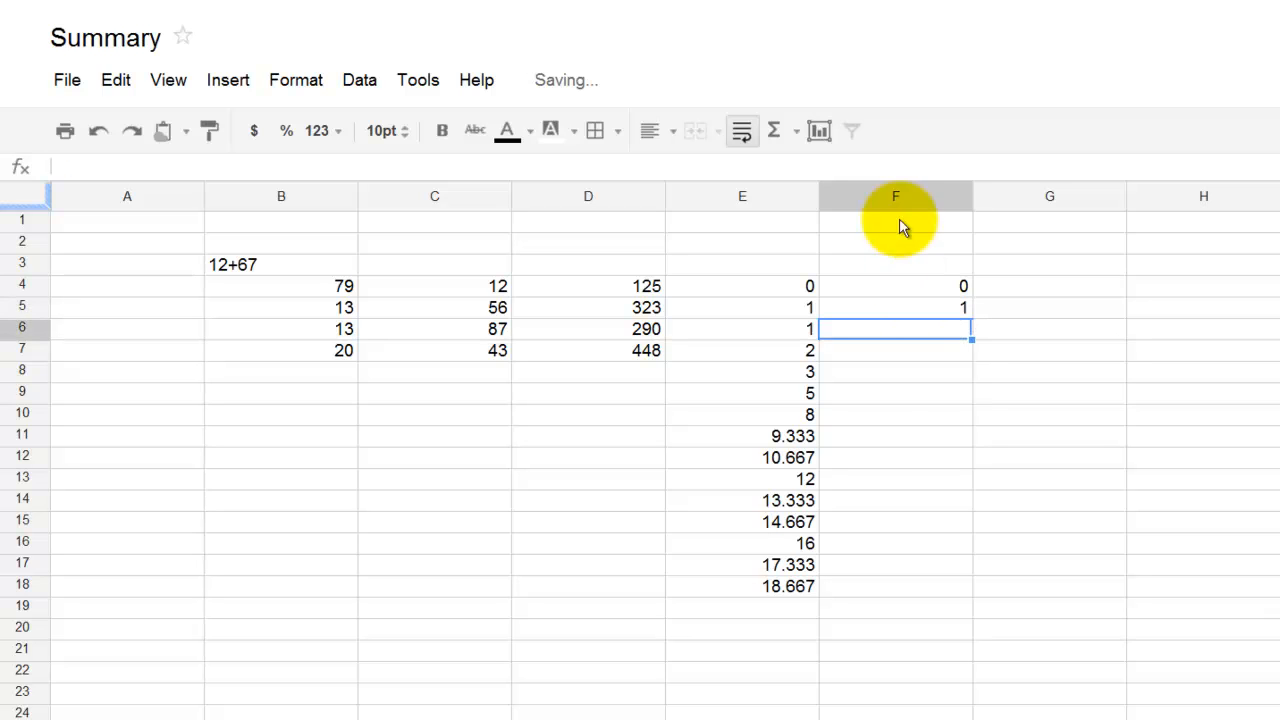
pyautogui.write('=SUM(F4:F5')
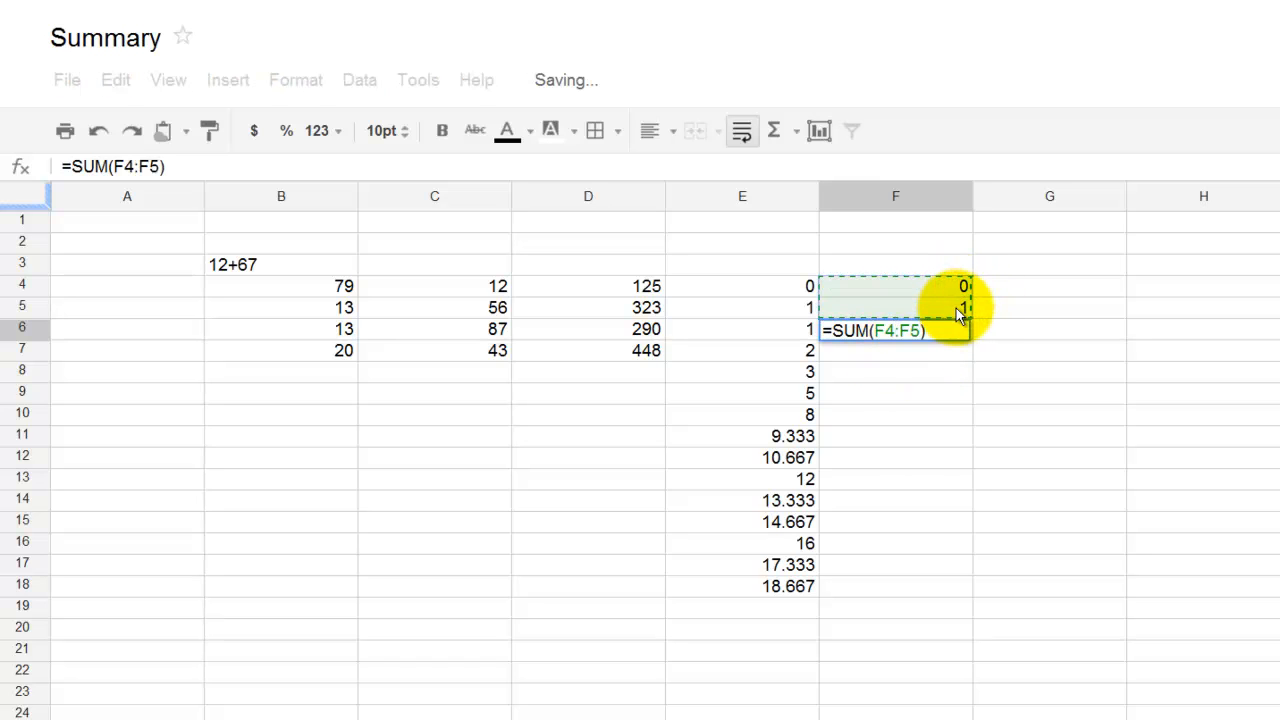
pyautogui.press('enter')
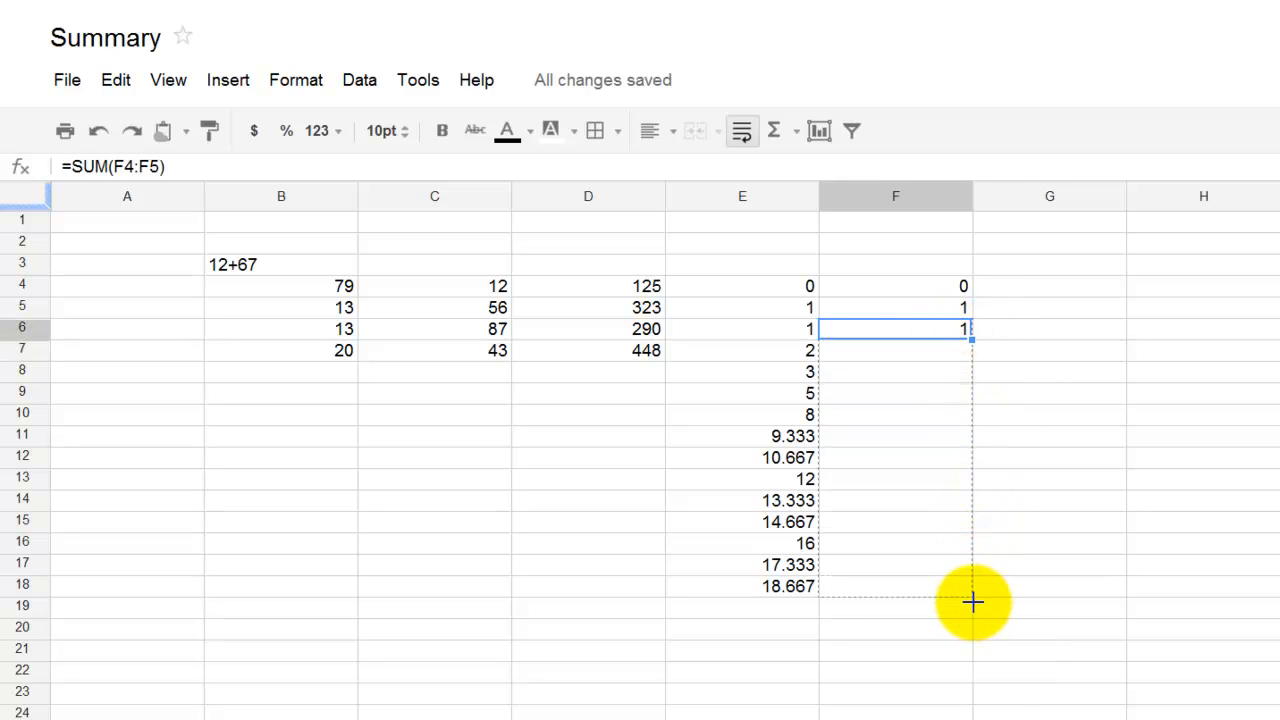
pyautogui.moveTo(972, 328); pyautogui.dragTo(972, 586)
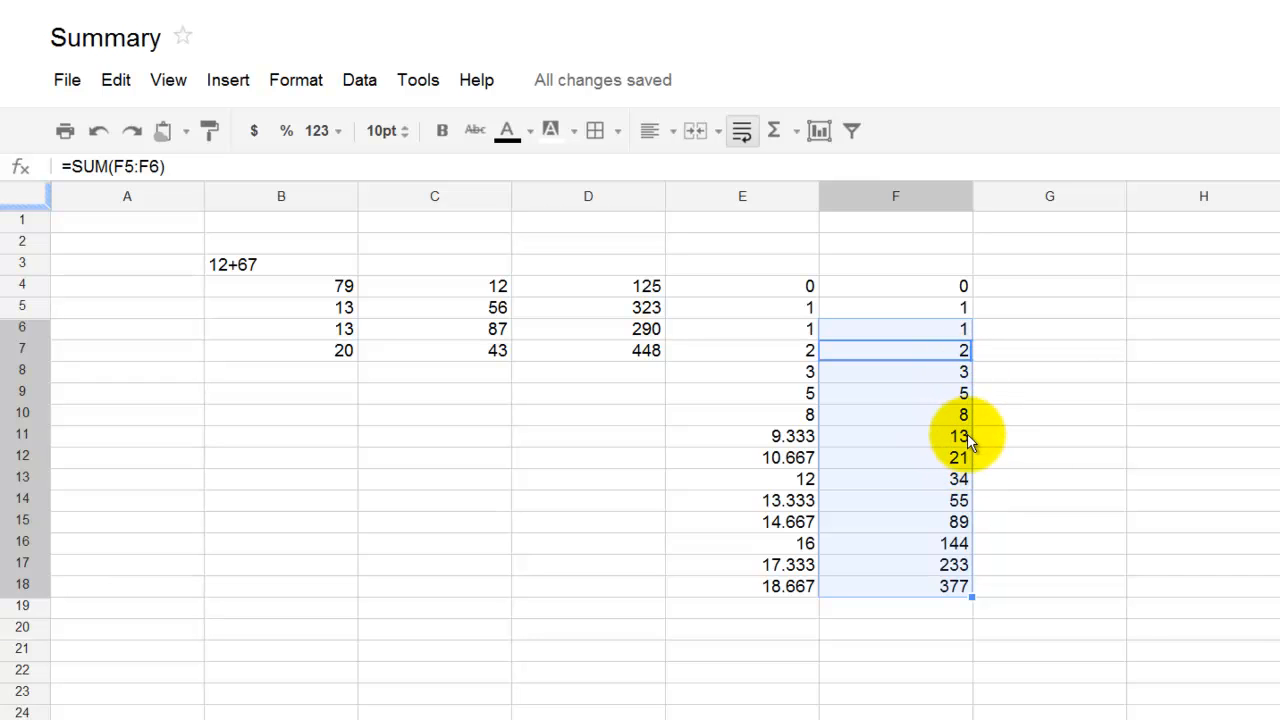
pyautogui.moveTo(964, 456)
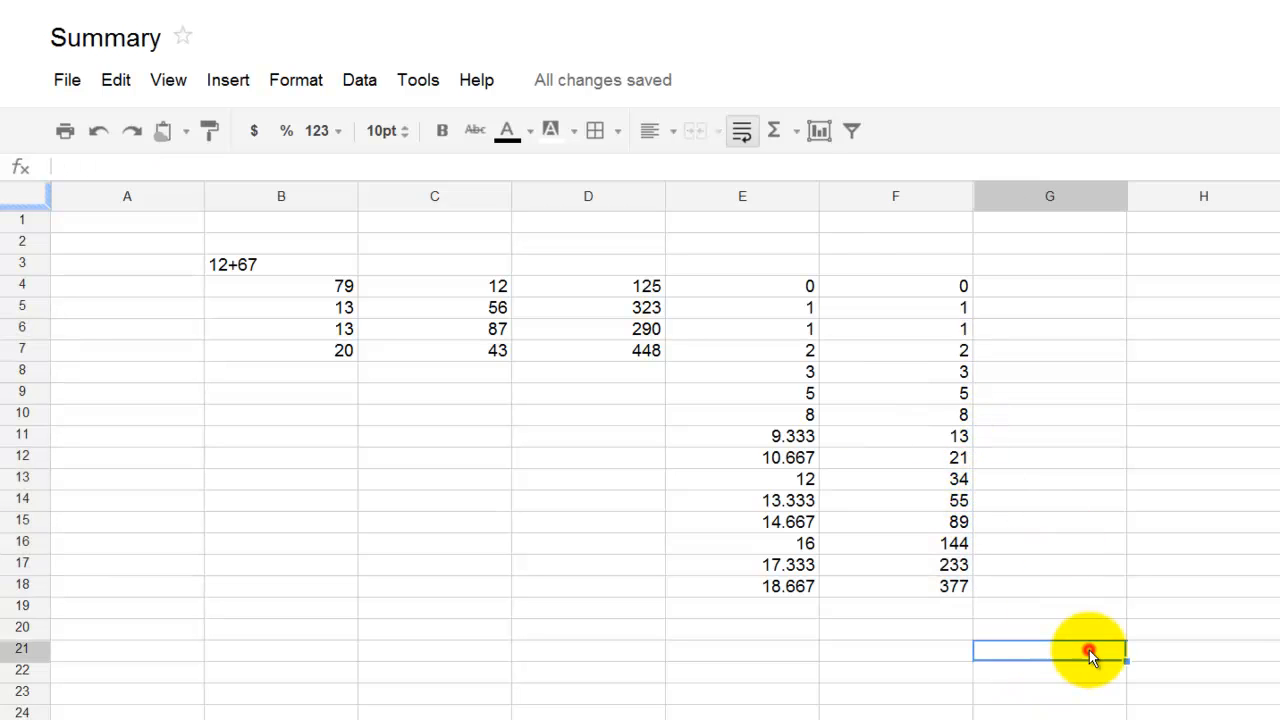
pyautogui.moveTo(1030, 324)
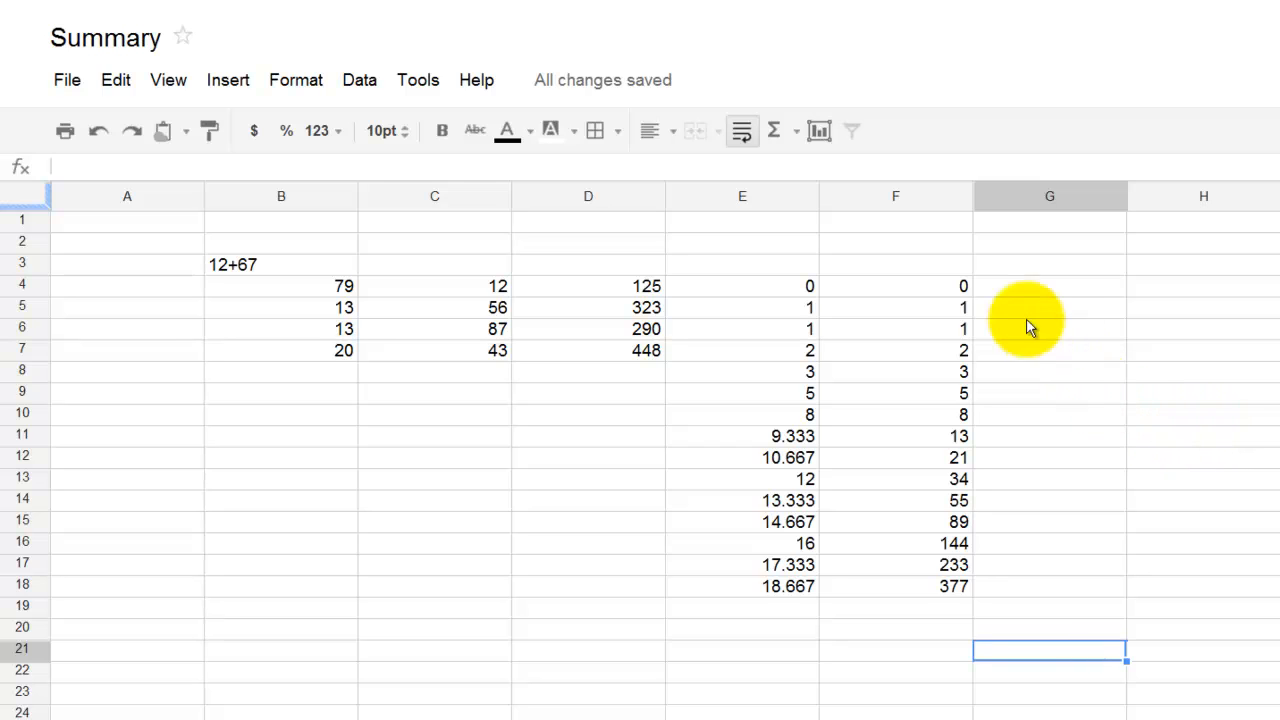
pyautogui.moveTo(1024, 296)
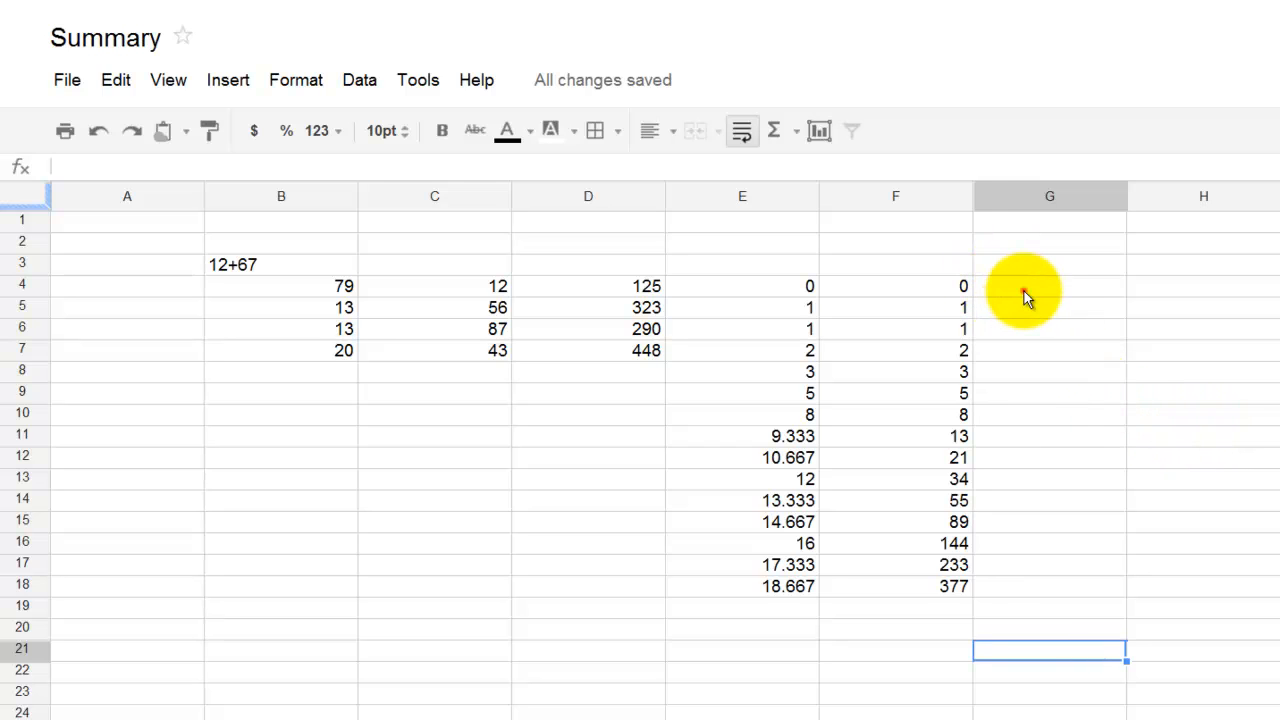
# Label the series with 'Fibonacci' in G4 and 'Sequence' in G5.
pyautogui.click(1048, 286)
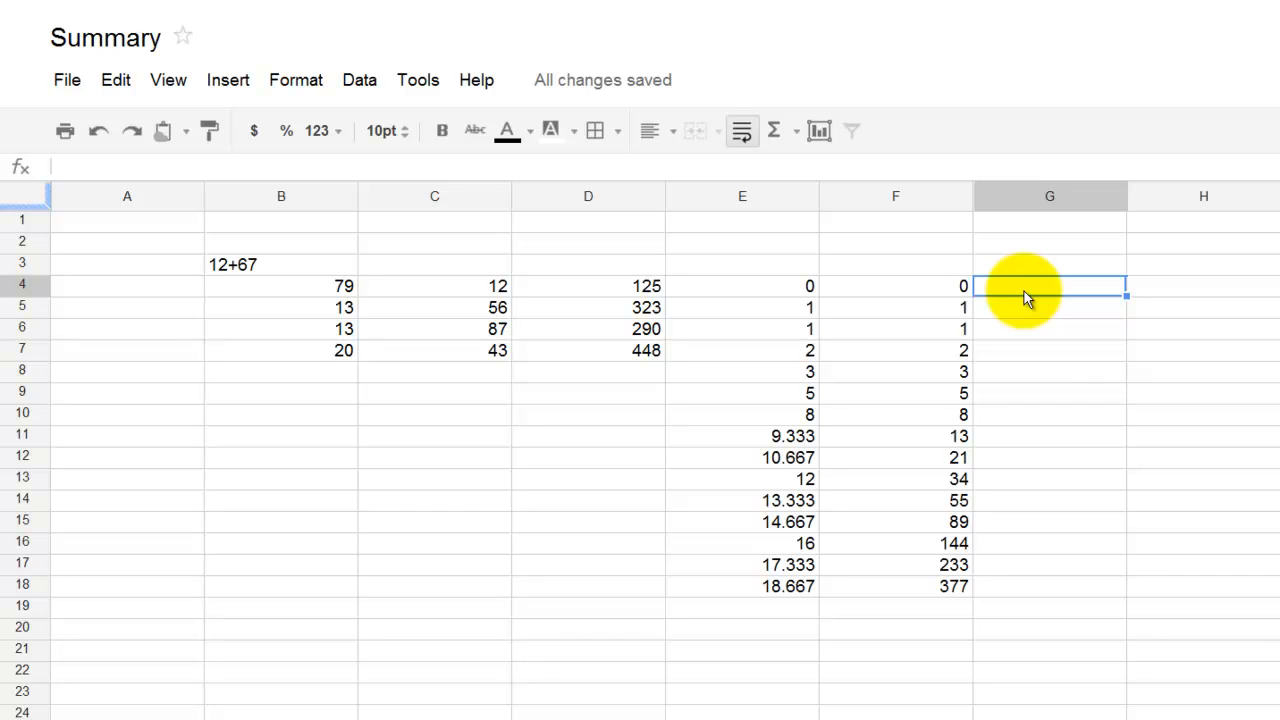
pyautogui.write('Fi')
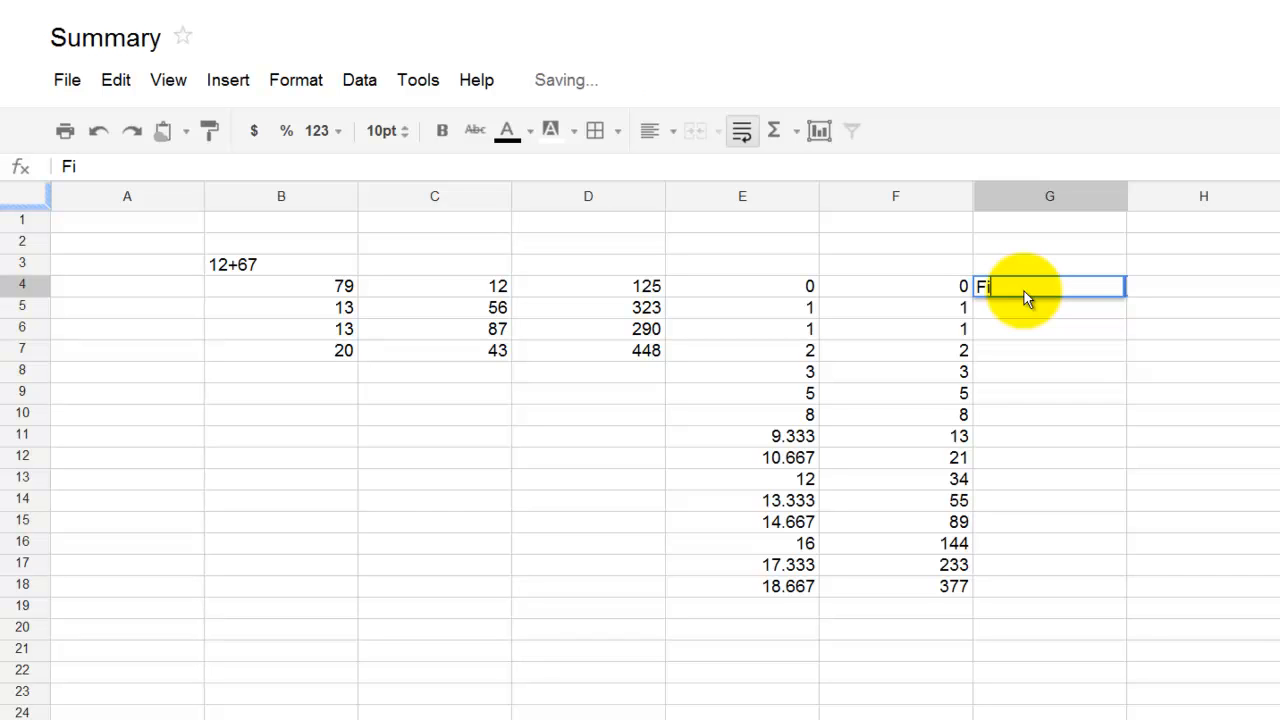
pyautogui.write('bo')
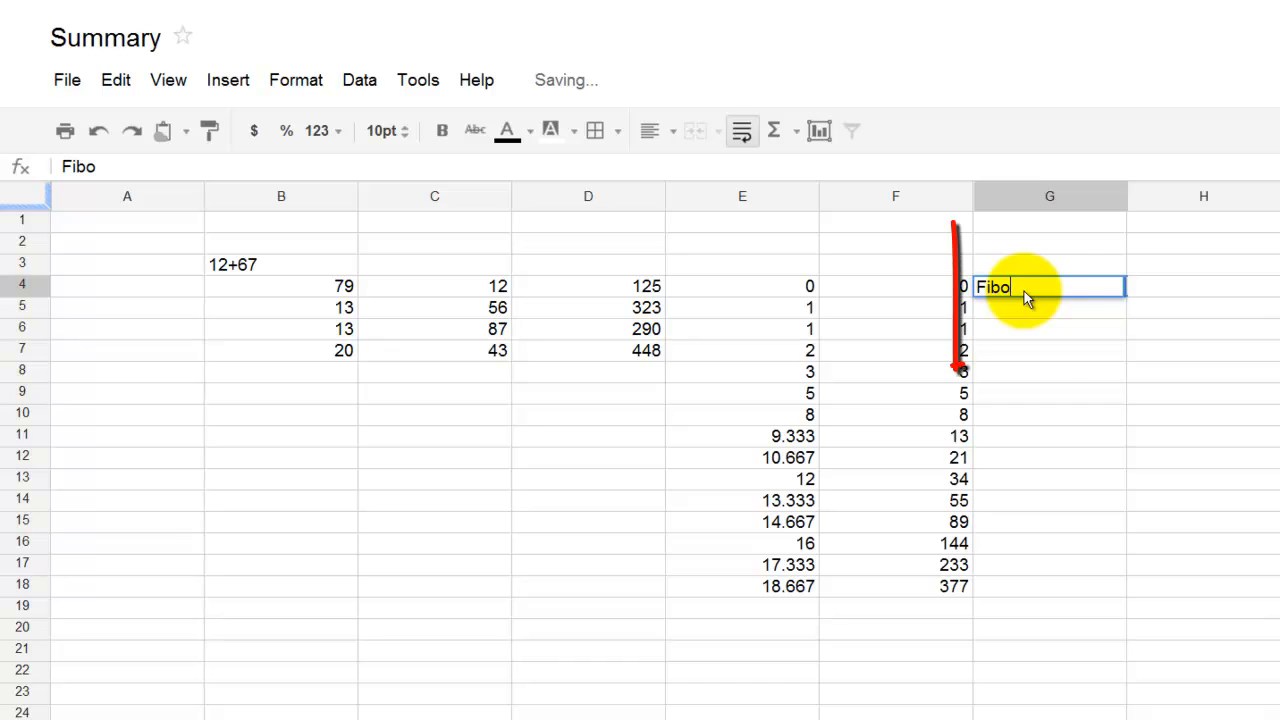
pyautogui.write('nacci')
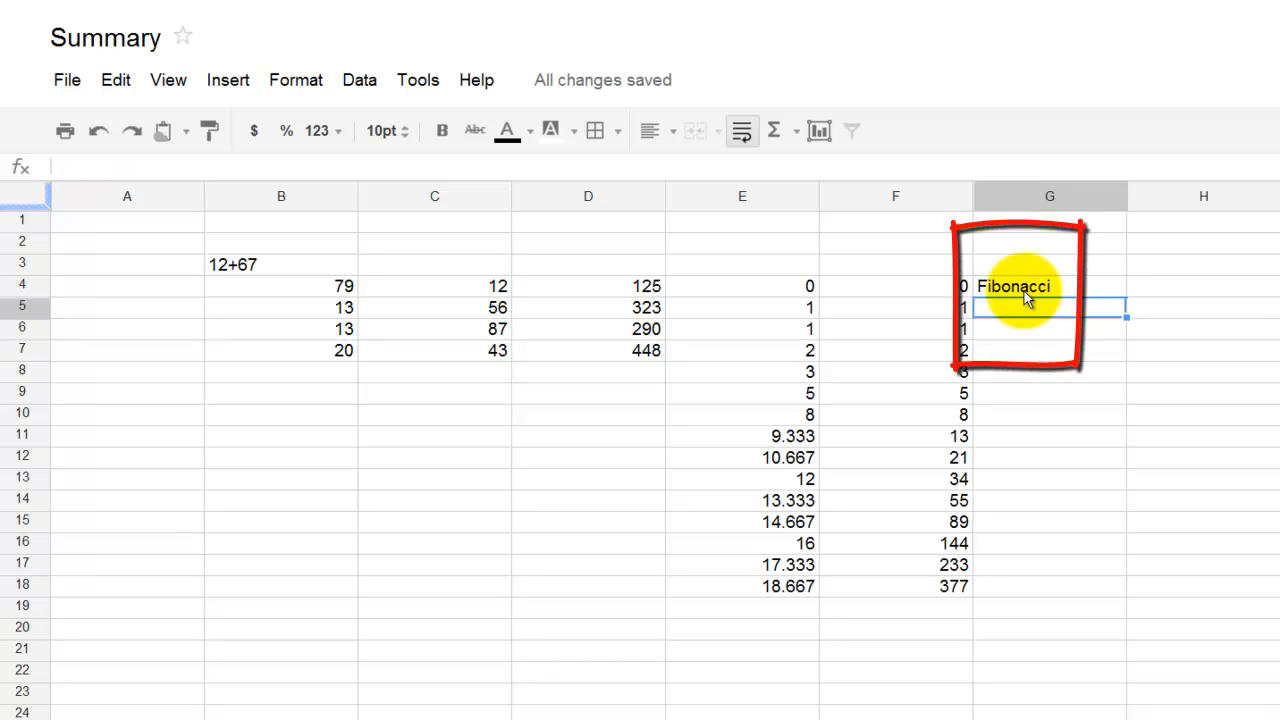
pyautogui.write('Sequence')
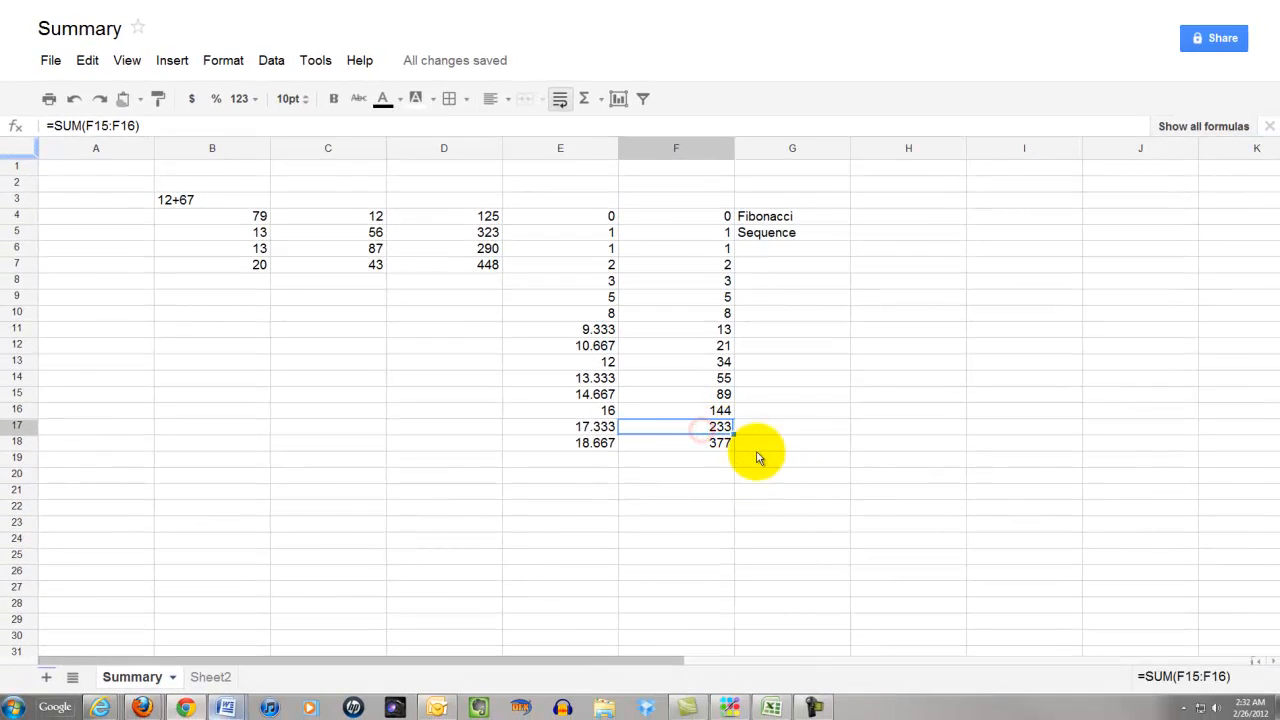
pyautogui.click(792, 280)
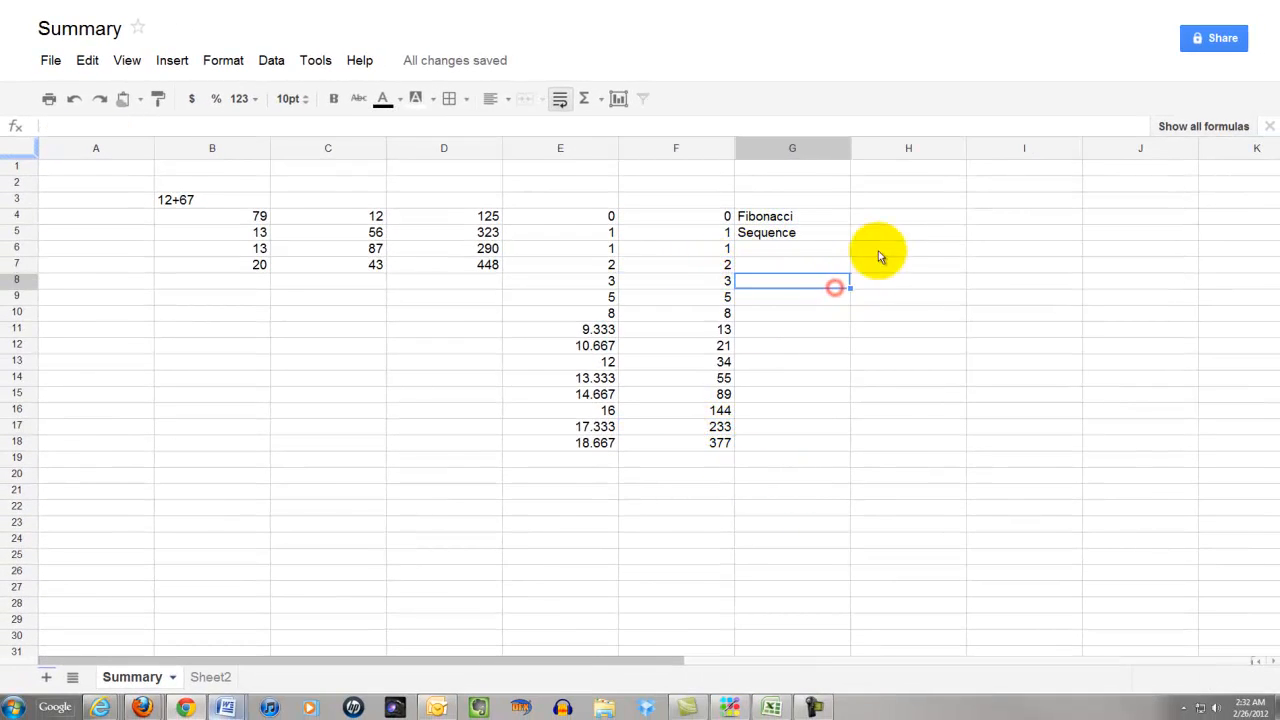
pyautogui.click(792, 216)
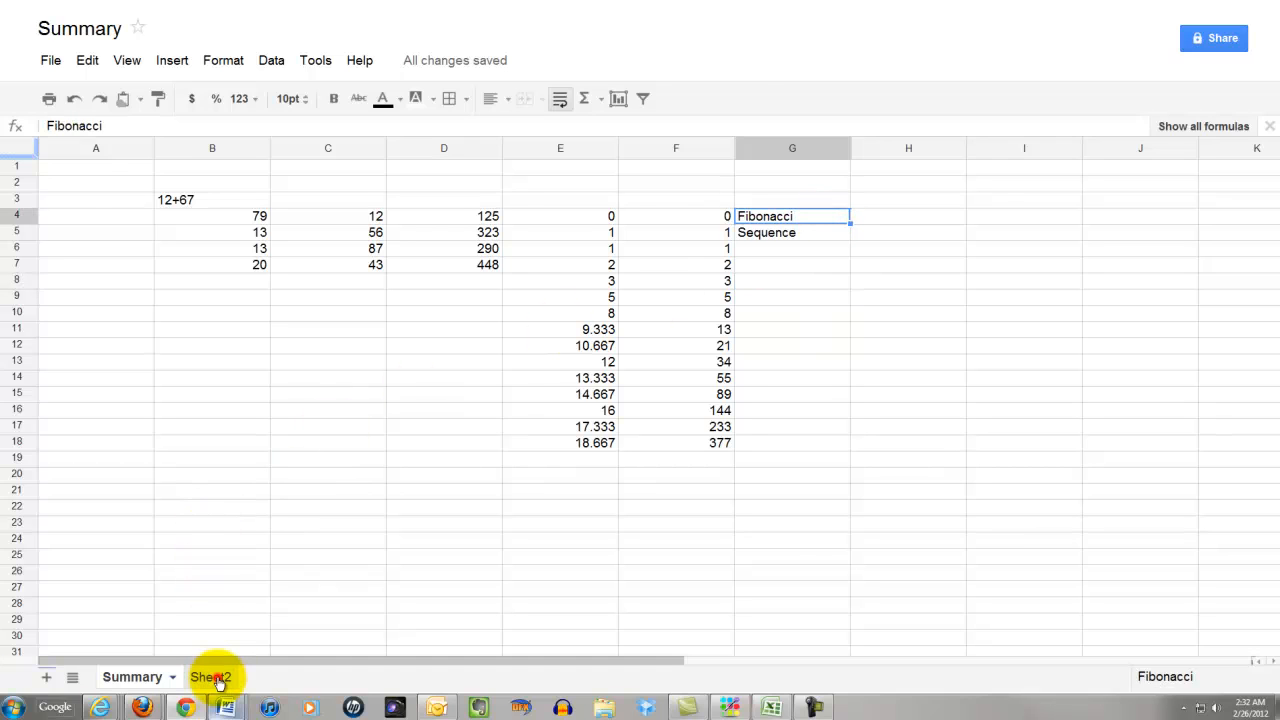
# Switch to Sheet2 and enter 12564 as George's Q1 sales in C4.
pyautogui.click(210, 676)
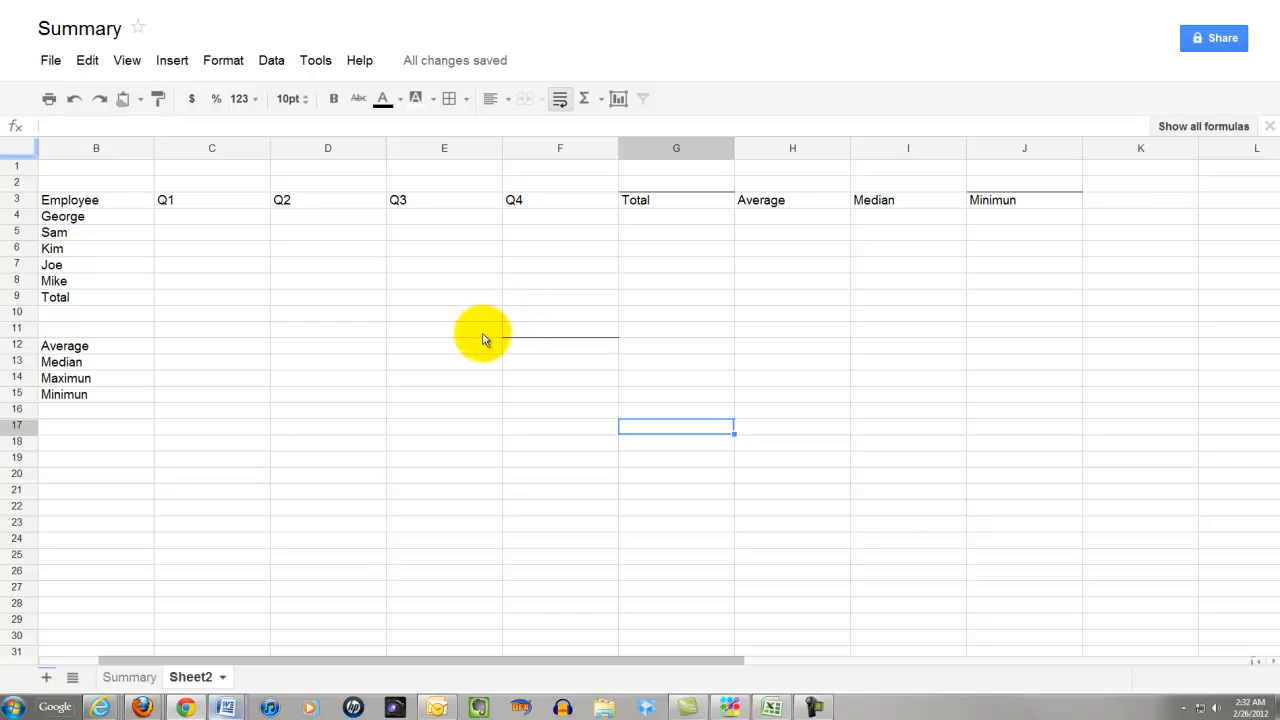
pyautogui.click(676, 200)
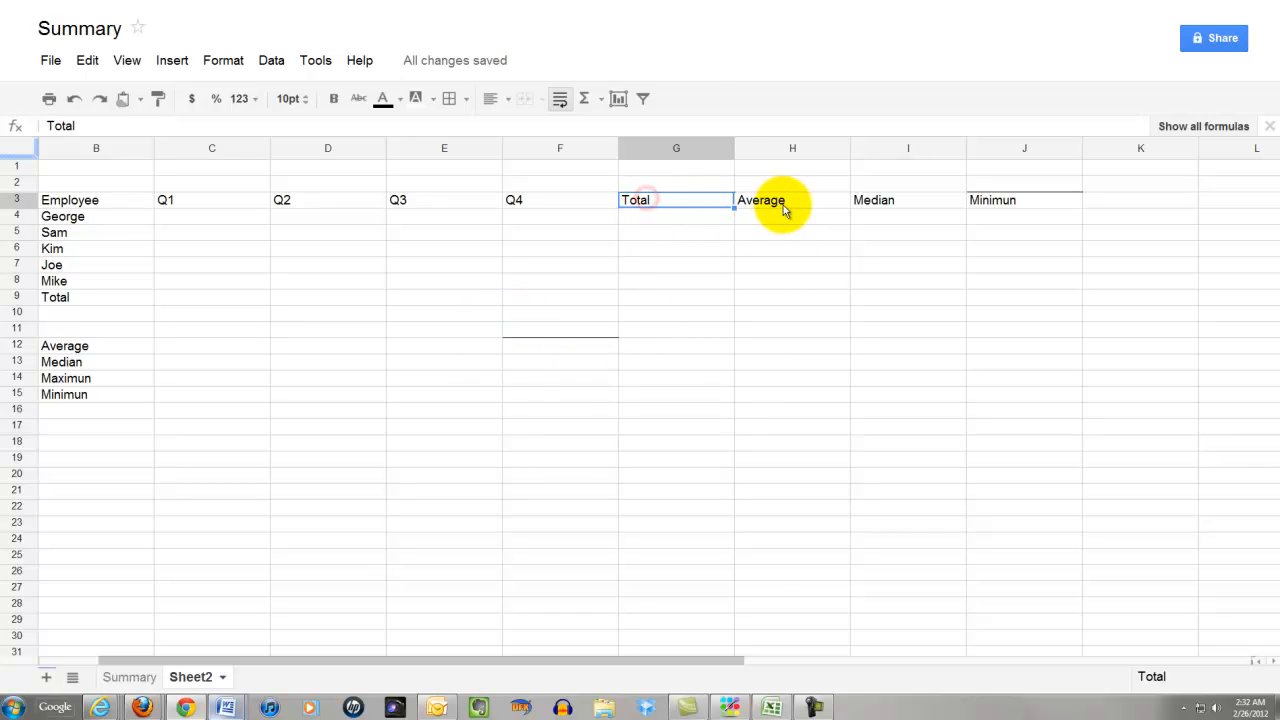
pyautogui.click(792, 200)
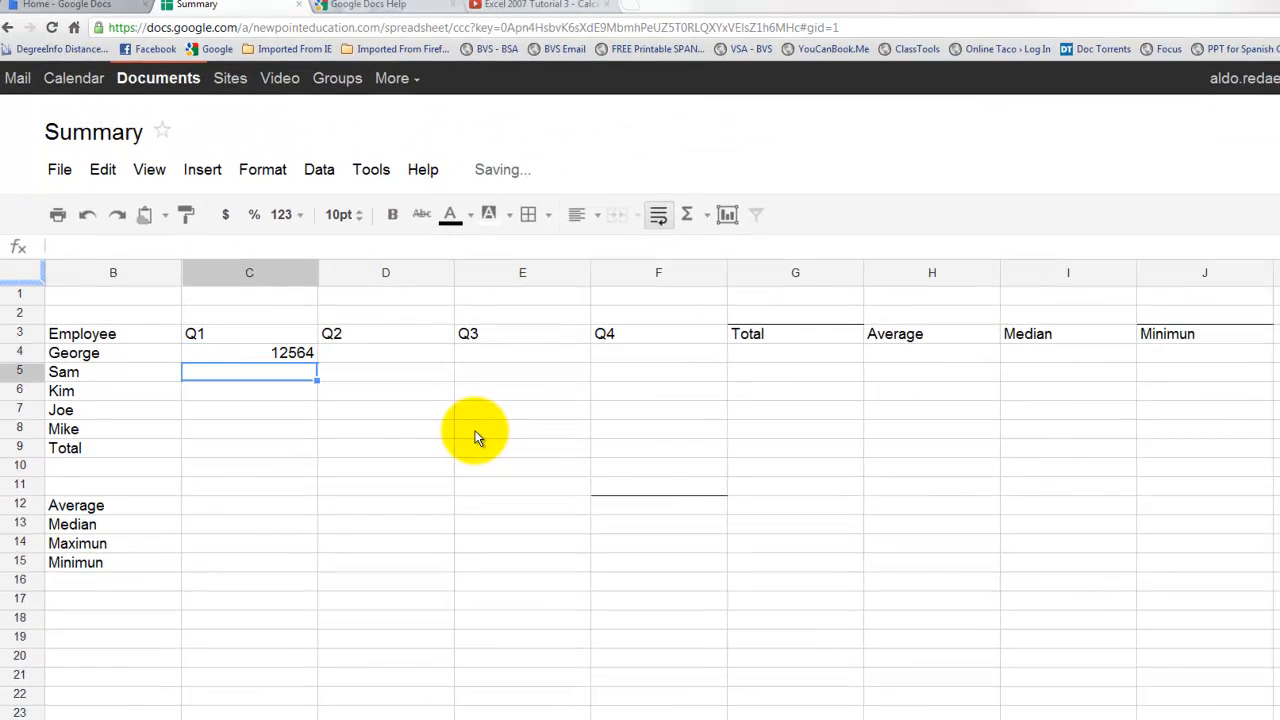
# Enter the remaining quarterly figures (23589, 2544, 1245, 45789) for the employees through Mike.
pyautogui.write('23589')
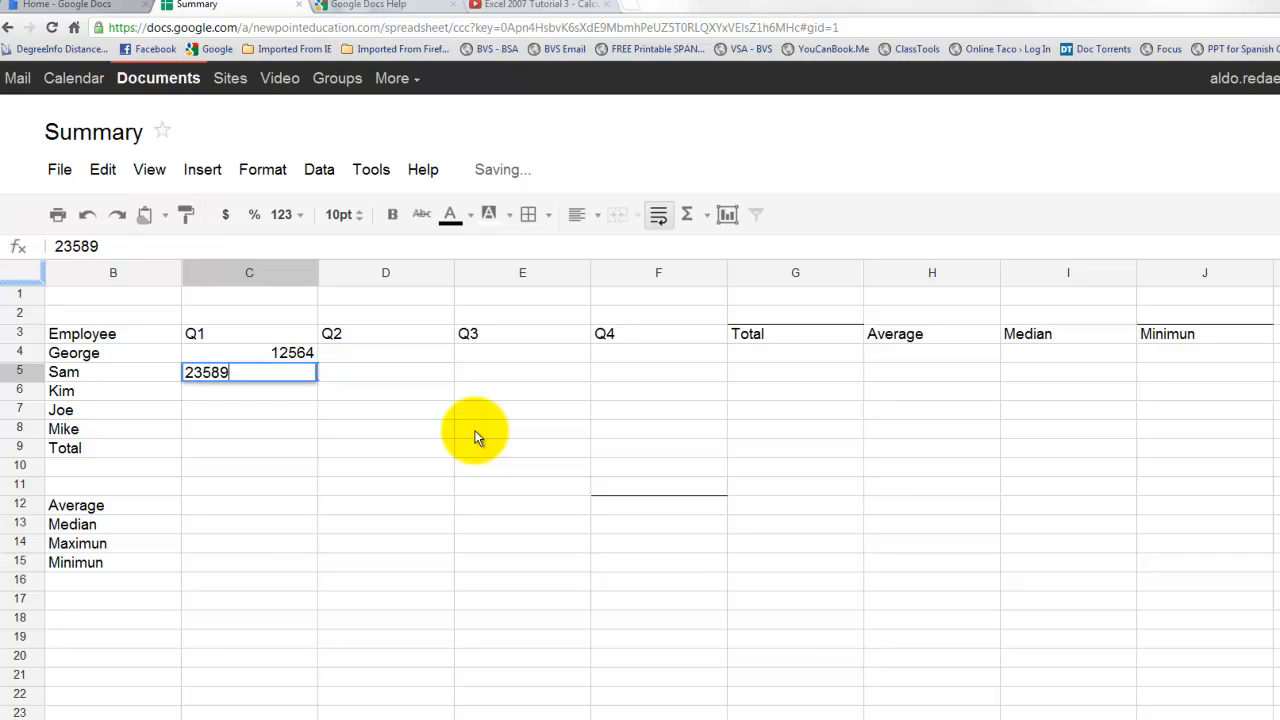
pyautogui.write('25442')
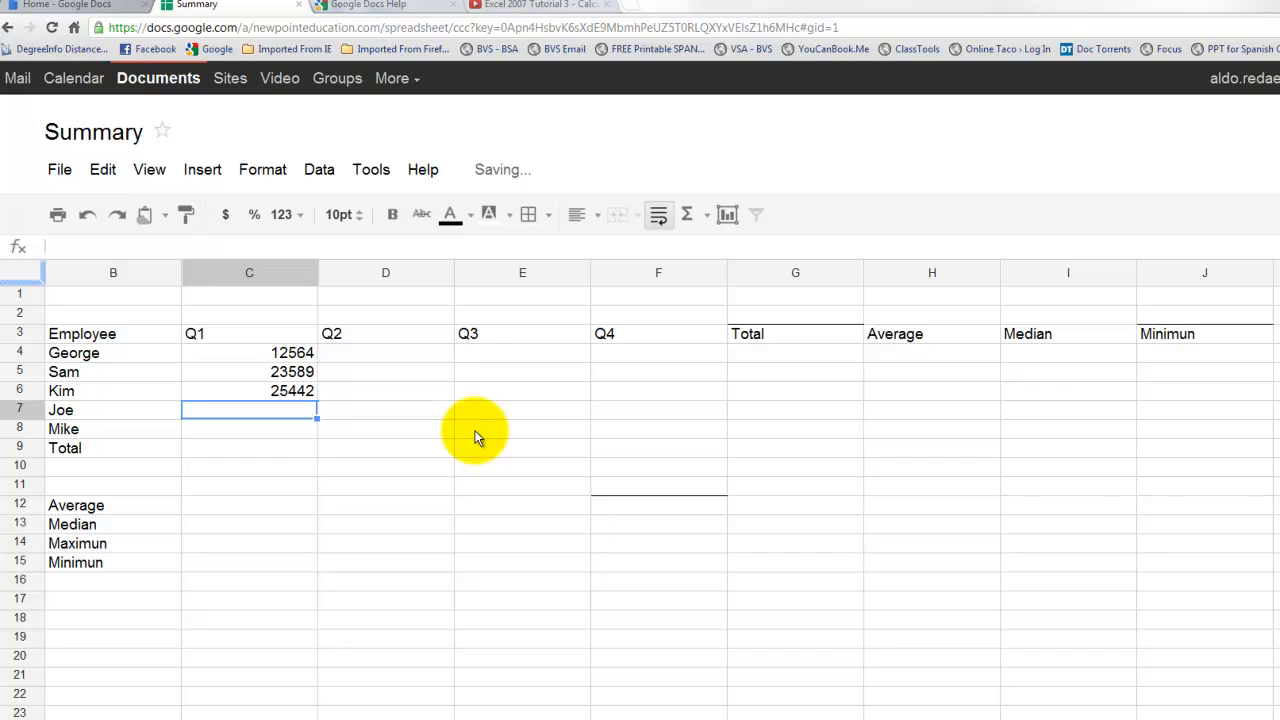
pyautogui.write('1245')
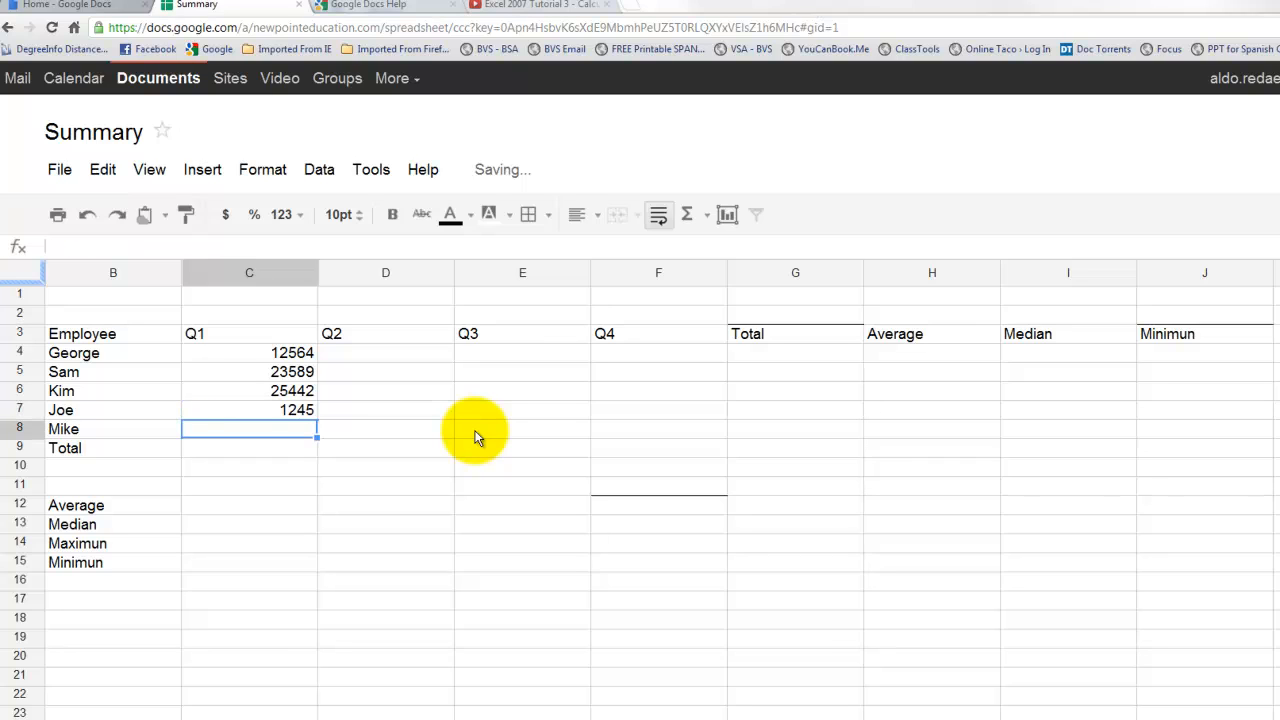
pyautogui.write('45789')
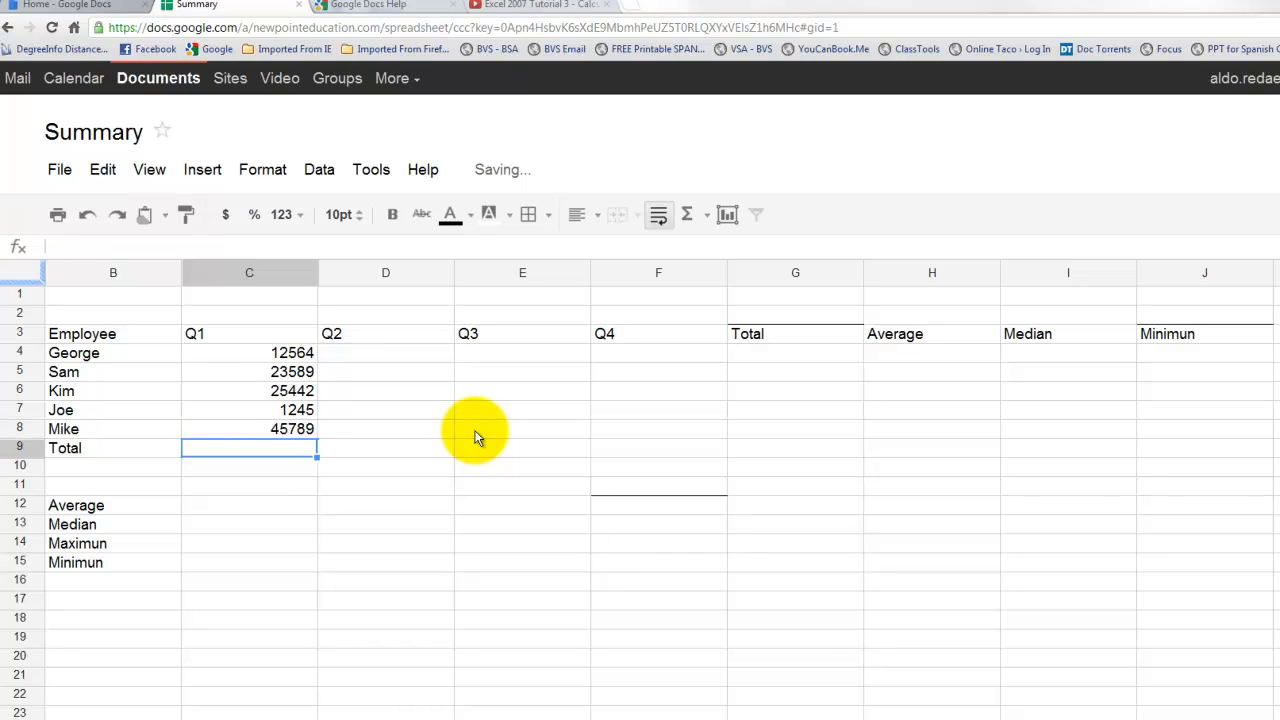
pyautogui.click(384, 352)
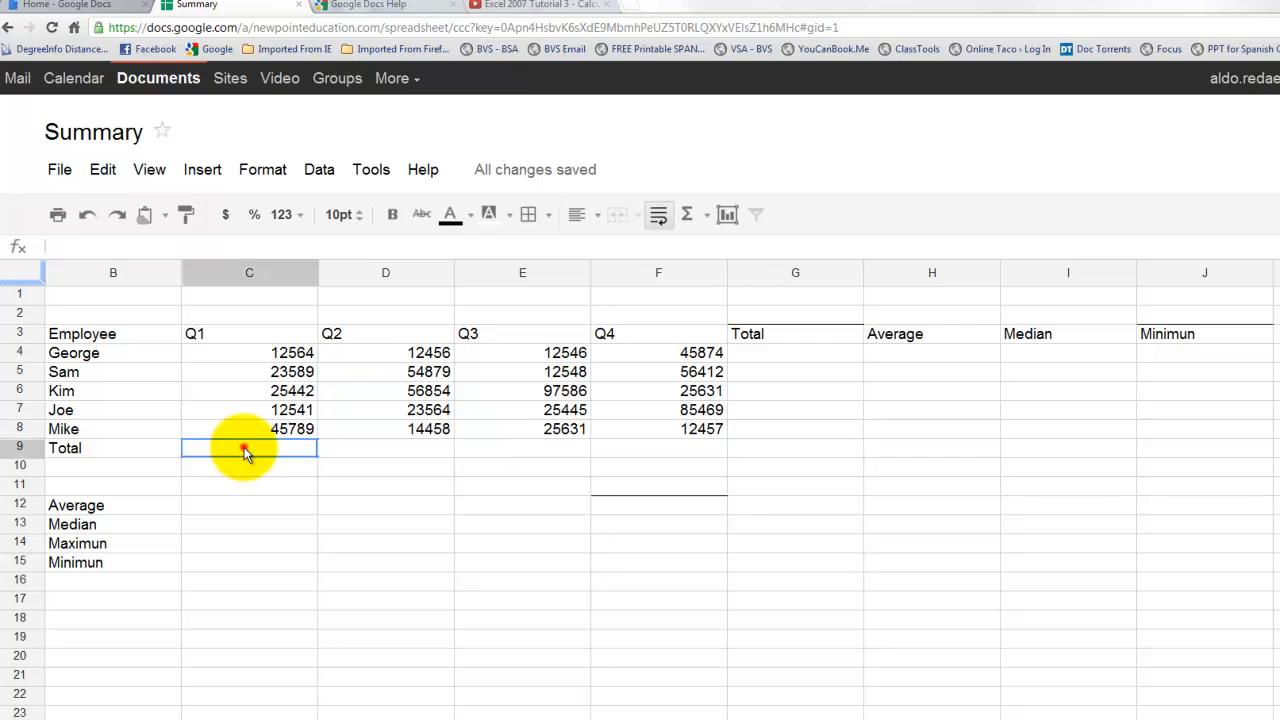
# Sum Q1 in C9 with the Σ SUM function and fill the Total row across to Q4.
pyautogui.click(688, 214)
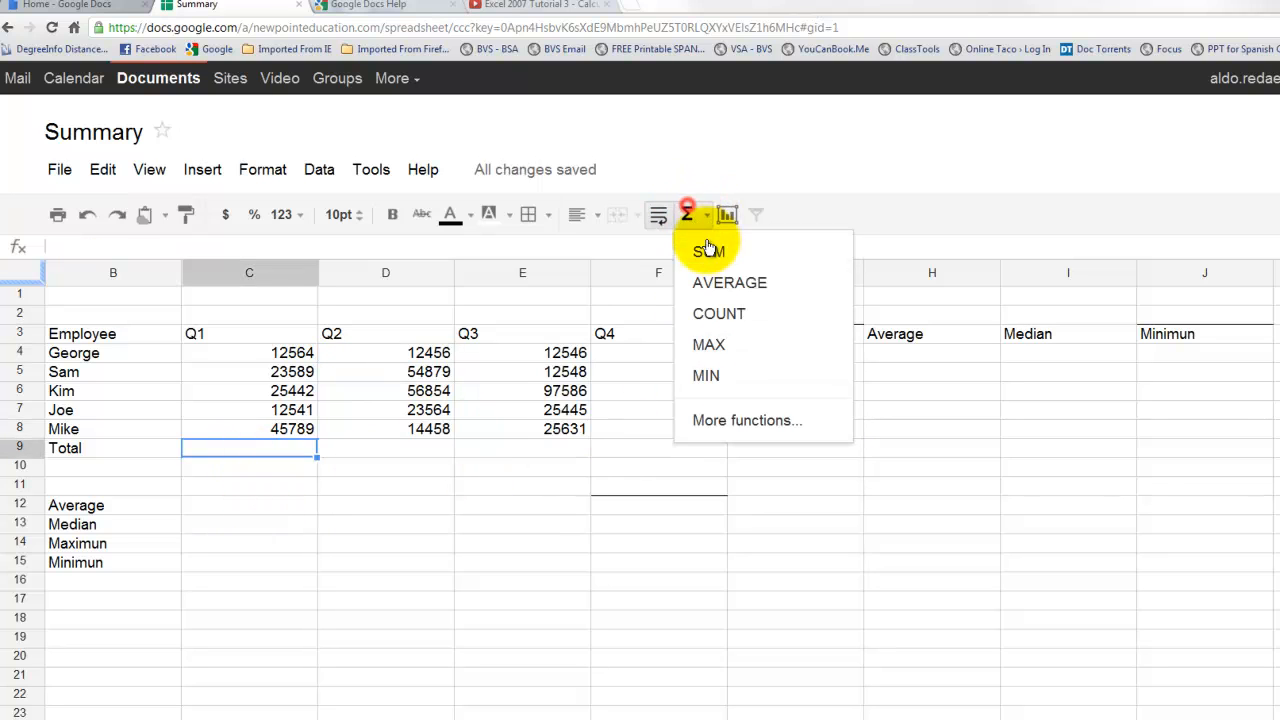
pyautogui.click(708, 252)
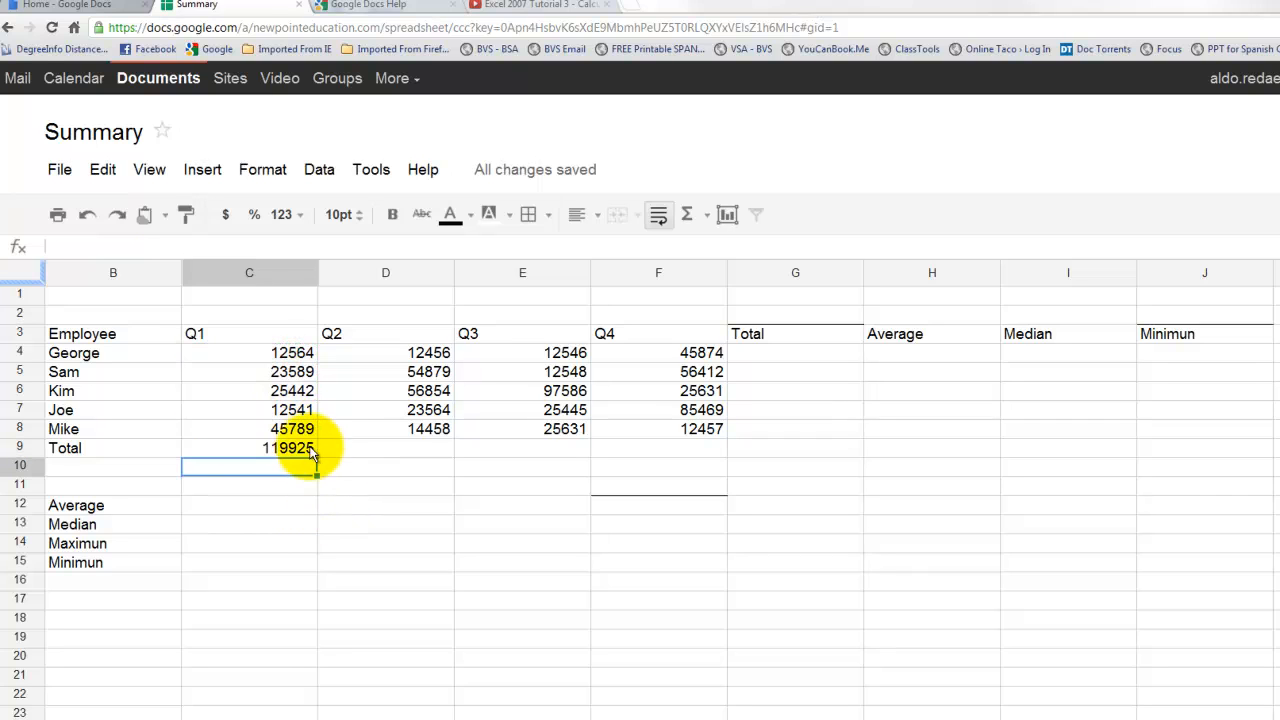
pyautogui.click(248, 448)
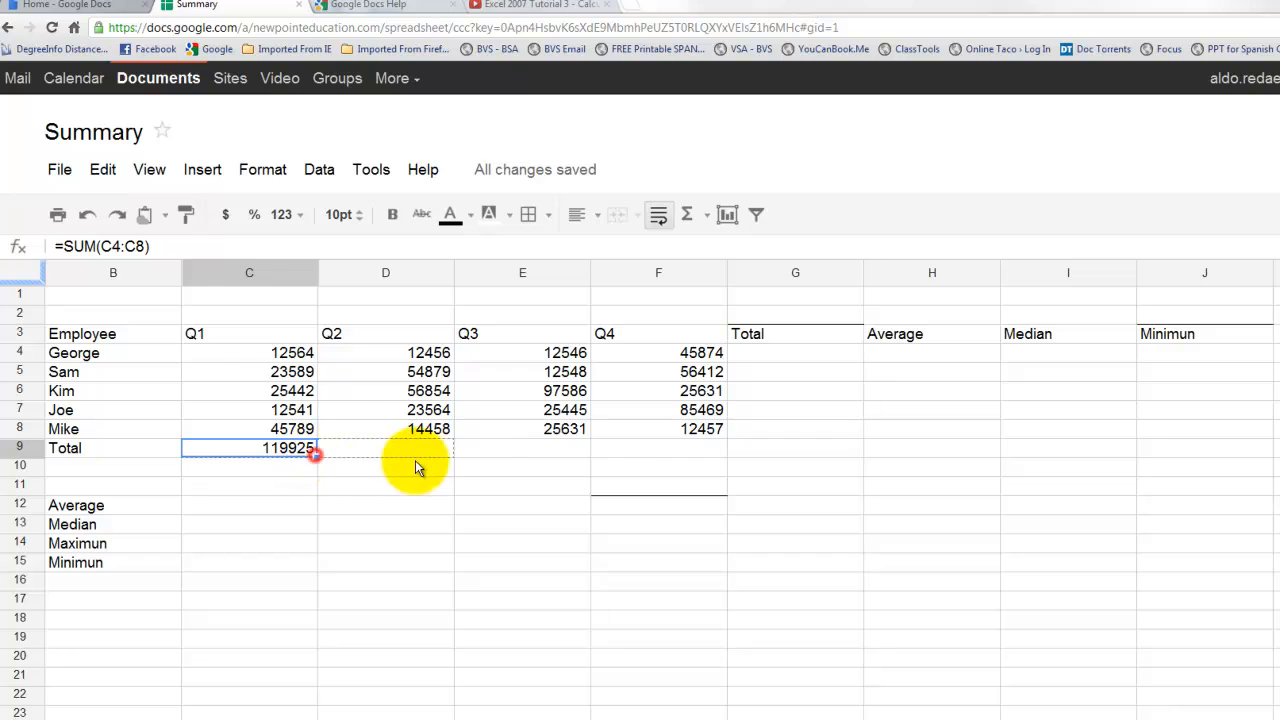
pyautogui.moveTo(316, 448); pyautogui.dragTo(700, 448)
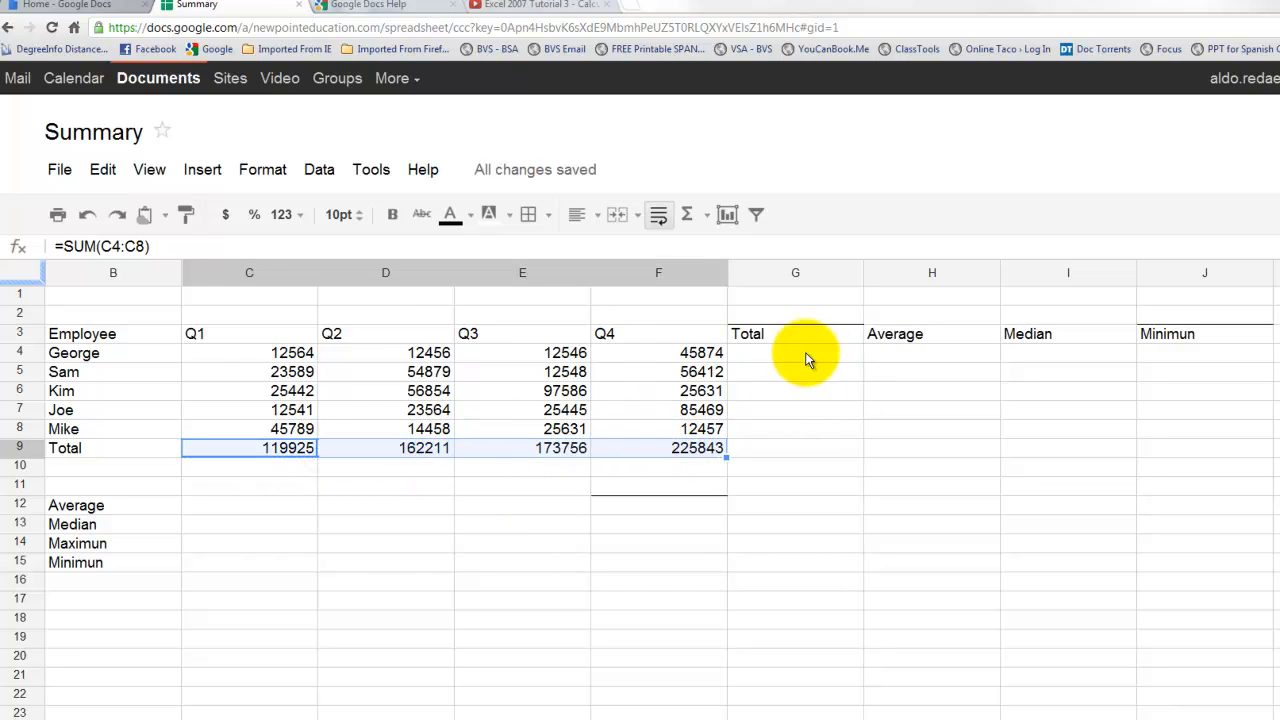
# Enter =SUM(C4:F4) as George's yearly total in G4 and fill it down to Mike.
pyautogui.click(796, 352)
pyautogui.write('=SUM()')
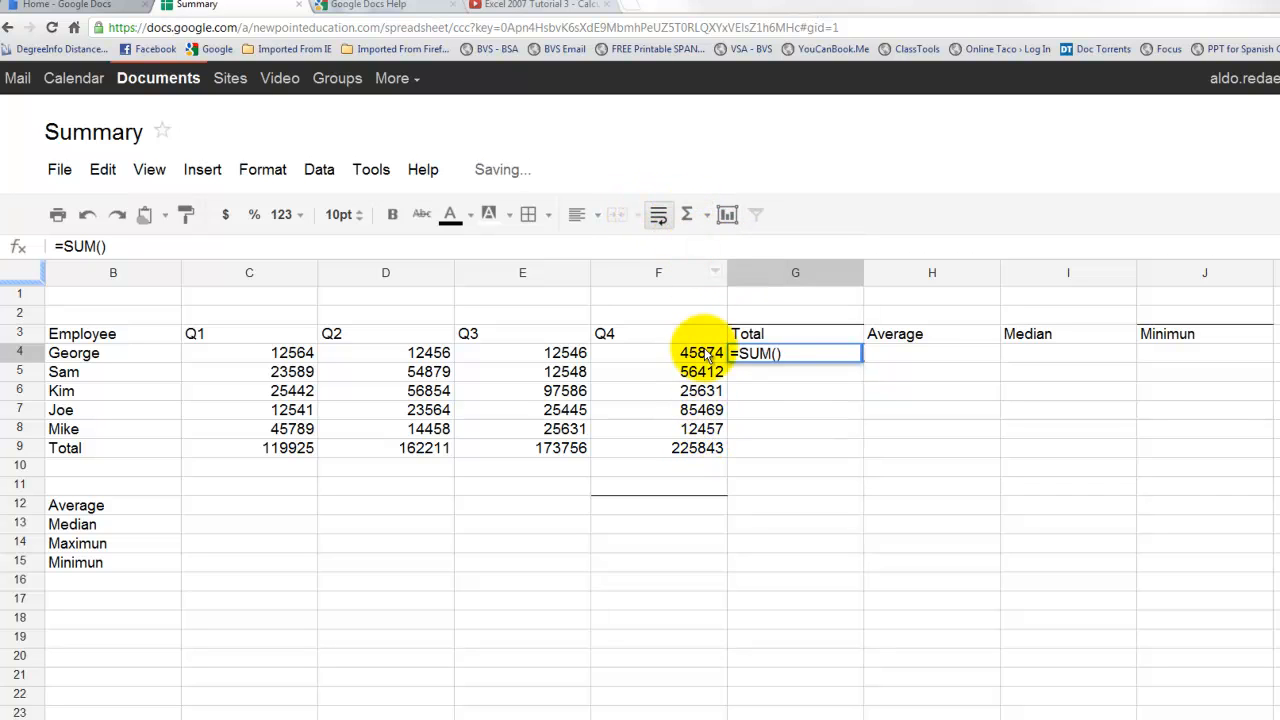
pyautogui.moveTo(292, 352); pyautogui.dragTo(700, 352)
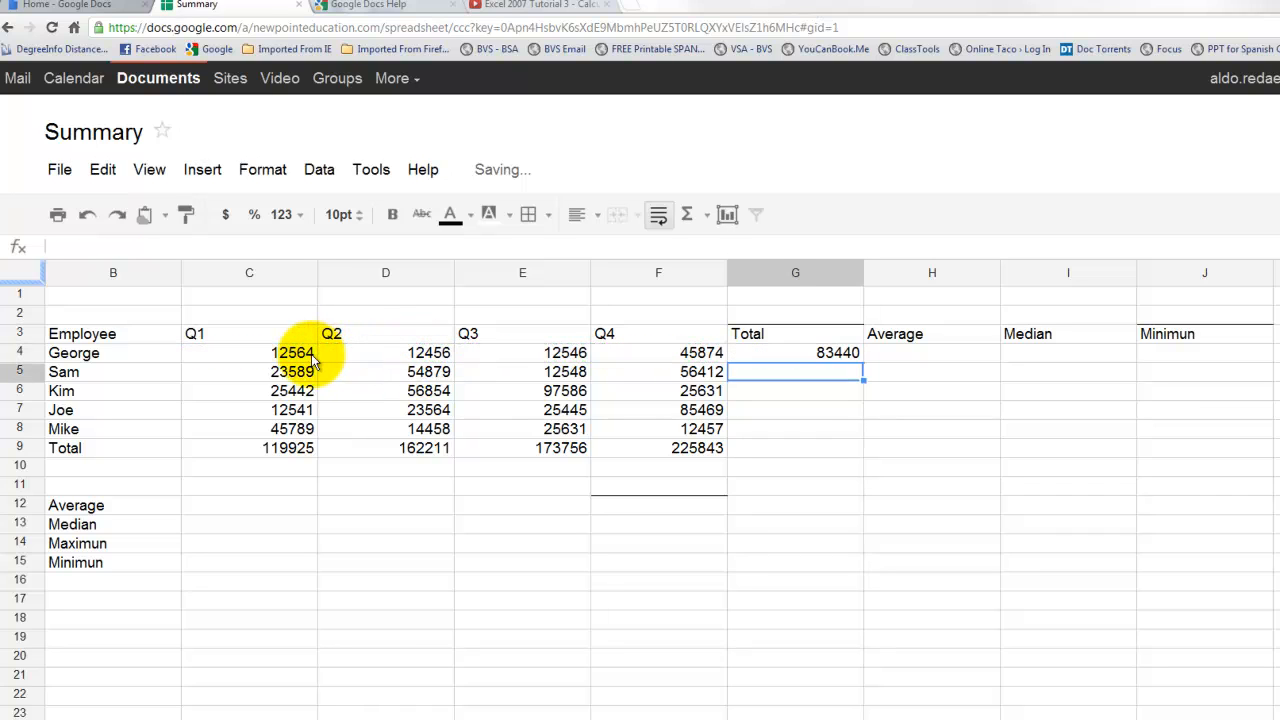
pyautogui.click(796, 352)
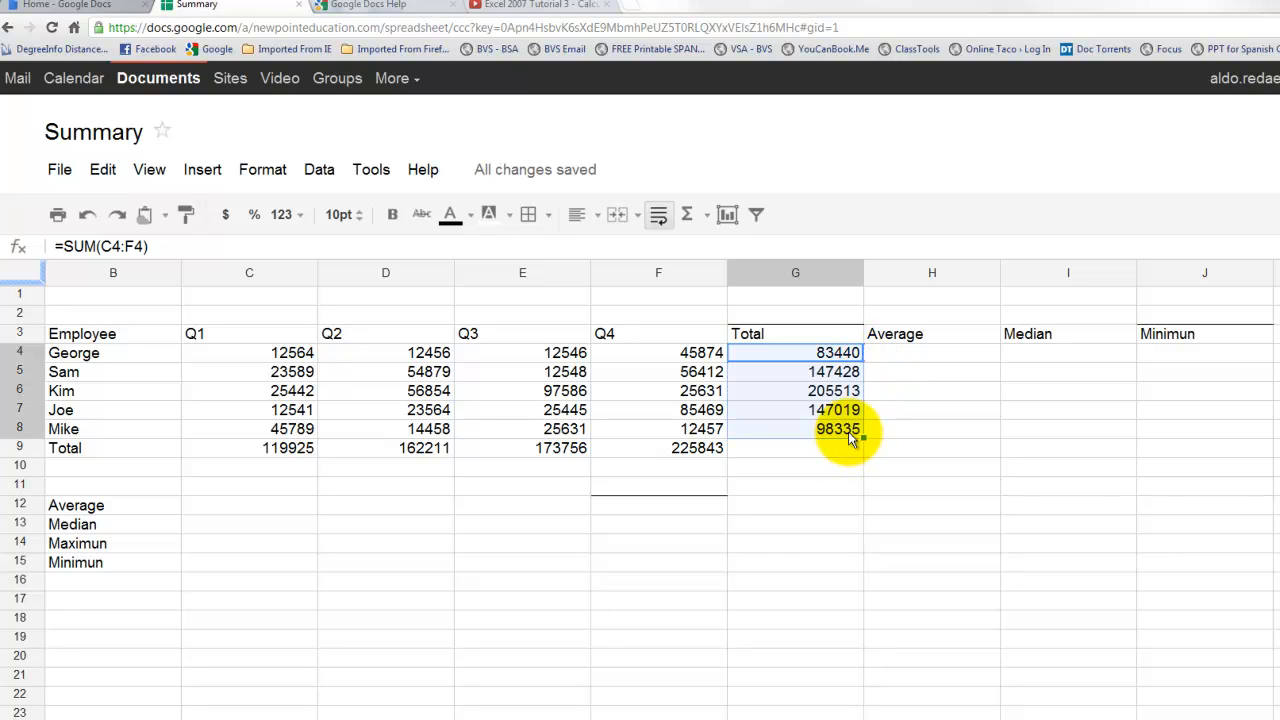
pyautogui.click(796, 370)
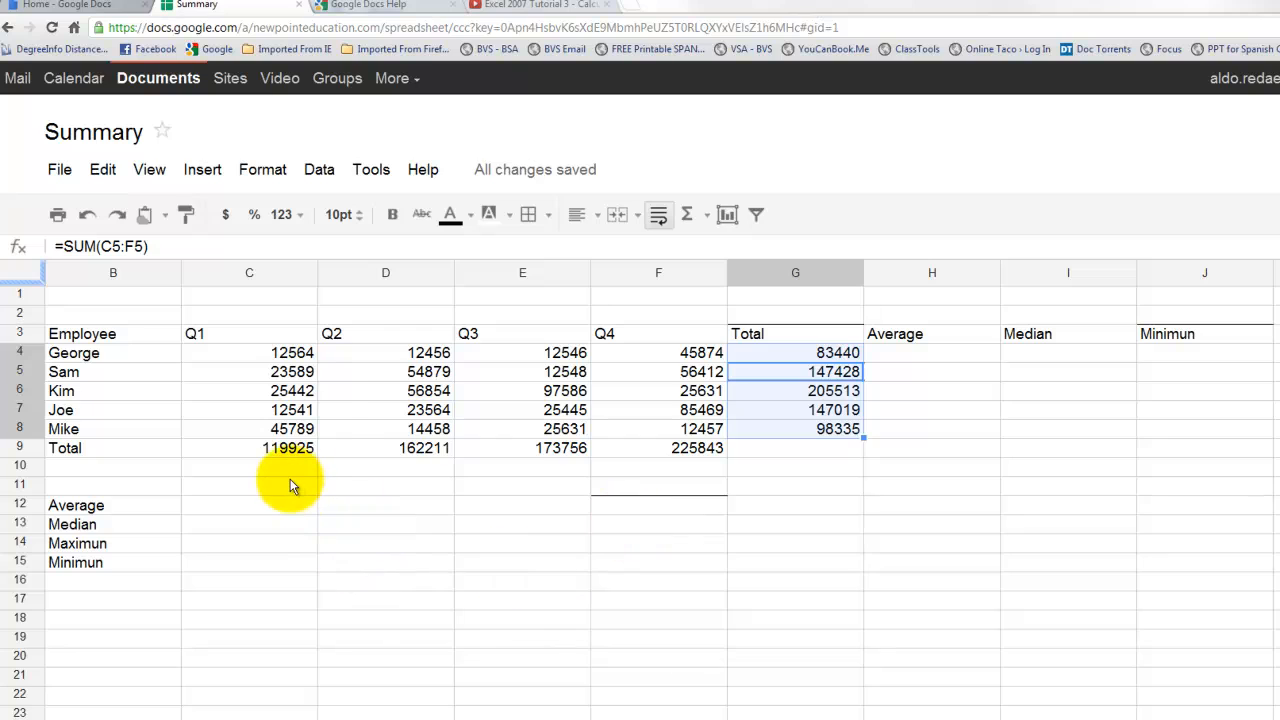
pyautogui.click(258, 504)
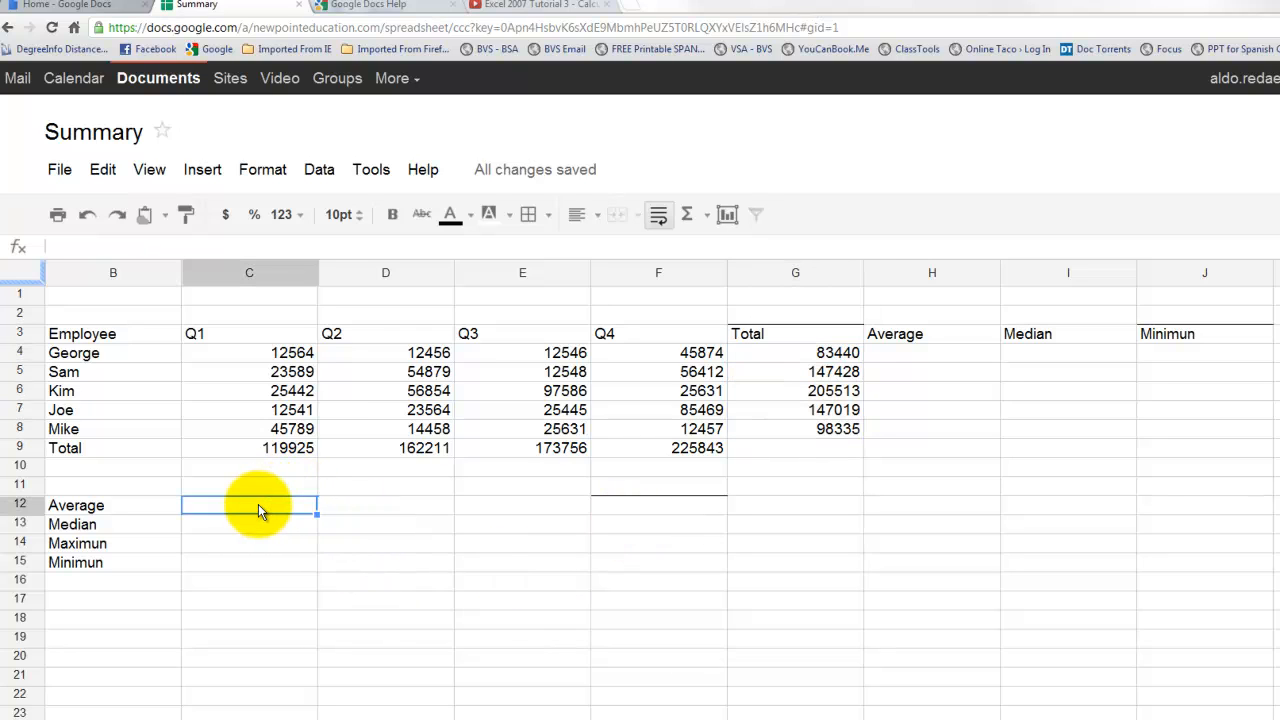
pyautogui.moveTo(686, 214)
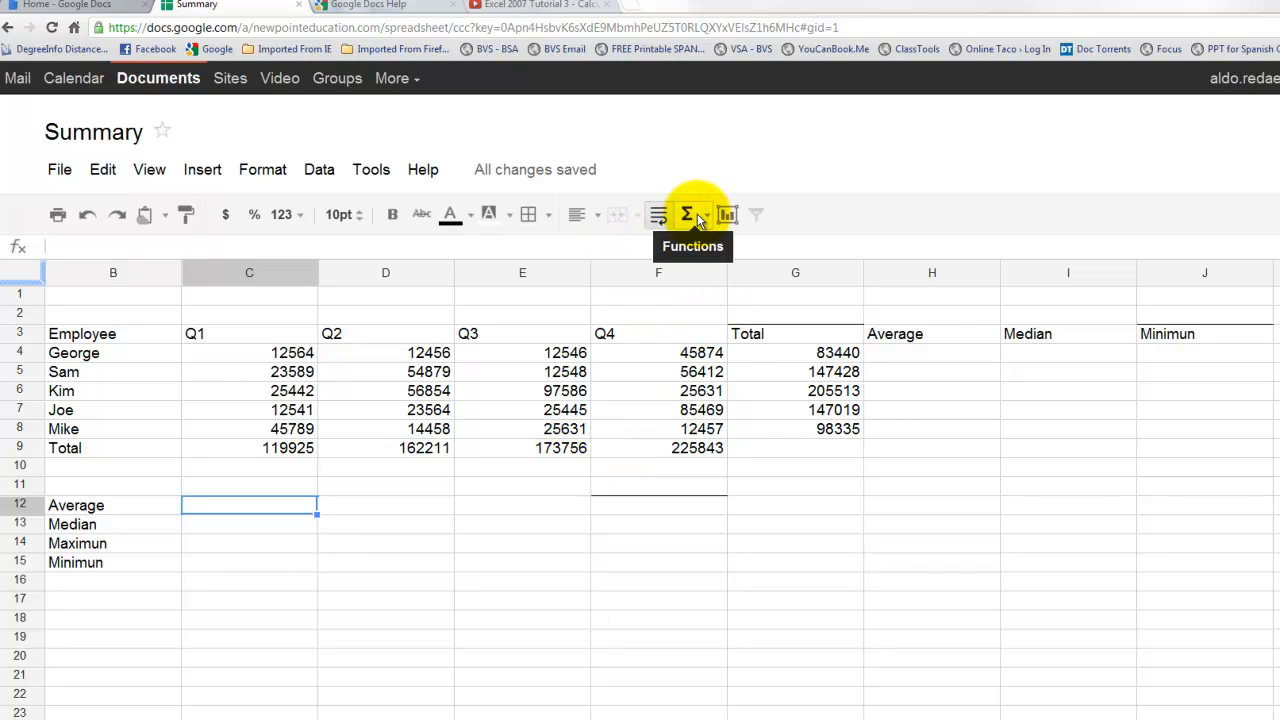
# Insert an AVERAGE of C4:F4 in H4 and fill each employee's average down to H8.
pyautogui.click(688, 214)
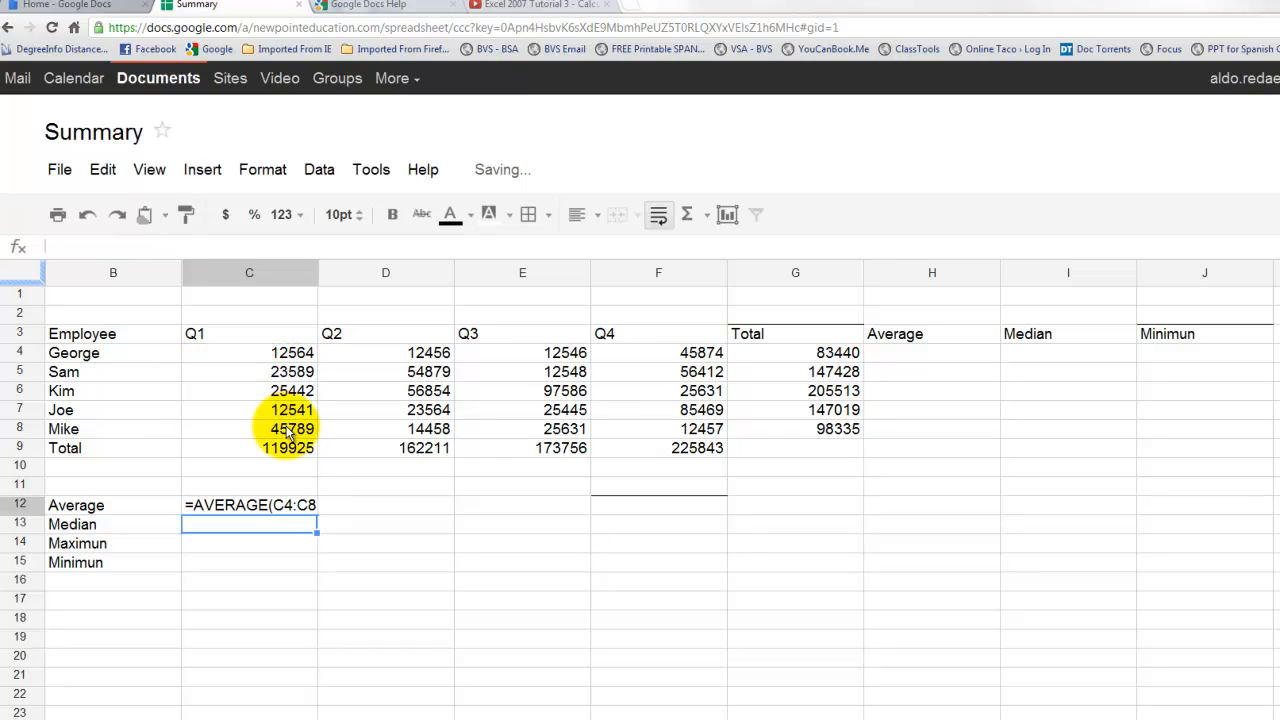
pyautogui.click(904, 356)
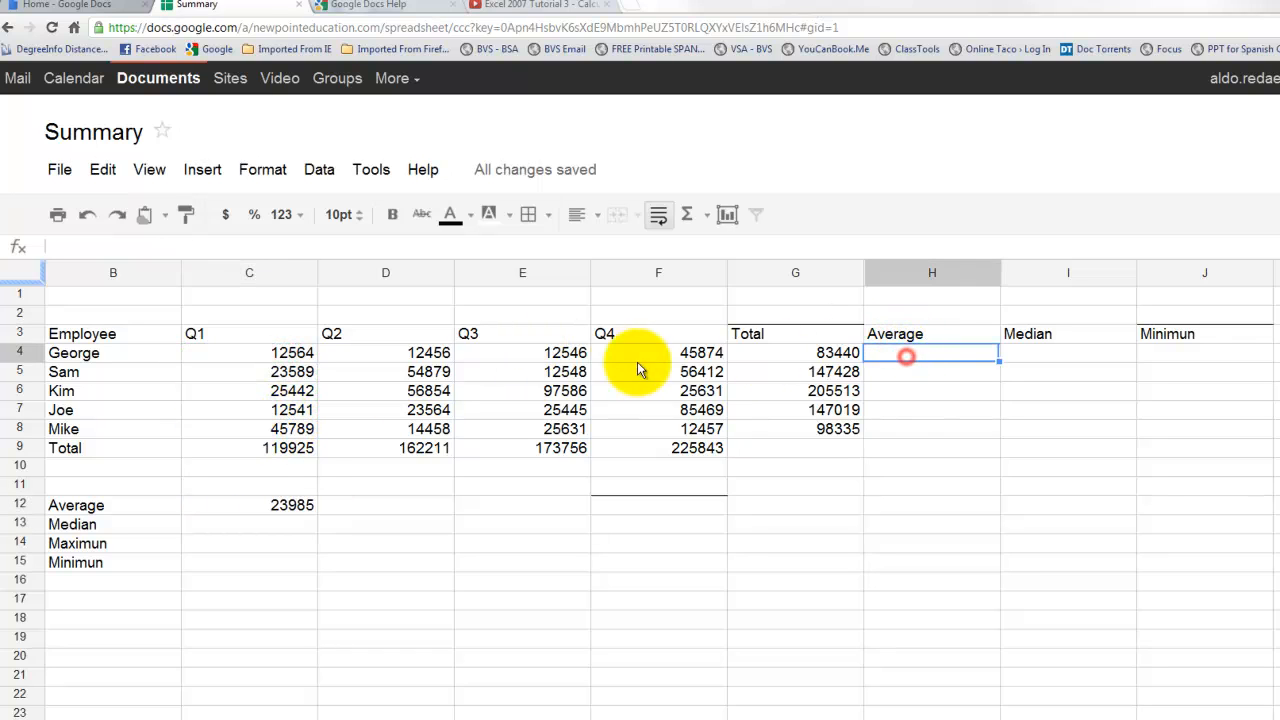
pyautogui.click(688, 214)
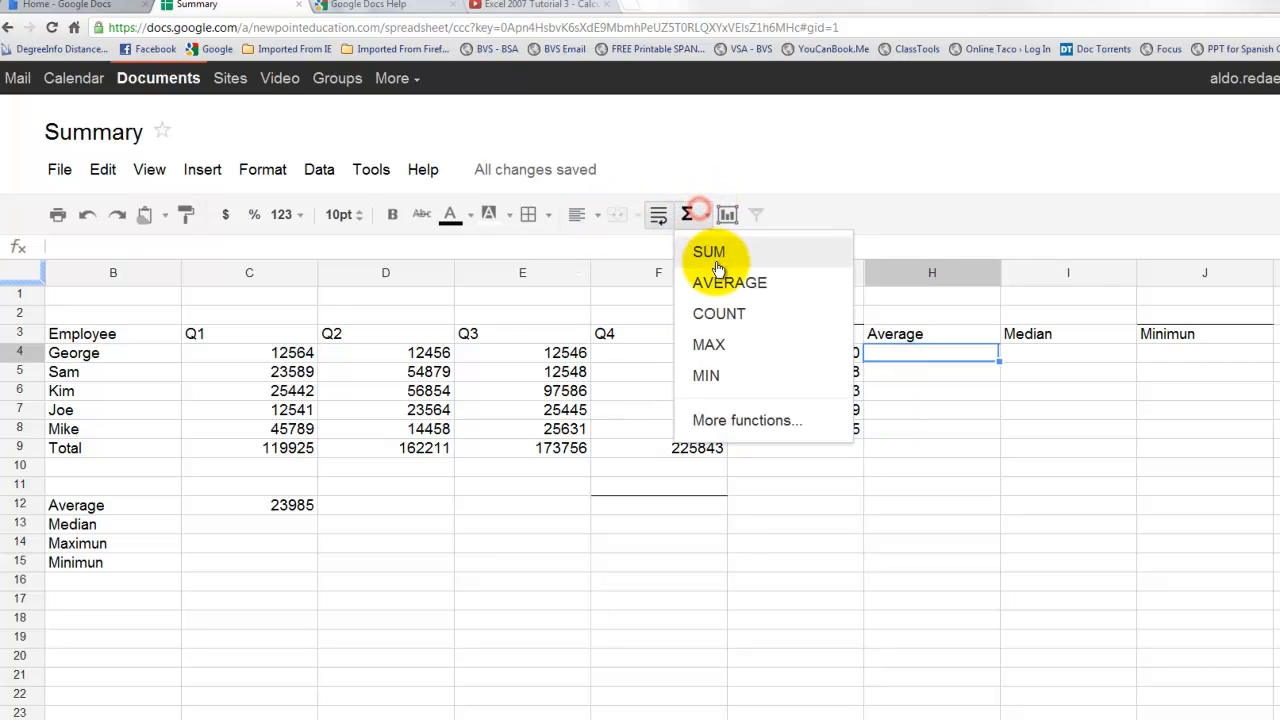
pyautogui.click(728, 282)
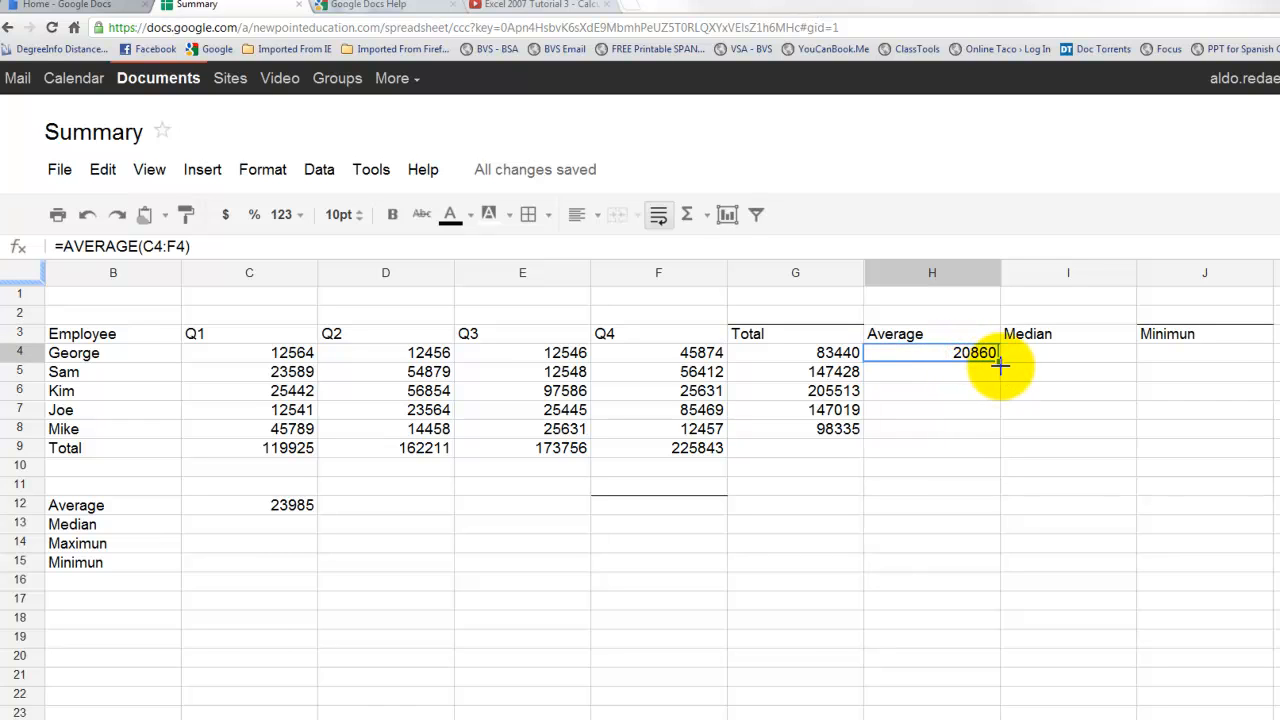
pyautogui.moveTo(996, 360); pyautogui.dragTo(996, 436)
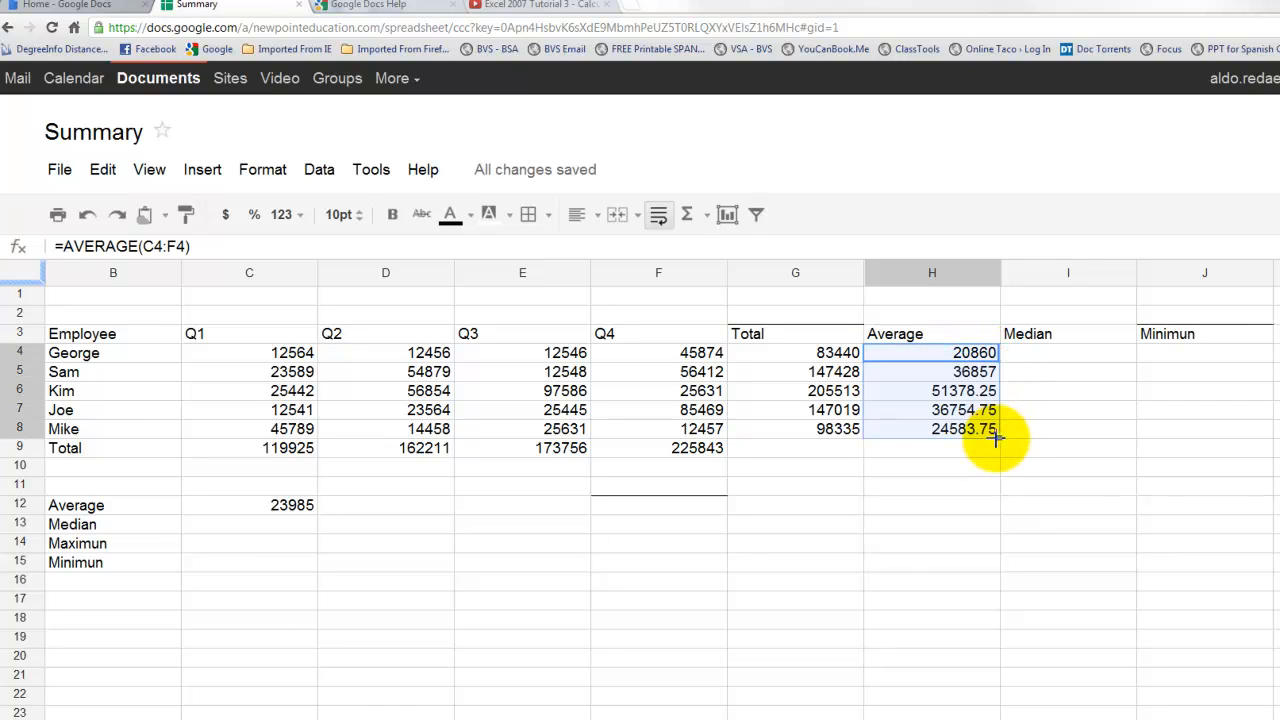
pyautogui.moveTo(990, 470)
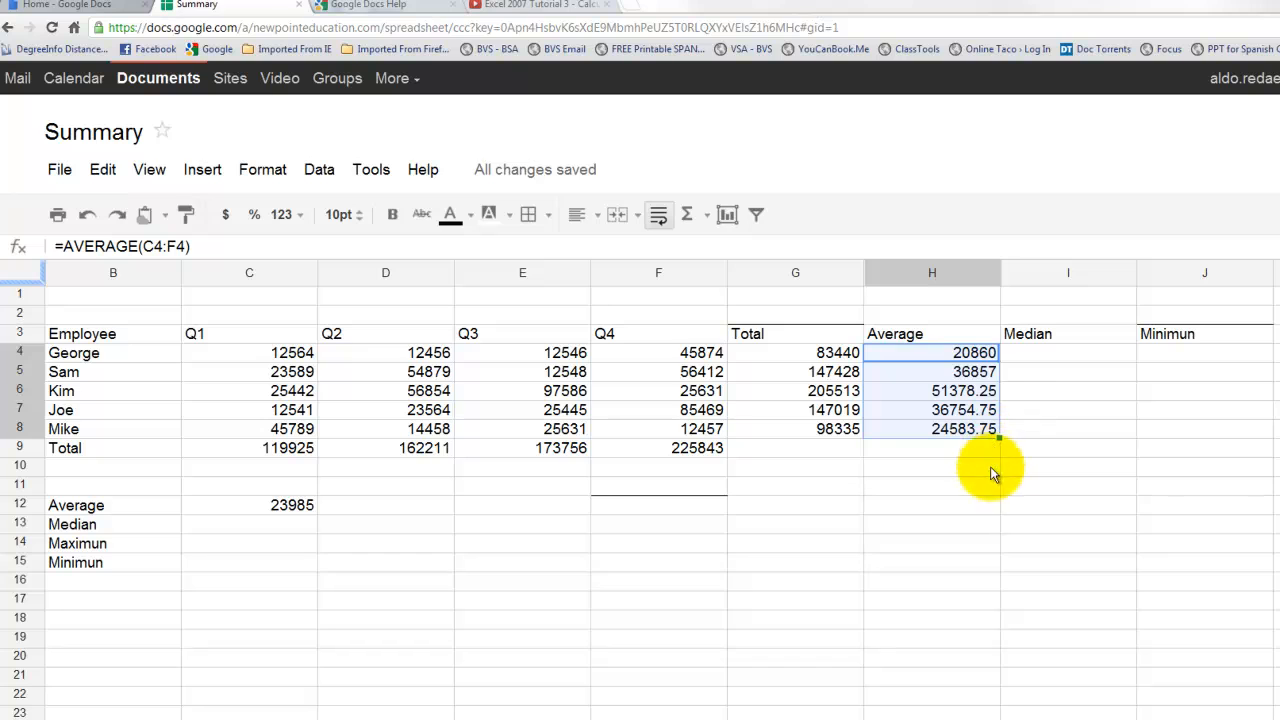
# Fill the per-quarter averages in row 12 across from Q1 to Q4.
pyautogui.click(248, 504)
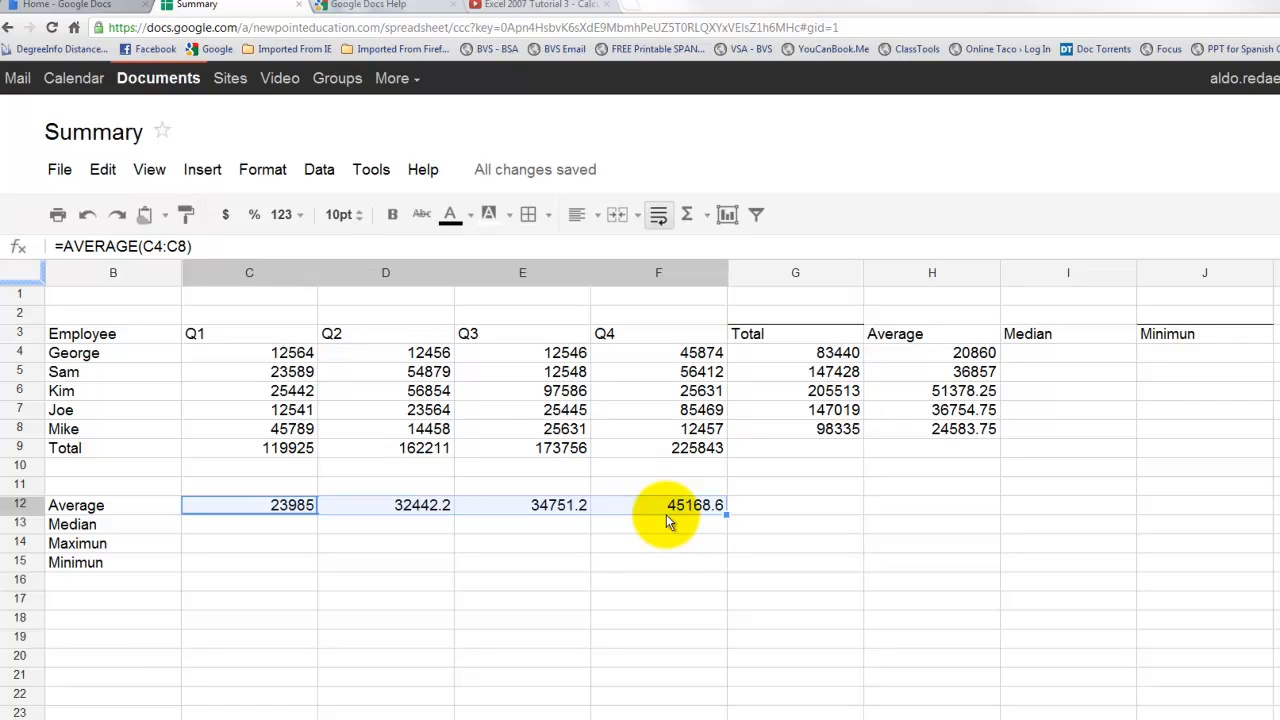
pyautogui.moveTo(664, 540)
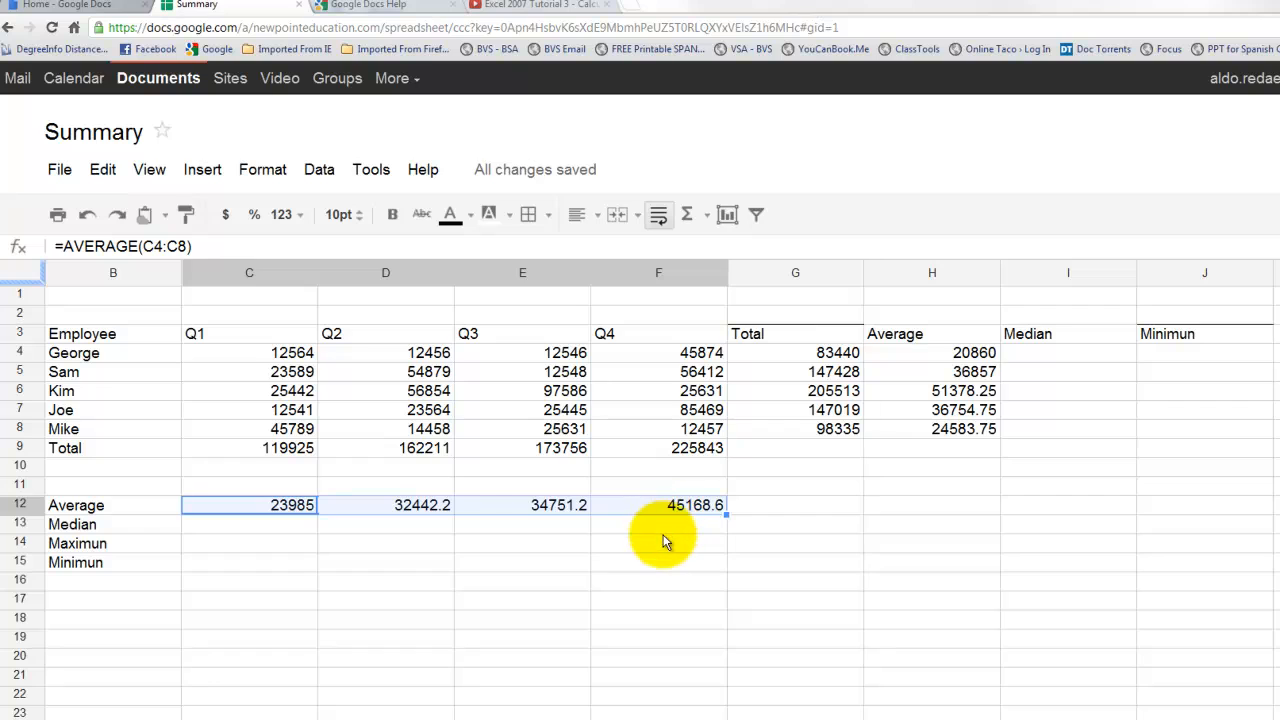
pyautogui.click(658, 542)
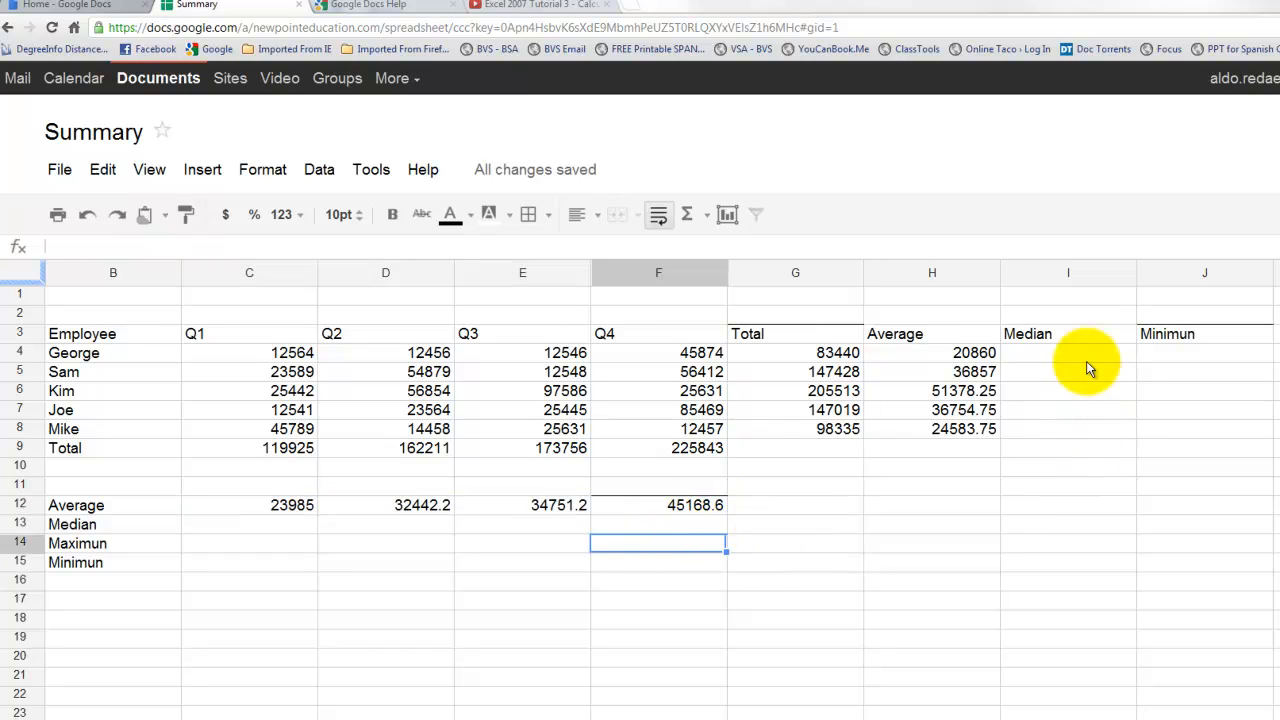
# From George's median cell I4, bring up the full function list via Σ > More functions.
pyautogui.click(1068, 352)
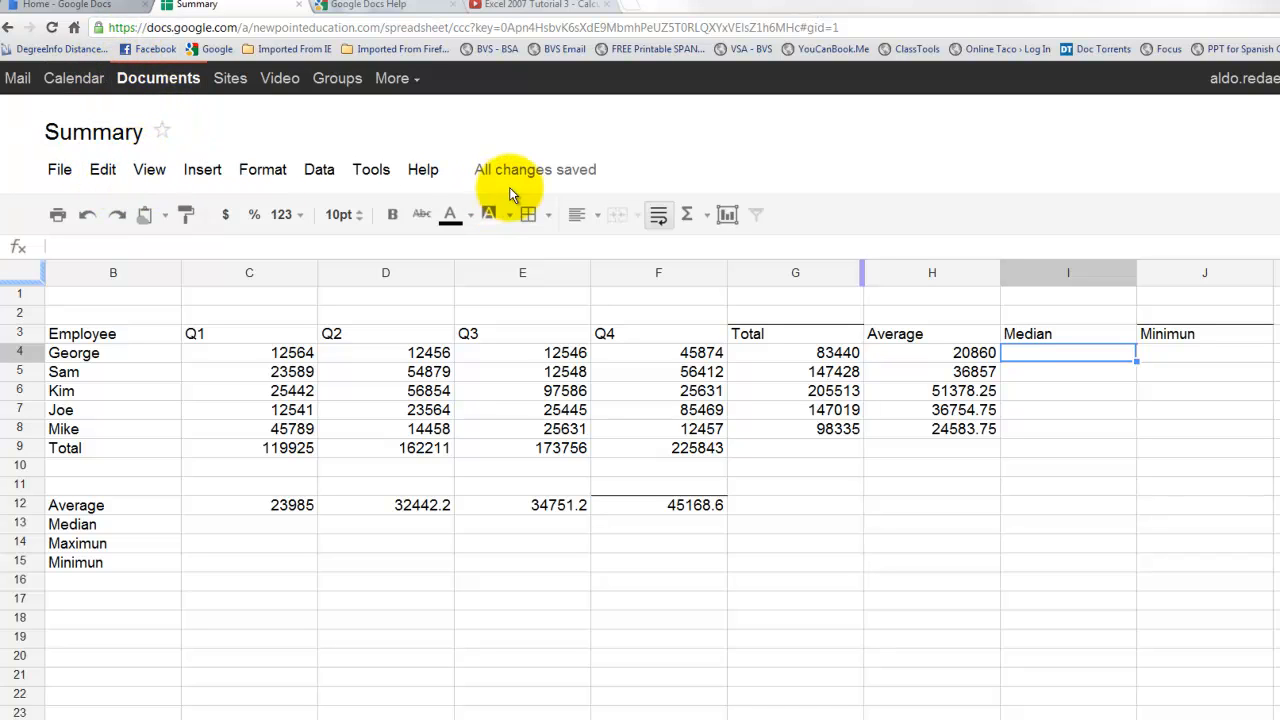
pyautogui.click(688, 214)
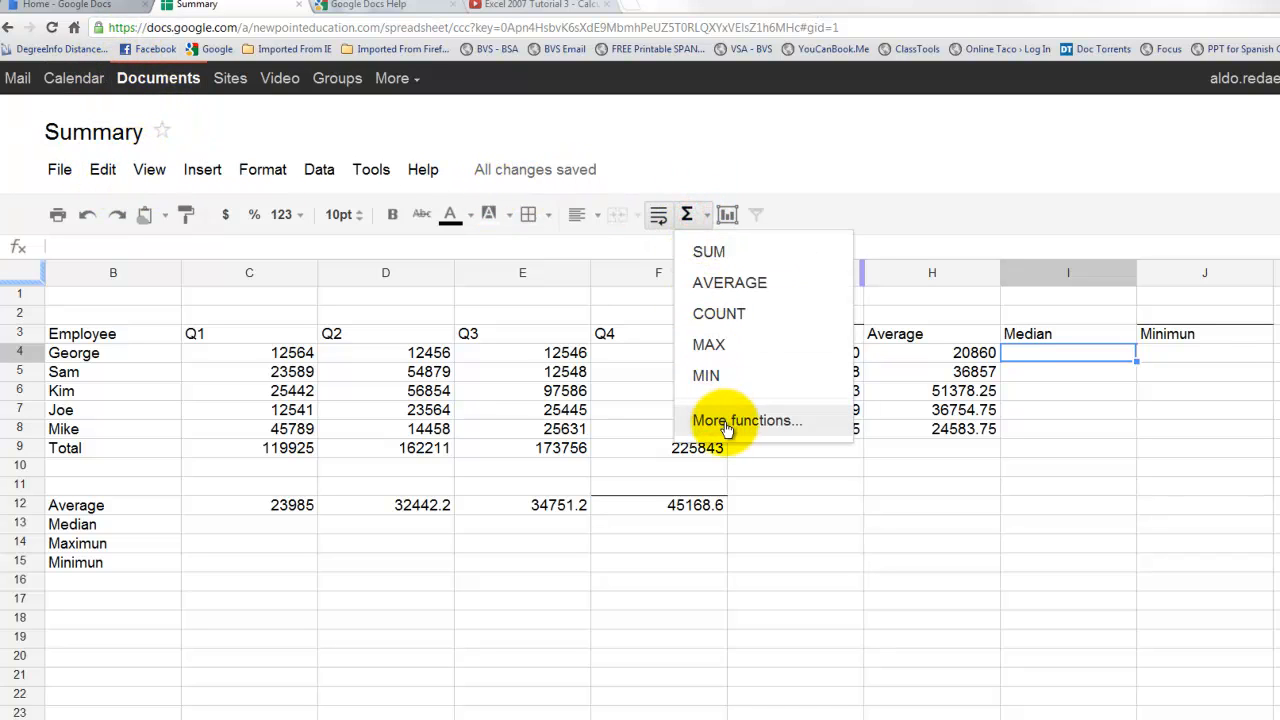
pyautogui.click(748, 420)
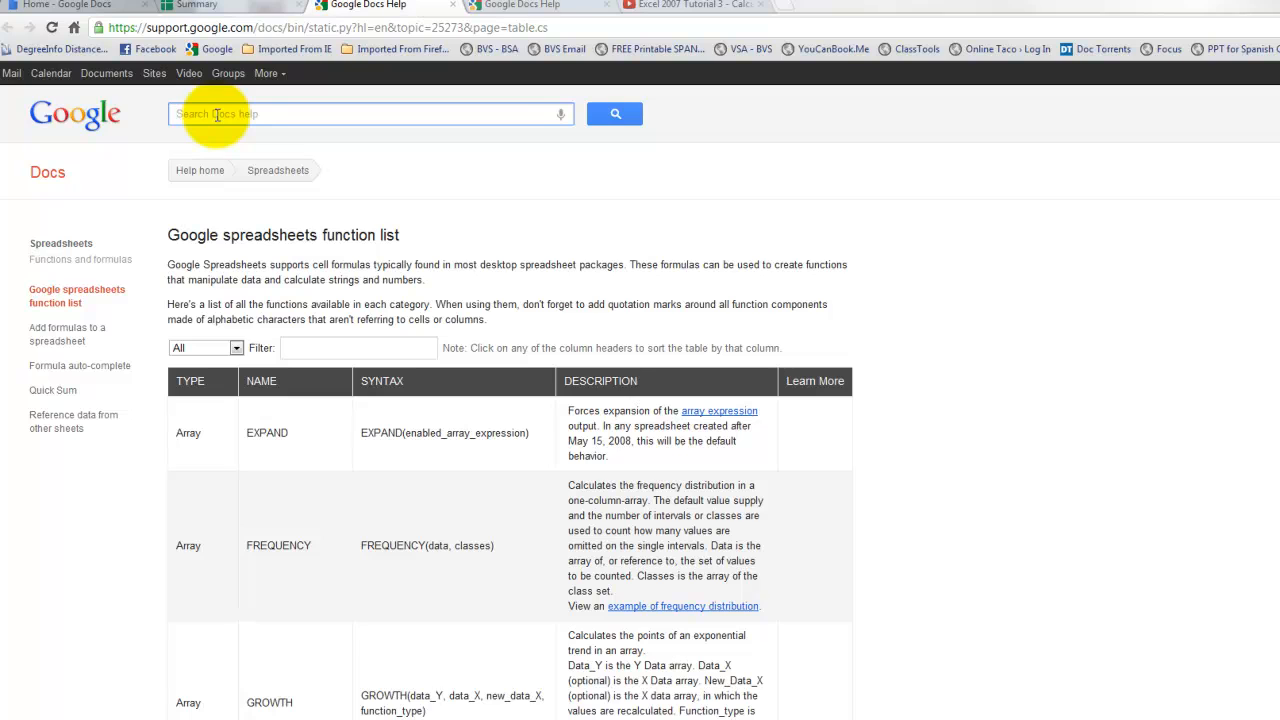
# Filter the help list for median, copy the MEDIAN name and return to the Summary spreadsheet.
pyautogui.click(356, 348)
pyautogui.write('median')
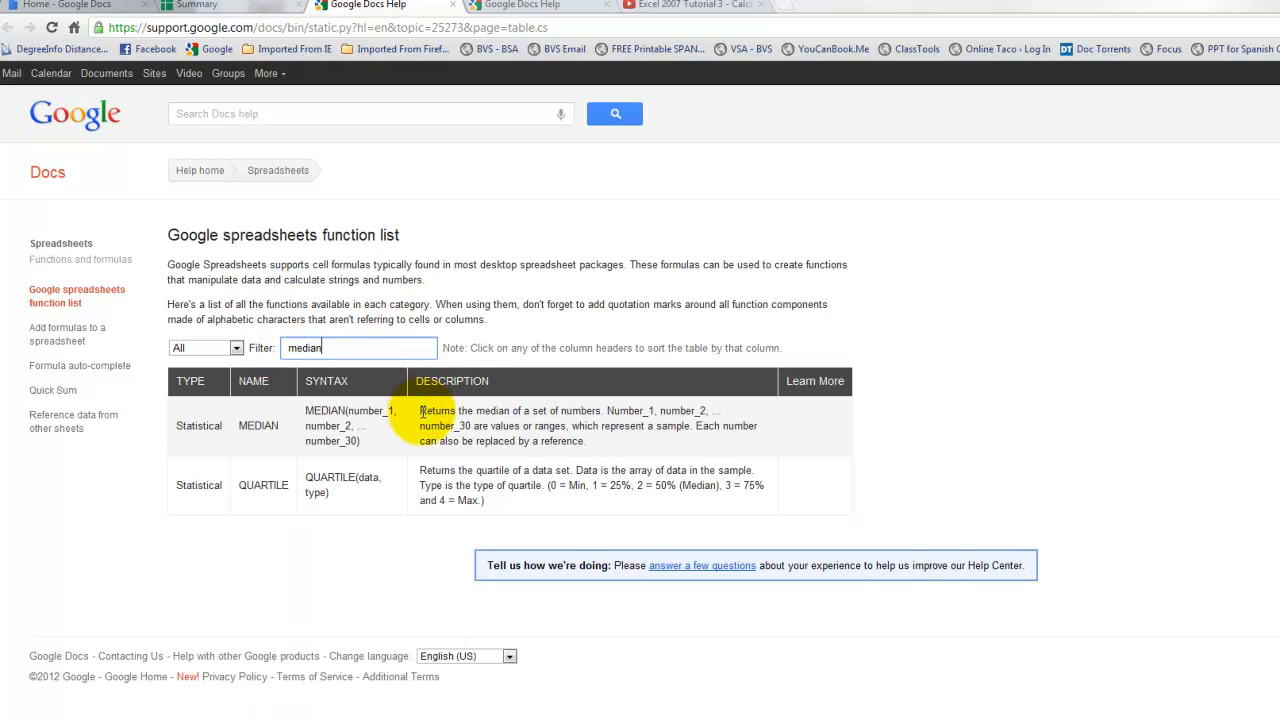
pyautogui.moveTo(420, 410); pyautogui.dragTo(680, 426)
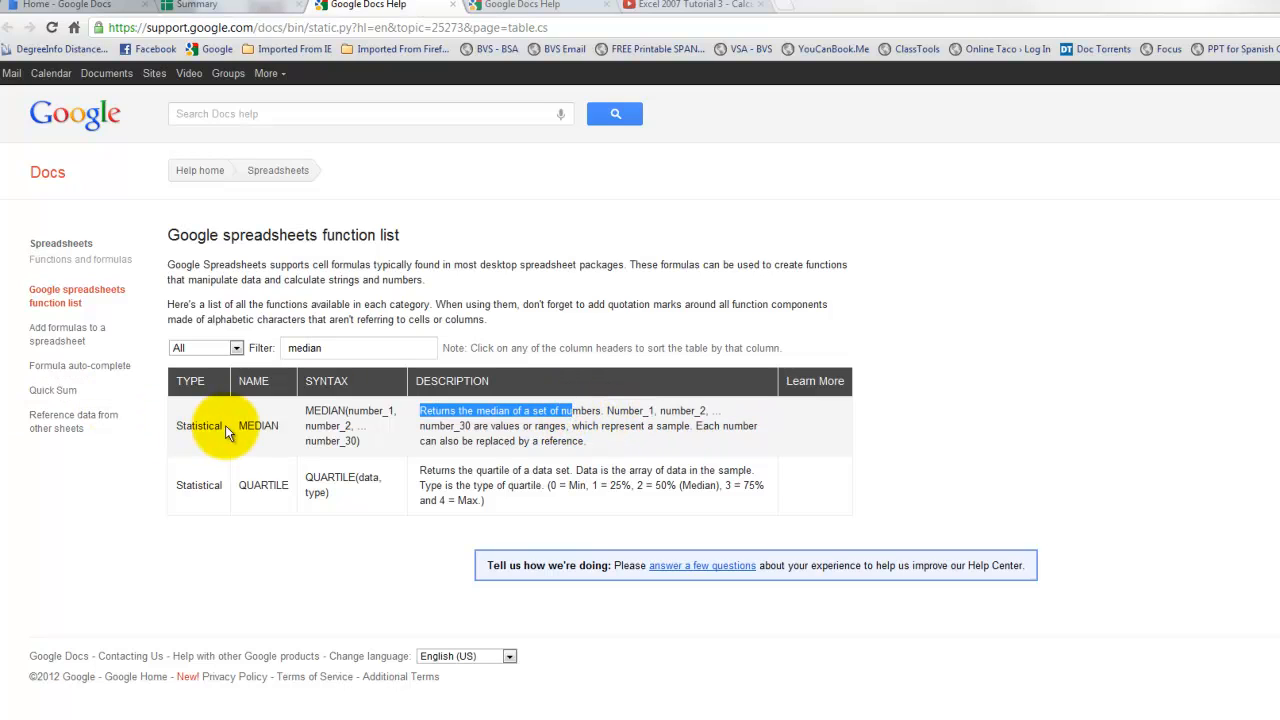
pyautogui.rightClick(258, 424)
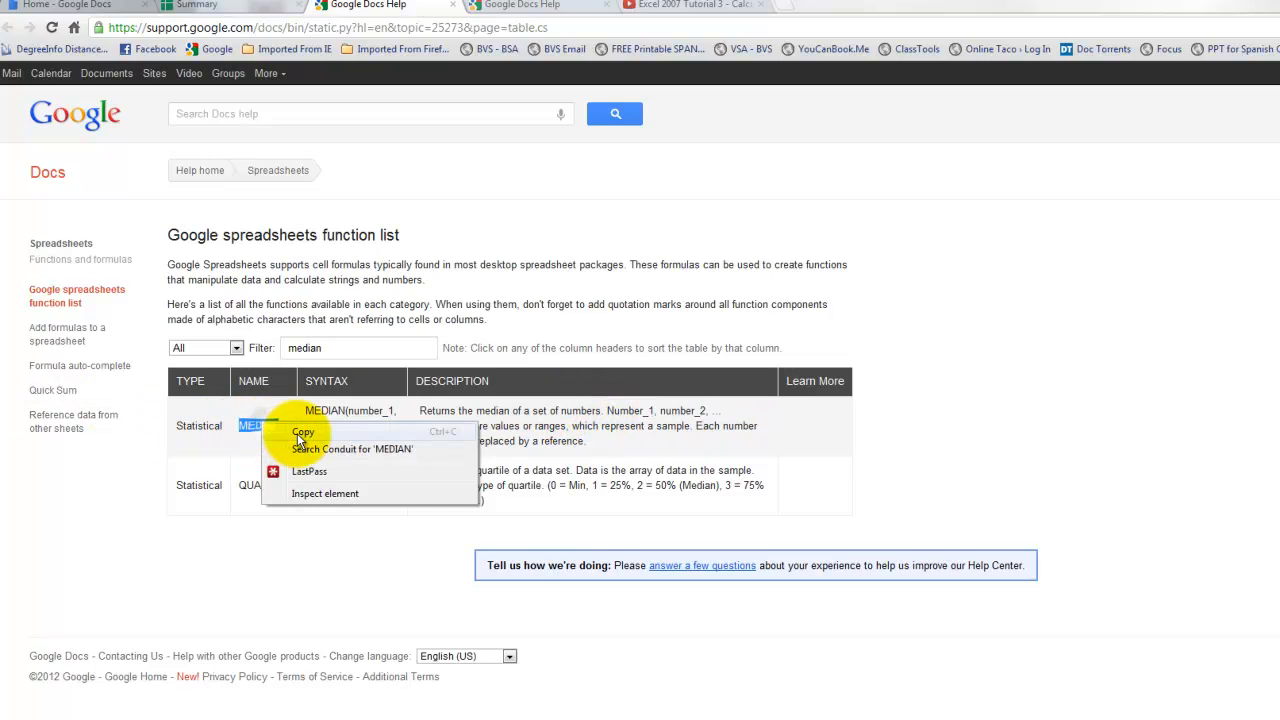
pyautogui.click(196, 4)
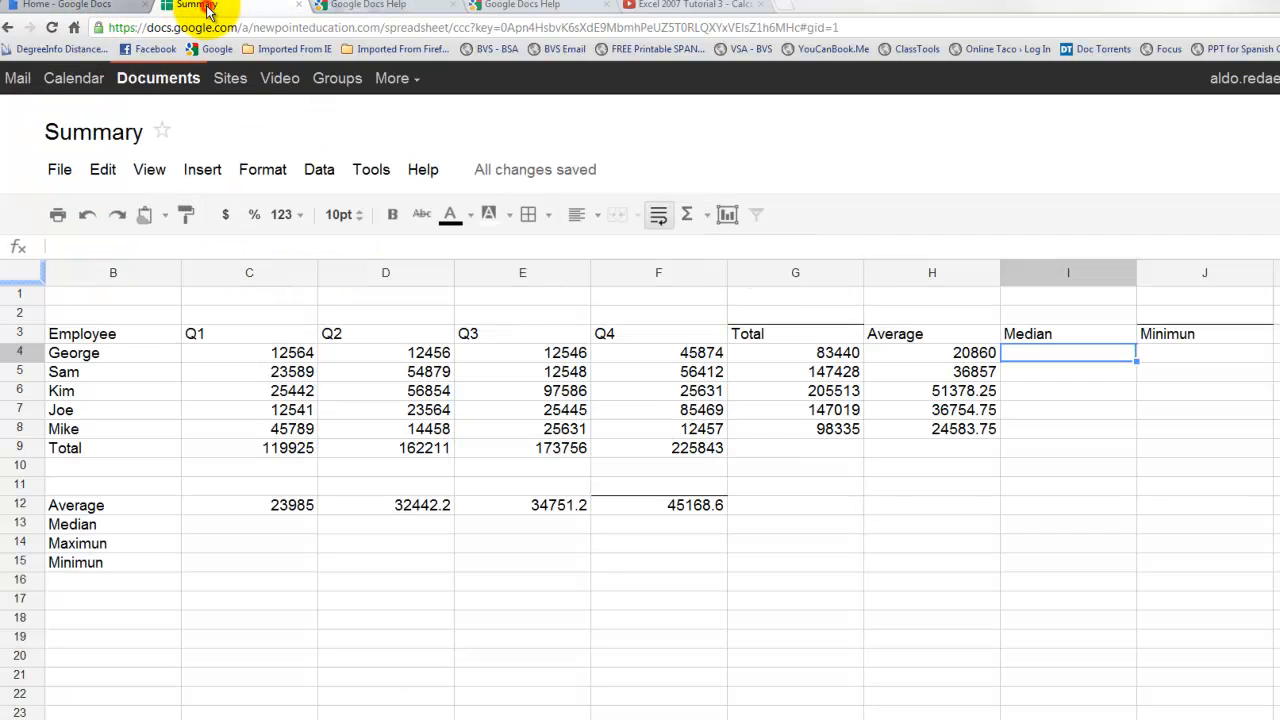
pyautogui.moveTo(262, 480)
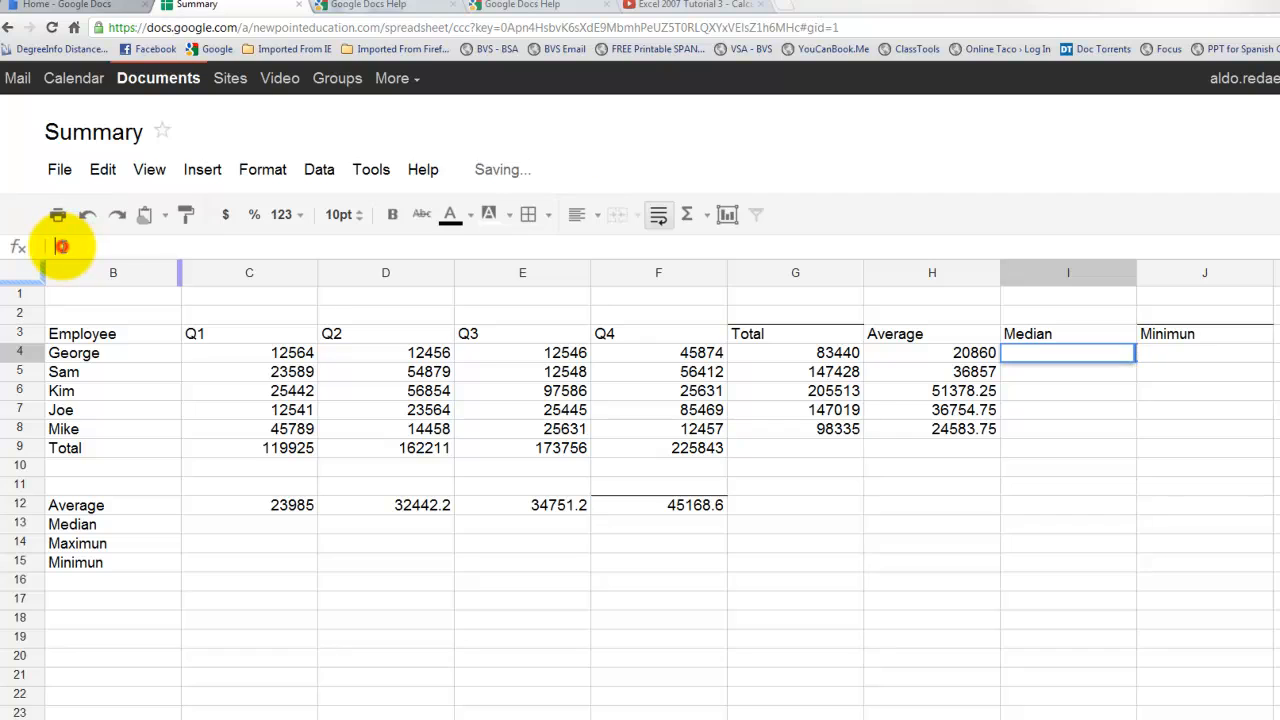
# Enter =MEDIAN(C4:F4) in I4 and fill each employee's median down to Mike's row.
pyautogui.rightClick(62, 248)
pyautogui.write('=')
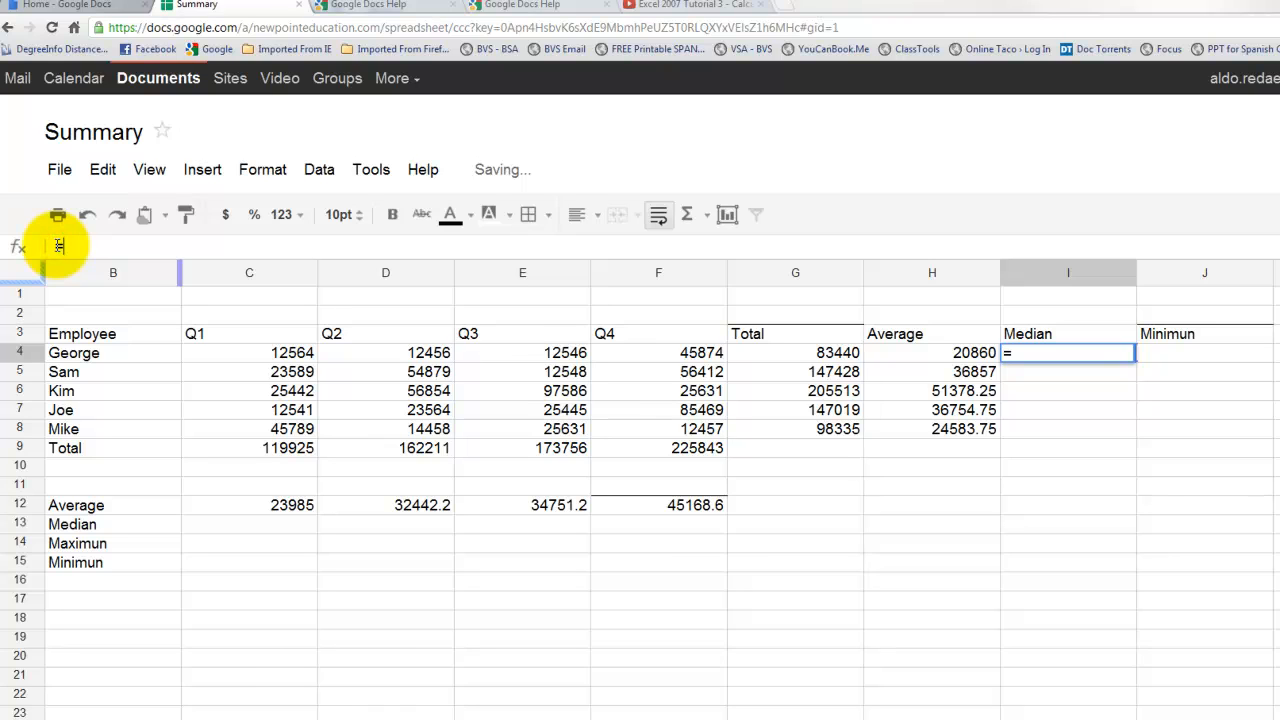
pyautogui.write('MEDIAN(')
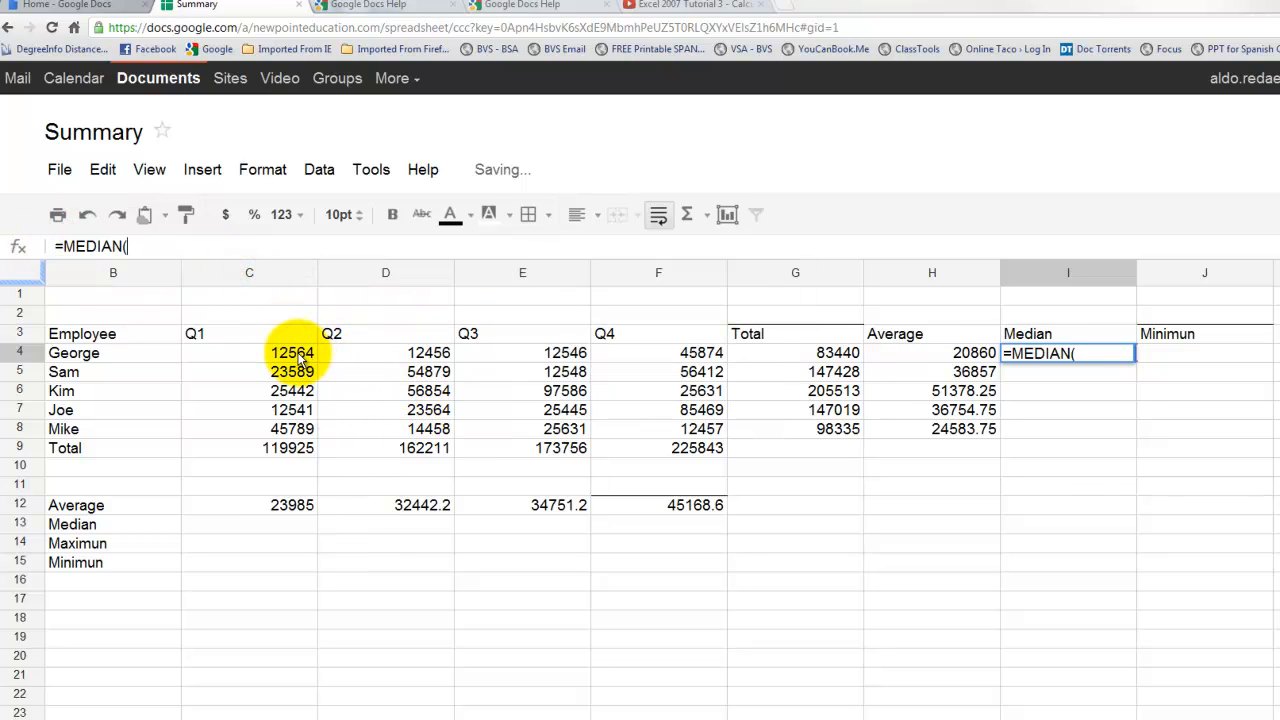
pyautogui.moveTo(292, 352); pyautogui.dragTo(658, 352)
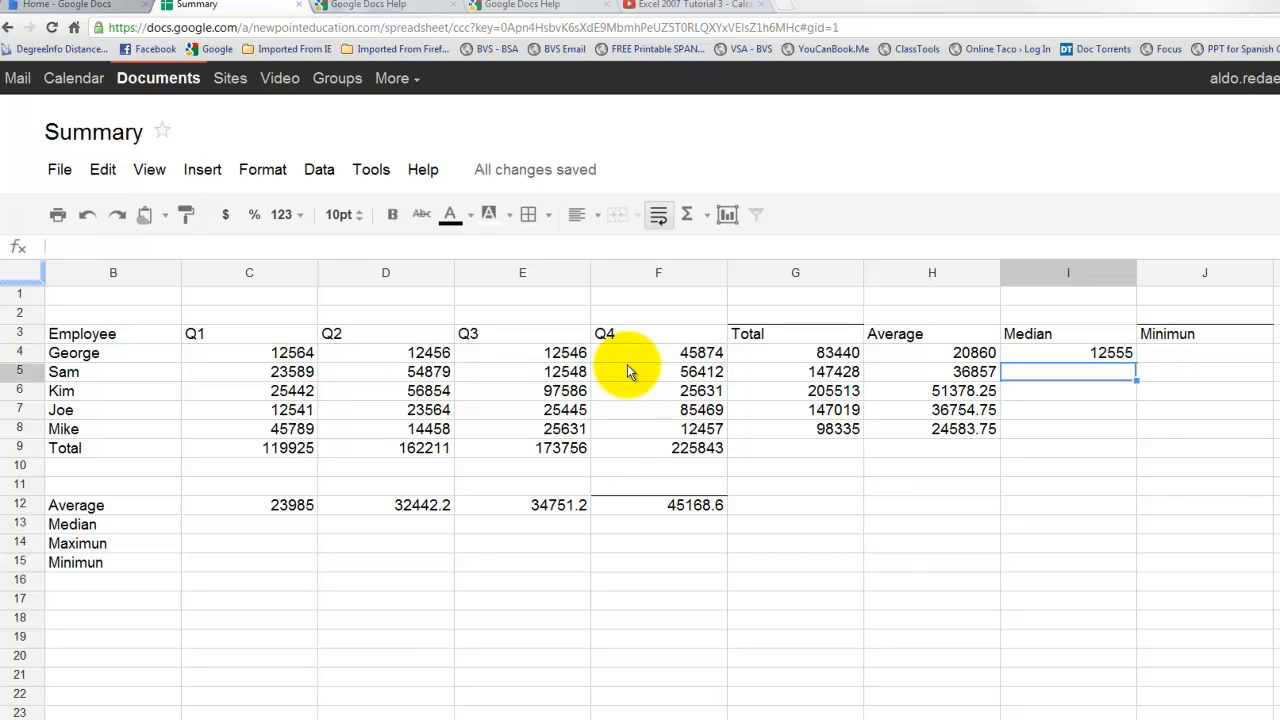
pyautogui.click(1068, 352)
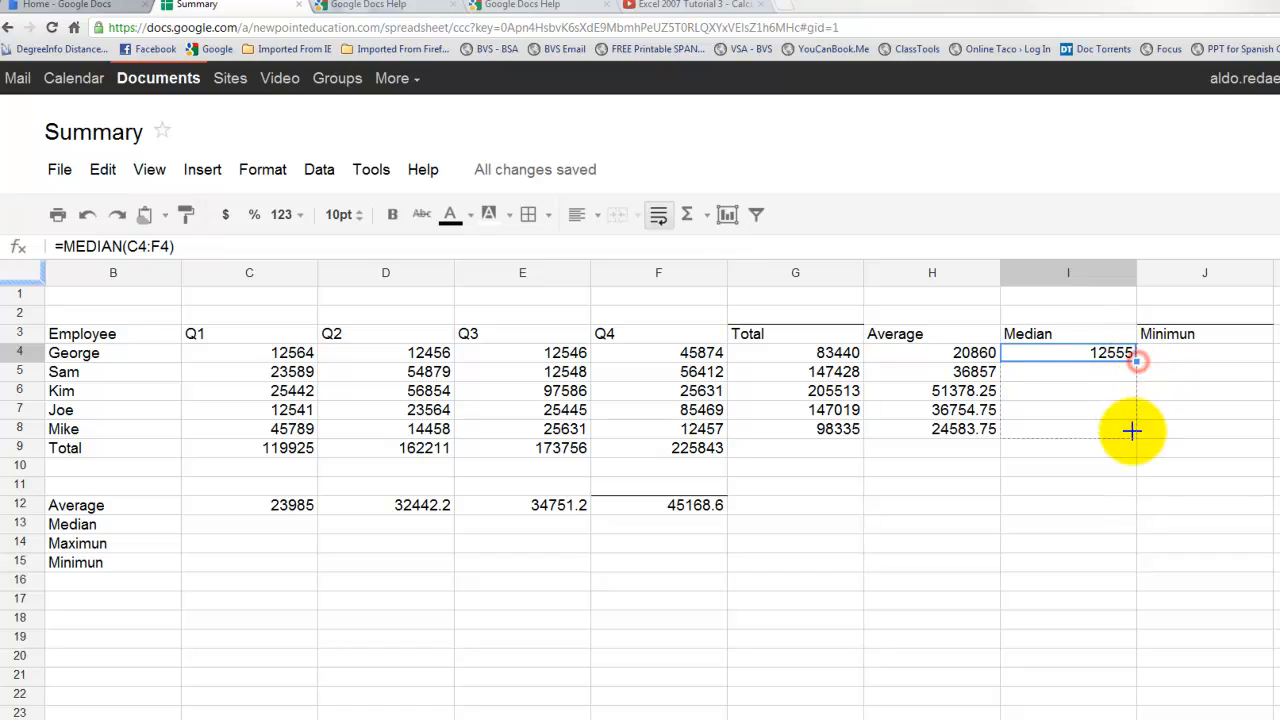
pyautogui.moveTo(1132, 352); pyautogui.dragTo(1132, 428)
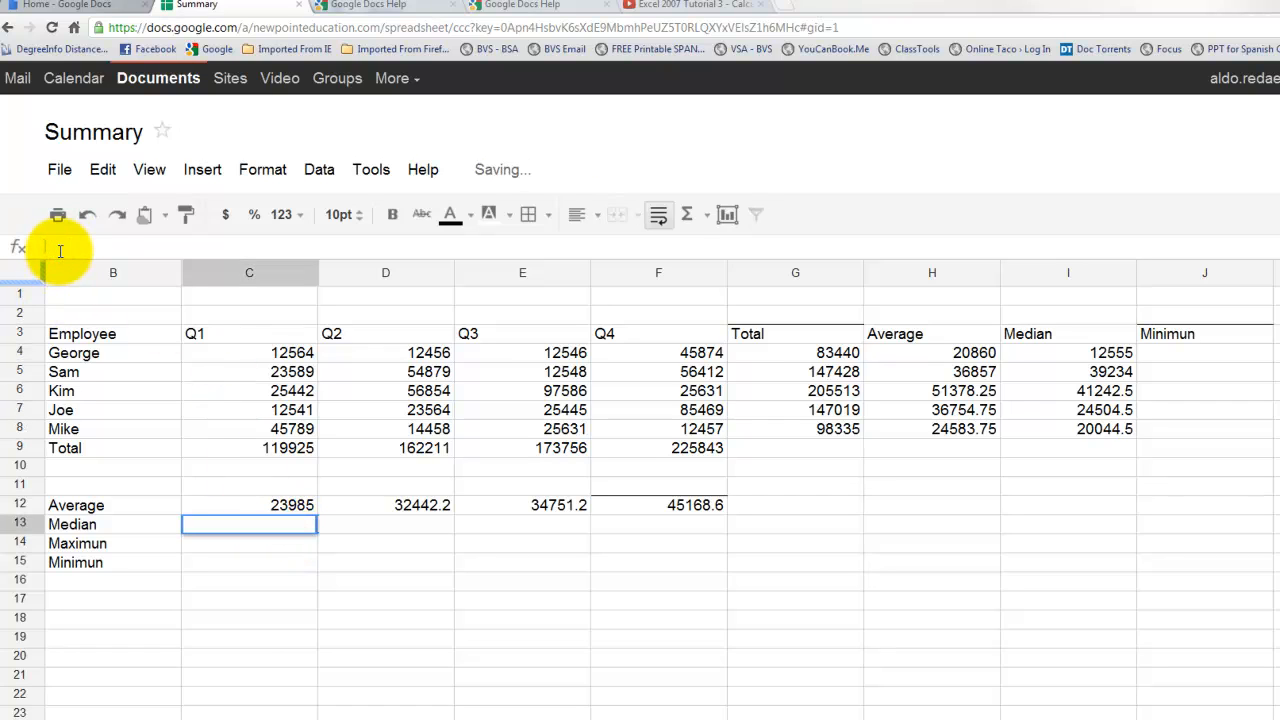
# Enter =MEDIAN(C4:C8) in C13 for the per-quarter medians across Q1 to Q4.
pyautogui.write('=')
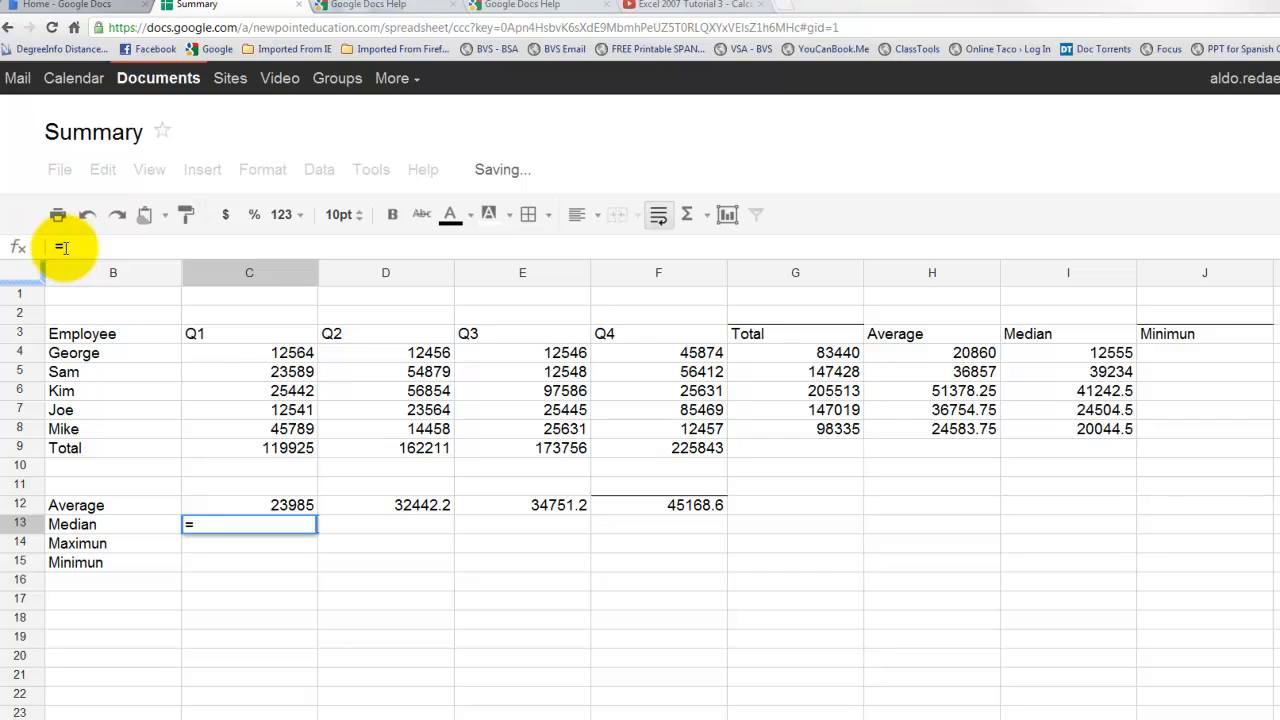
pyautogui.write('MEDIAN')
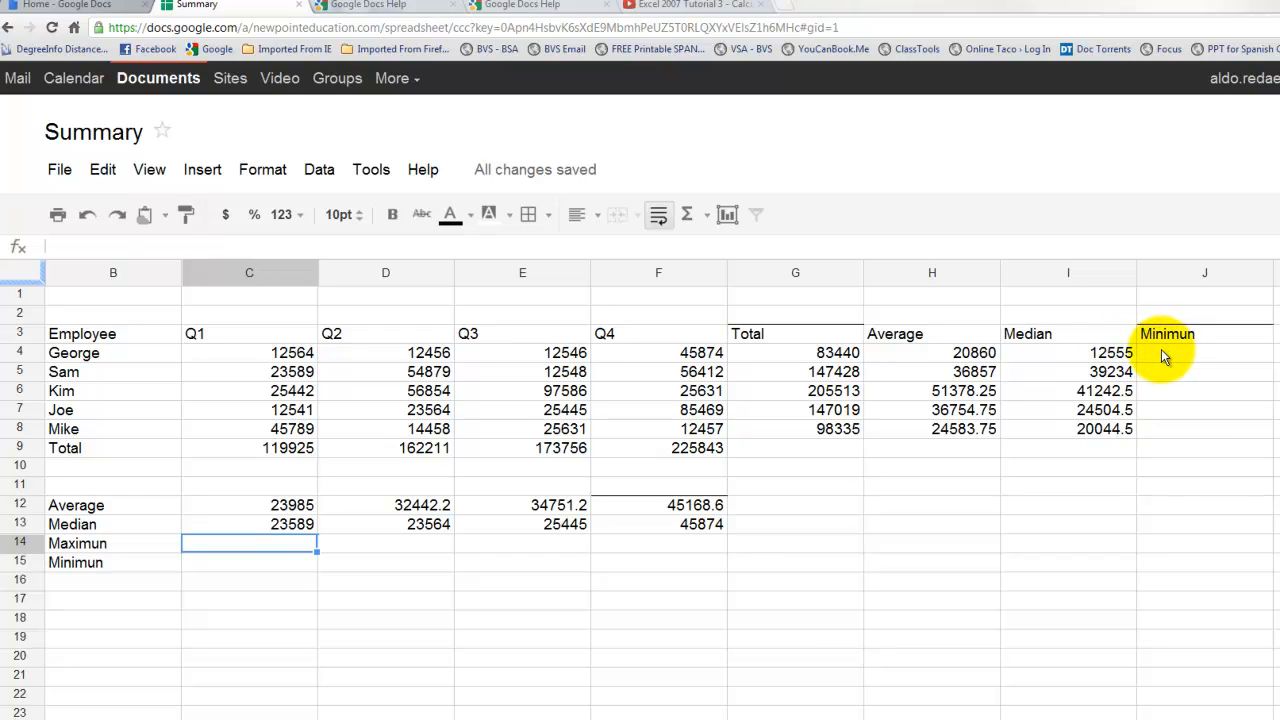
# Rename the last heading in J3 from Minimun to Maximun.
pyautogui.click(1204, 352)
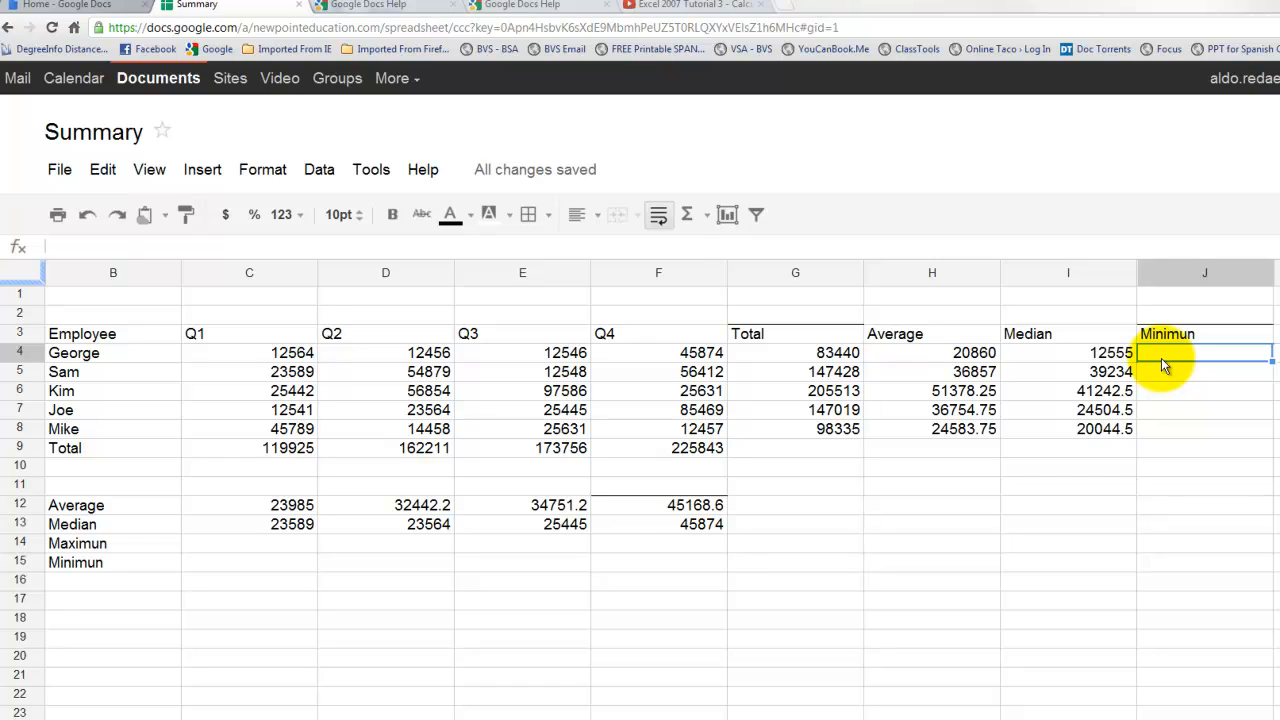
pyautogui.click(1204, 332)
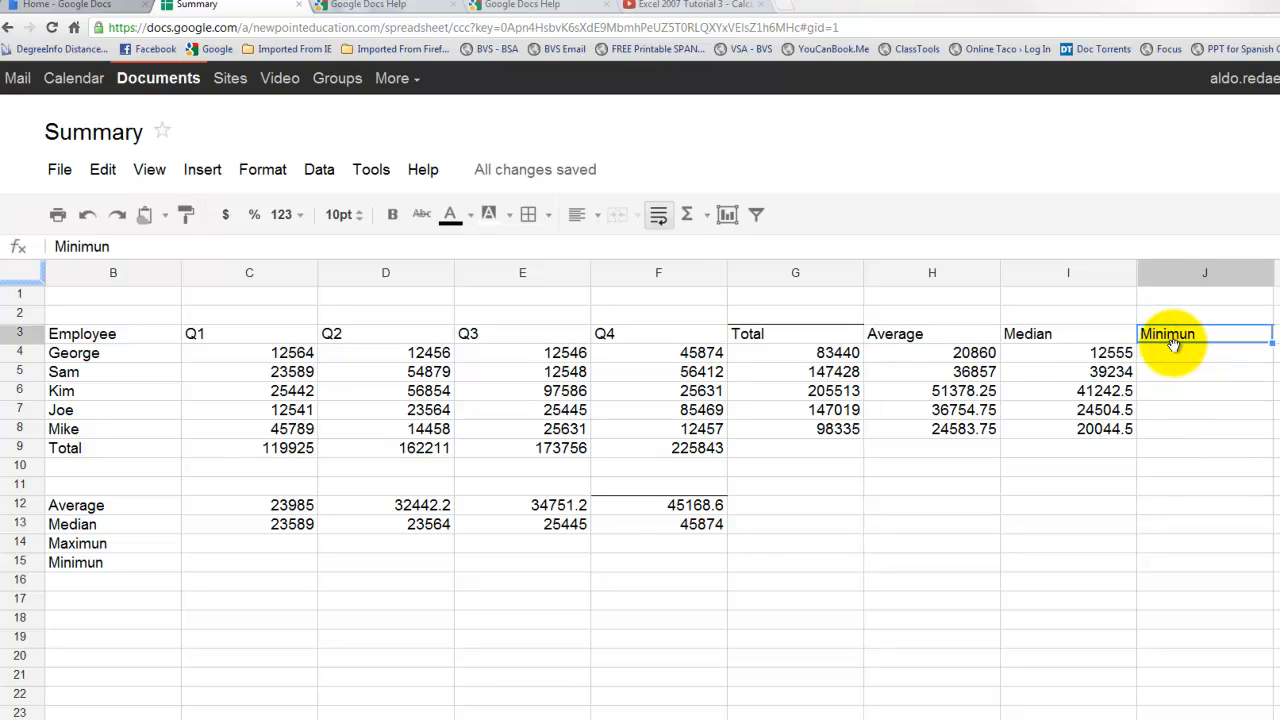
pyautogui.write('Maxi')
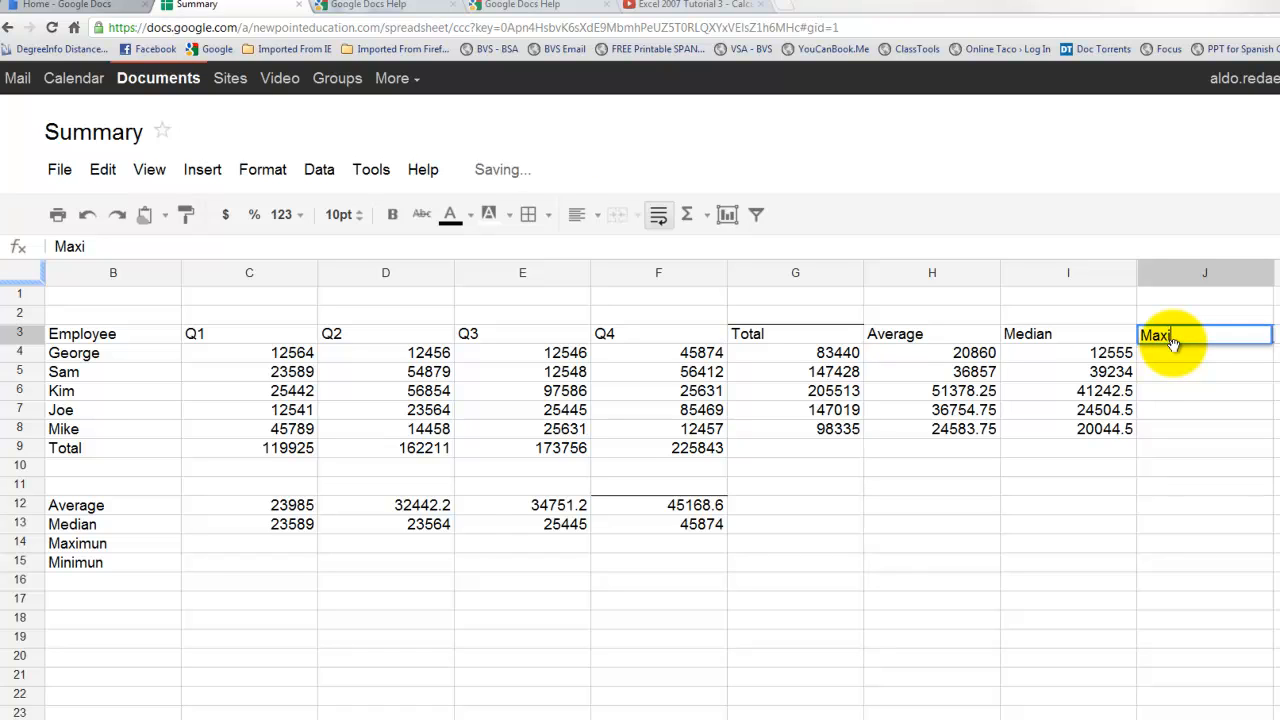
# Insert a MAX of C4:F4 in J4 and fill each employee's highest quarter down to J8.
pyautogui.click(688, 214)
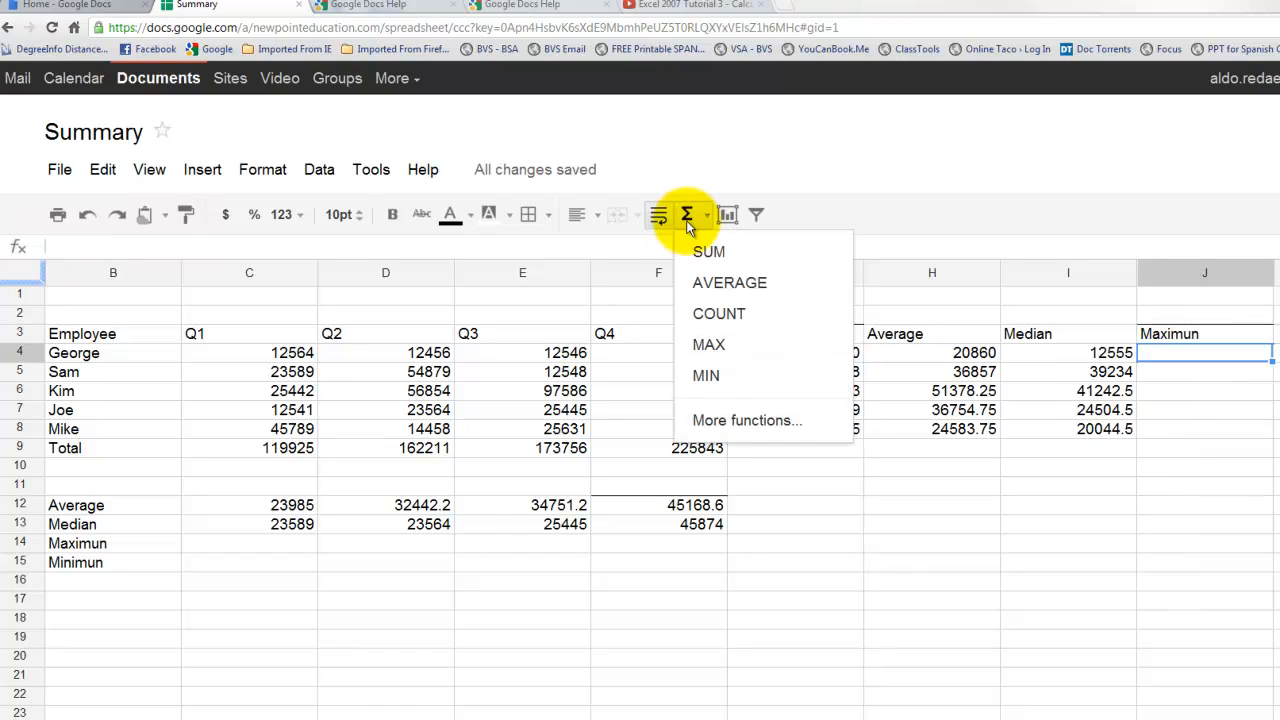
pyautogui.click(708, 344)
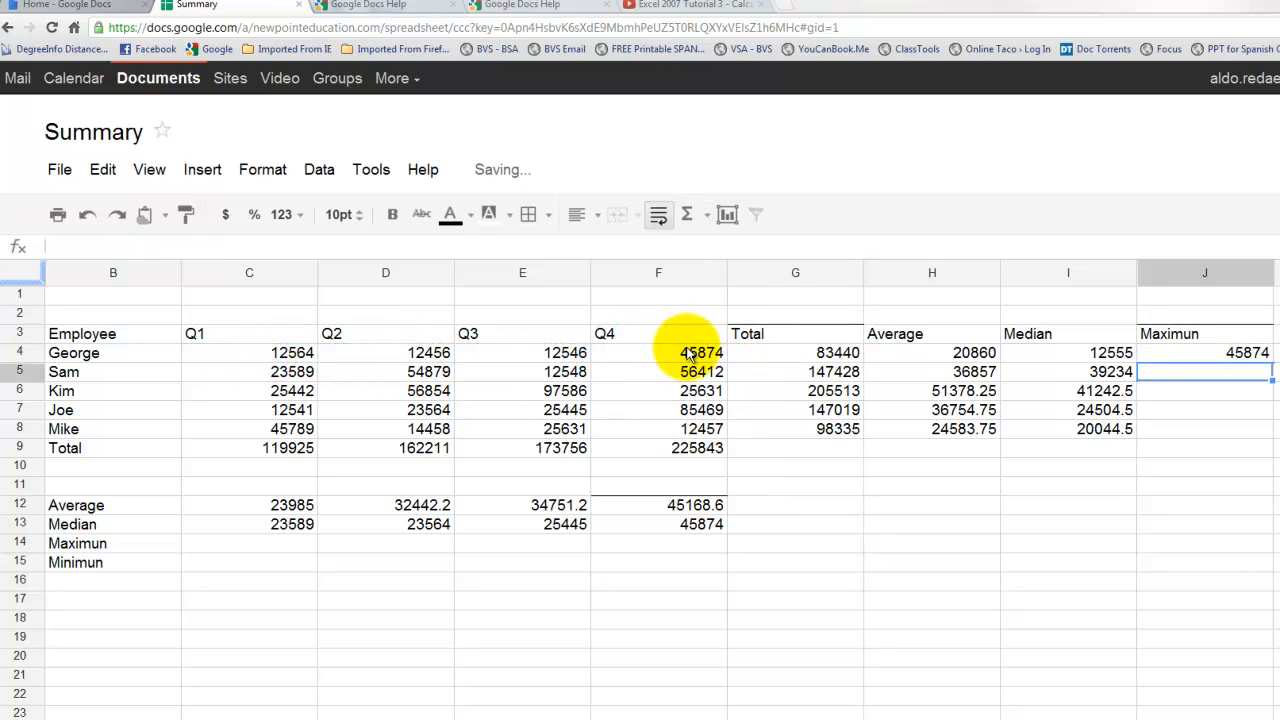
pyautogui.click(1204, 352)
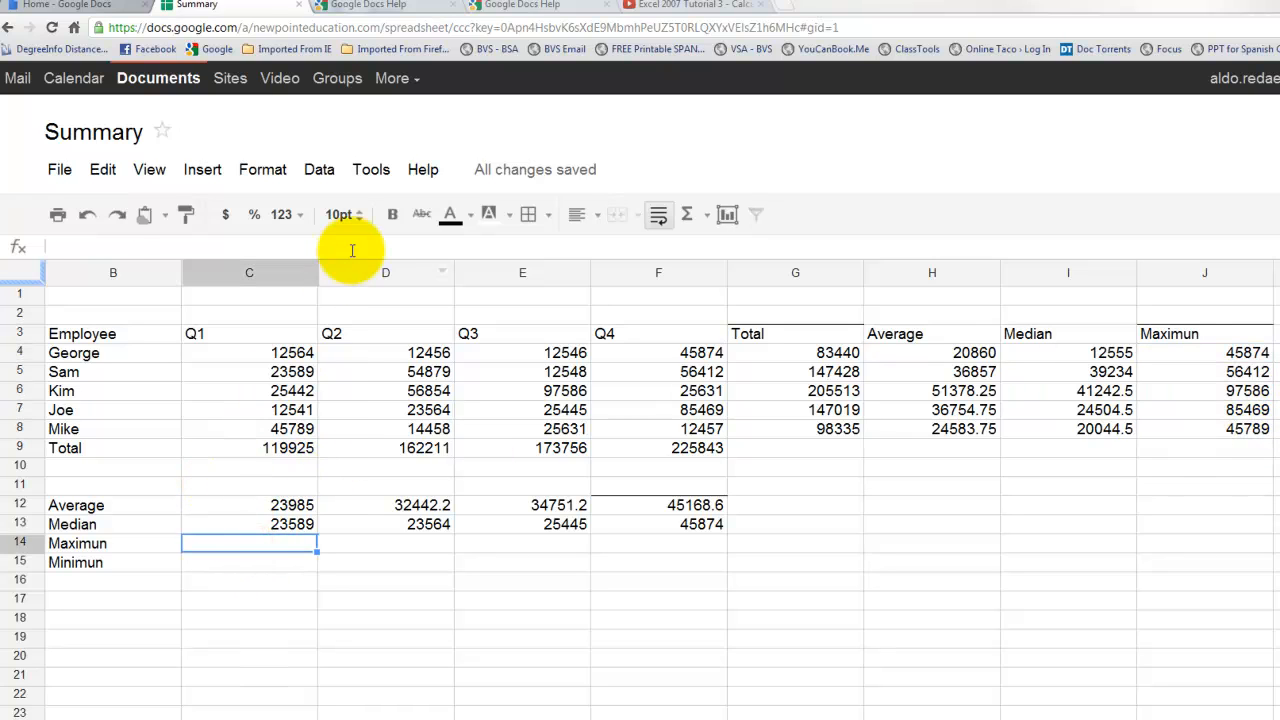
# Insert a MIN formula over C4:F4 in K4 for each employee's lowest quarter.
pyautogui.click(688, 214)
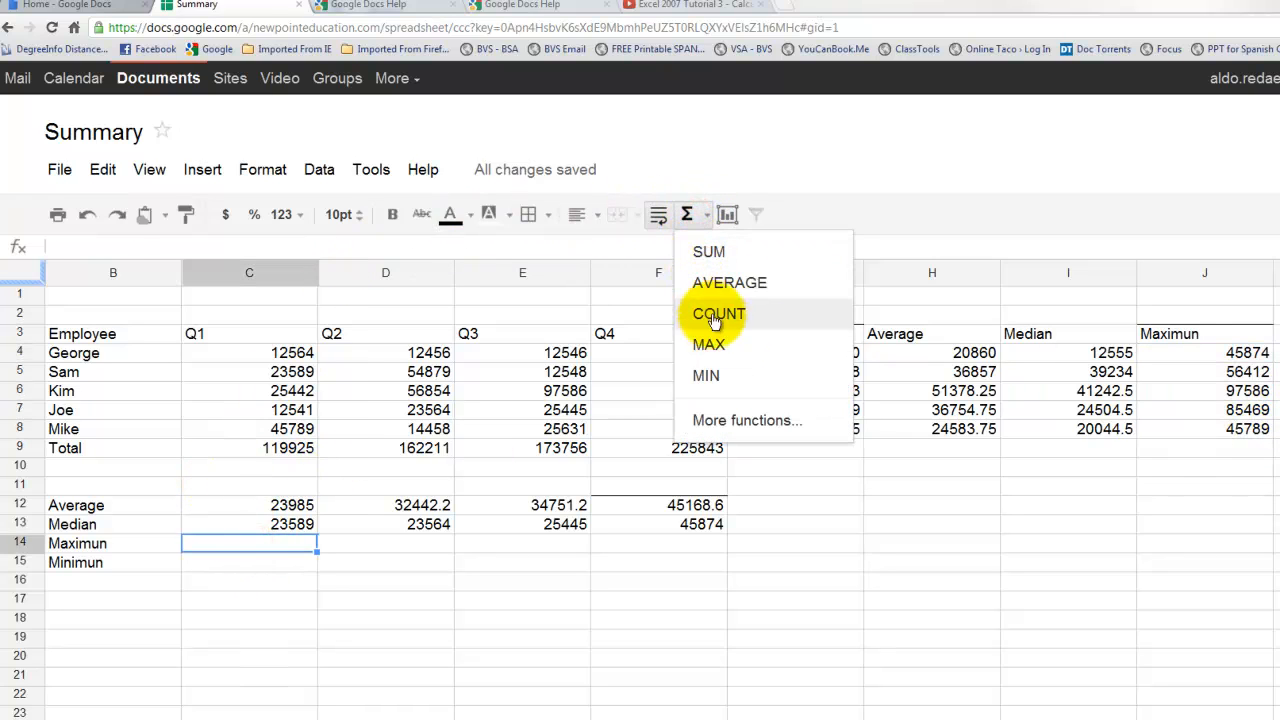
pyautogui.click(708, 344)
pyautogui.write('Minimun')
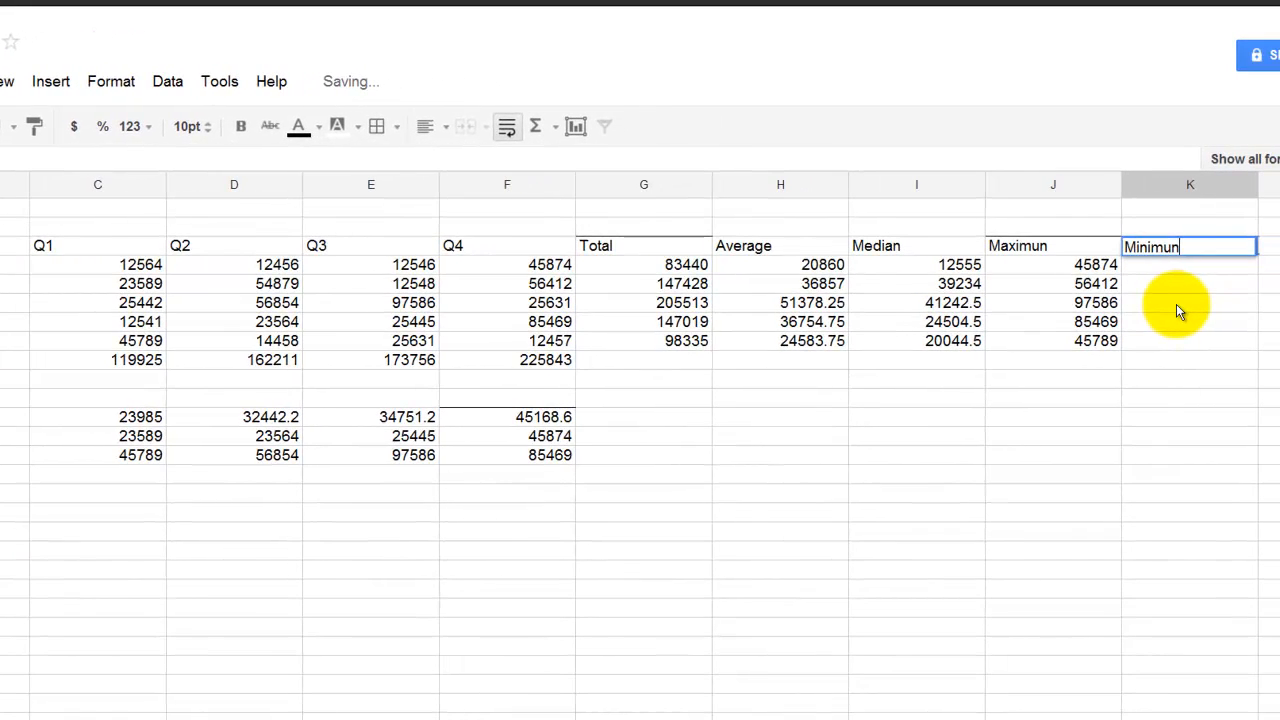
pyautogui.moveTo(1170, 280)
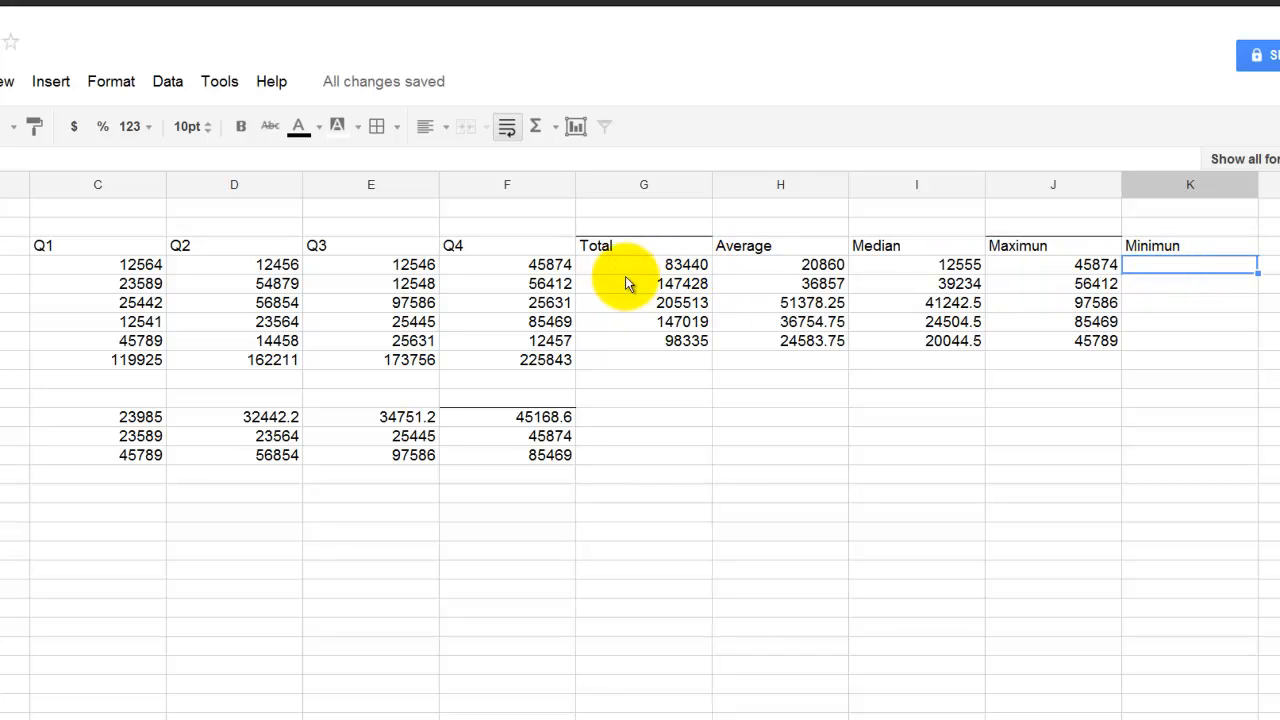
pyautogui.click(536, 126)
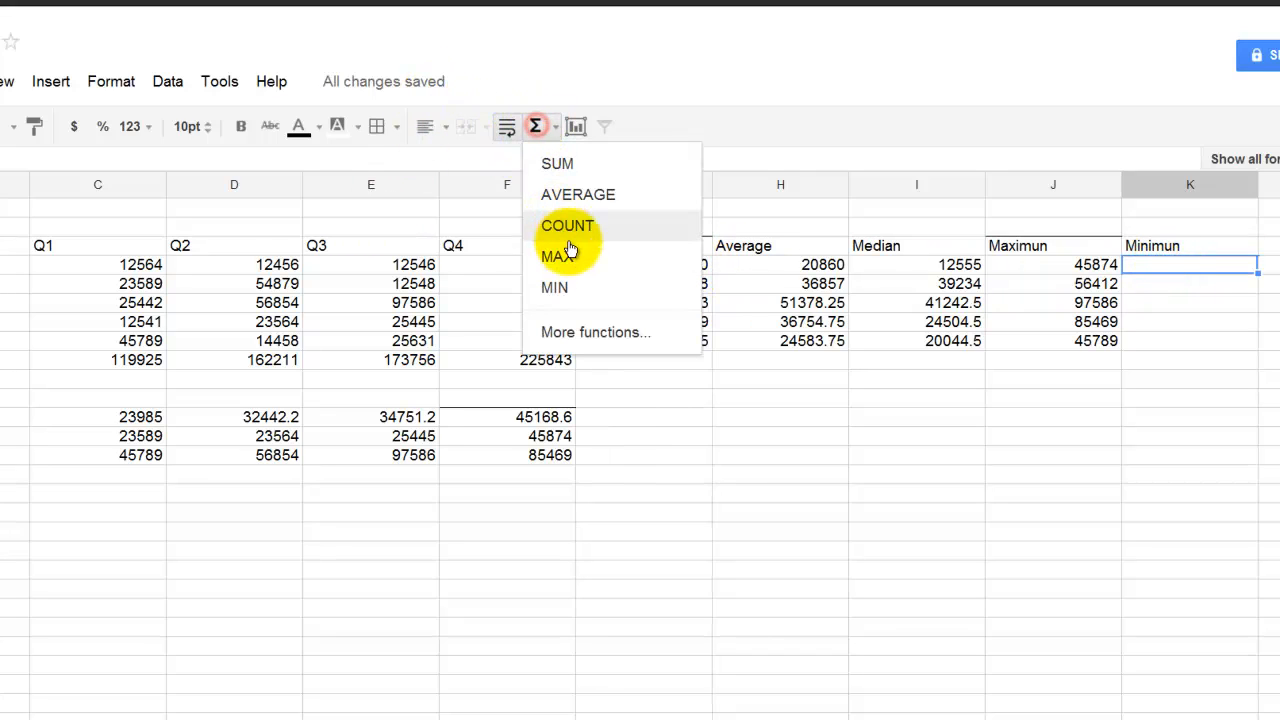
pyautogui.click(554, 288)
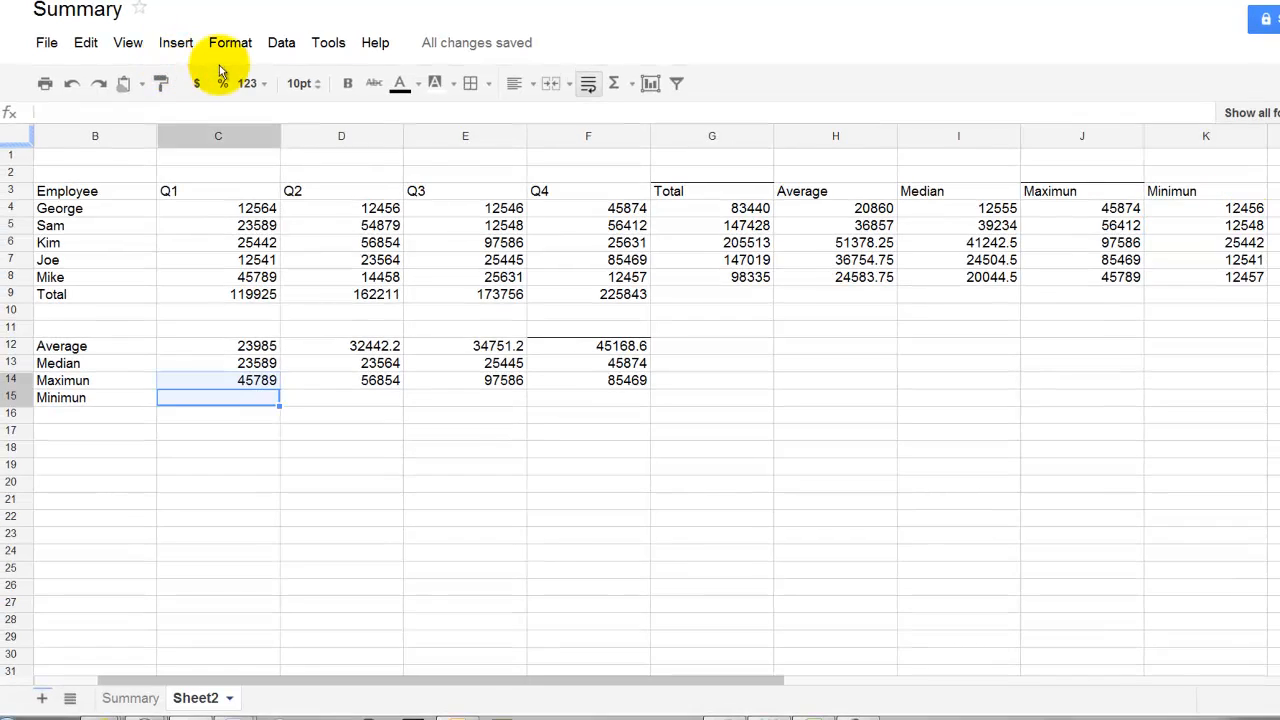
# Add MIN formulas over C4:C8 in row 15 giving 12541, 12456, 12546 and 12457.
pyautogui.click(616, 84)
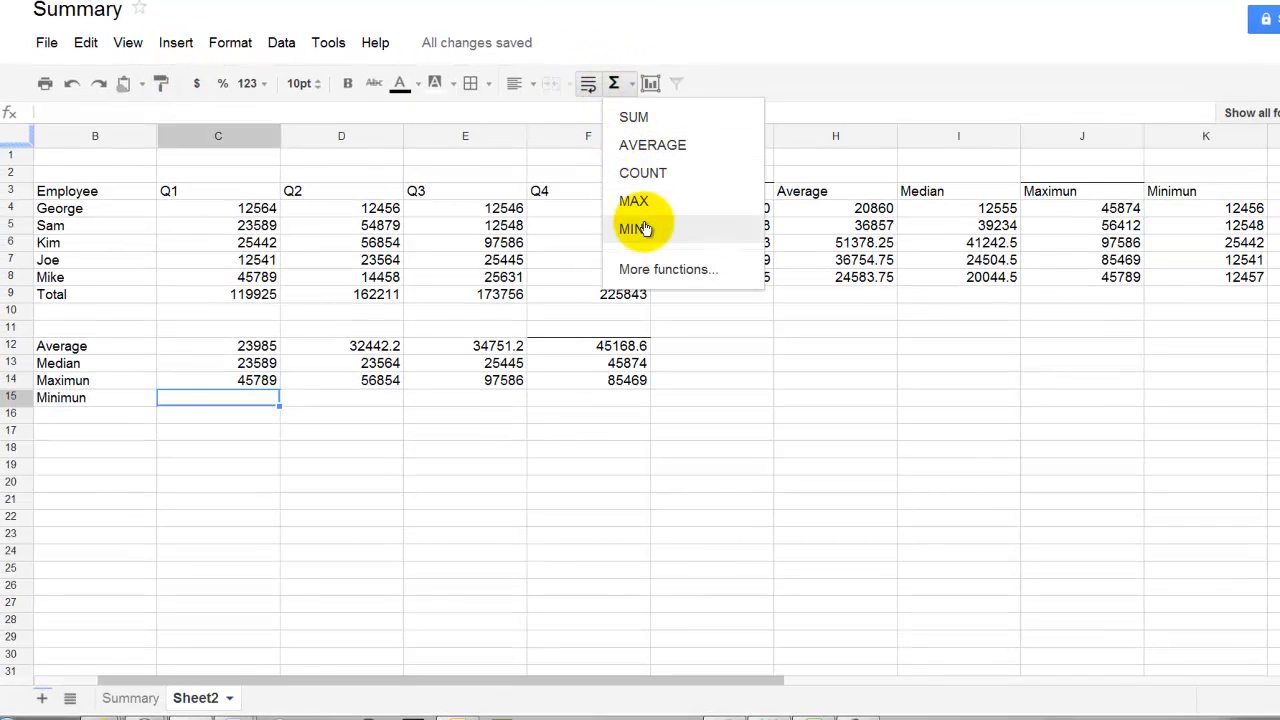
pyautogui.click(632, 228)
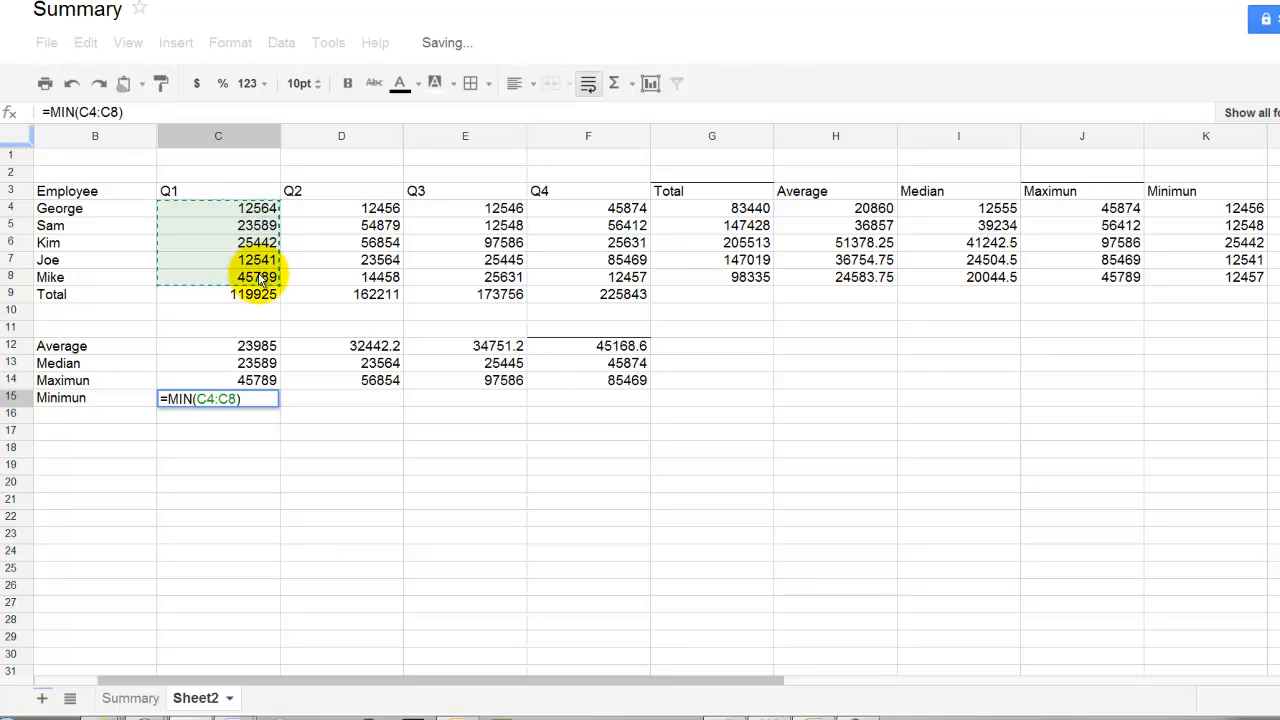
pyautogui.press('enter')
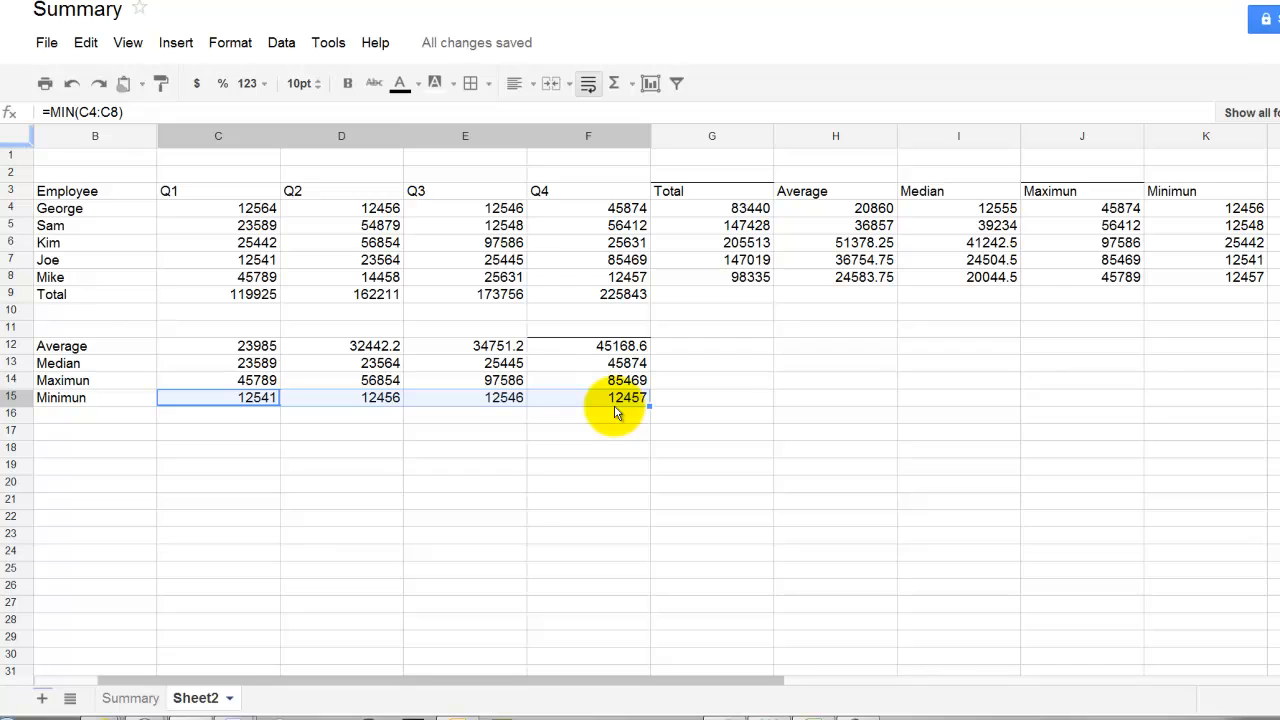
pyautogui.click(340, 396)
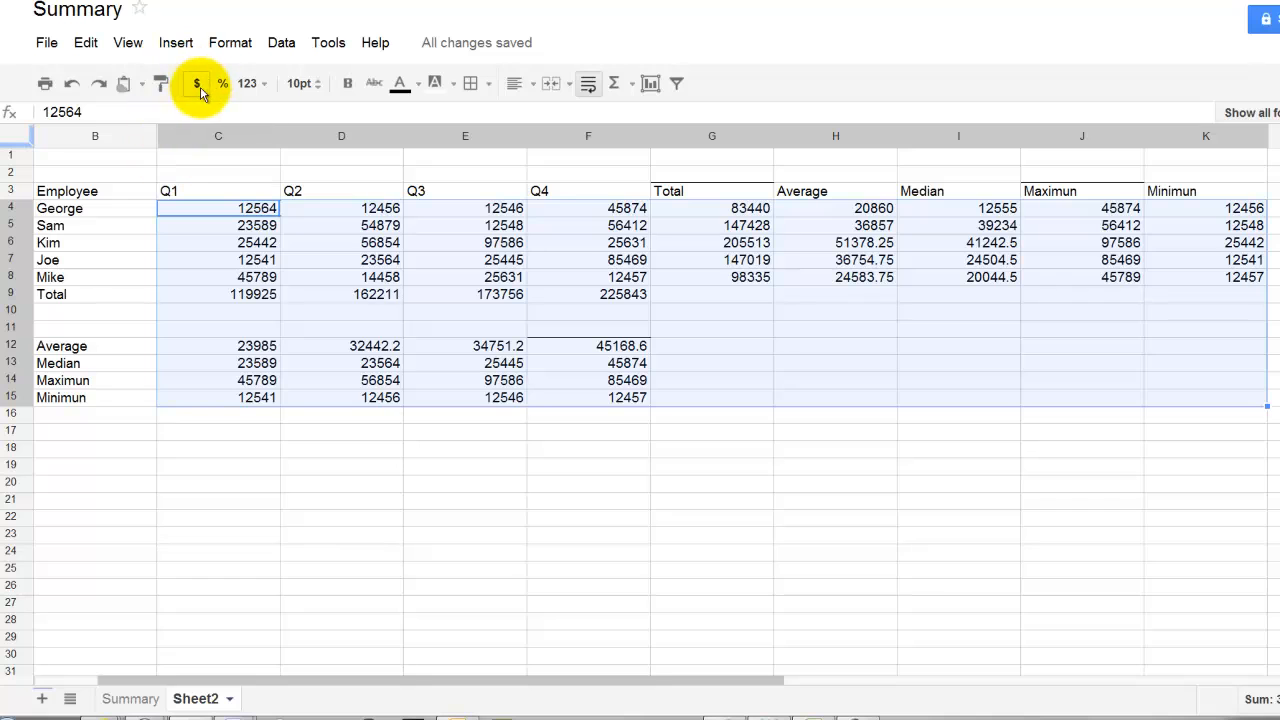
# Format B3:K15 as dollar currency with two decimals and select the heading row.
pyautogui.click(196, 84)
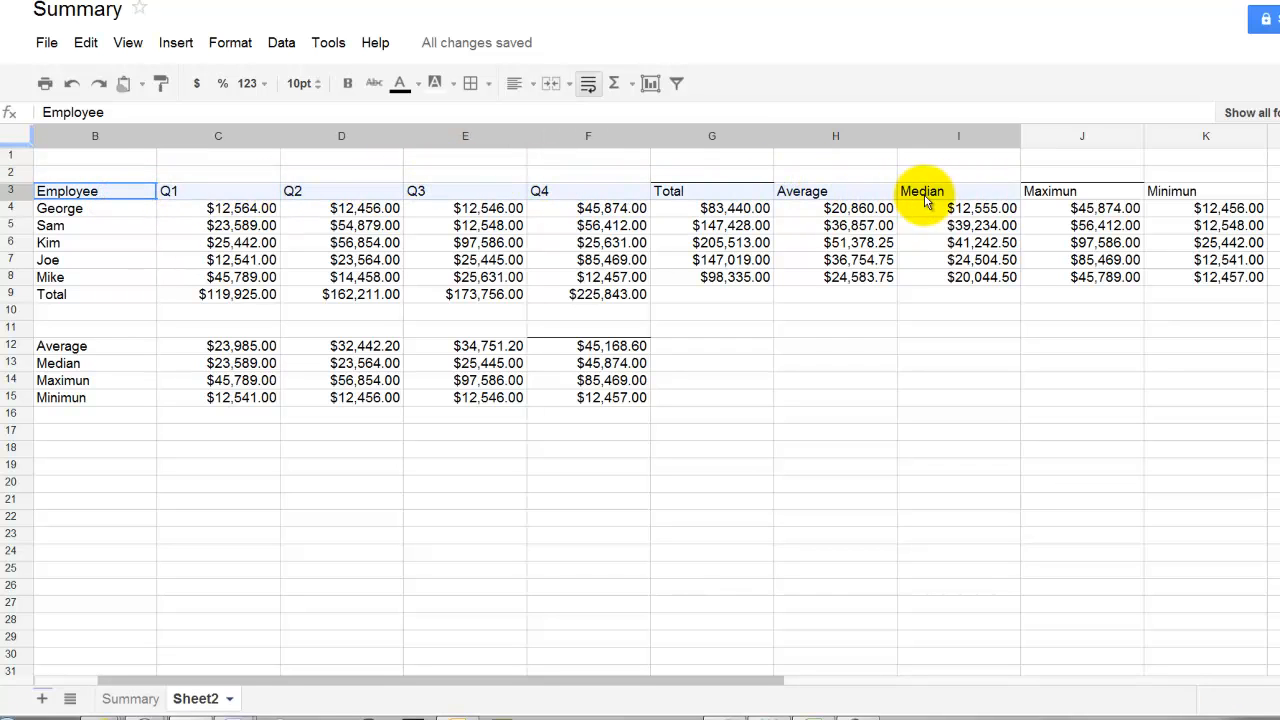
pyautogui.moveTo(1204, 192)
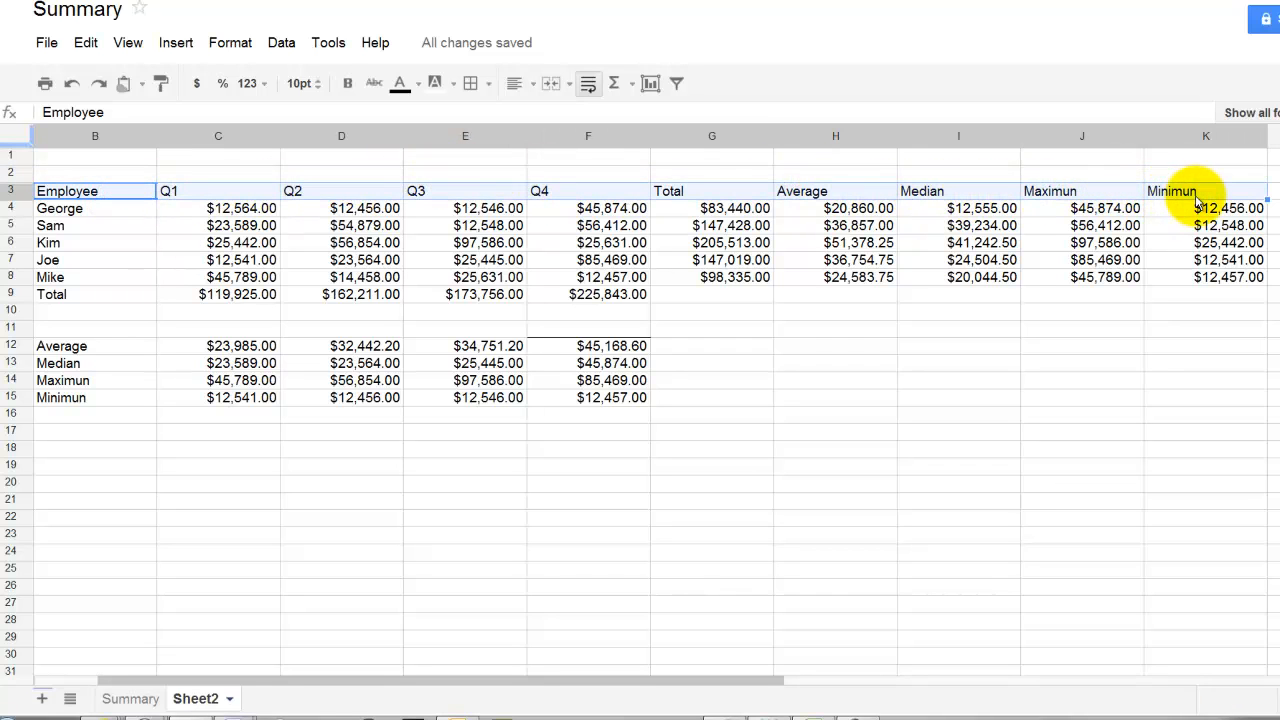
pyautogui.click(176, 42)
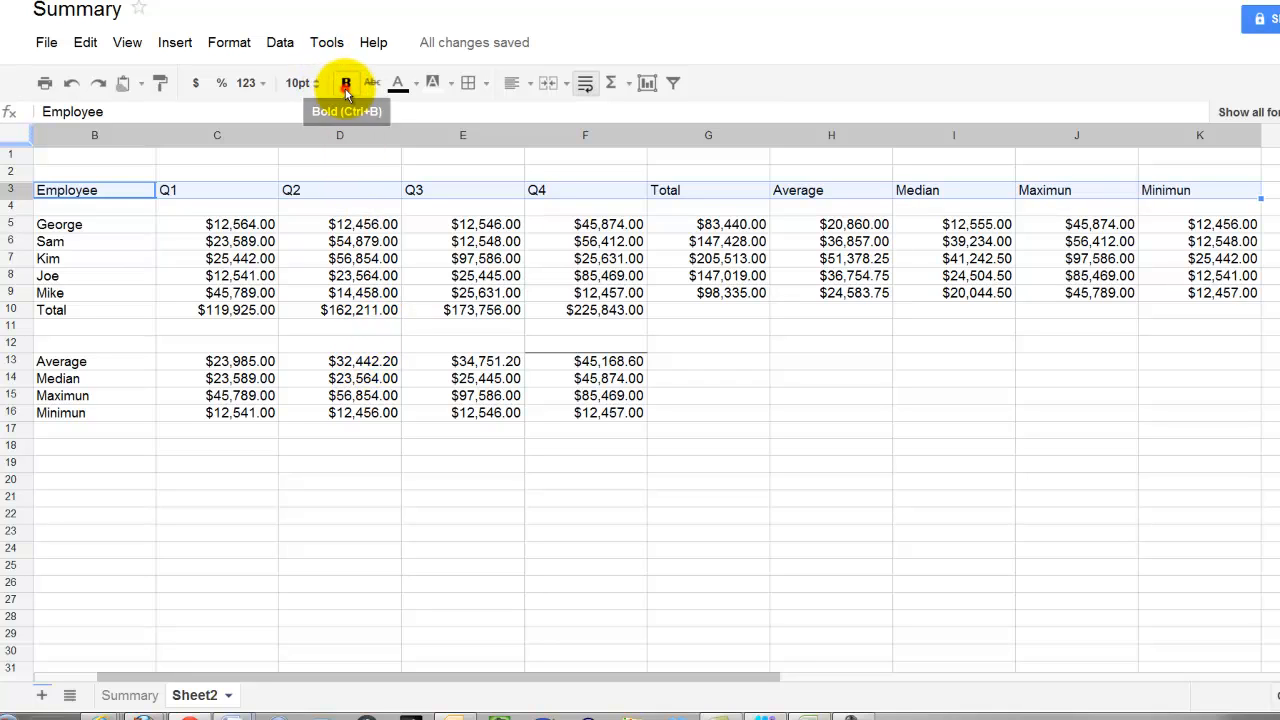
# Make the heading row from Employee to Minimun bold and centered.
pyautogui.click(346, 84)
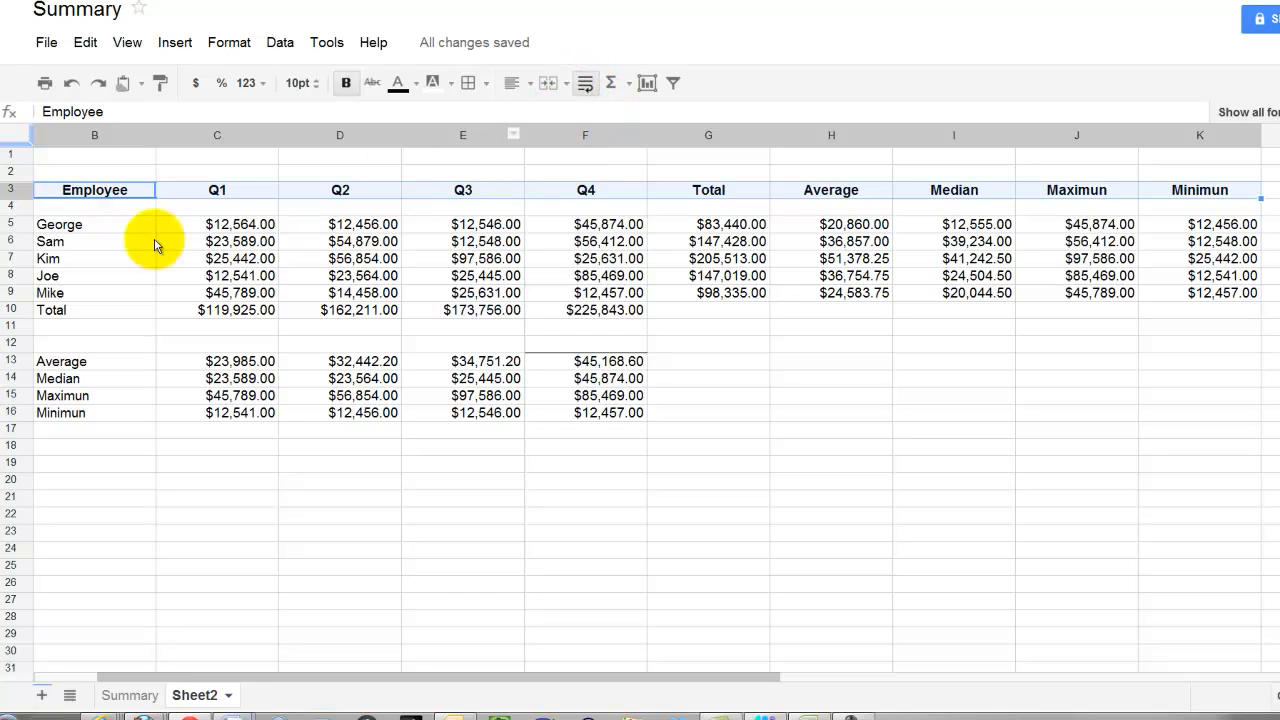
pyautogui.click(96, 224)
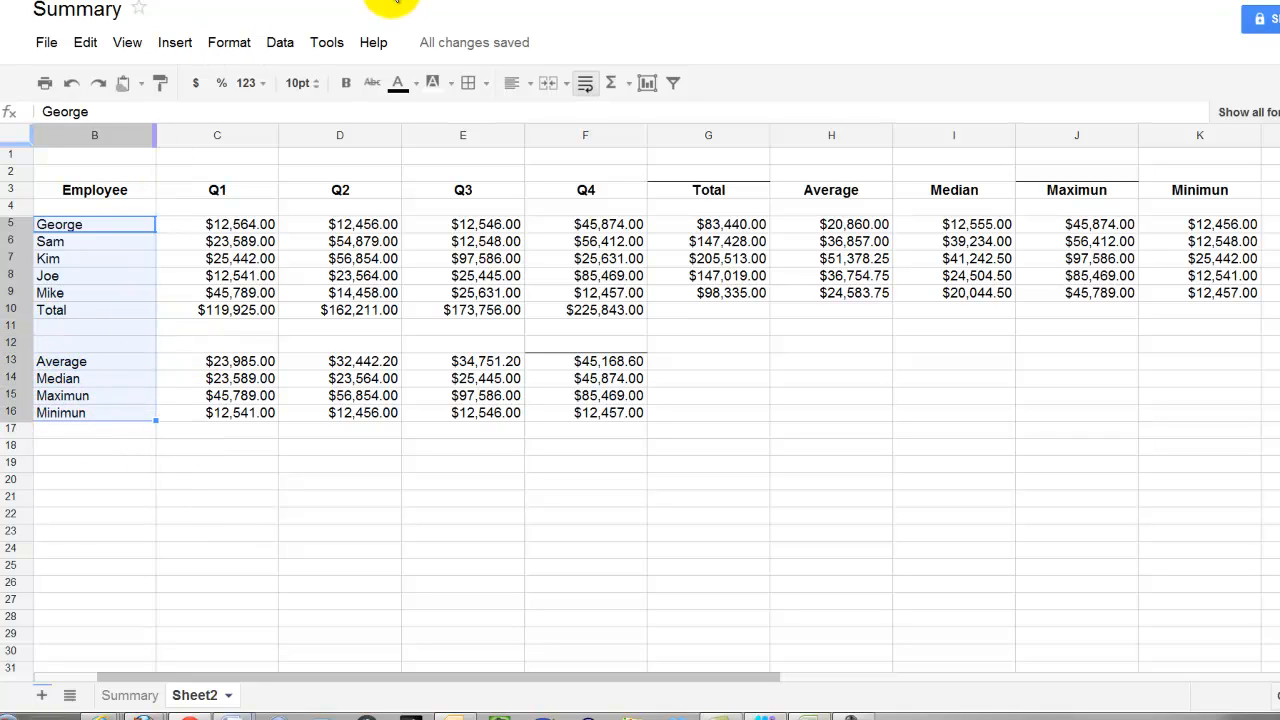
pyautogui.moveTo(396, 82)
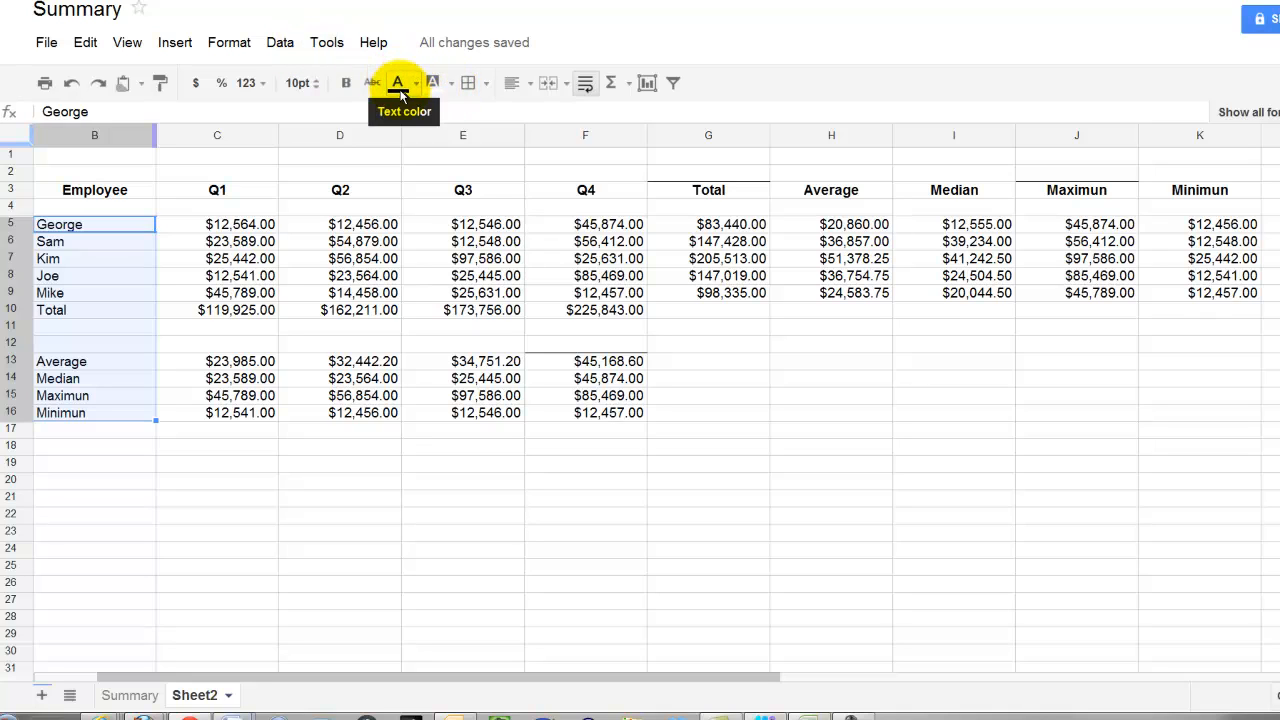
# Make the row labels from George to Minimun bold and centered.
pyautogui.click(346, 84)
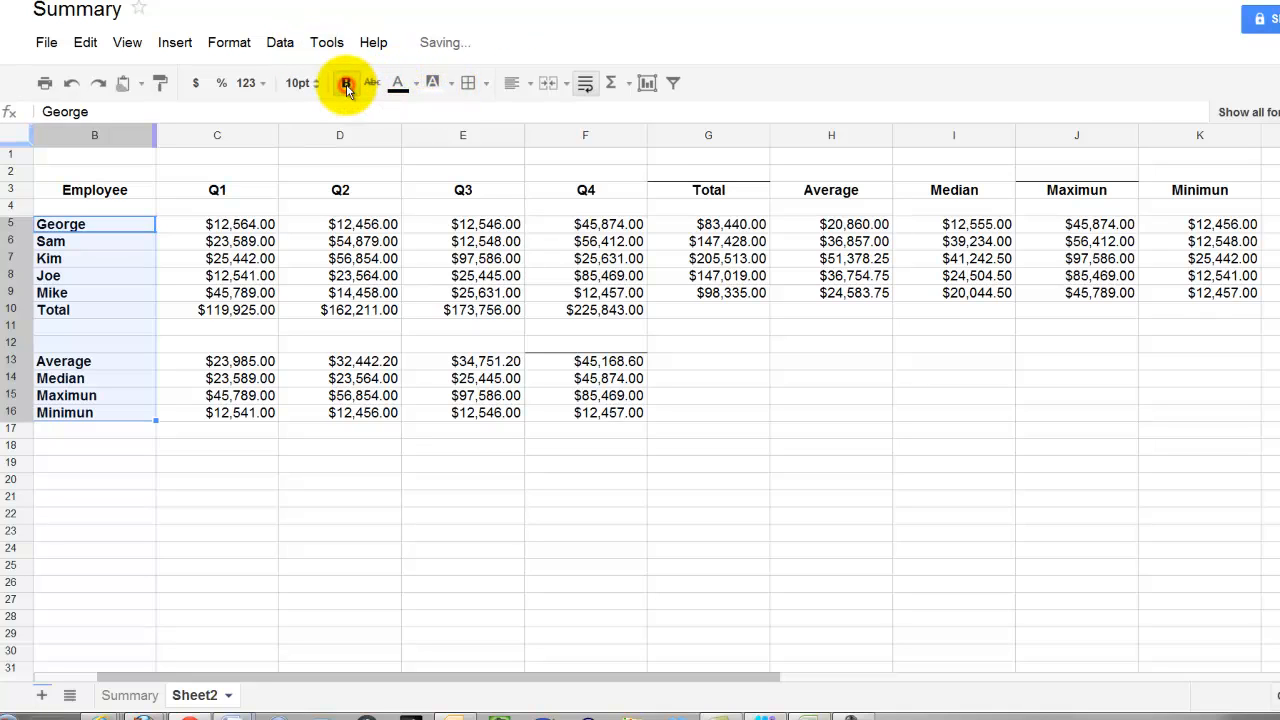
pyautogui.click(516, 84)
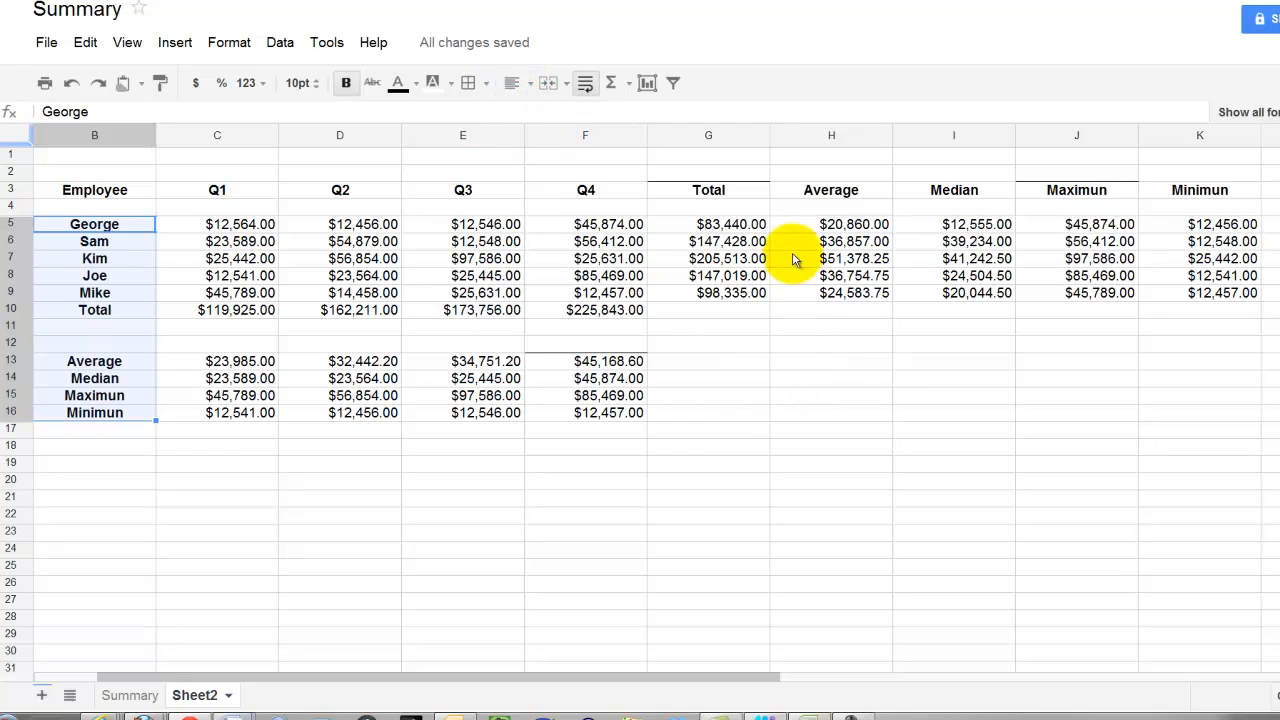
pyautogui.moveTo(708, 224)
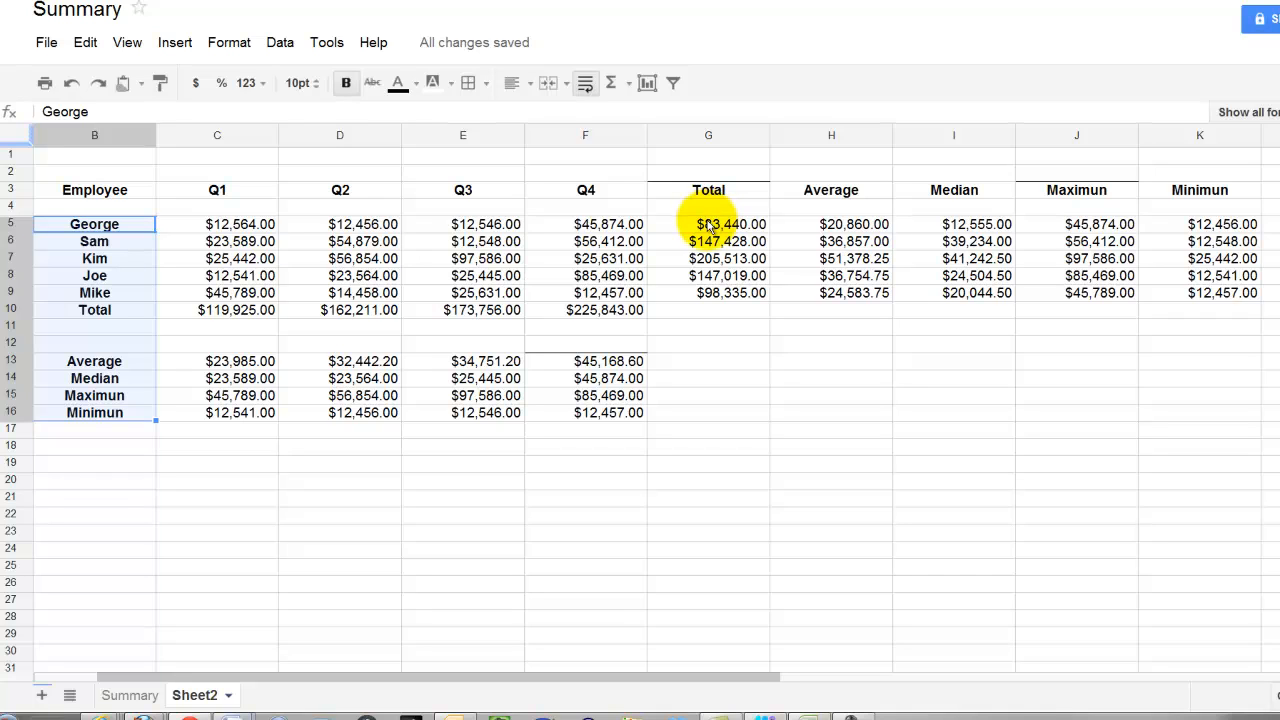
pyautogui.moveTo(708, 224)
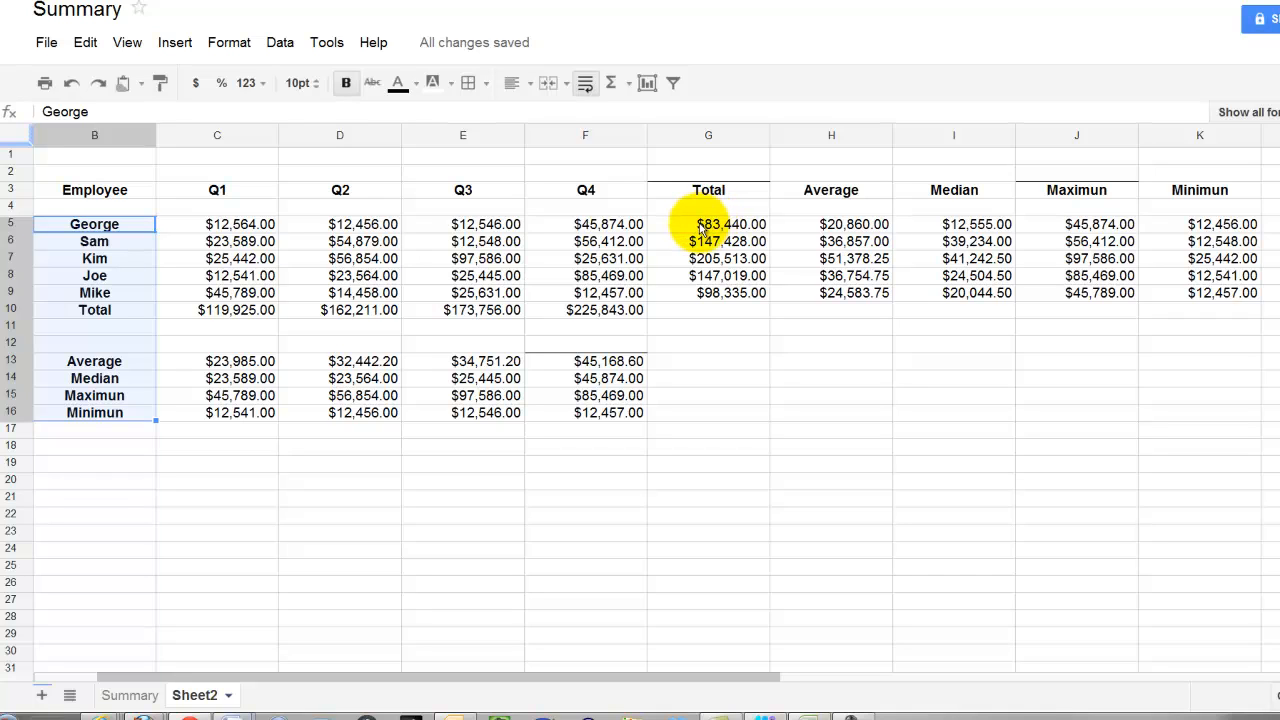
pyautogui.moveTo(730, 196)
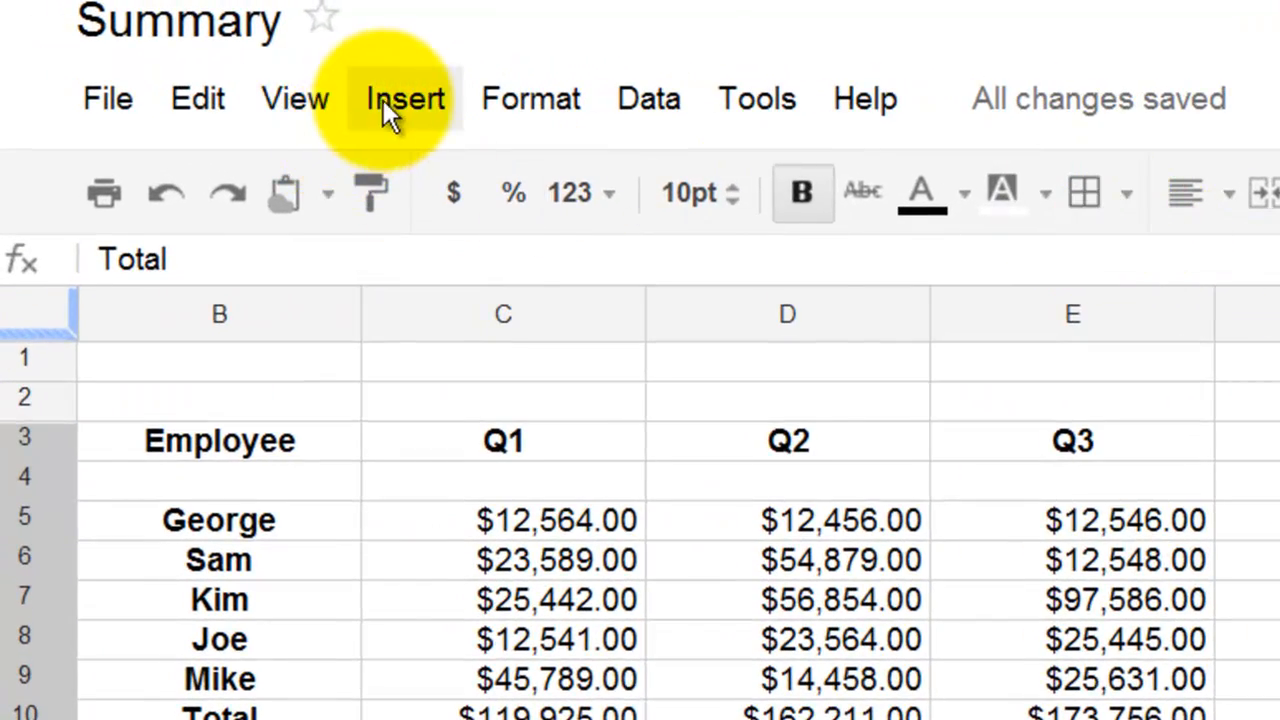
# Insert a blank column right of Total and a blank row above the Total row.
pyautogui.click(404, 98)
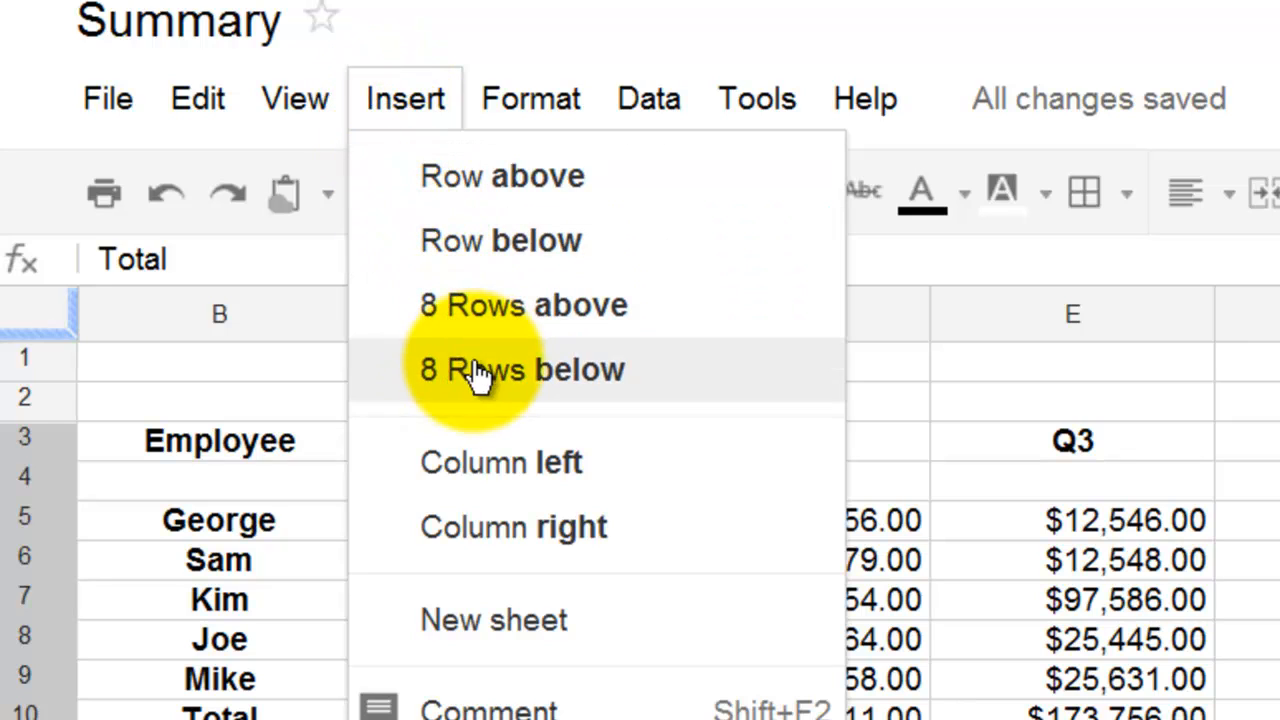
pyautogui.moveTo(540, 576)
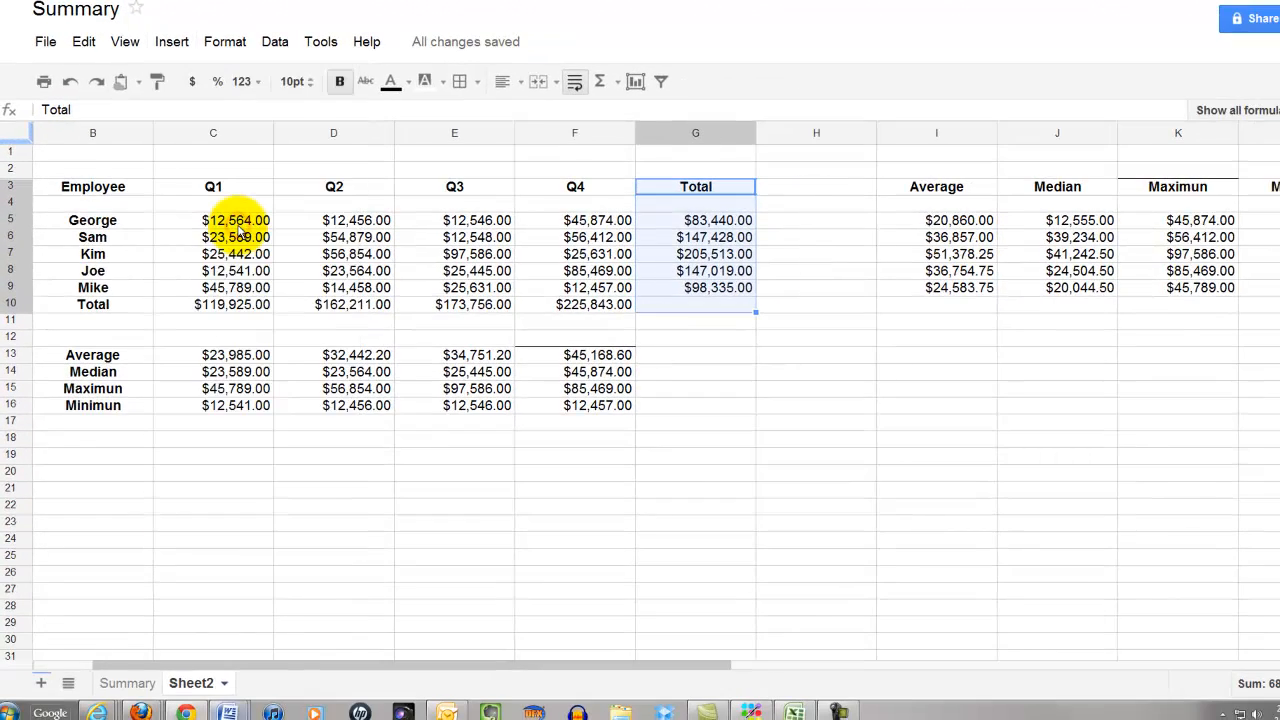
pyautogui.click(816, 338)
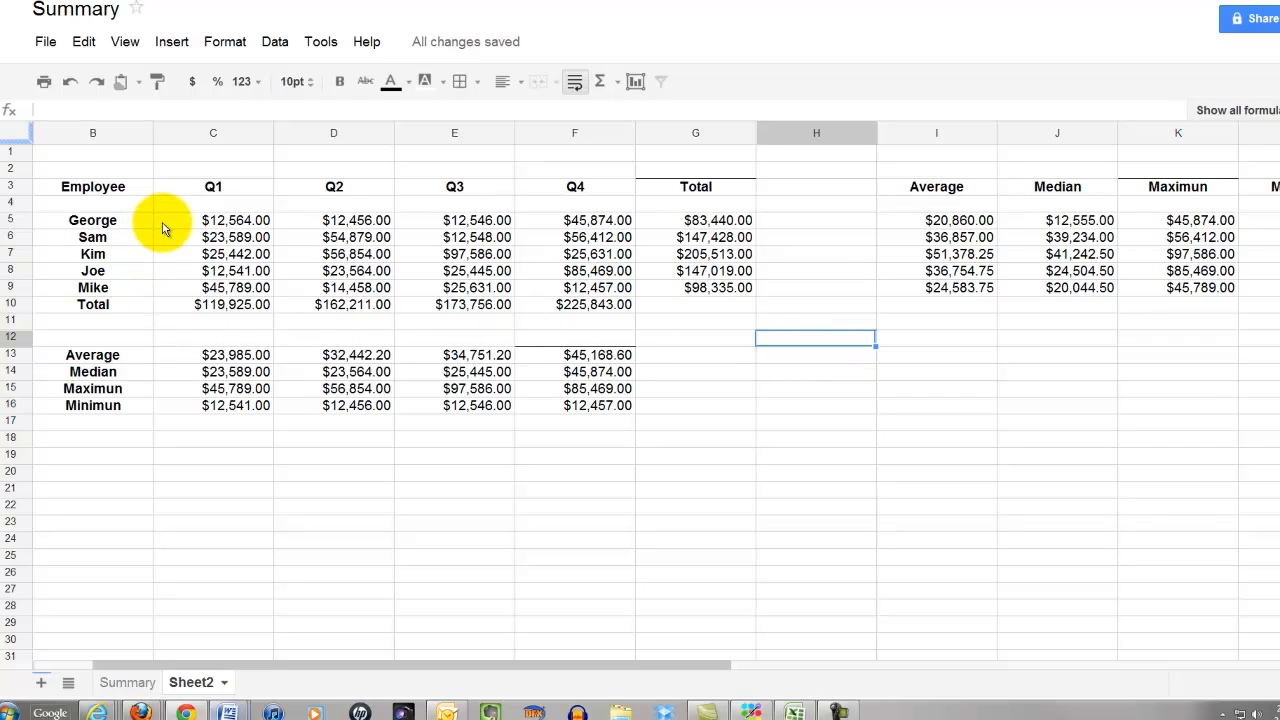
pyautogui.click(574, 304)
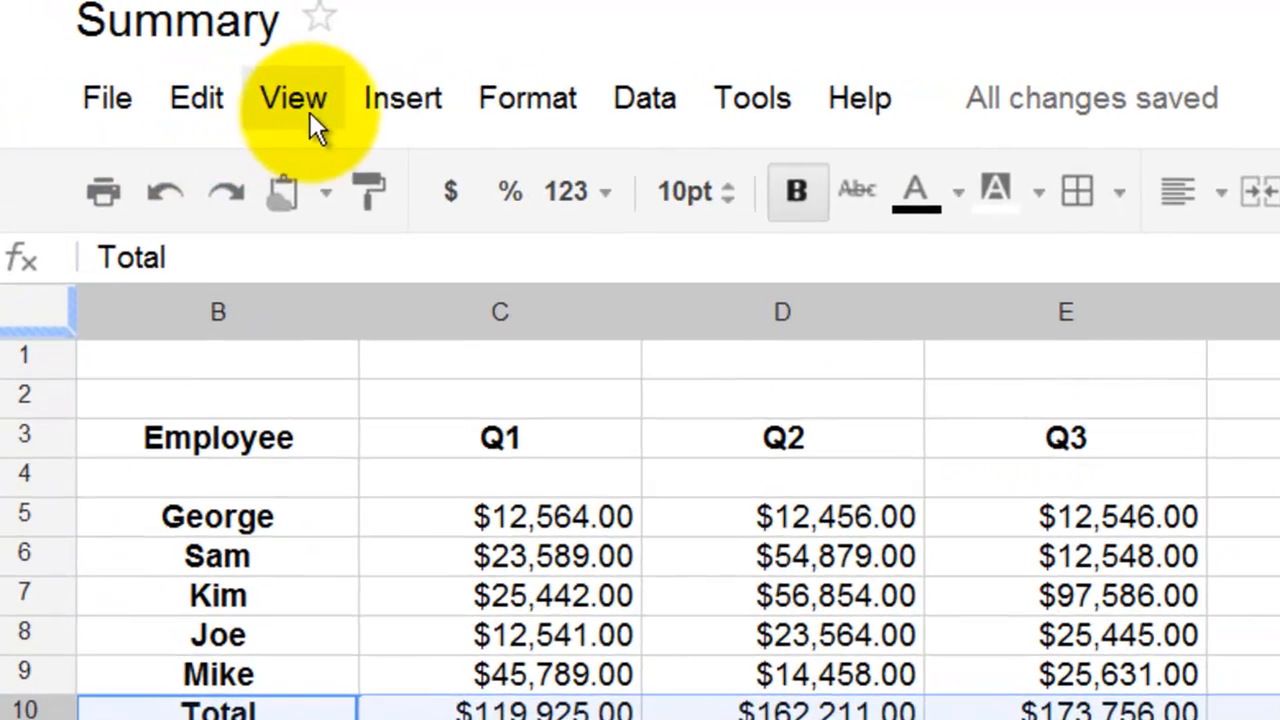
pyautogui.click(404, 96)
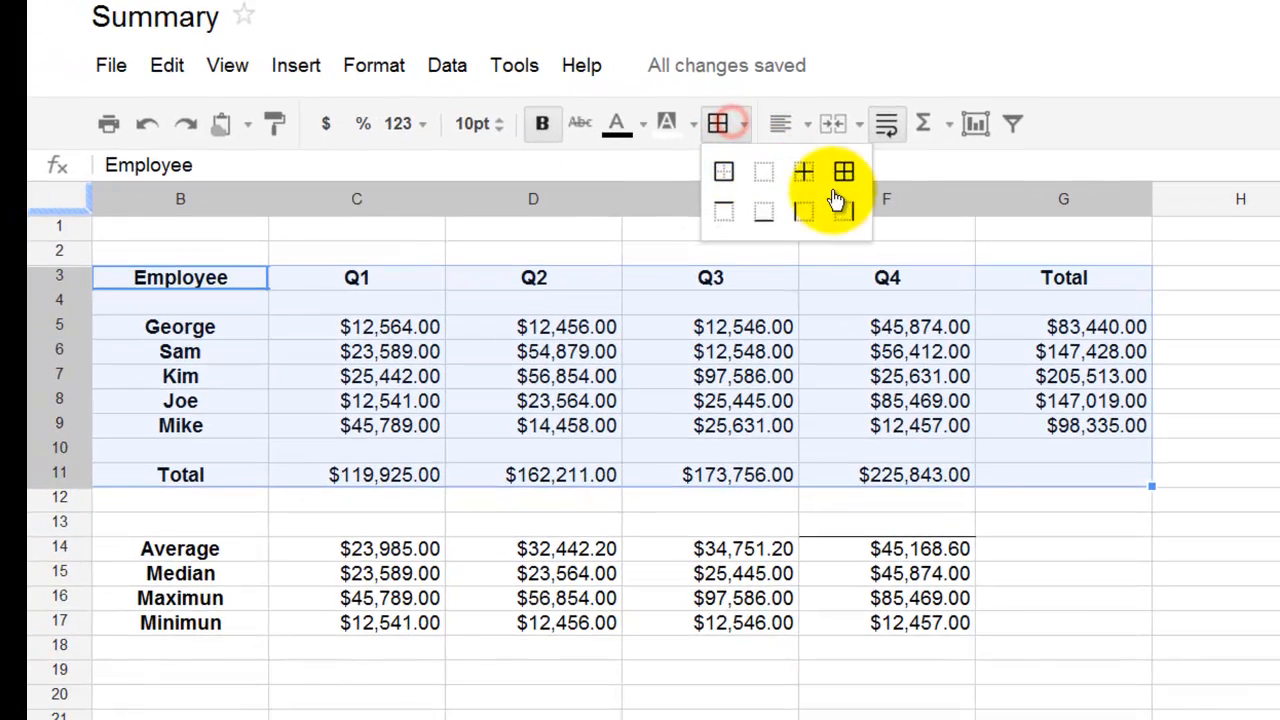
# Apply all borders to the sales table B3:G11 and start on the statistics table.
pyautogui.click(840, 172)
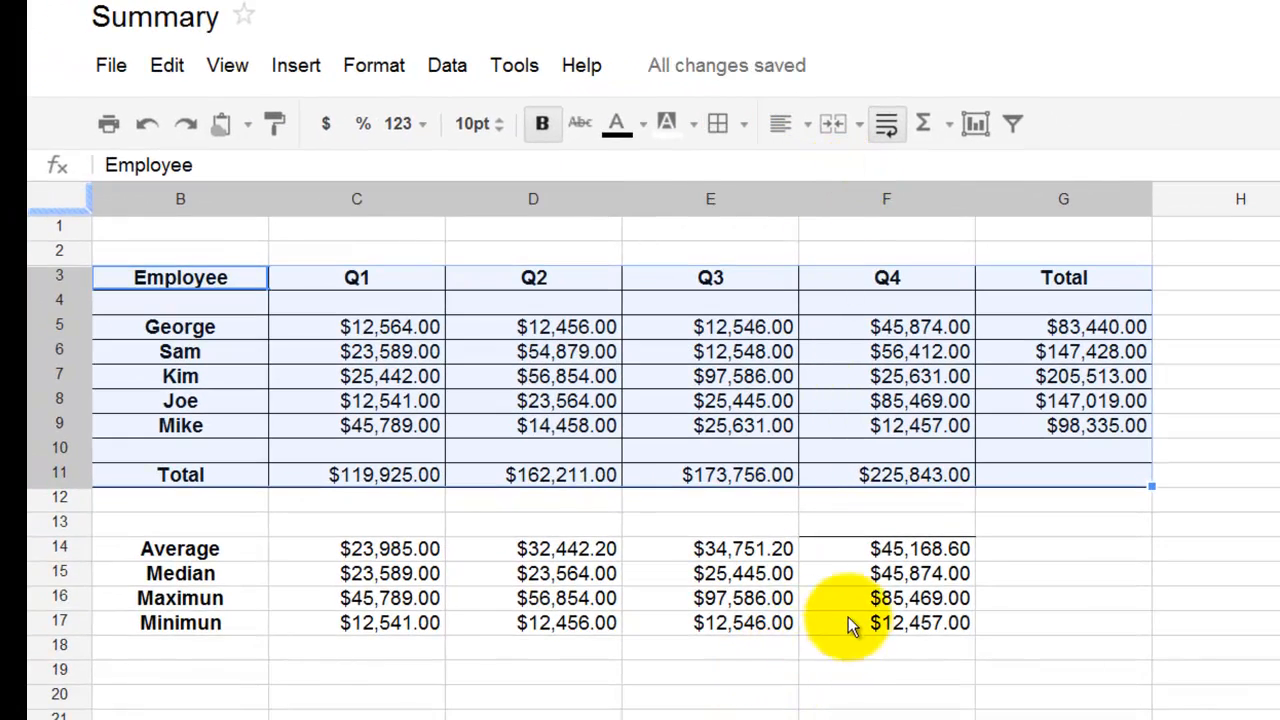
pyautogui.click(180, 548)
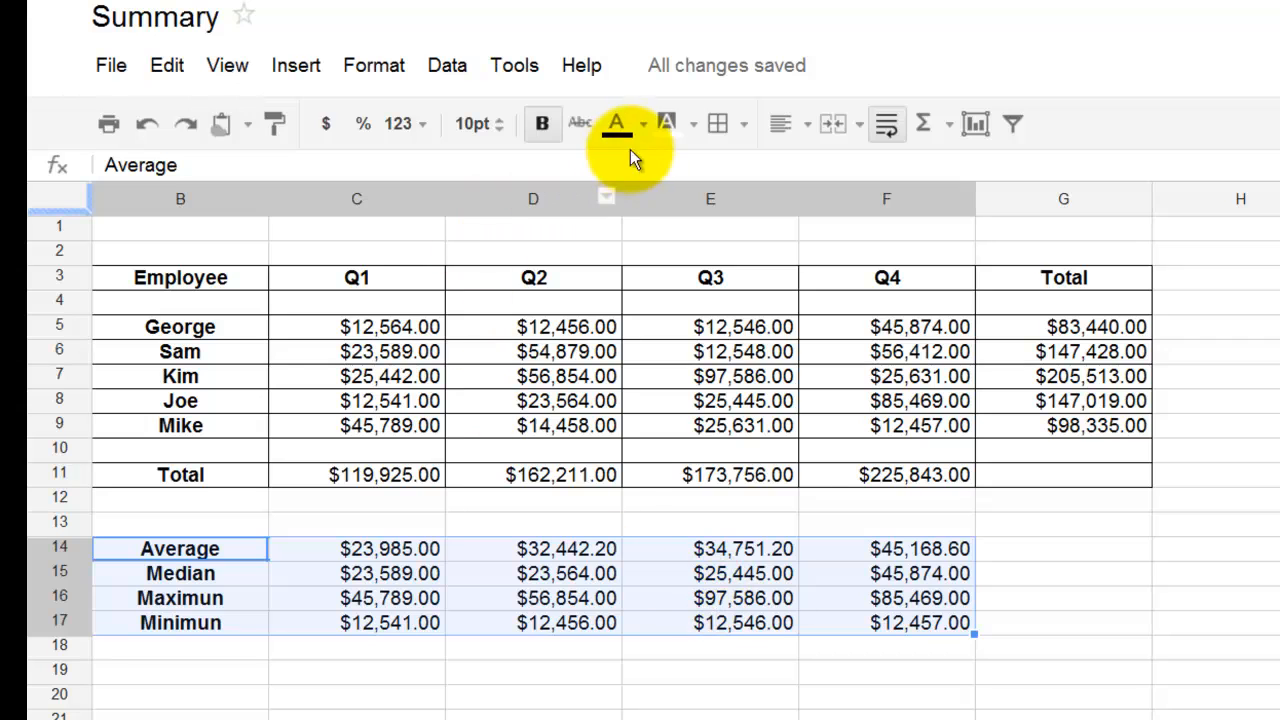
pyautogui.moveTo(718, 124)
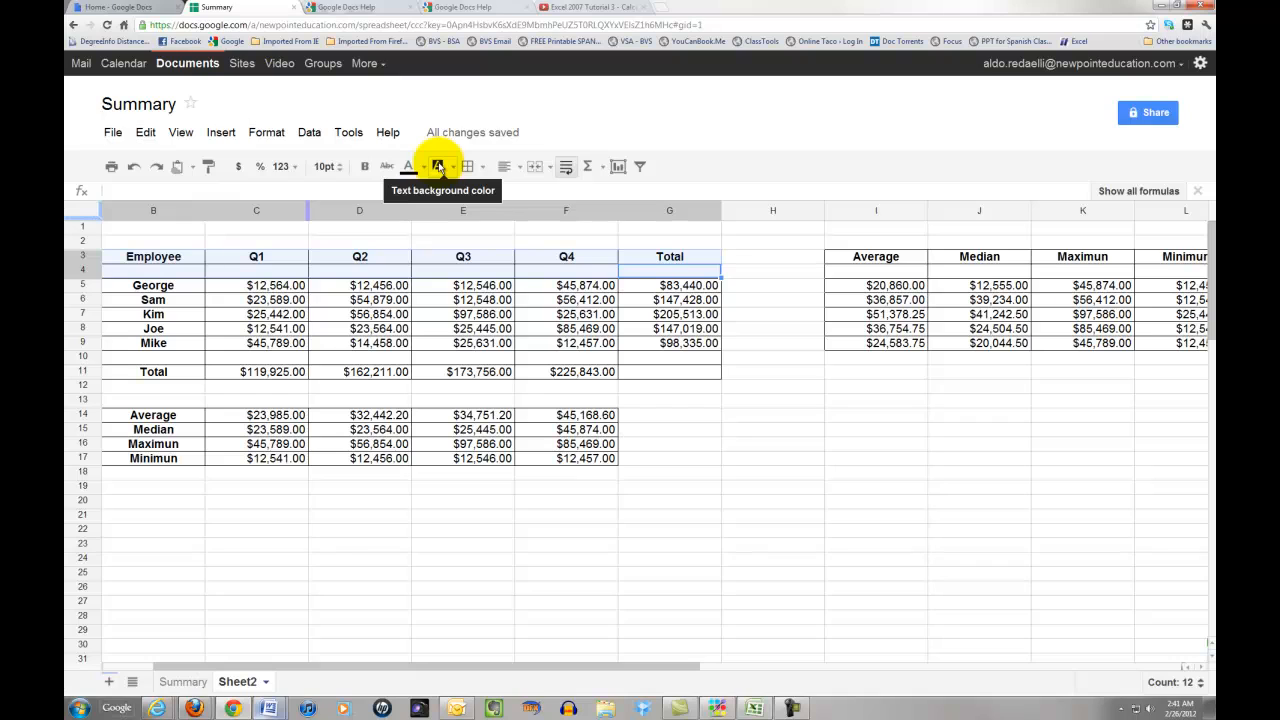
# Fill the heading row yellow and apply further fill colors to the table ranges.
pyautogui.click(438, 166)
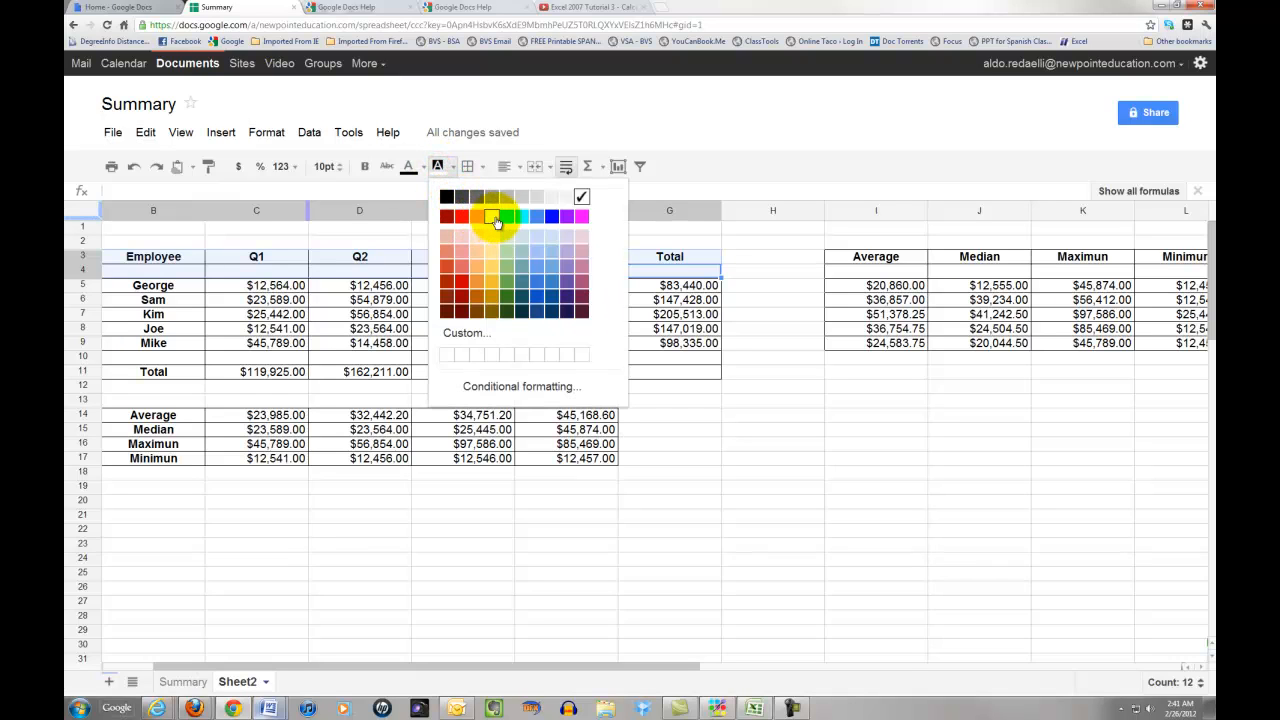
pyautogui.click(492, 216)
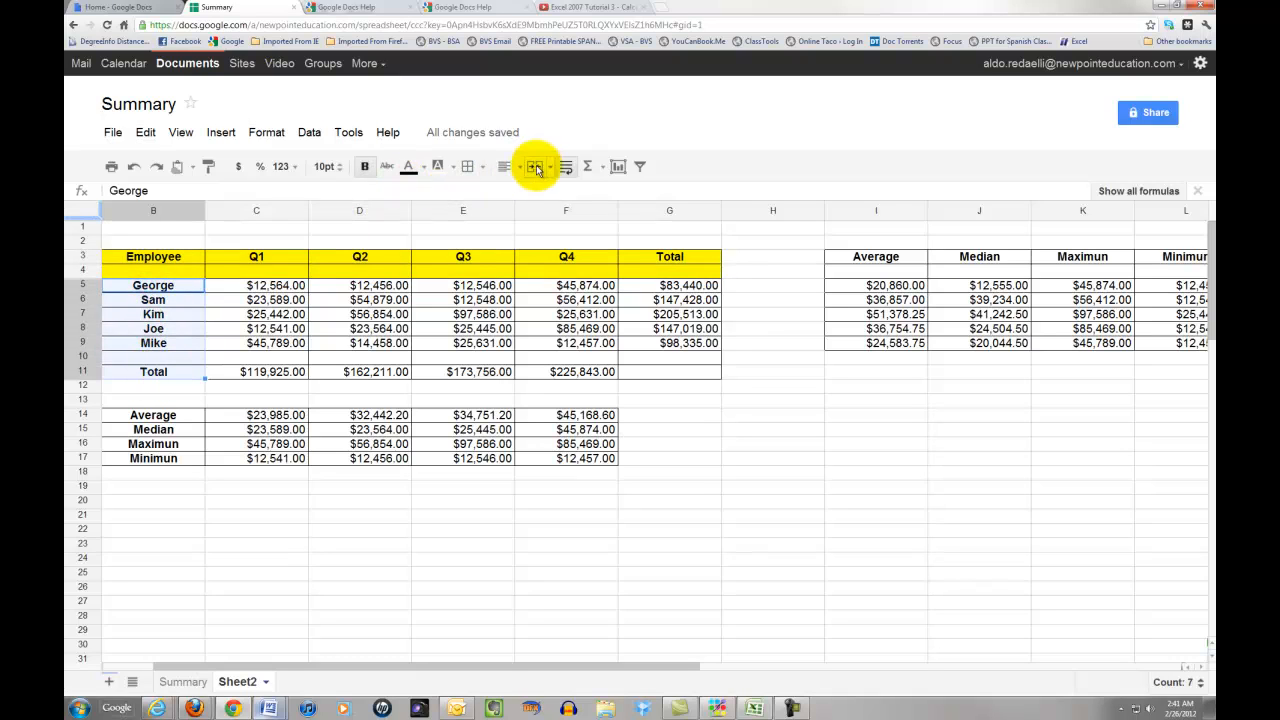
pyautogui.click(436, 166)
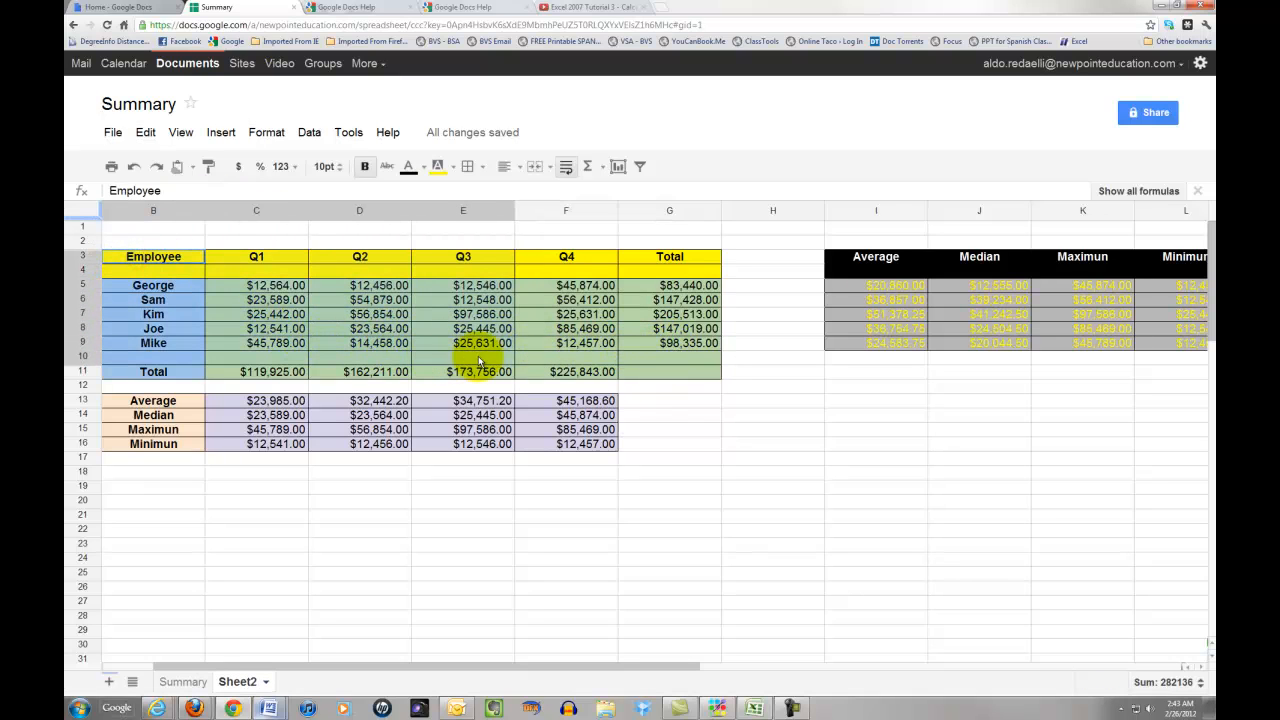
pyautogui.click(462, 500)
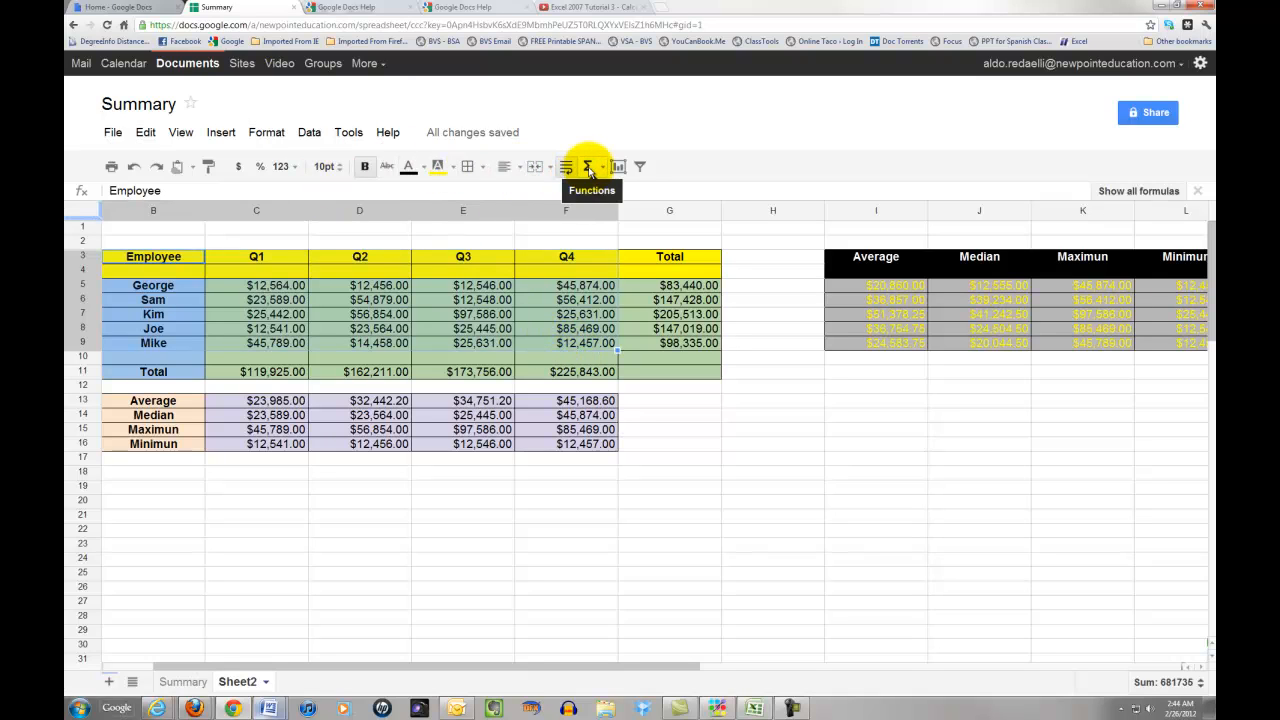
# Insert a horizontal bar chart of each employee's Q1–Q4 sales.
pyautogui.click(618, 166)
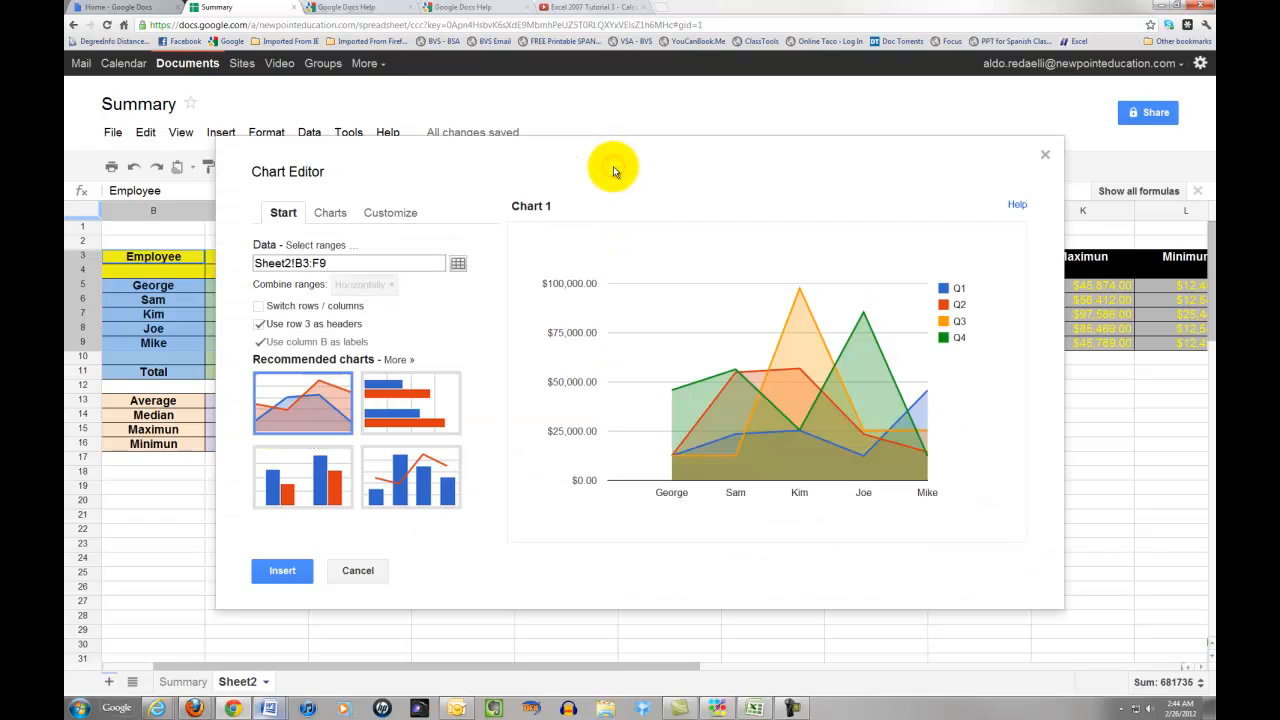
pyautogui.moveTo(556, 236)
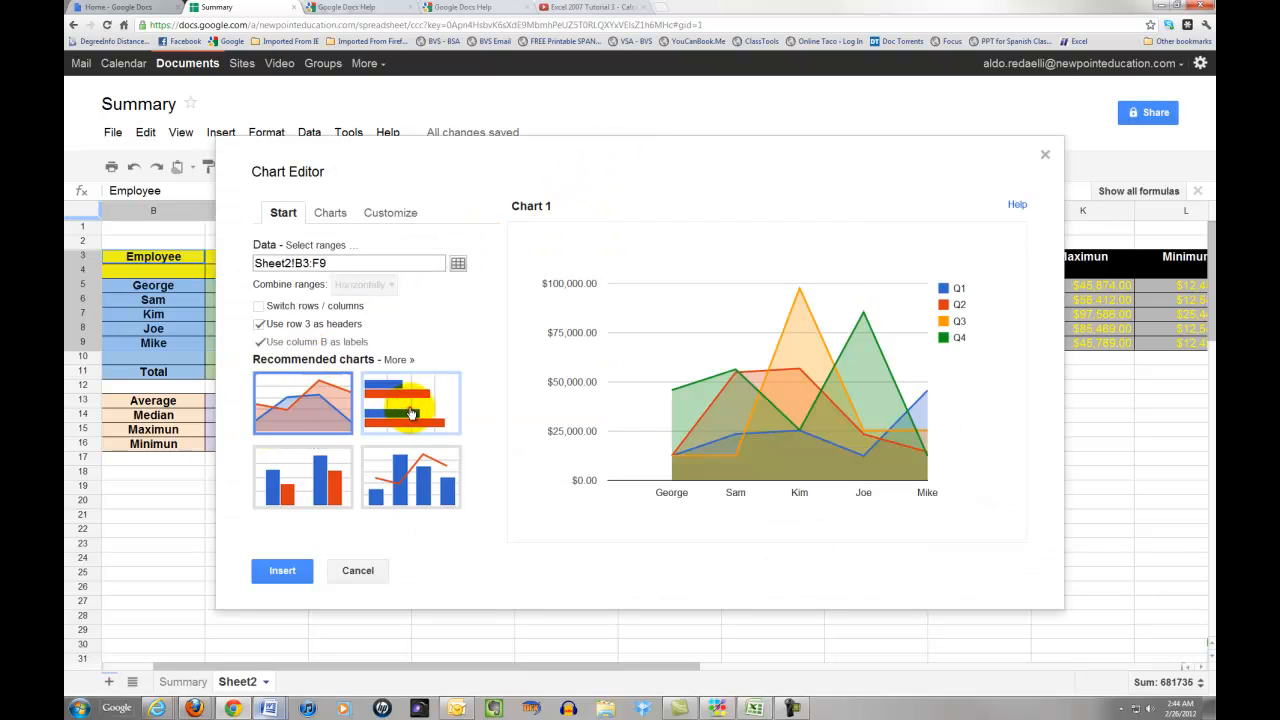
pyautogui.click(410, 404)
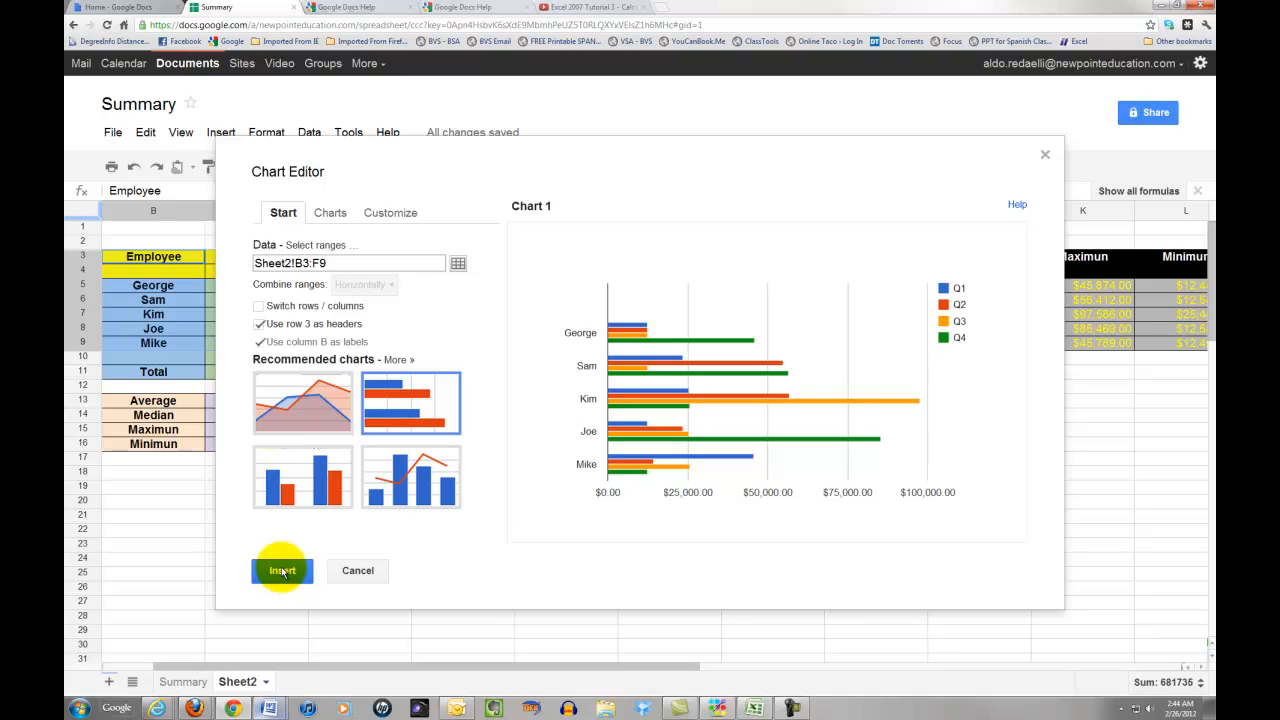
pyautogui.click(282, 570)
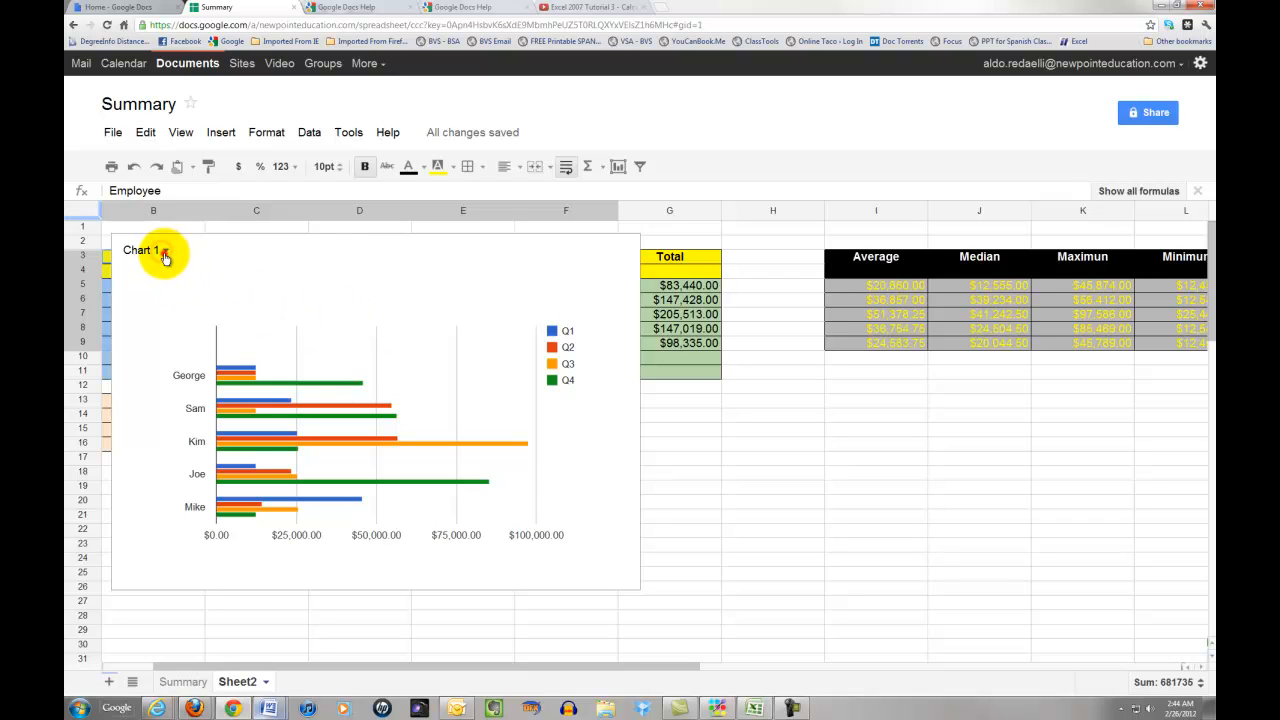
# Move the chart to its own sheet and rename it 'Chart Individual Sales'.
pyautogui.click(164, 250)
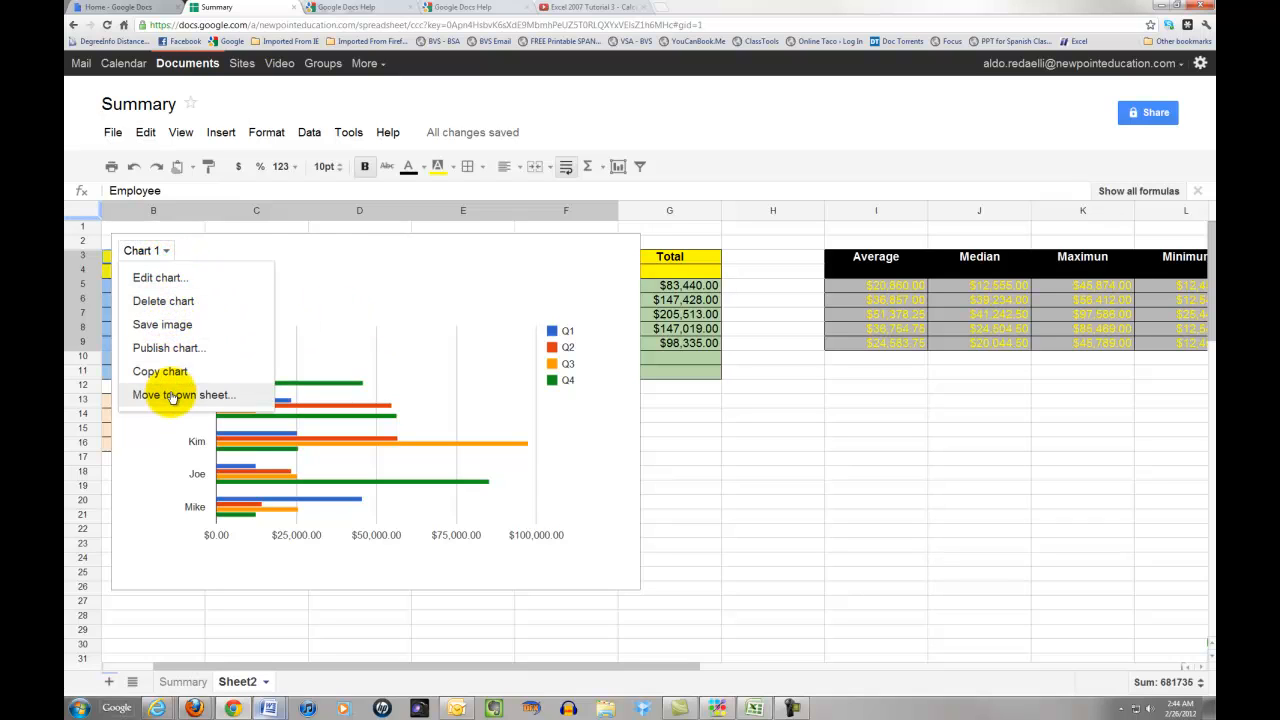
pyautogui.click(184, 394)
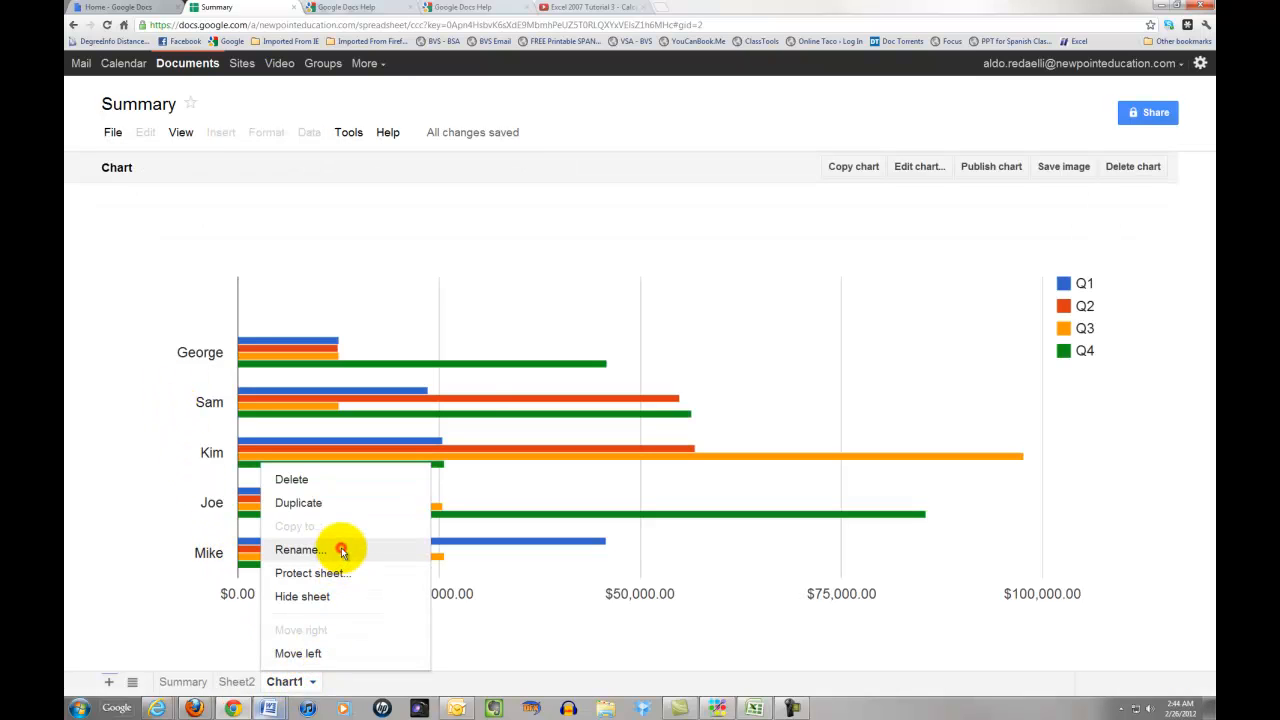
pyautogui.click(300, 550)
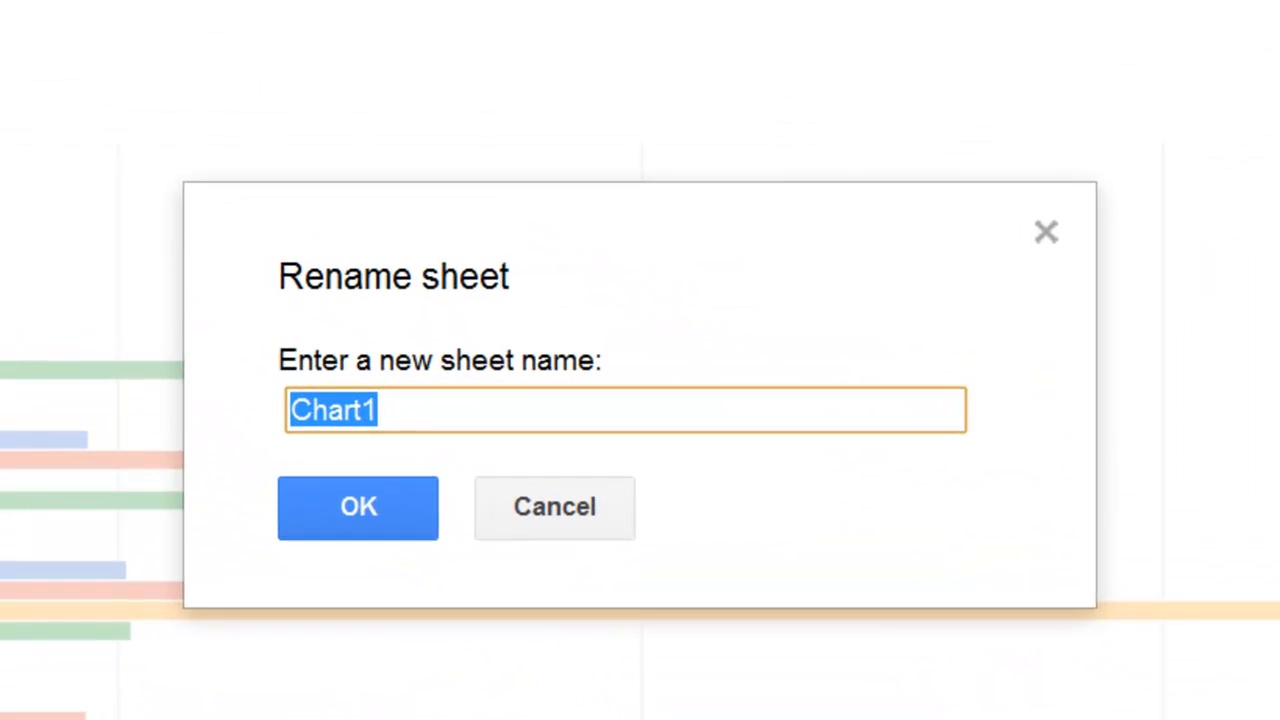
pyautogui.press('Backspace')
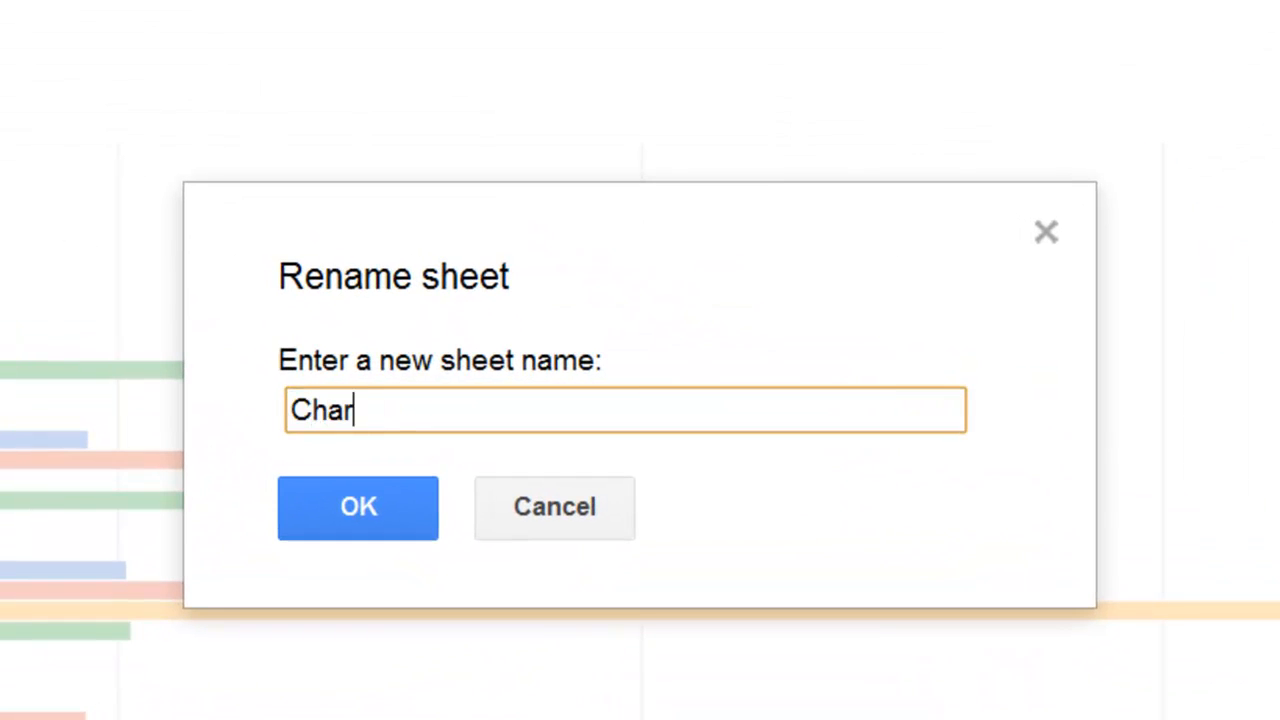
pyautogui.write('t Individ')
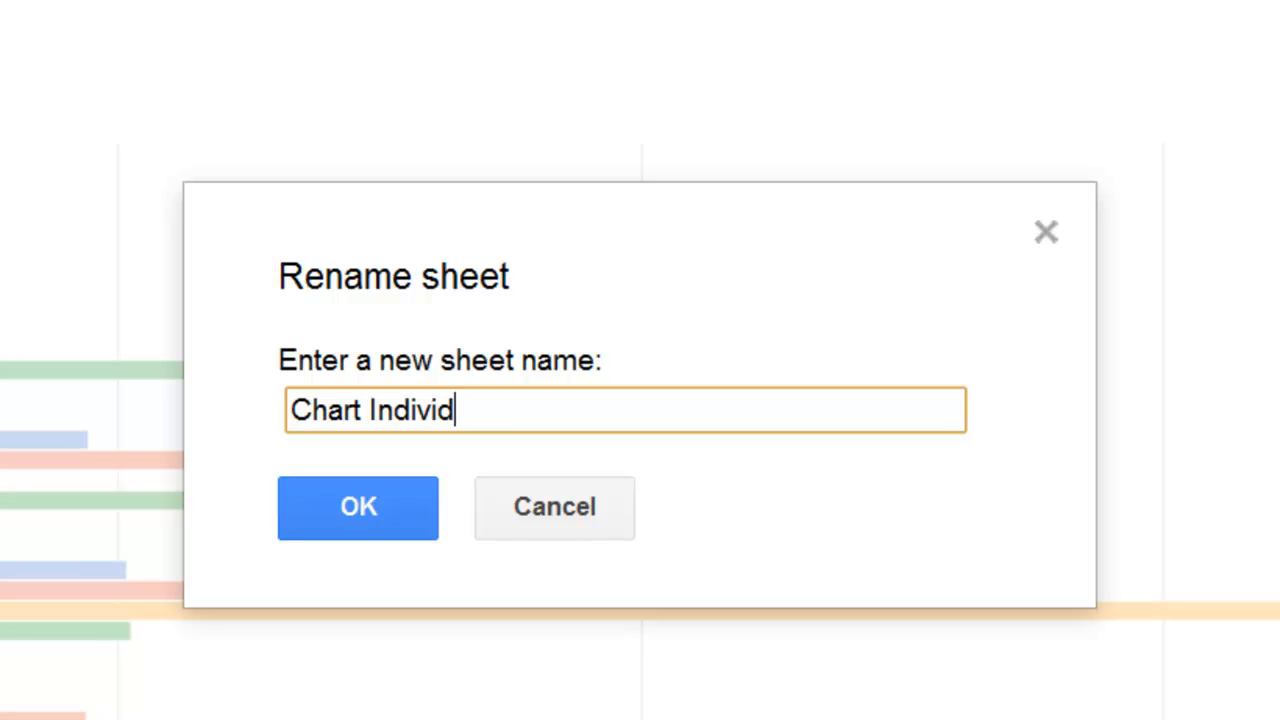
pyautogui.click(358, 508)
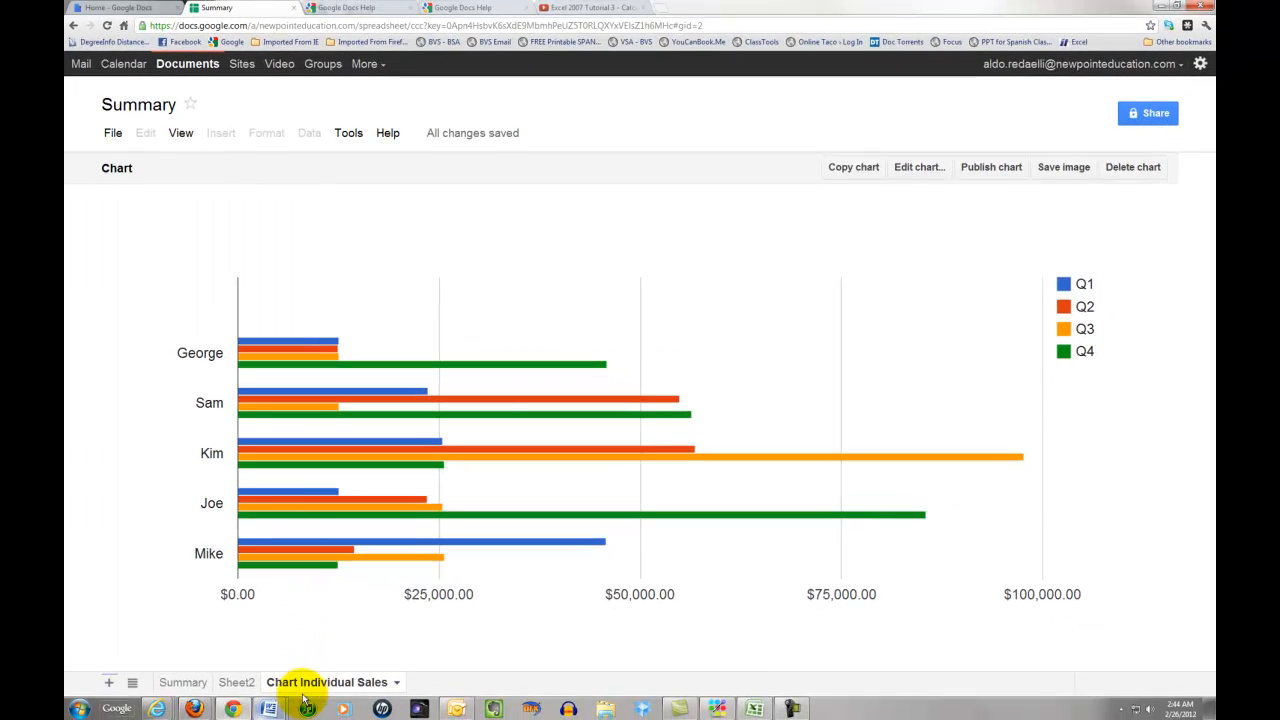
# Rename the Sheet2 tab to 'Data for Sales' via its right-click Rename option.
pyautogui.click(236, 682)
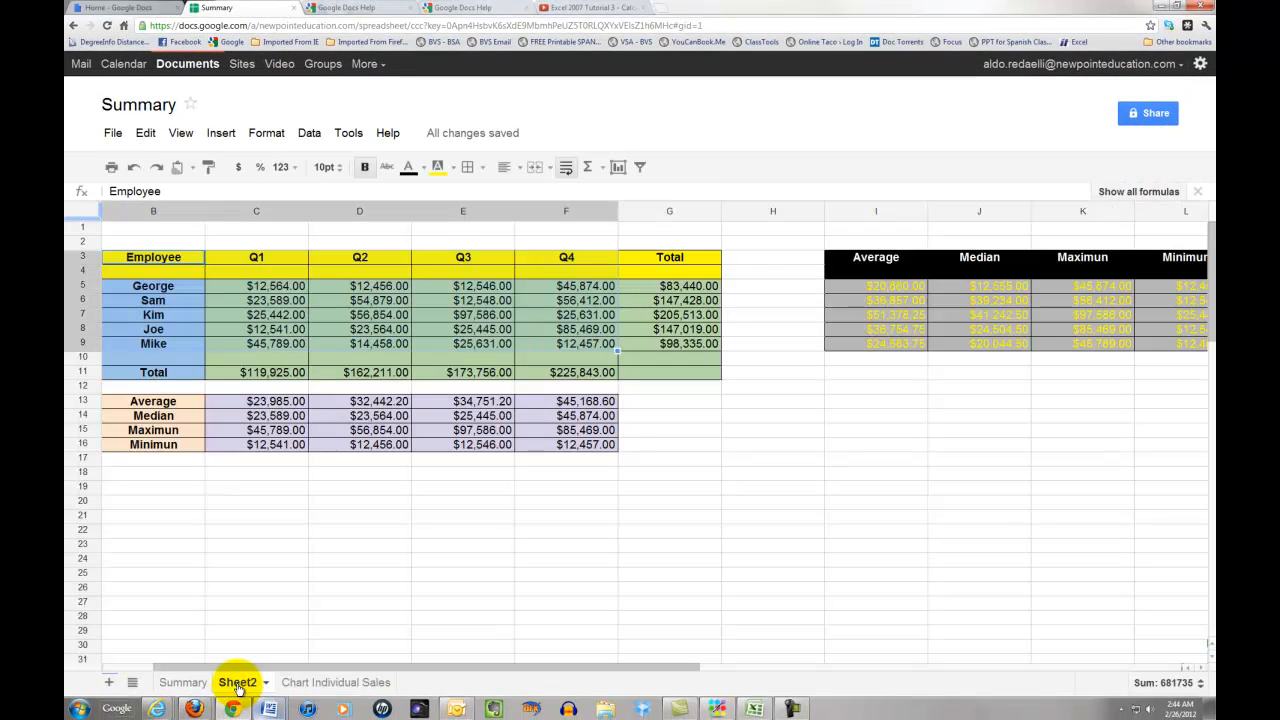
pyautogui.rightClick(236, 682)
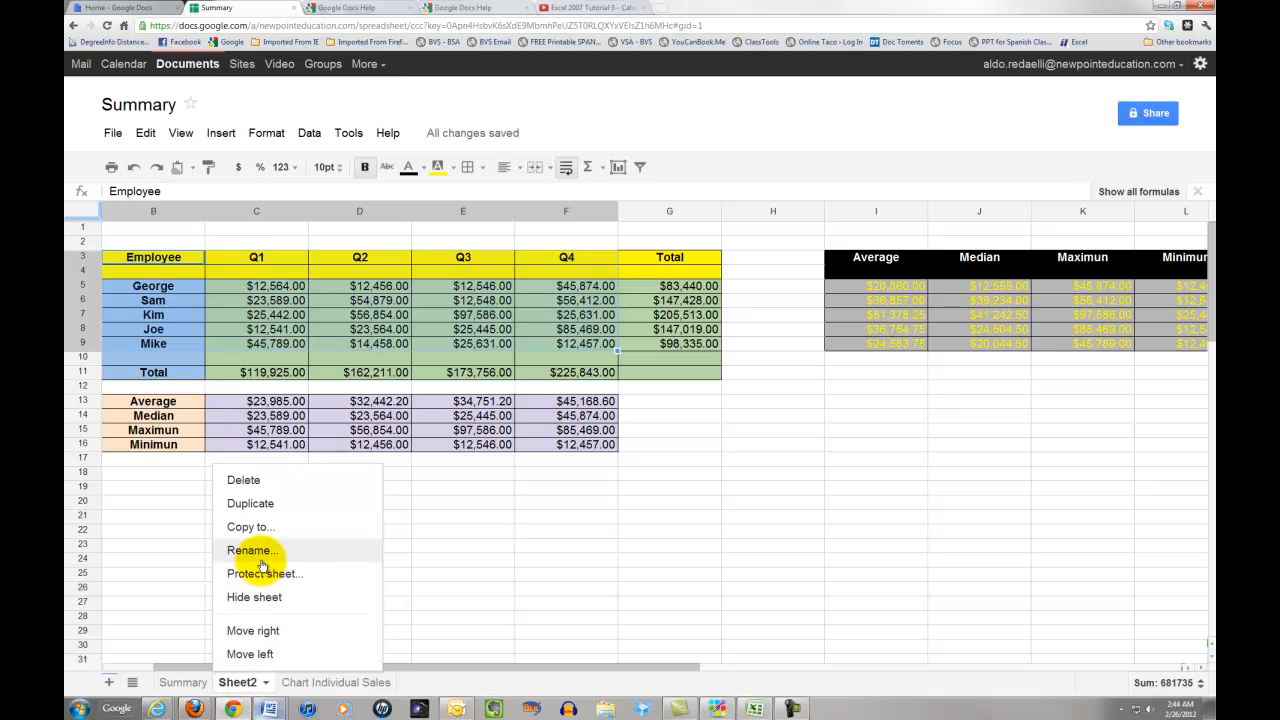
pyautogui.click(252, 550)
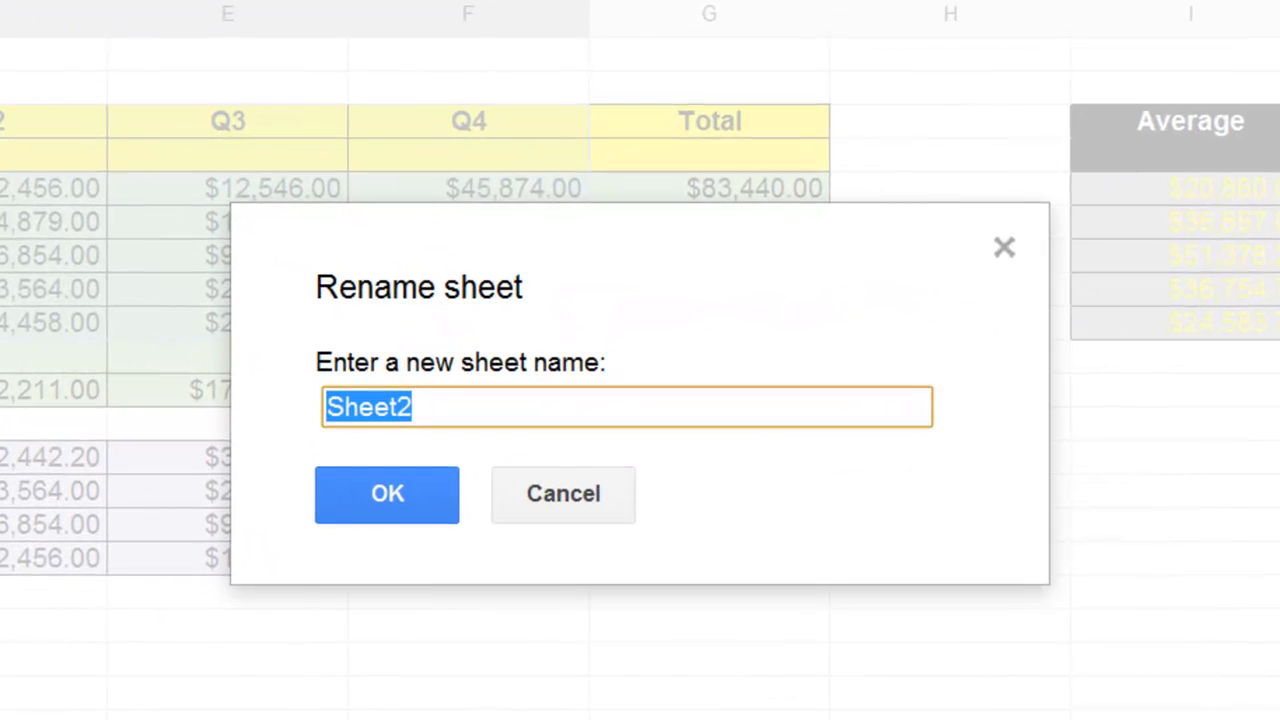
pyautogui.write('Data for Sales')
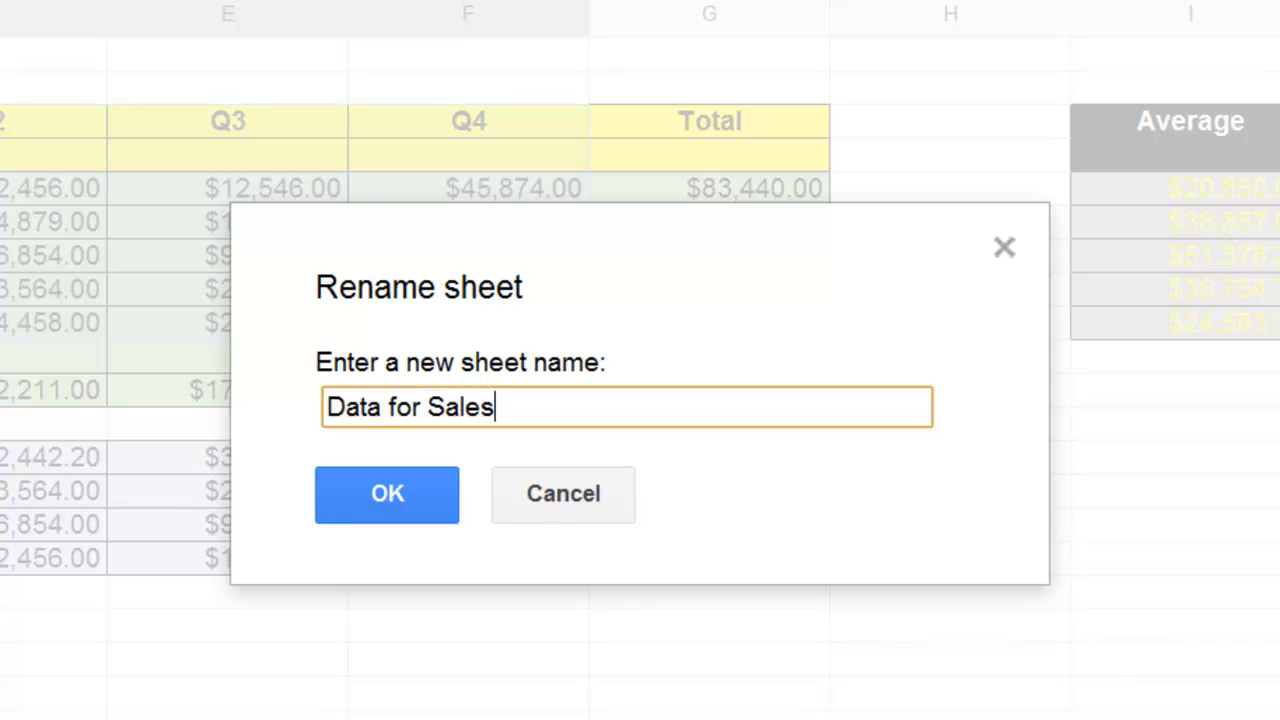
pyautogui.click(388, 492)
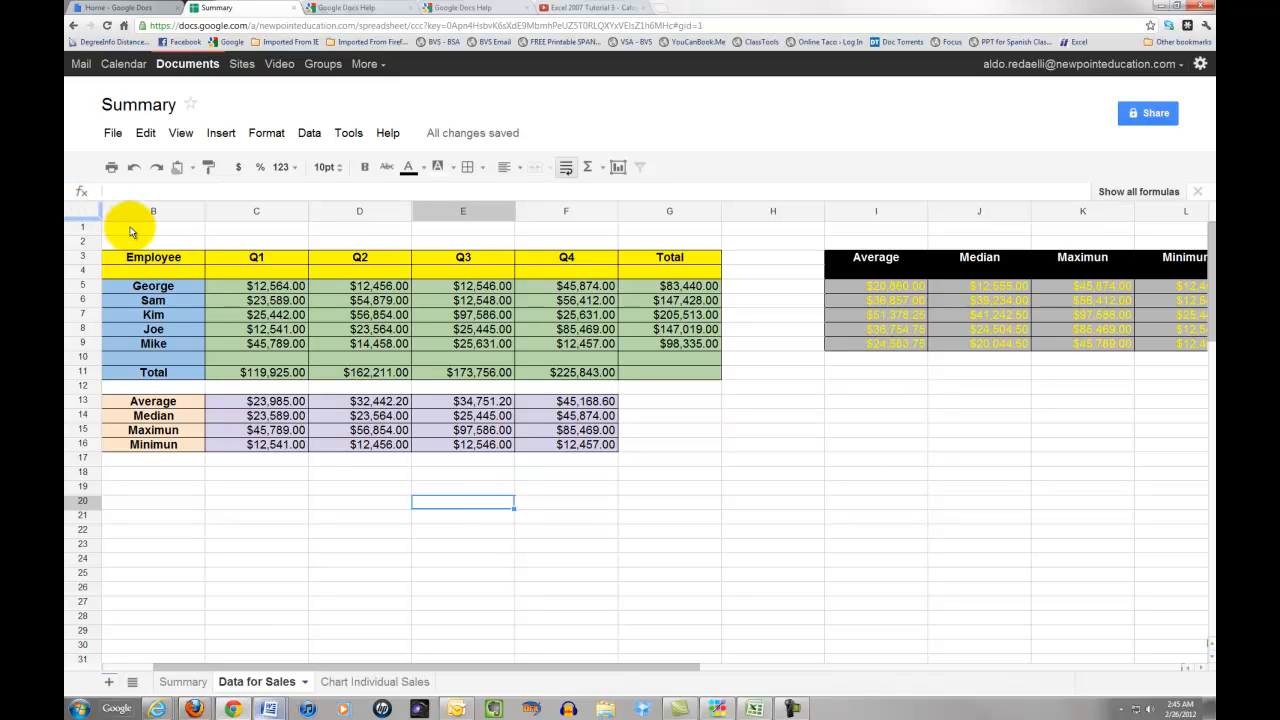
# Enter the heading 'ECC Electric' in cell B1, then return to the Chart Individual Sales sheet.
pyautogui.click(152, 226)
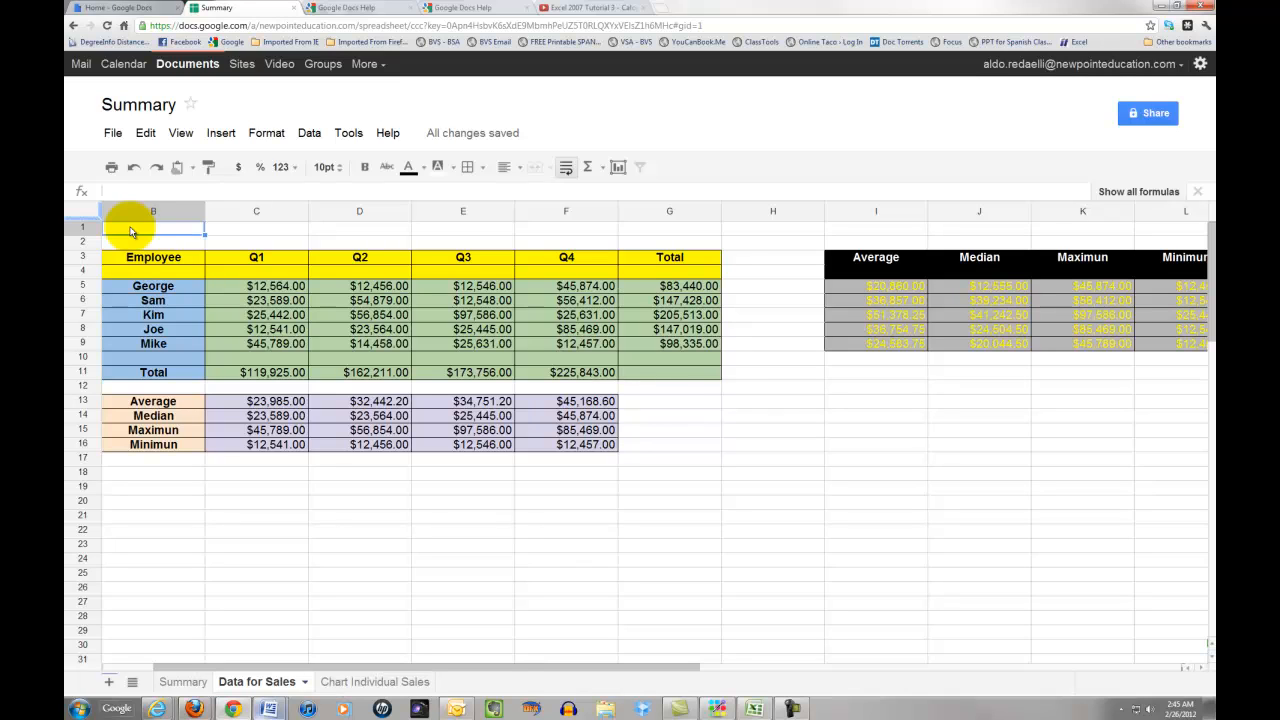
pyautogui.write('ECC')
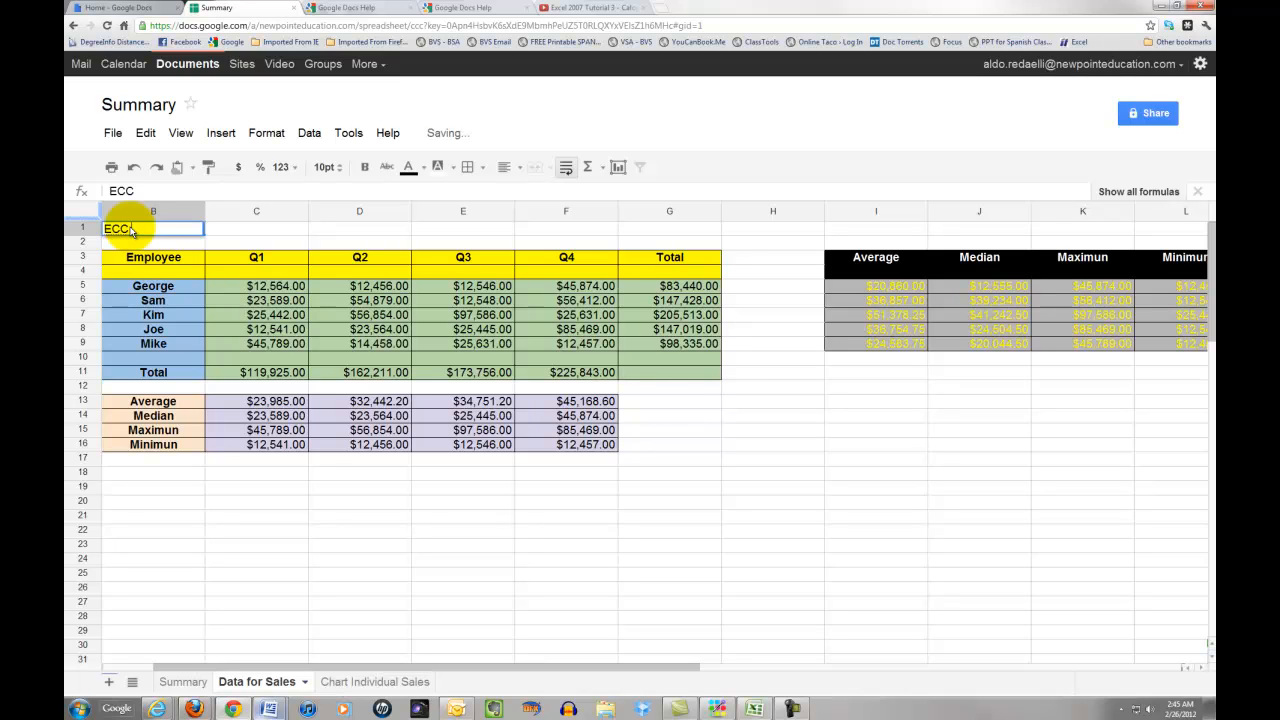
pyautogui.write('Electric')
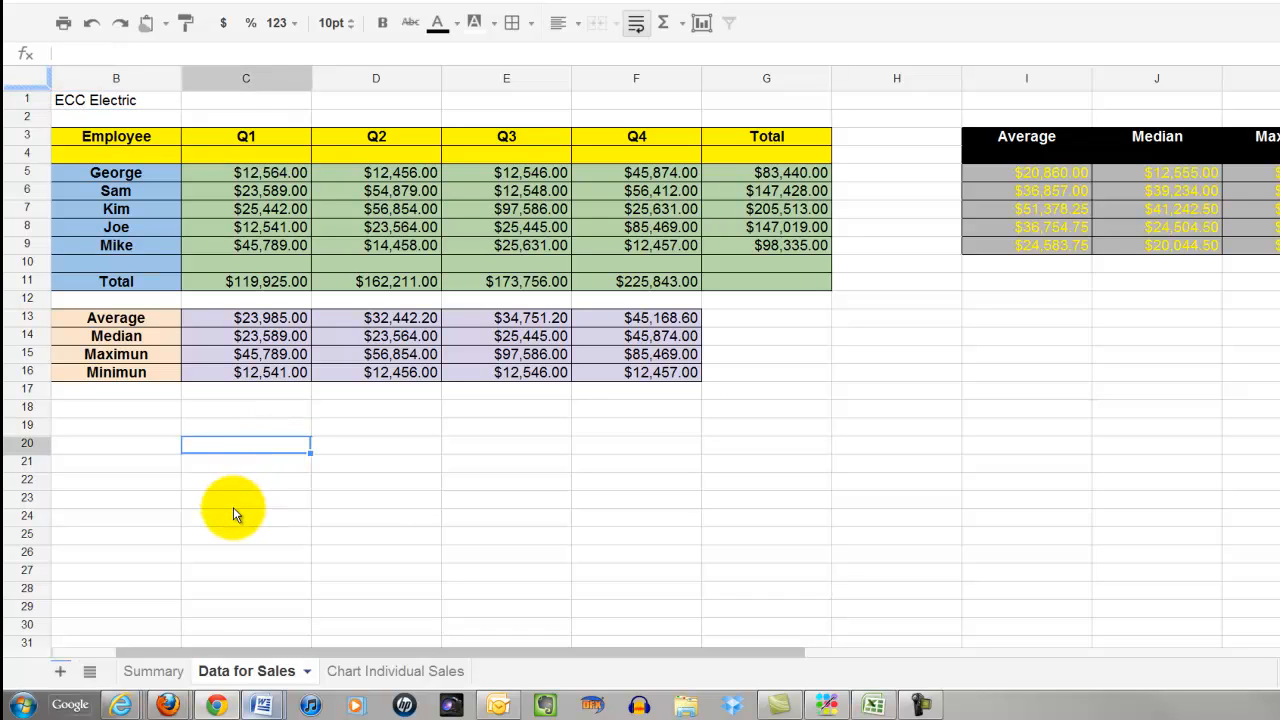
pyautogui.click(380, 672)
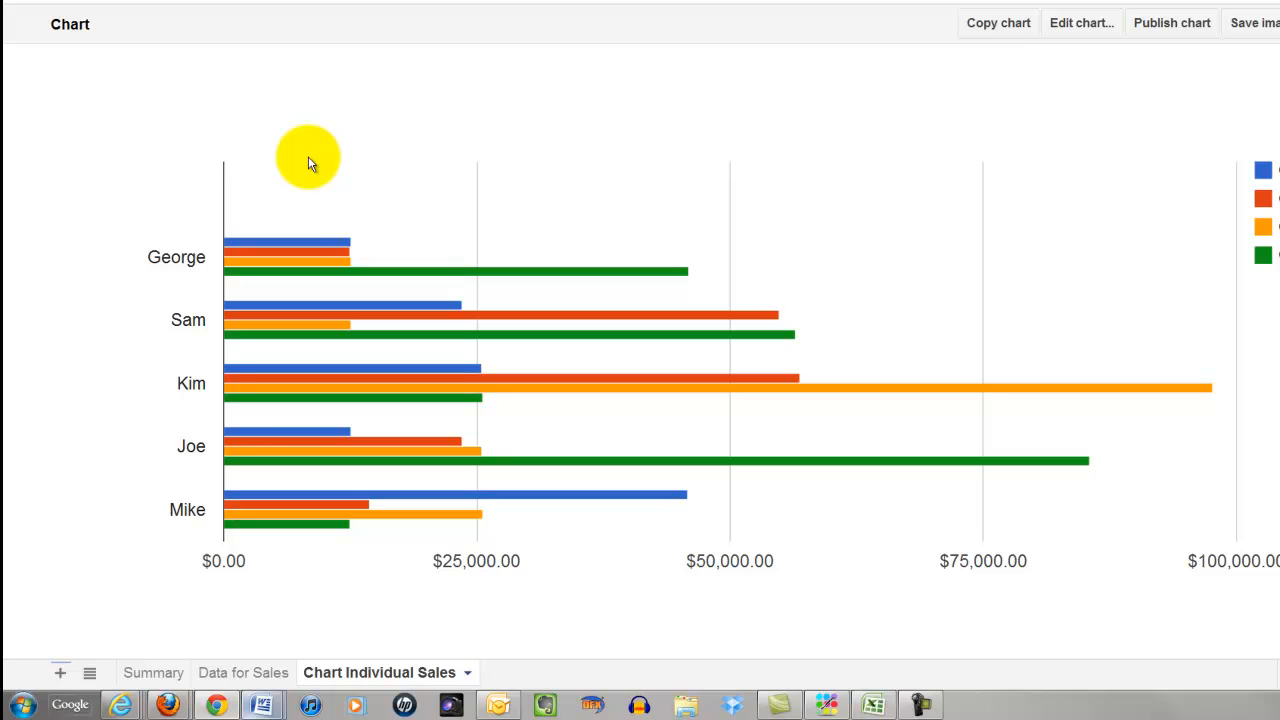
# Set the bar chart's title to 'Sales Per Quarter' in the chart editor's Customize settings and update it.
pyautogui.click(1080, 22)
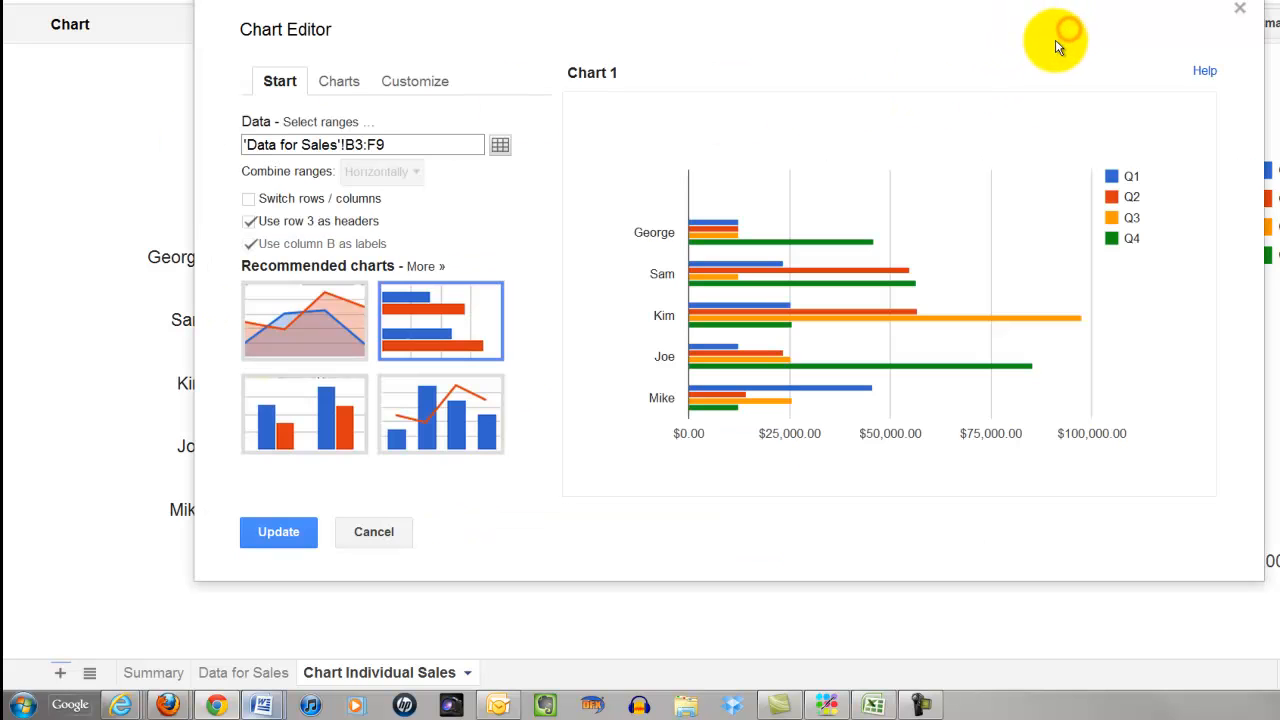
pyautogui.click(338, 80)
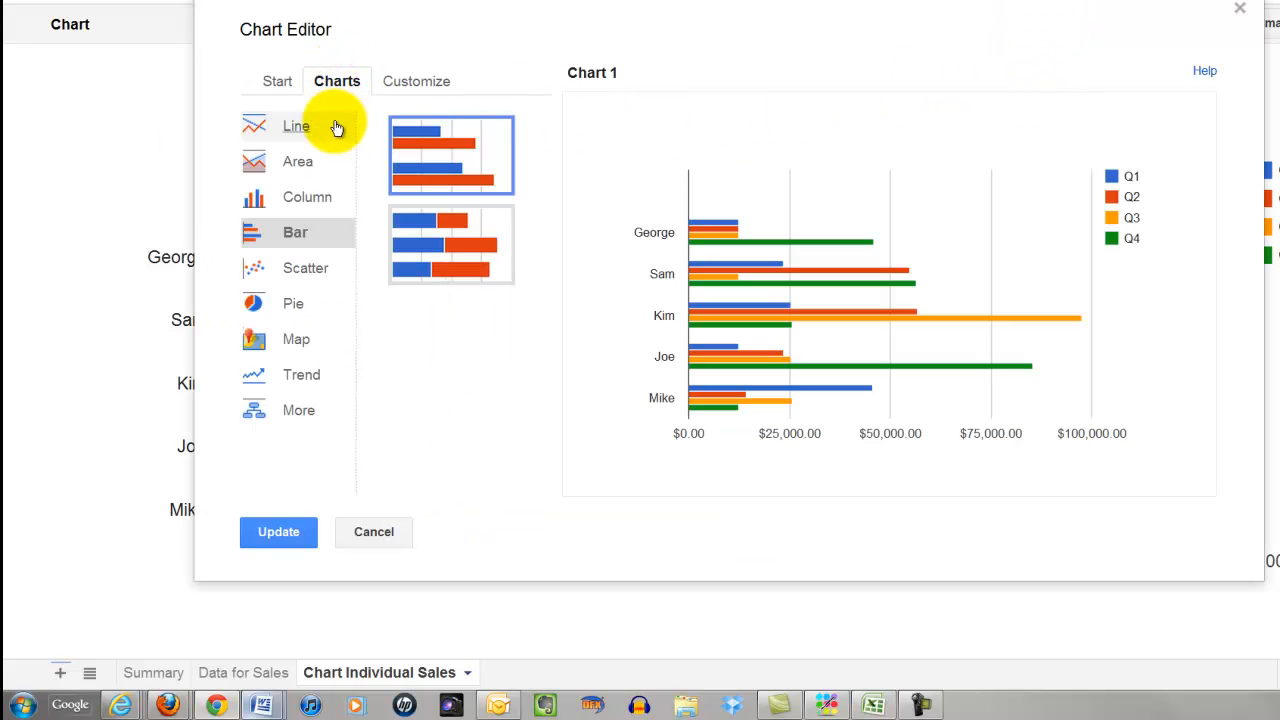
pyautogui.click(280, 80)
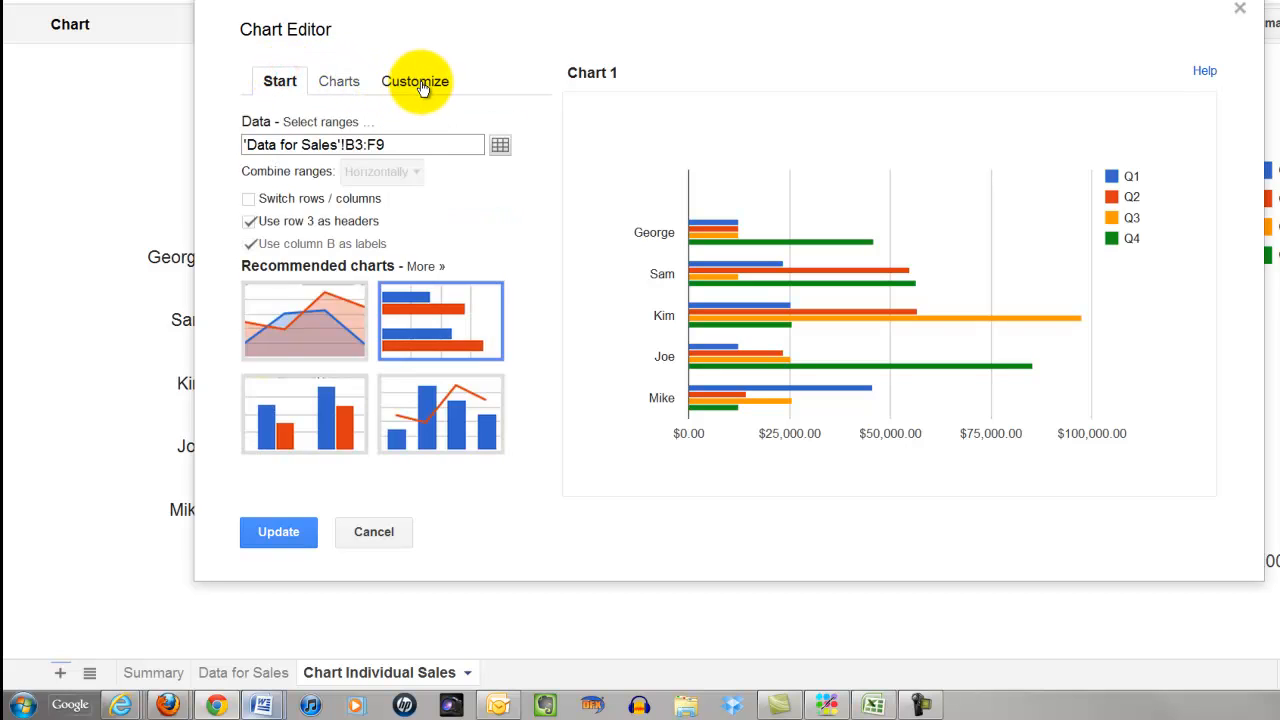
pyautogui.click(414, 80)
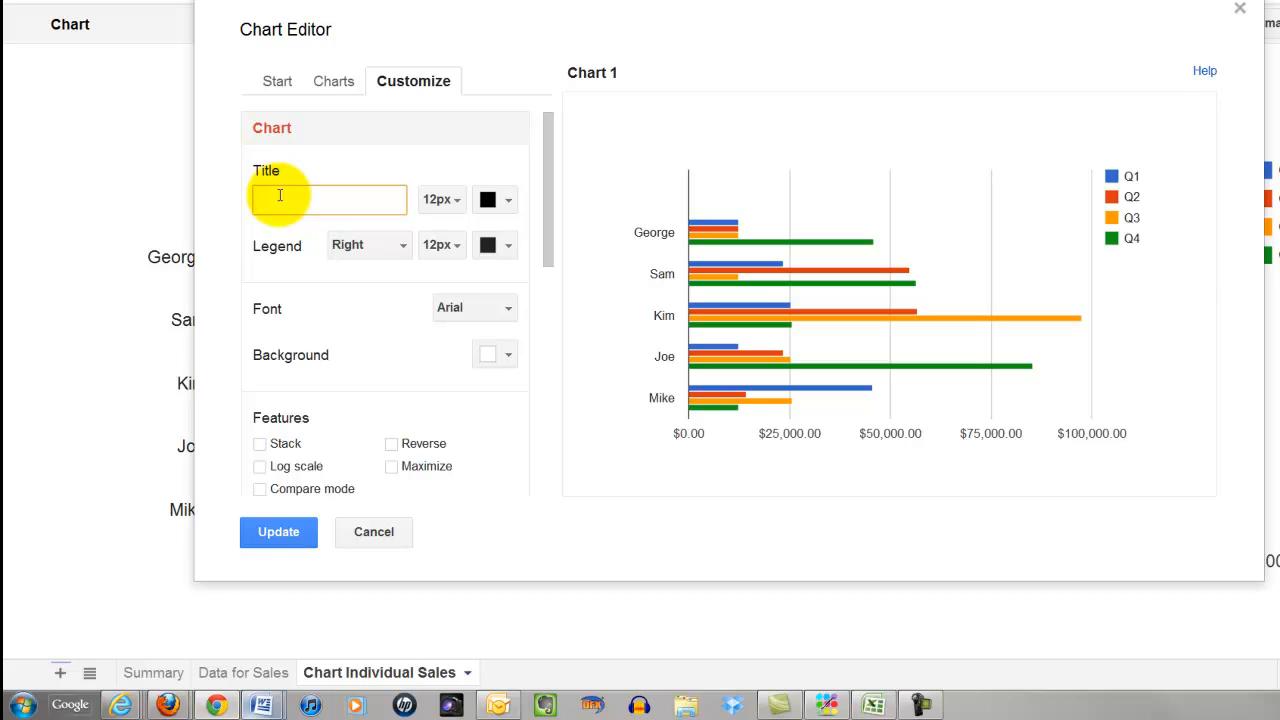
pyautogui.write('Sales Per Qu')
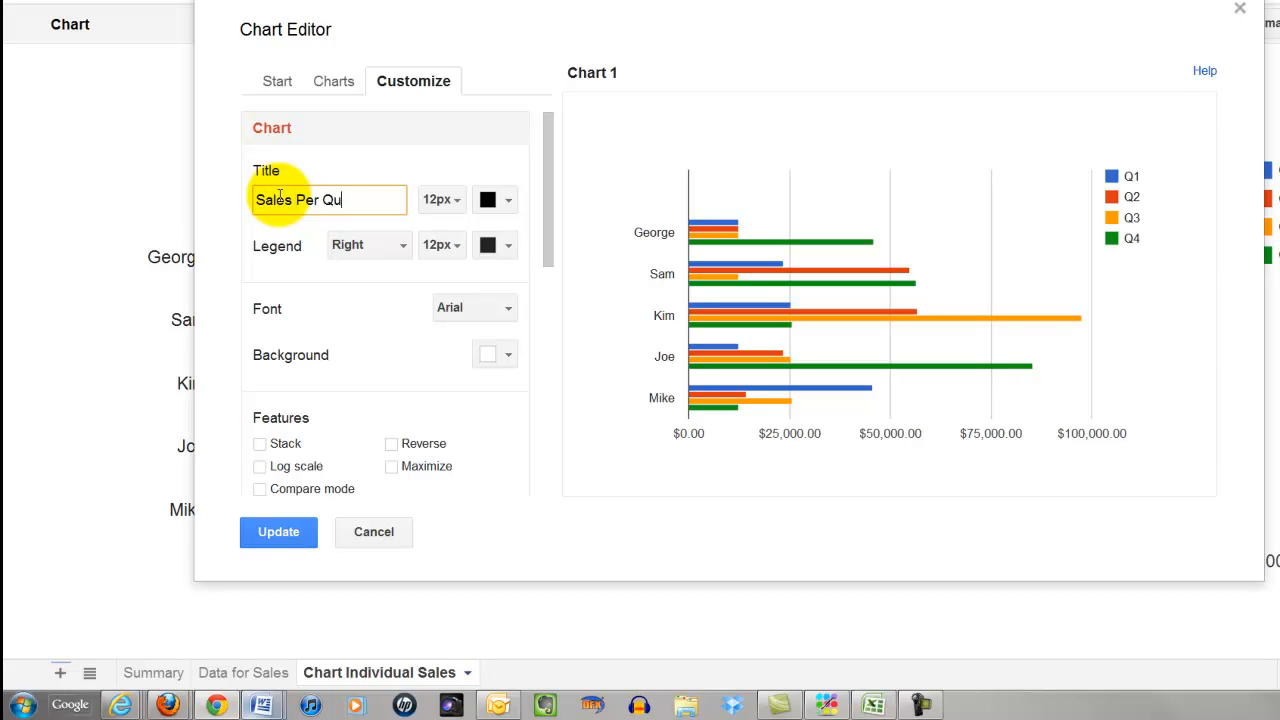
pyautogui.write('arter')
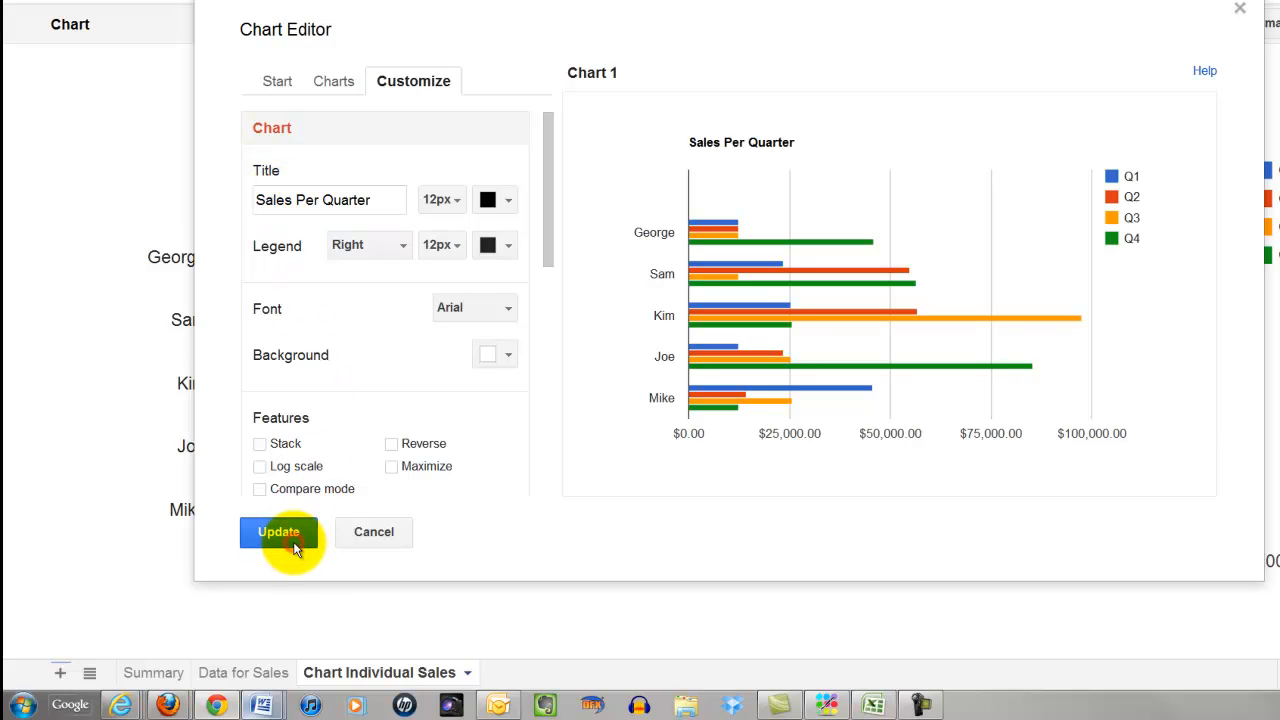
pyautogui.click(278, 532)
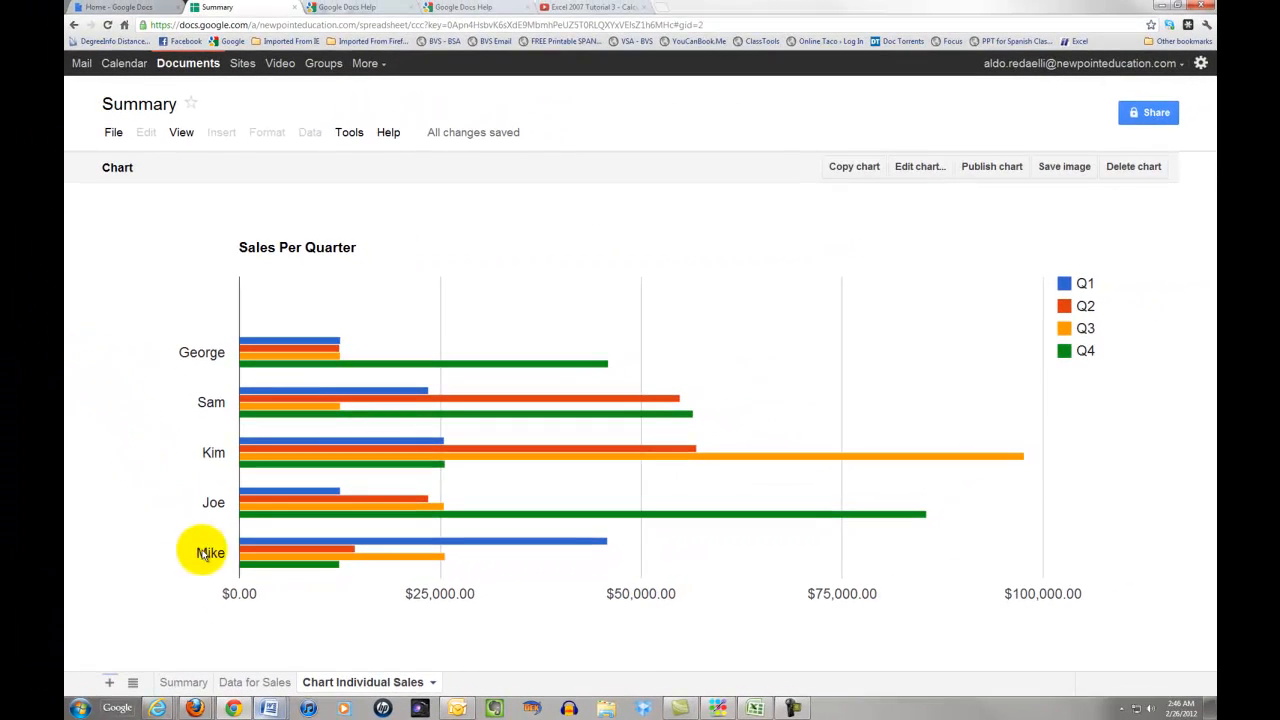
pyautogui.click(254, 682)
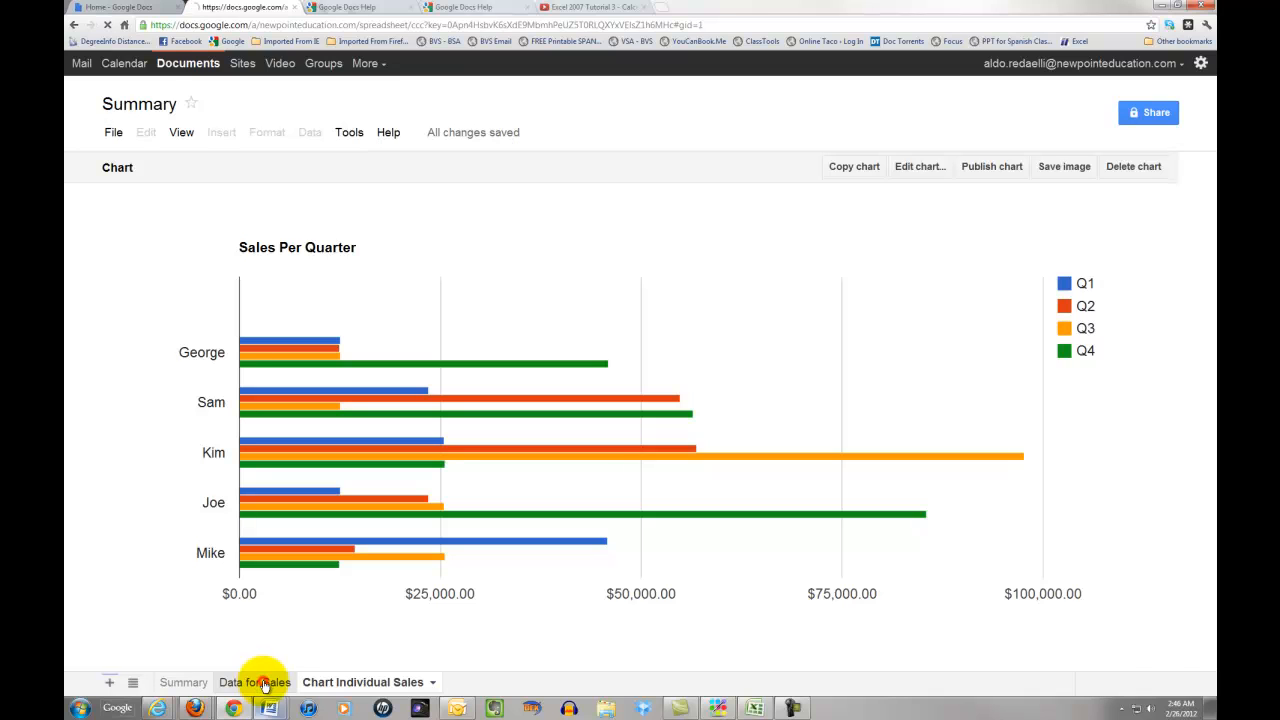
pyautogui.click(184, 682)
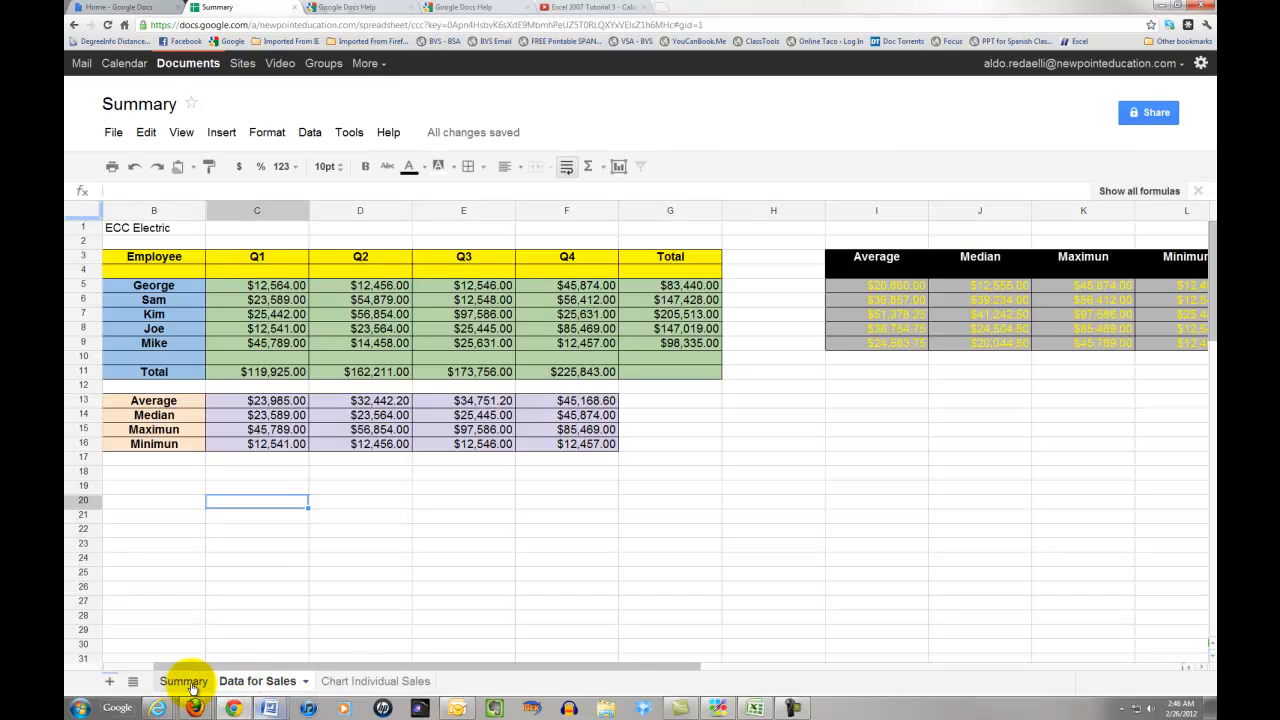
pyautogui.click(256, 680)
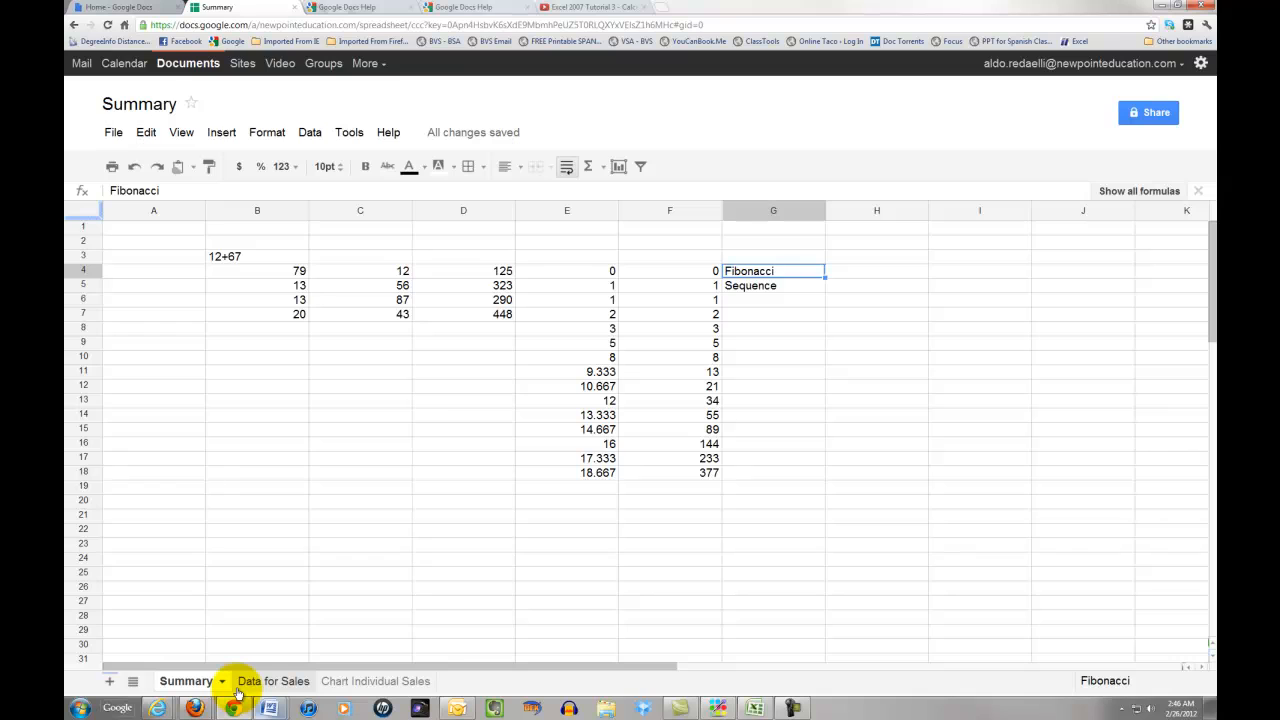
pyautogui.click(256, 680)
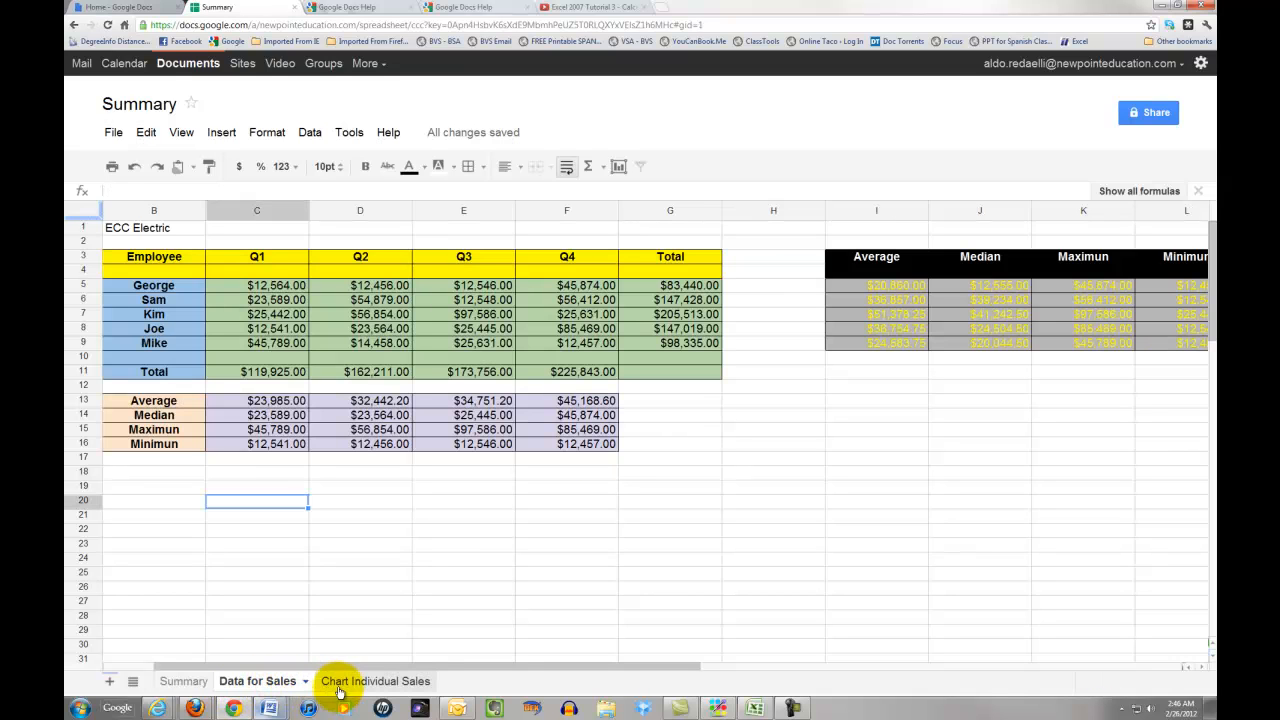
pyautogui.click(376, 680)
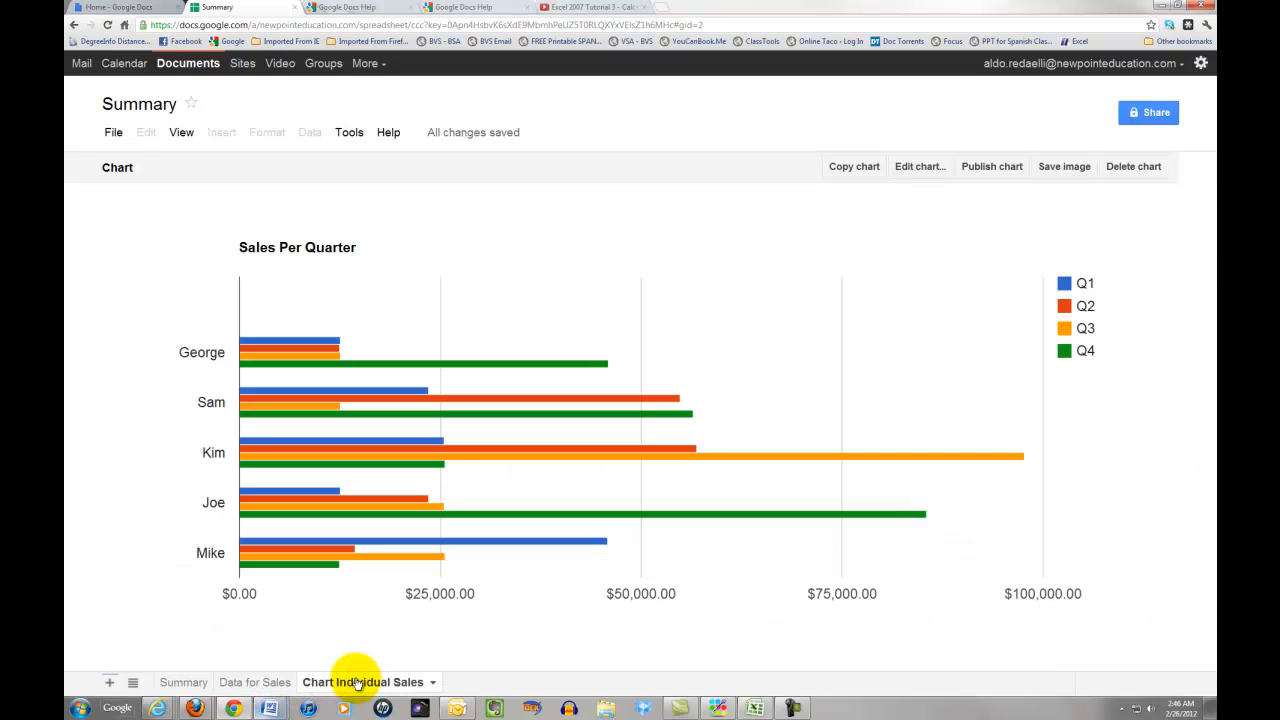